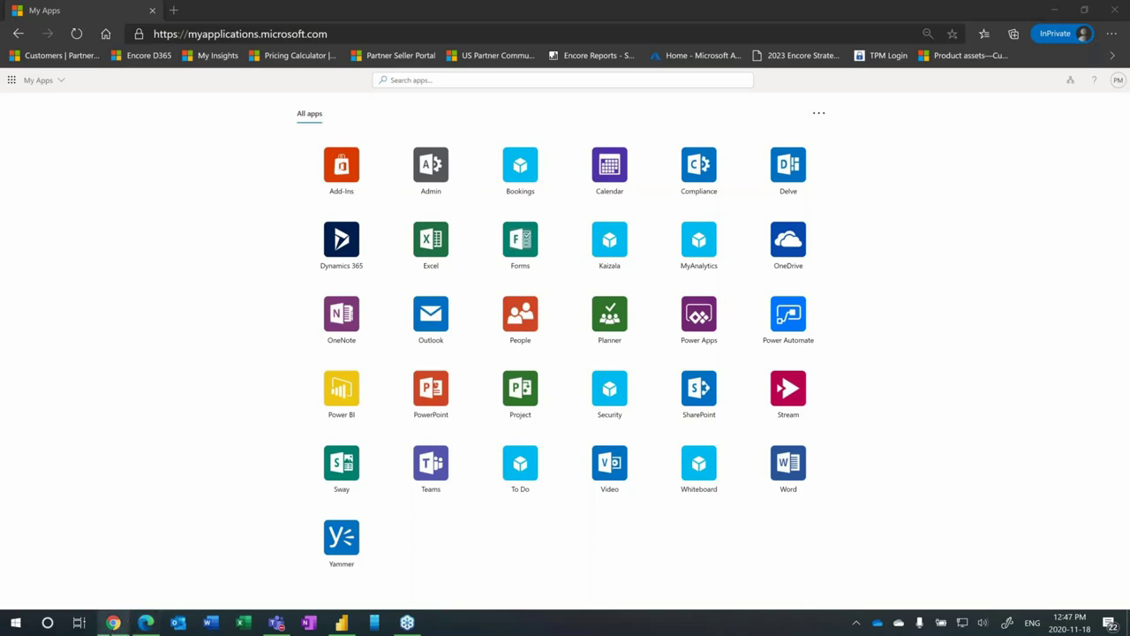
mouse_move(215, 441)
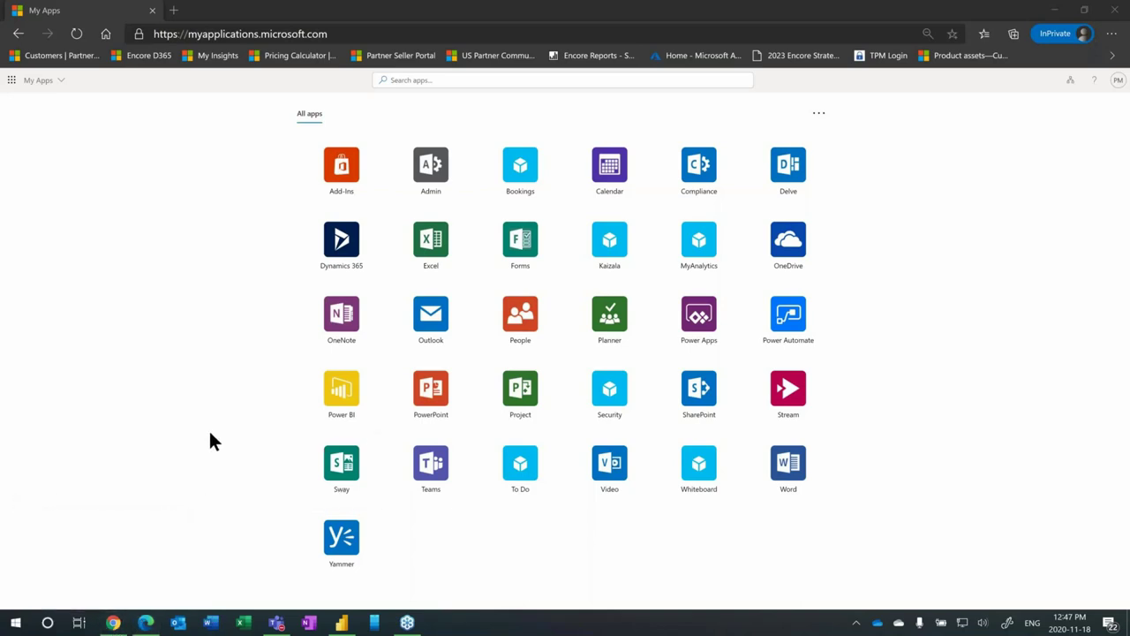
mouse_move(219, 424)
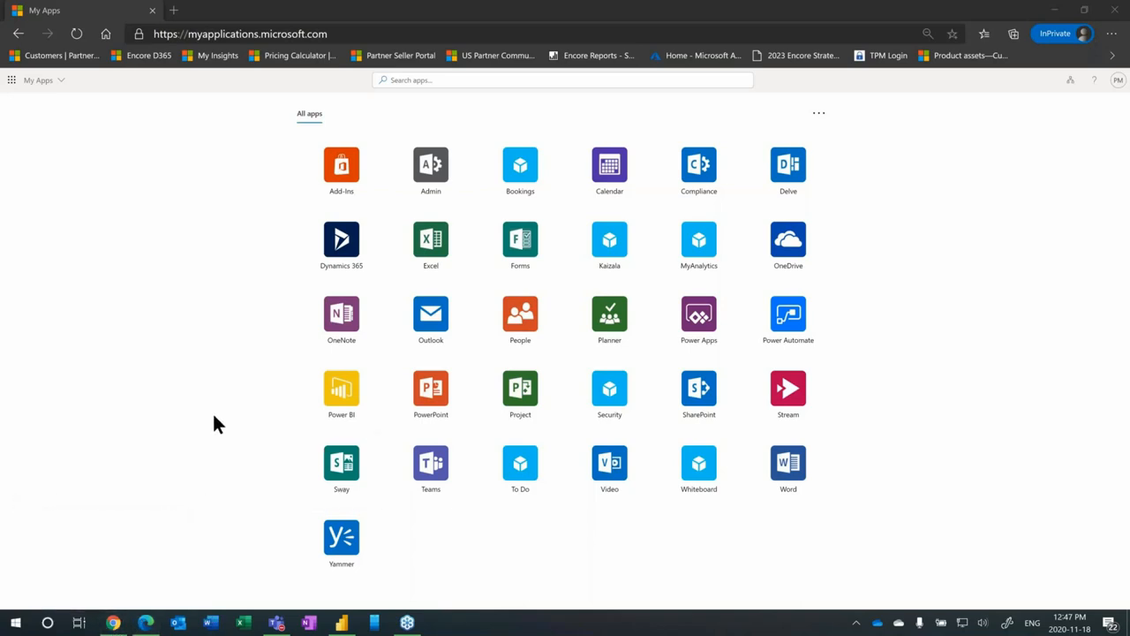
mouse_move(1109, 101)
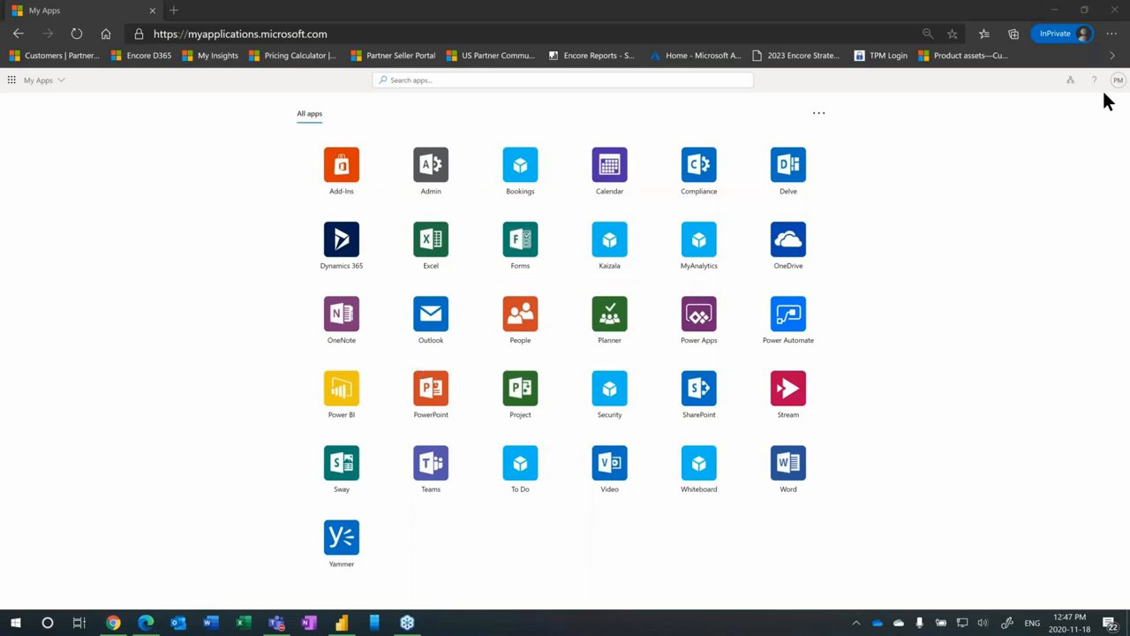
mouse_move(680, 14)
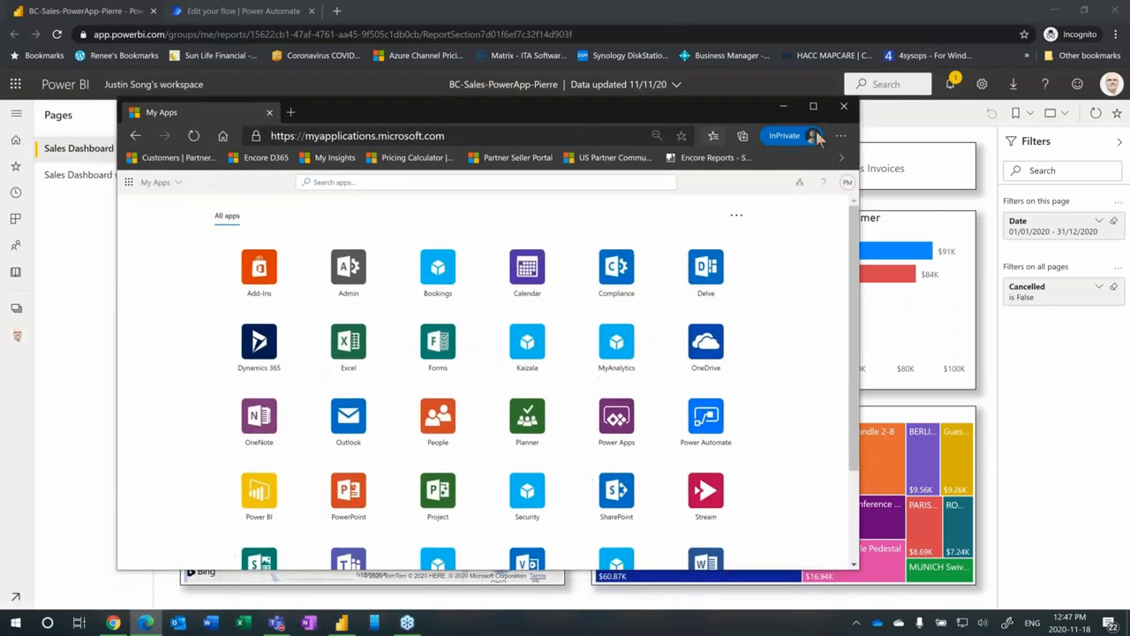
Step: Search Edge settings for 'home' to confirm the home button page, then return to My Apps
click(840, 134)
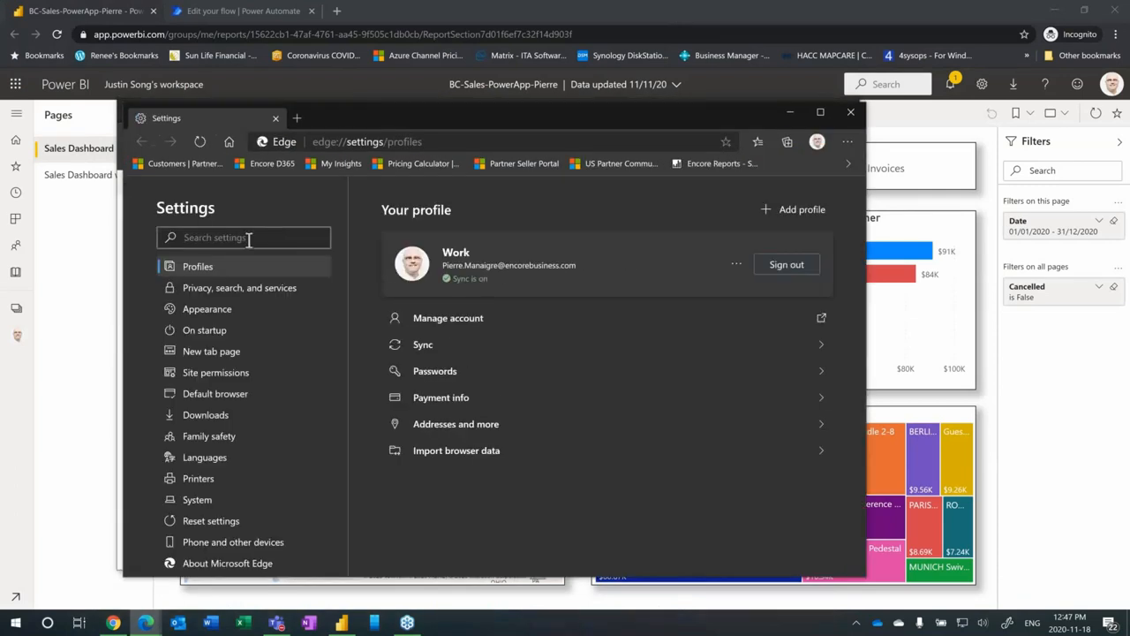
text(home)
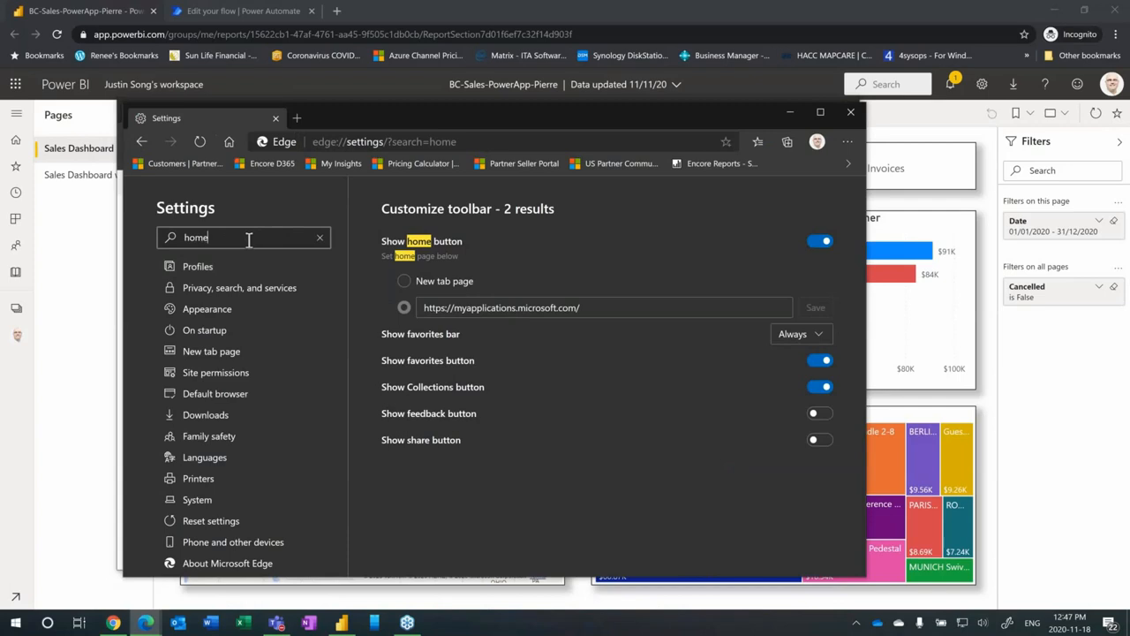
mouse_move(821, 256)
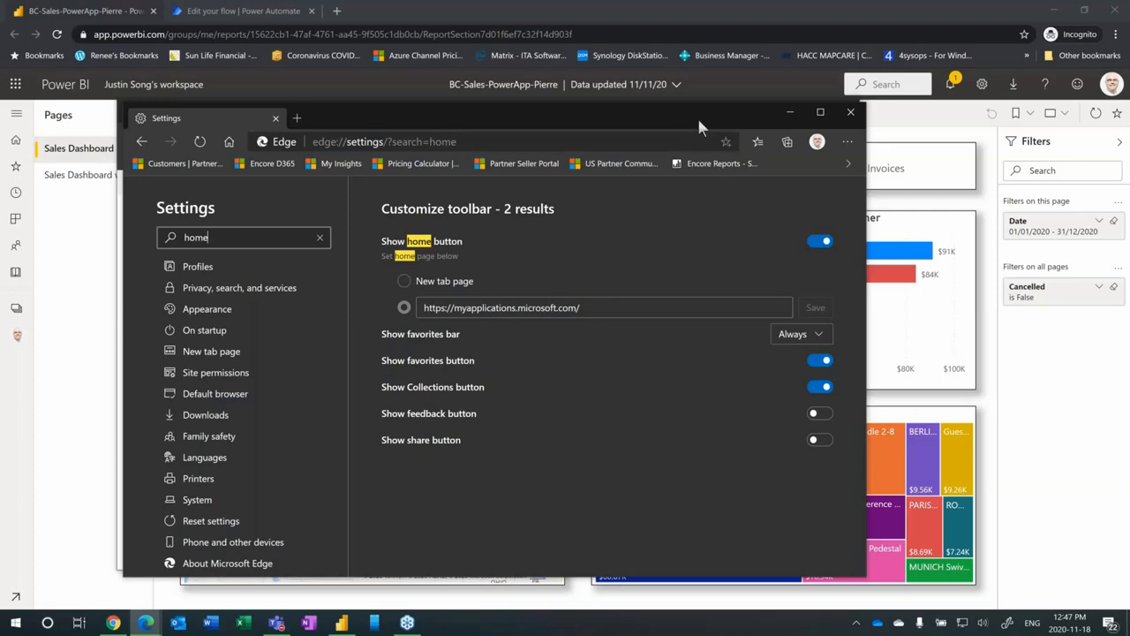
click(819, 113)
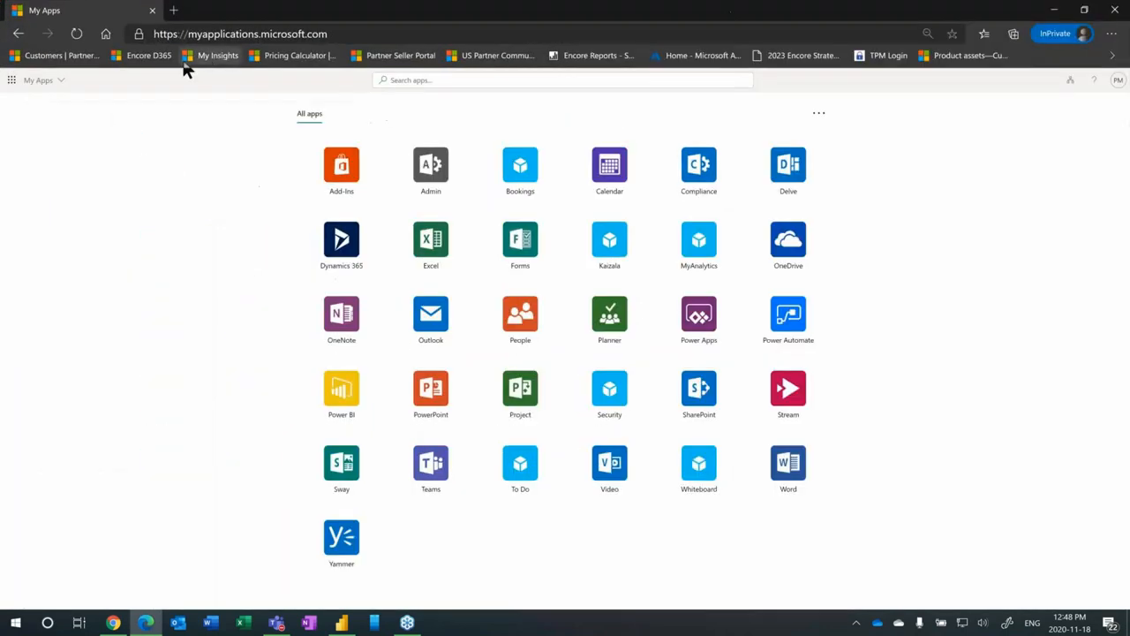
mouse_move(124, 85)
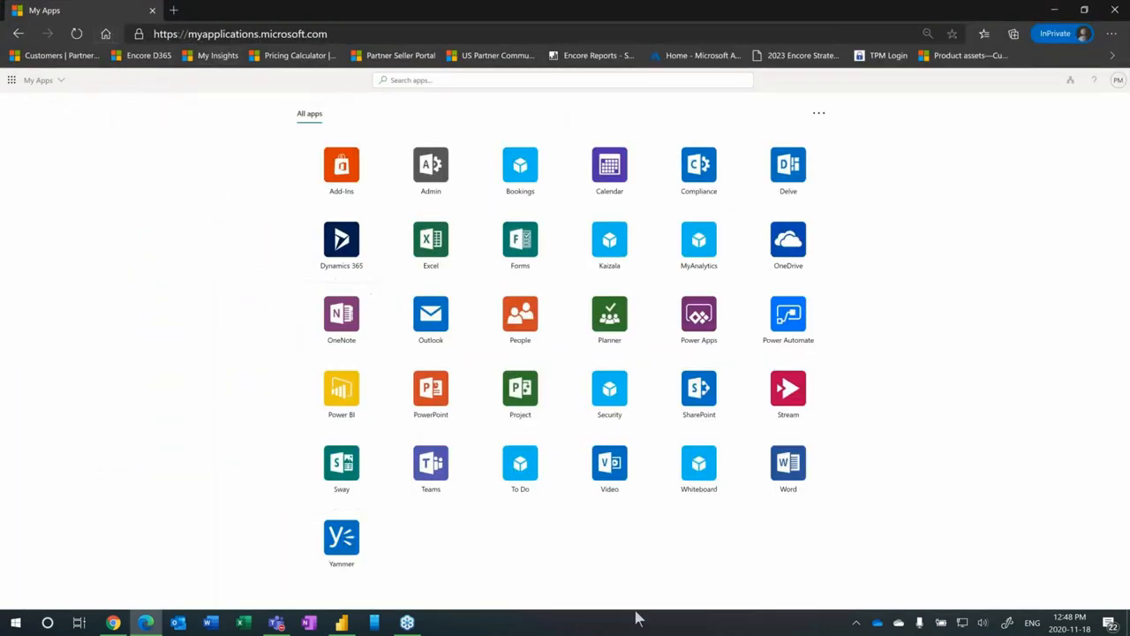
mouse_move(343, 544)
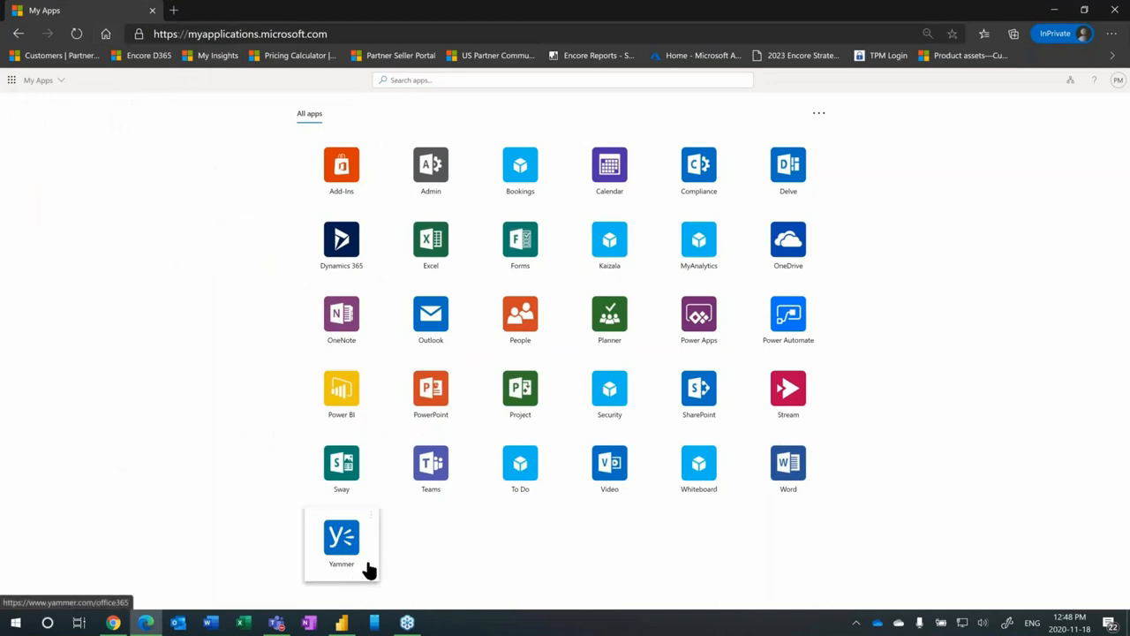
mouse_move(374, 558)
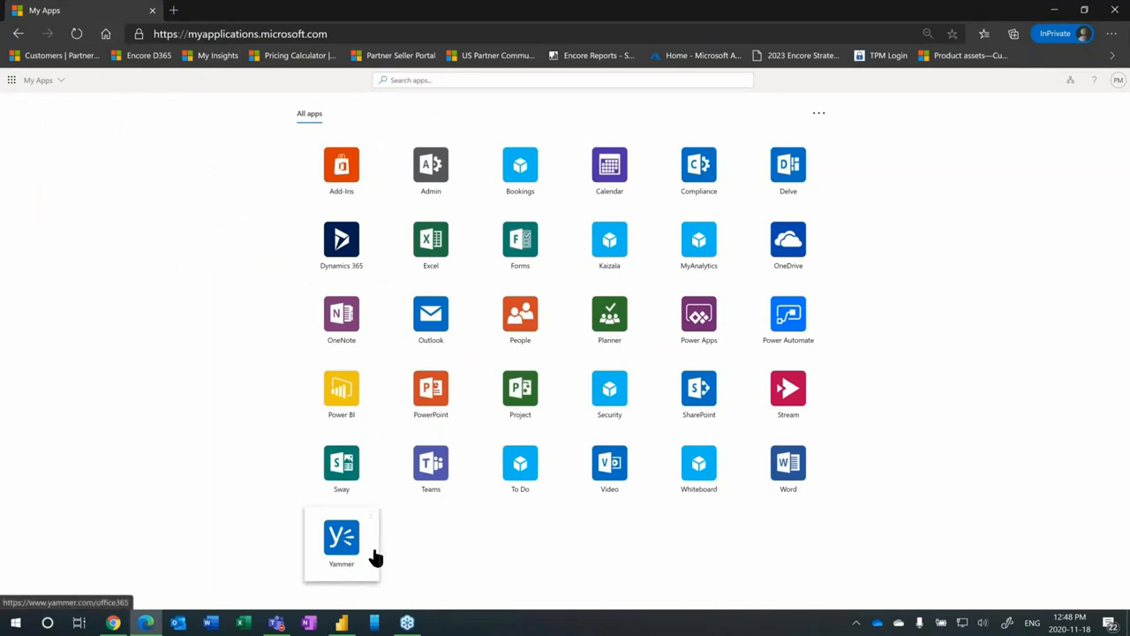
mouse_move(397, 544)
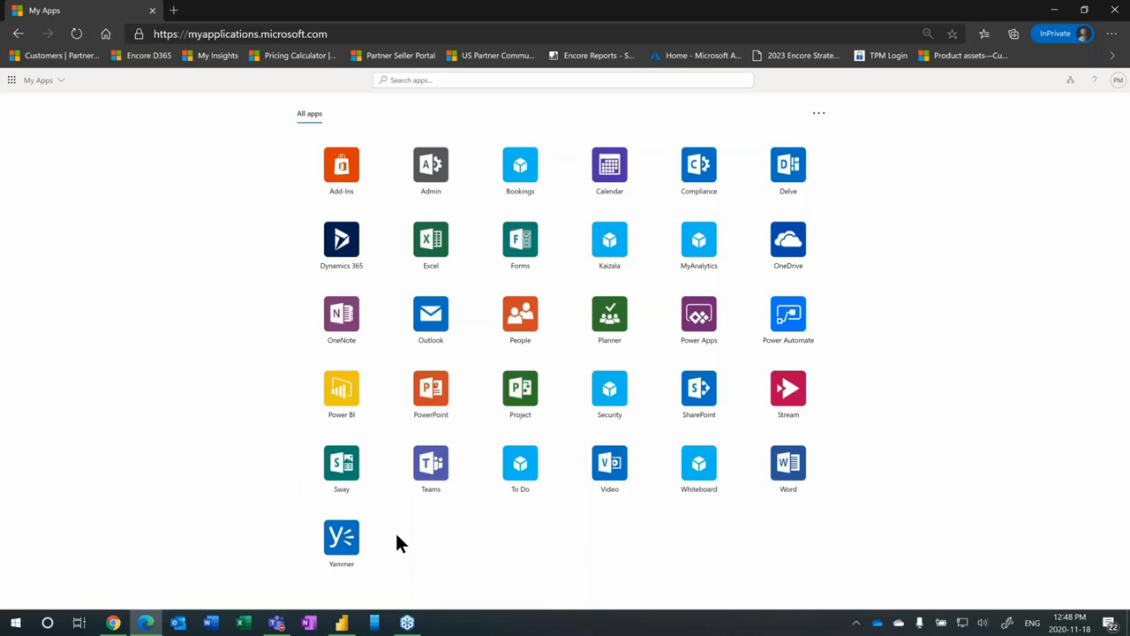
mouse_move(162, 360)
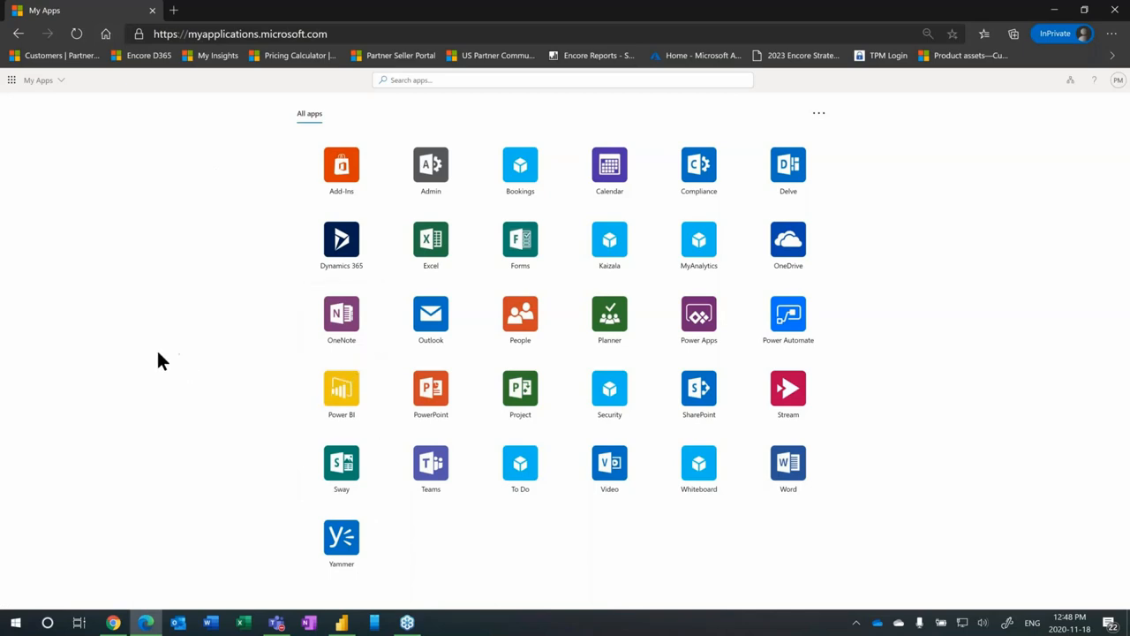
mouse_move(173, 11)
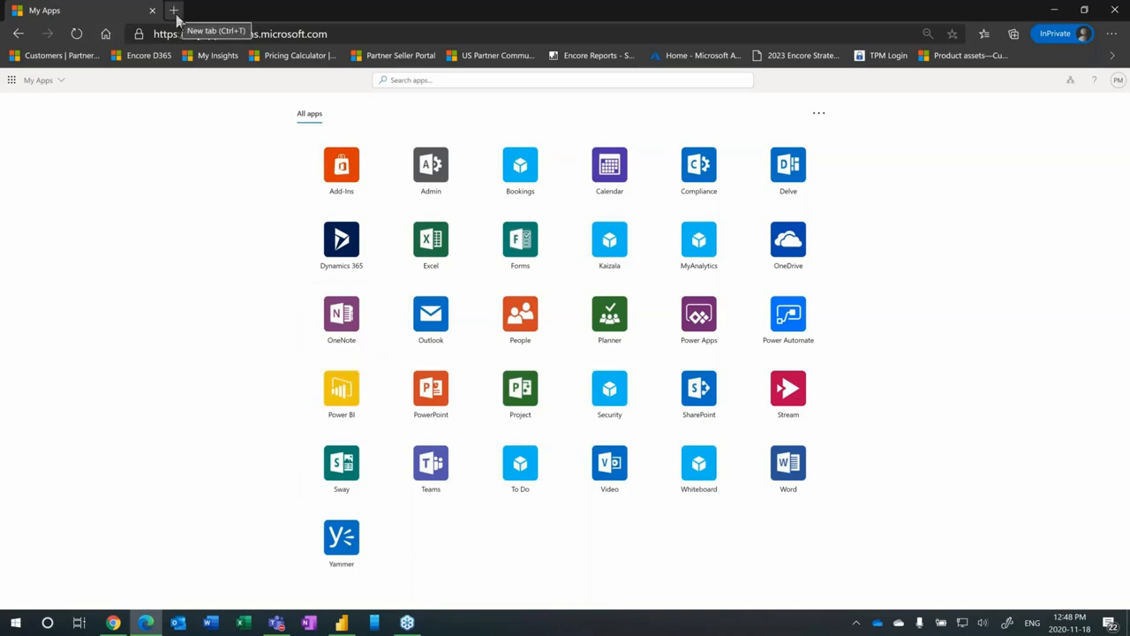
Step: Start a new browser tab for Business Central's CRONUS Canada role centre
click(174, 10)
text(https://businesscentral.dynamics.com)
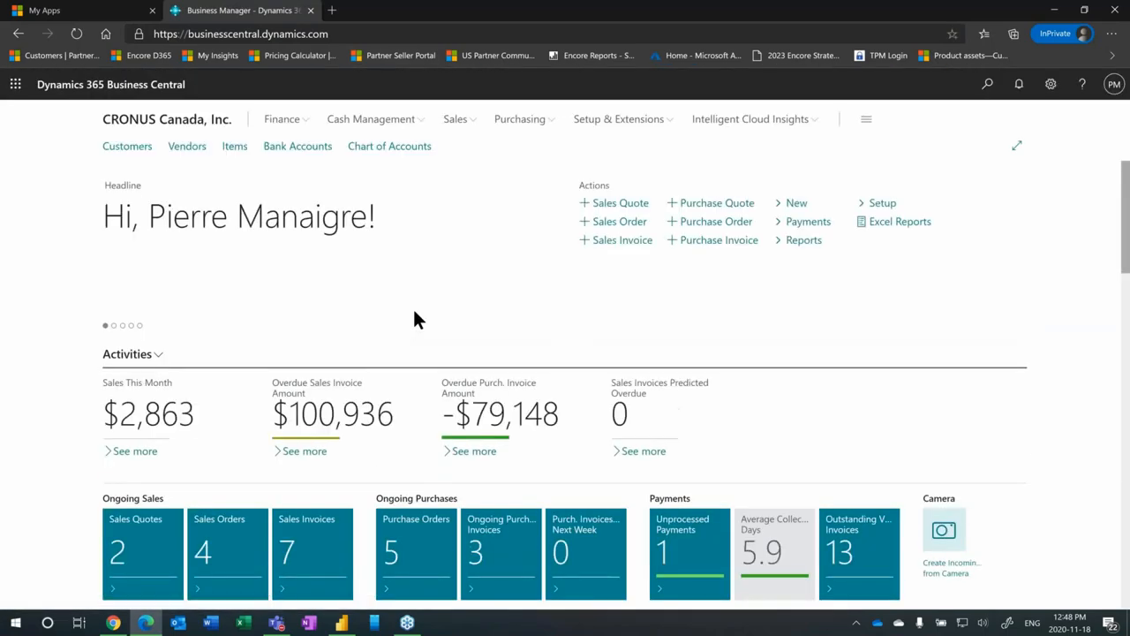
mouse_move(431, 303)
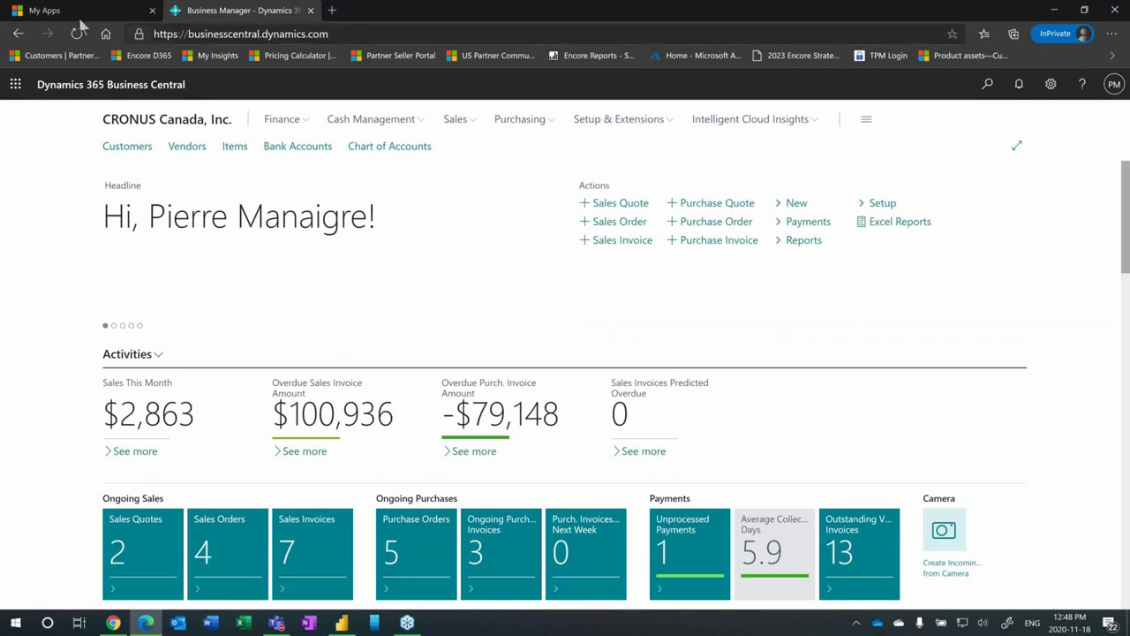
Step: Launch Power Automate and Power BI from My Apps into their own tabs beside Business Central
click(44, 10)
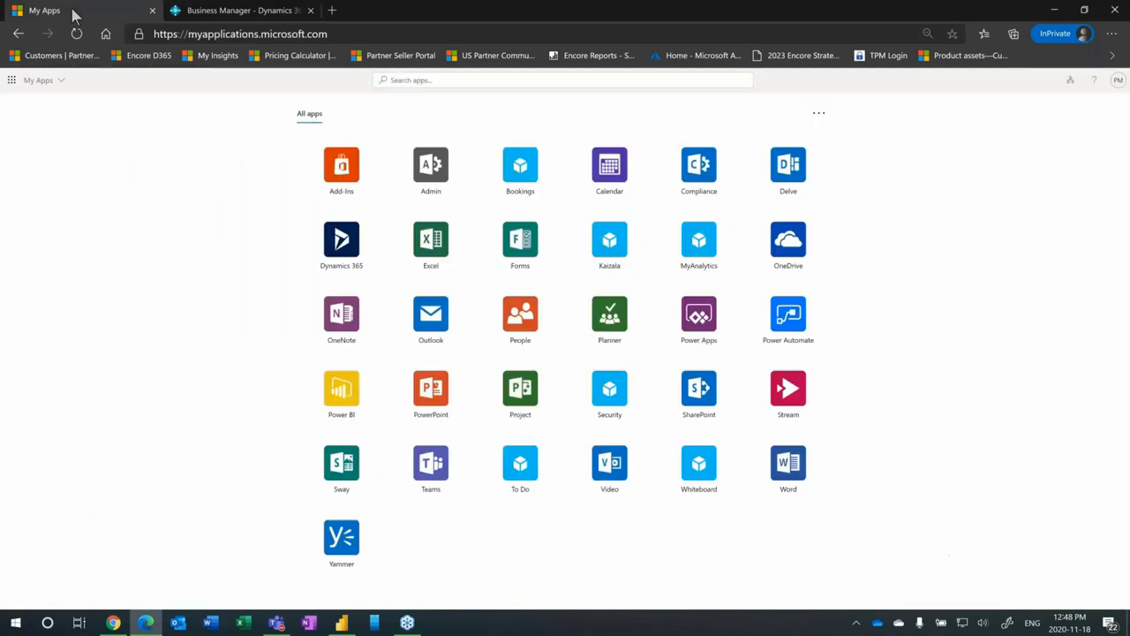
mouse_move(87, 362)
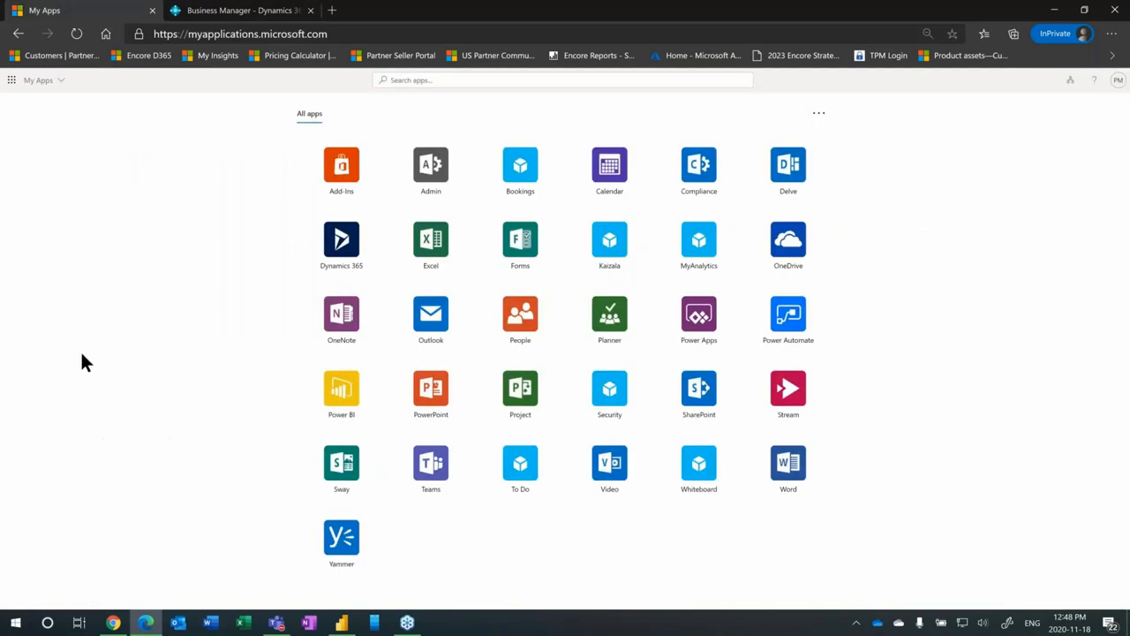
mouse_move(245, 26)
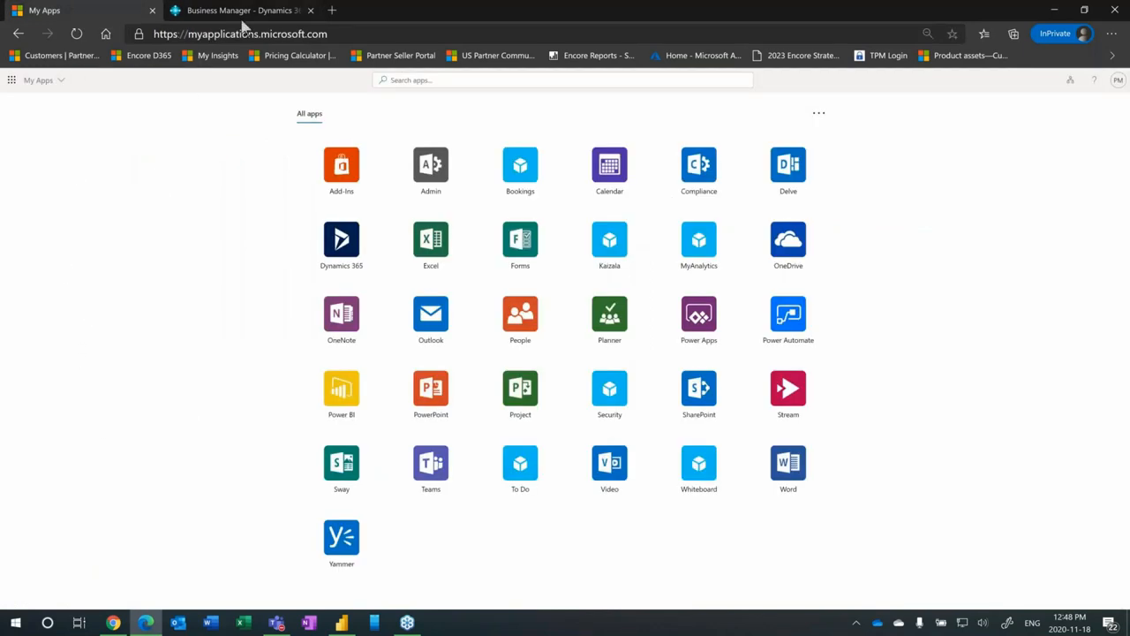
mouse_move(233, 343)
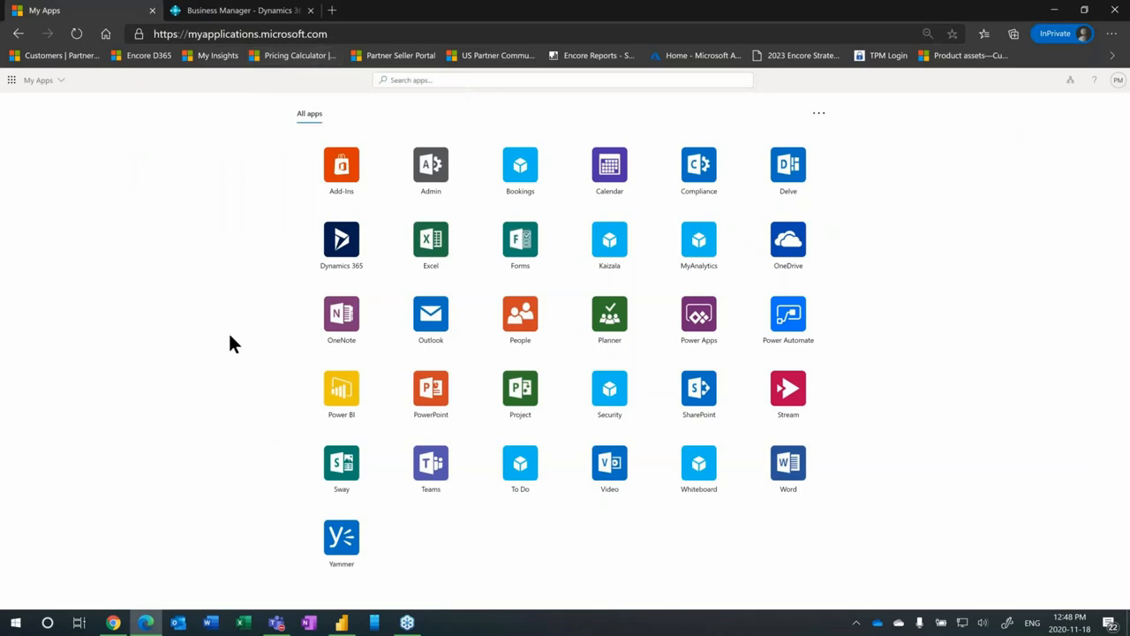
mouse_move(244, 343)
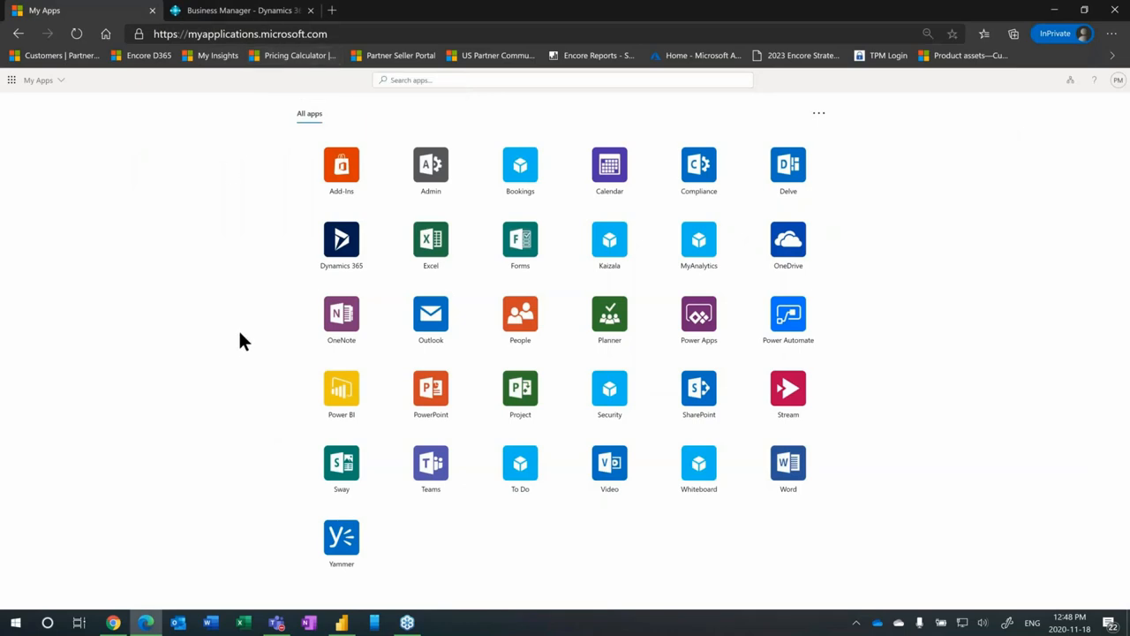
mouse_move(39, 224)
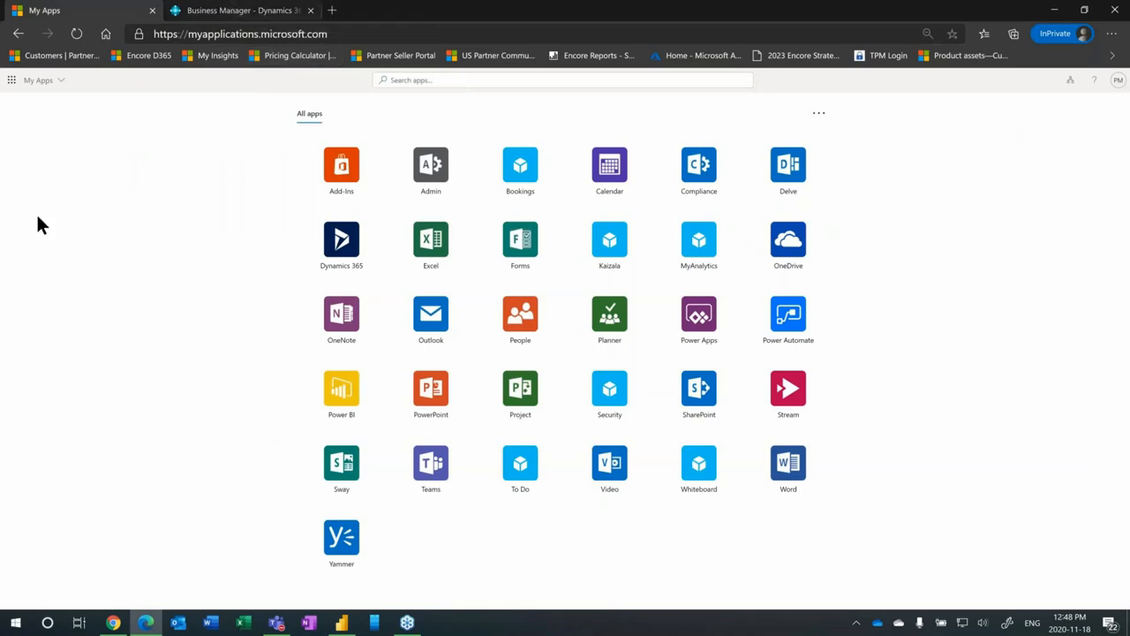
mouse_move(97, 431)
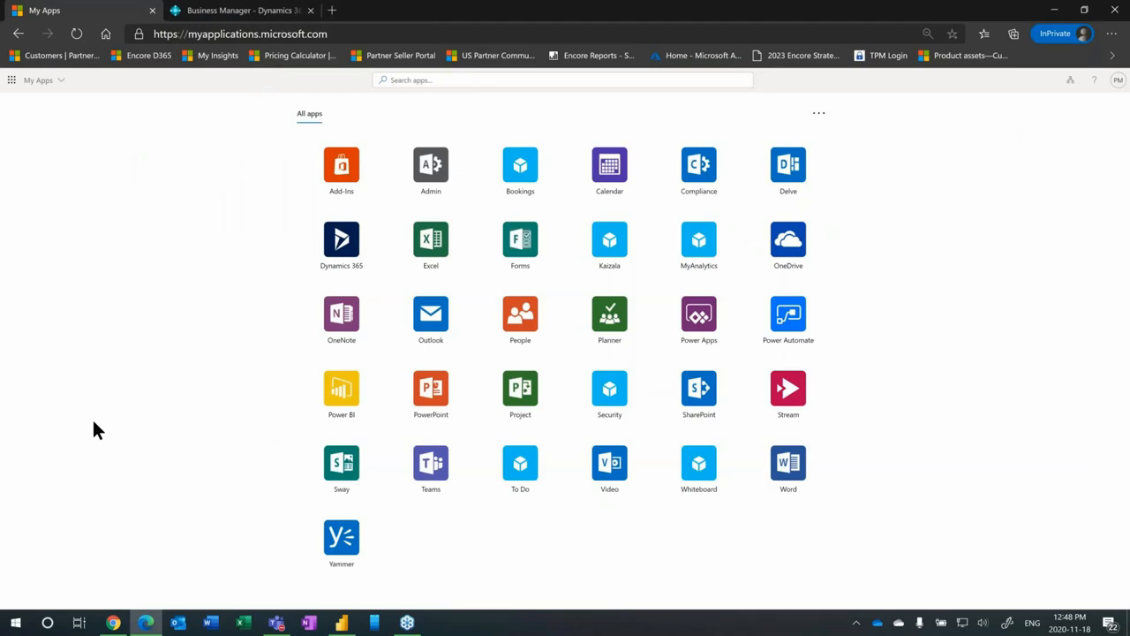
click(238, 11)
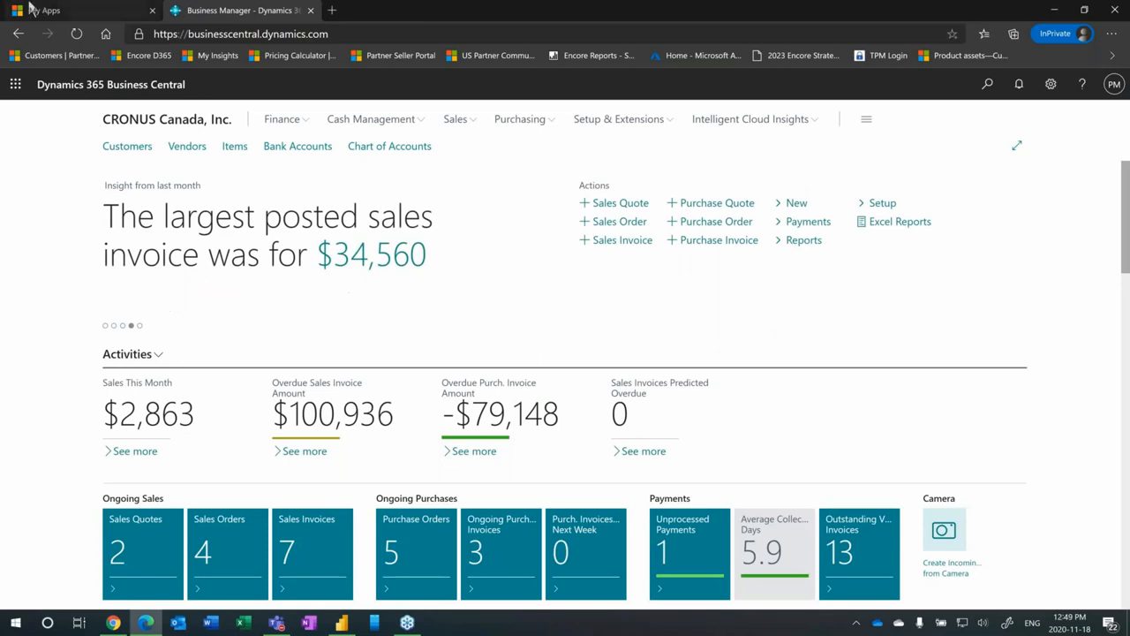
click(79, 11)
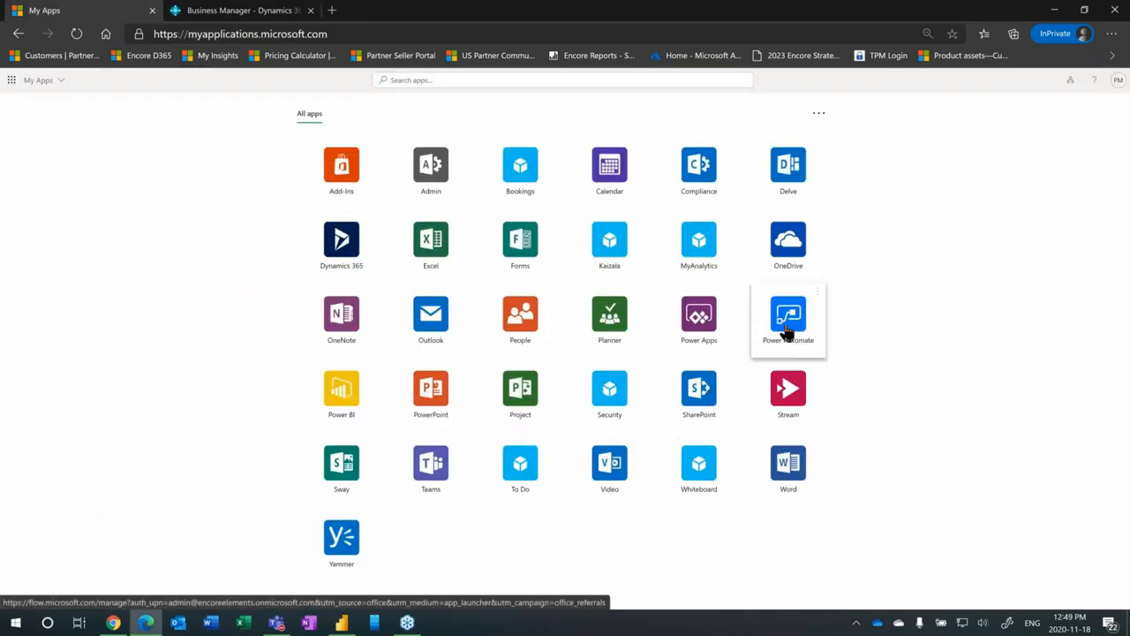
mouse_move(810, 341)
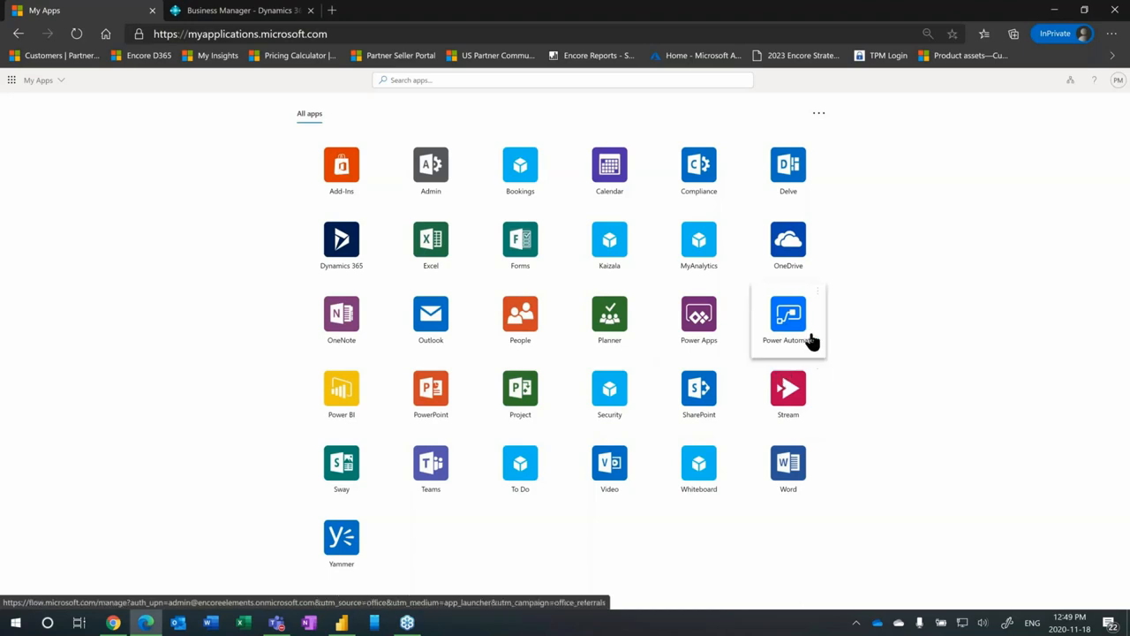
mouse_move(808, 333)
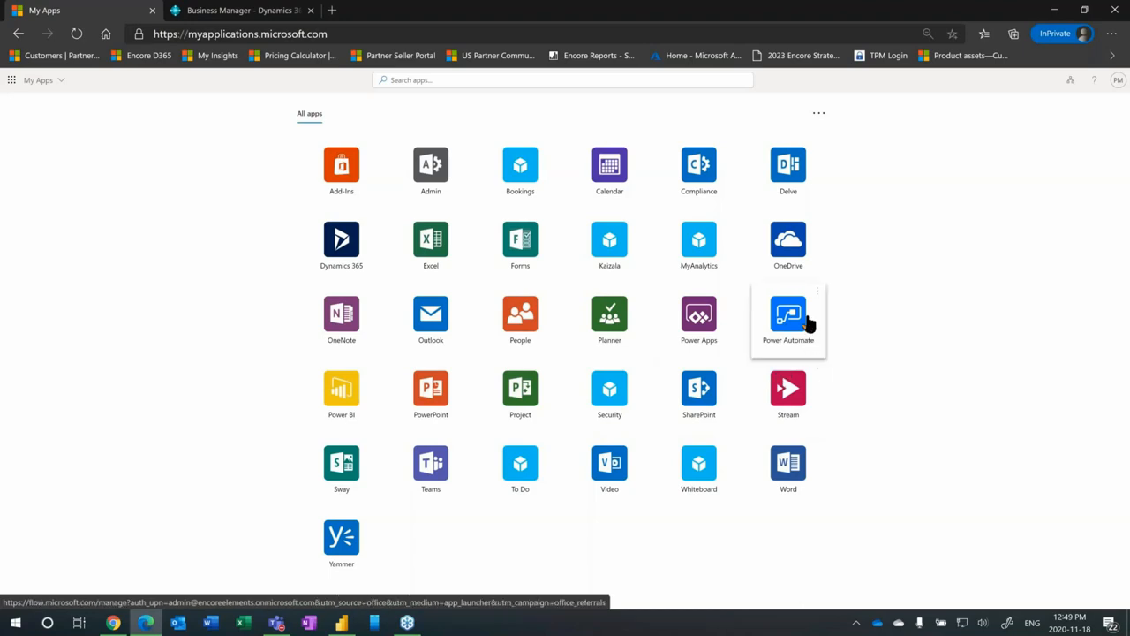
click(787, 314)
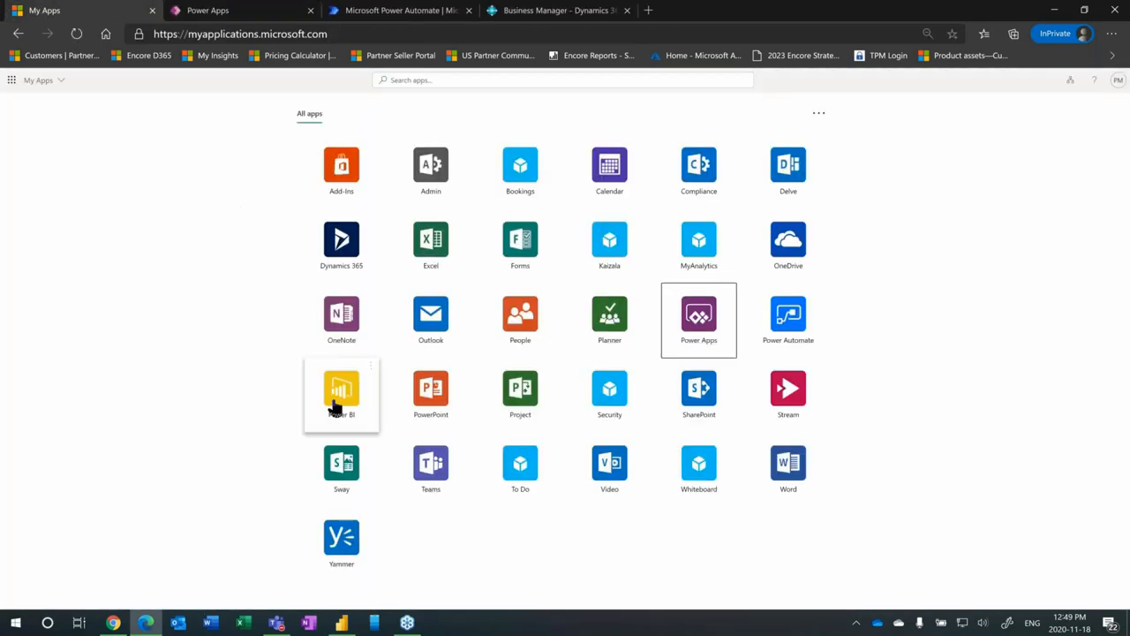
click(715, 11)
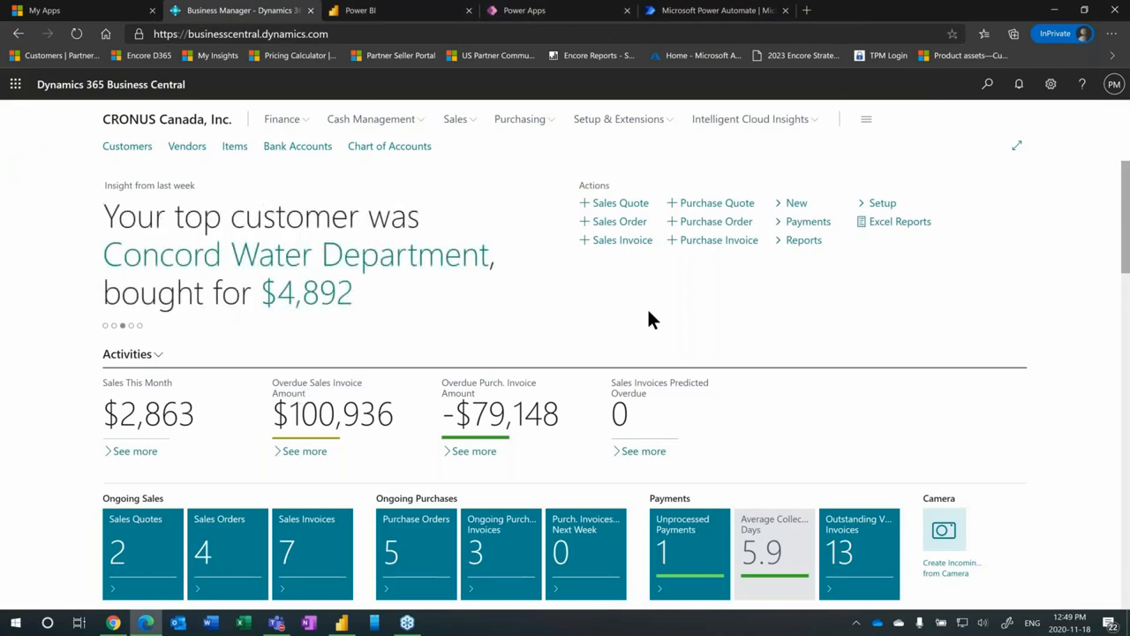
Step: Scroll the role centre down to the Top 5 Items Sold by Quantity Power BI report
scroll(down, 3)
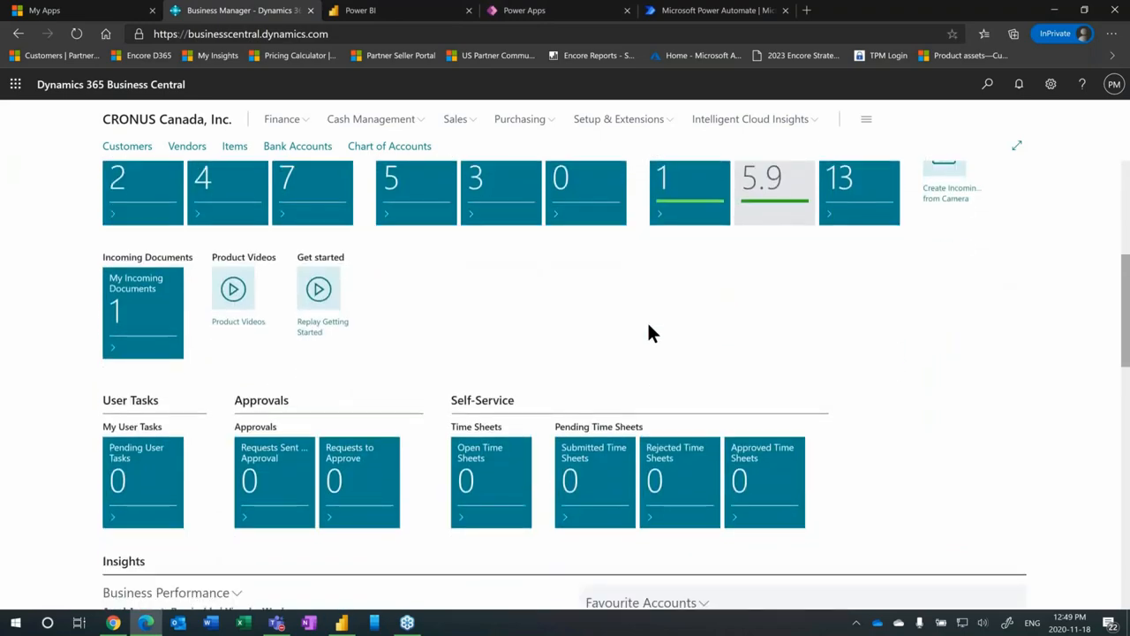
scroll(down, 3)
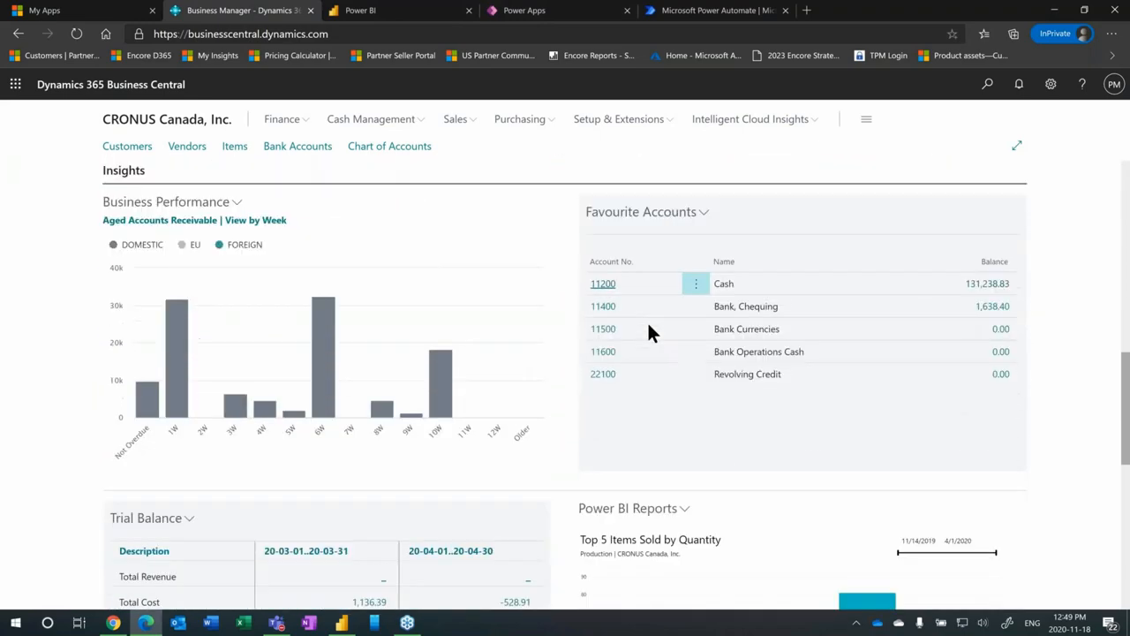
scroll(down, 3)
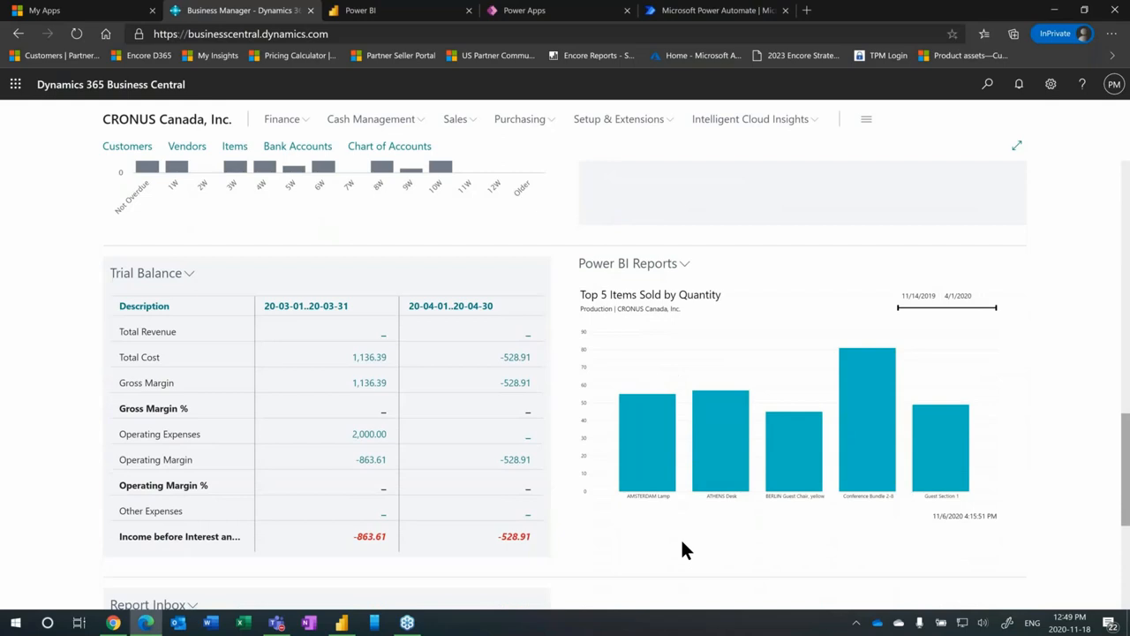
mouse_move(669, 558)
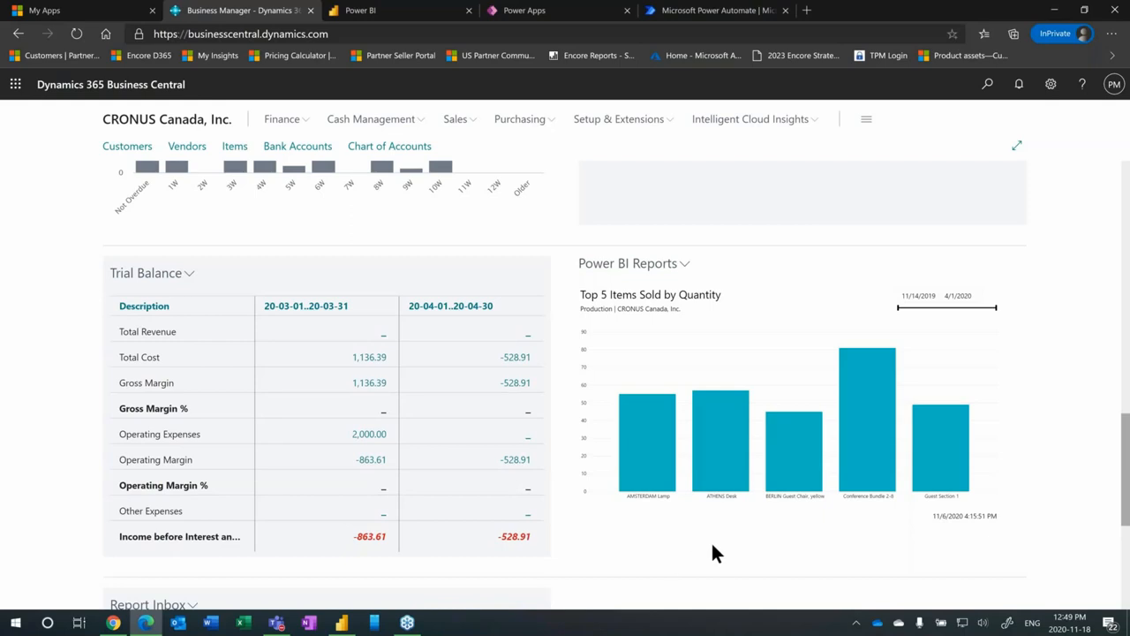
mouse_move(722, 544)
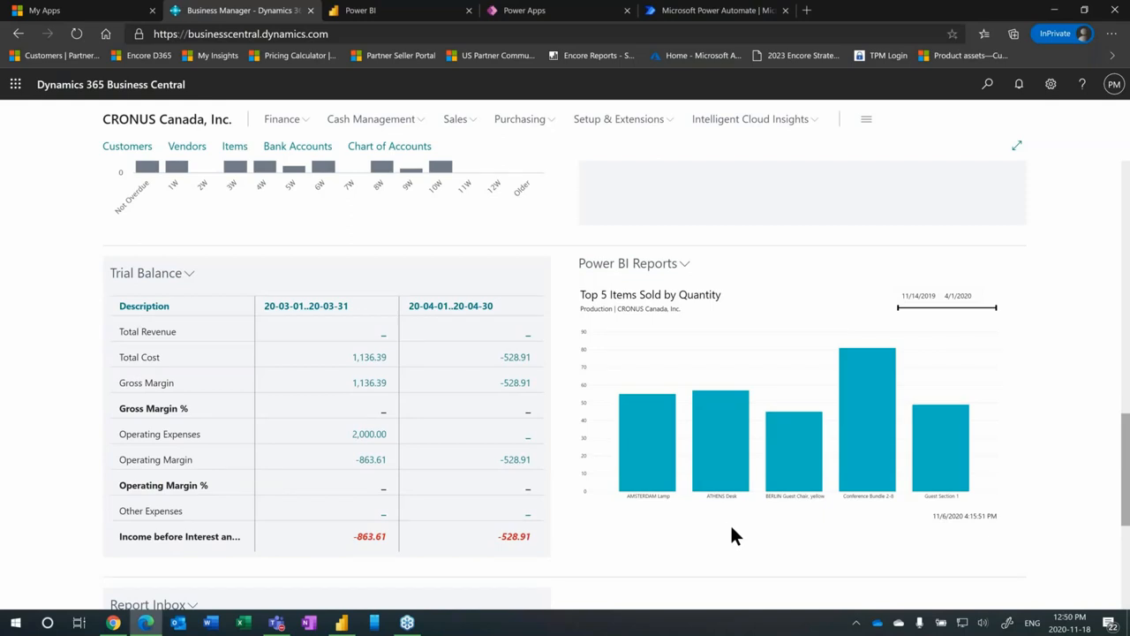
mouse_move(720, 445)
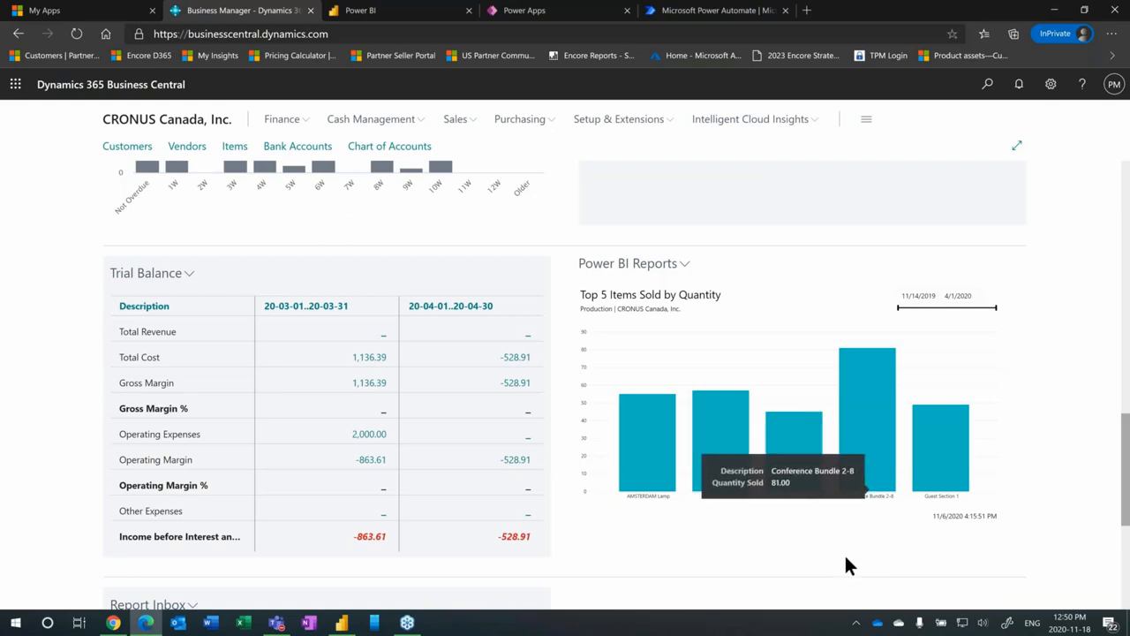
mouse_move(848, 565)
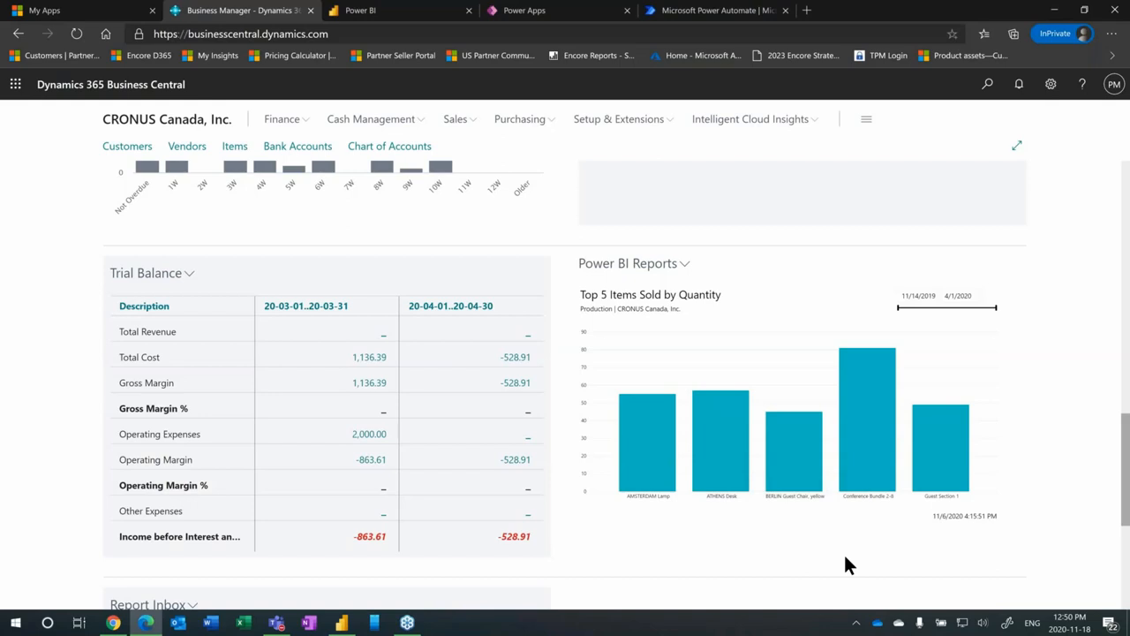
click(685, 263)
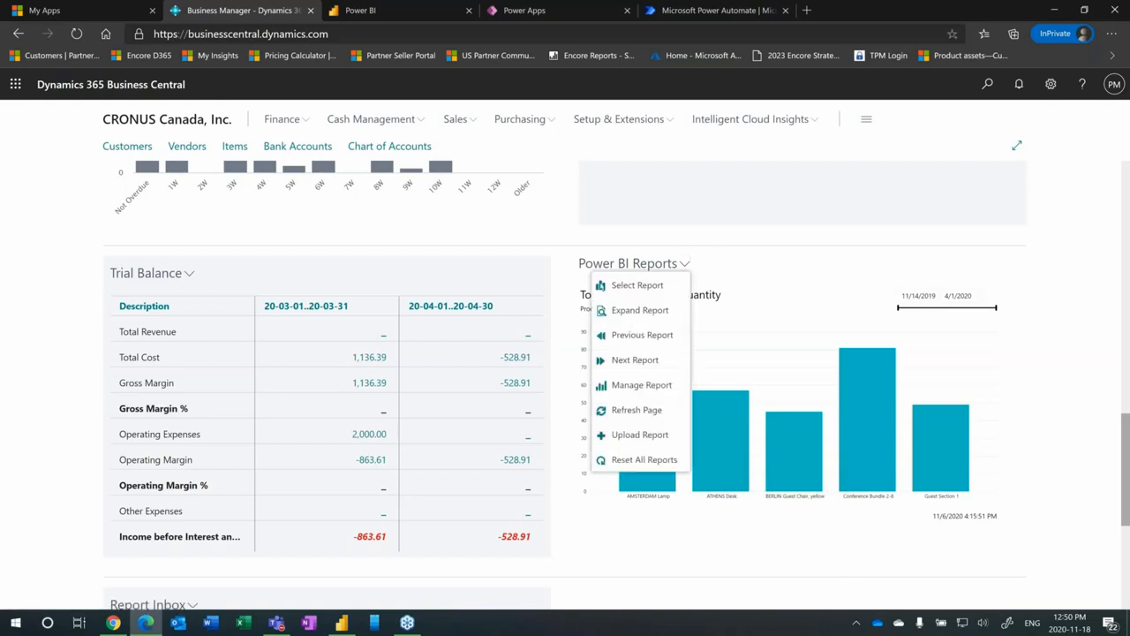
mouse_move(637, 360)
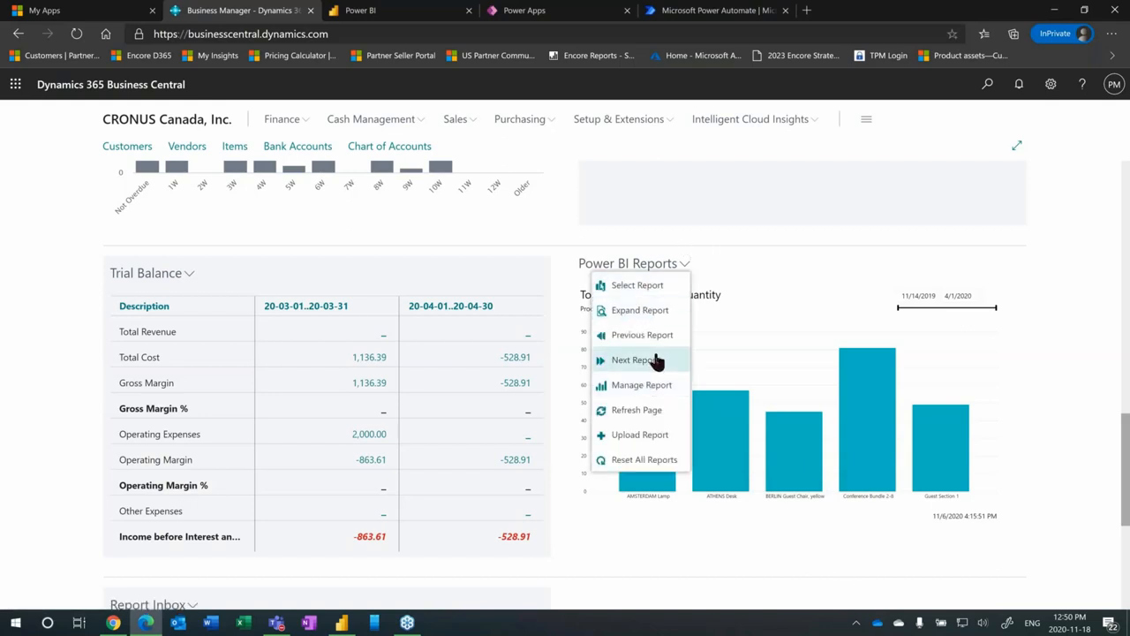
click(632, 360)
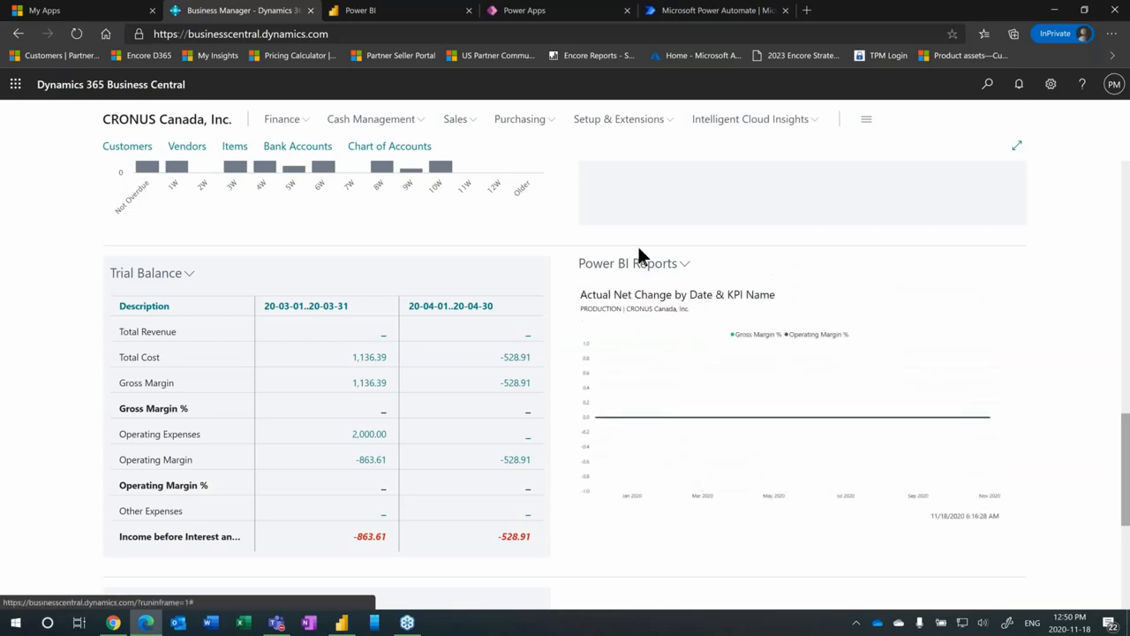
click(685, 263)
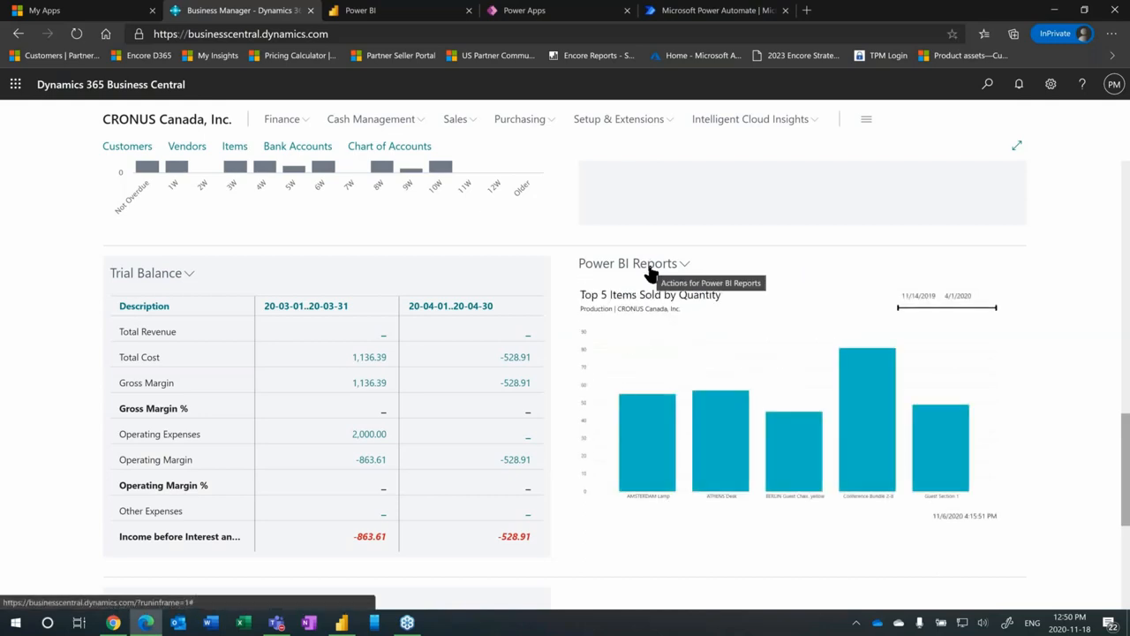
mouse_move(646, 441)
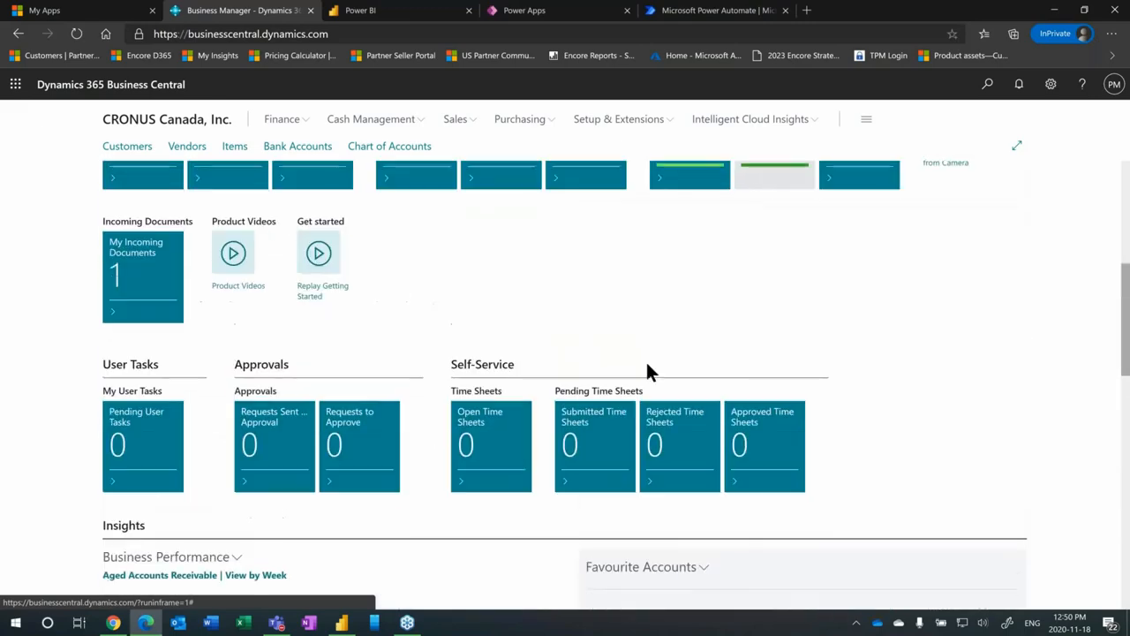
Step: Scroll the role centre back up to the headline greeting and activity figures
scroll(up, 3)
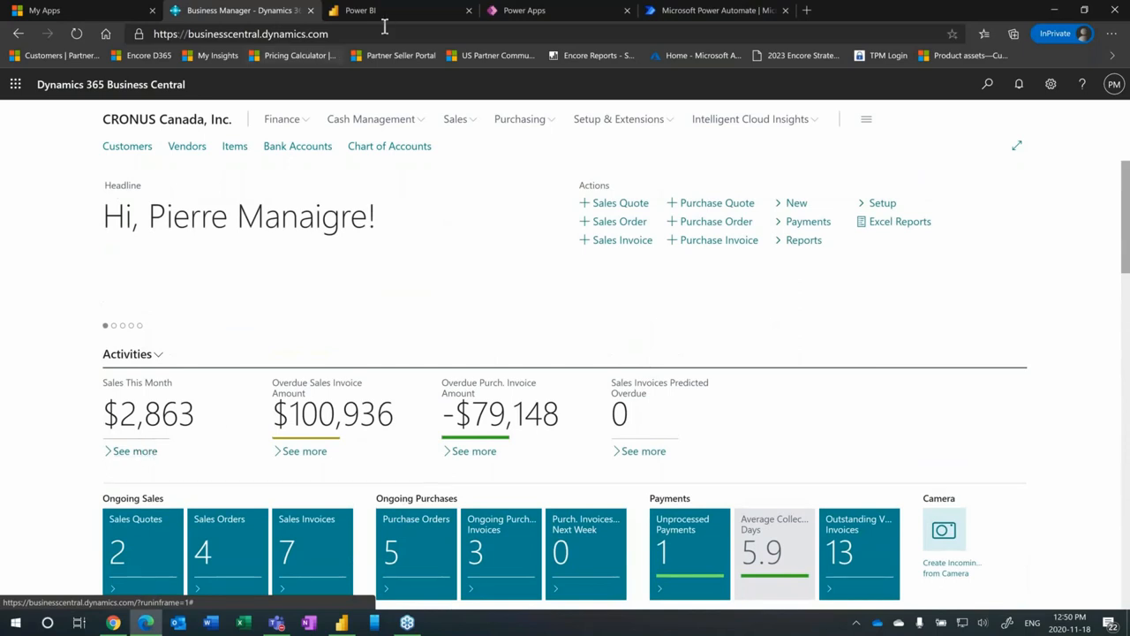
mouse_move(385, 526)
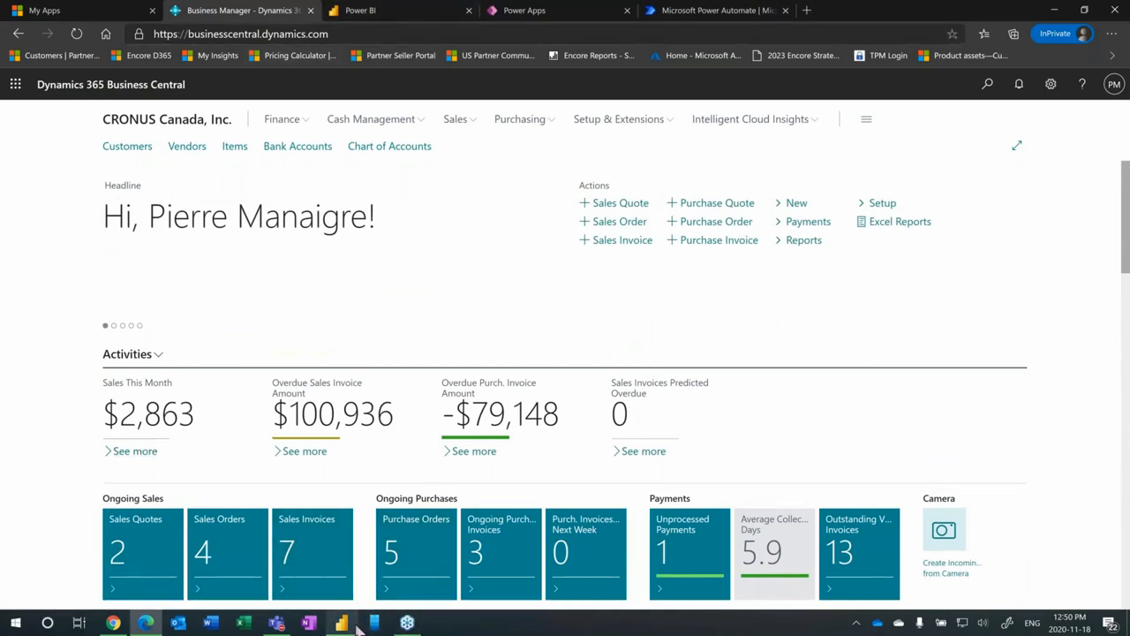
mouse_move(342, 621)
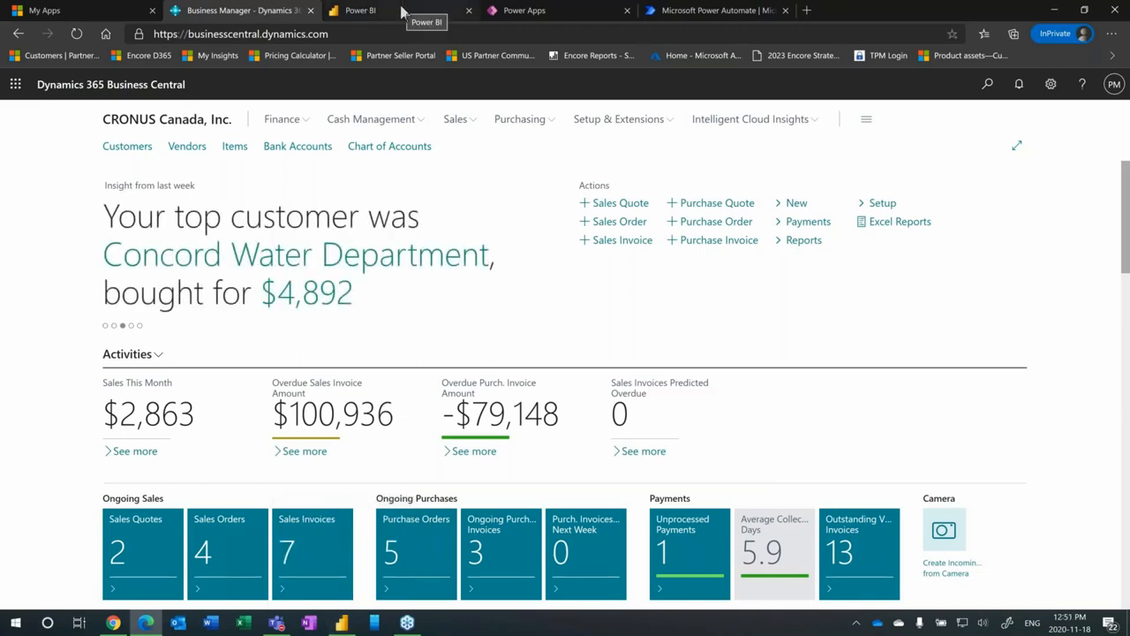
Step: Switch the browser to the Power BI tab showing its home page
click(356, 10)
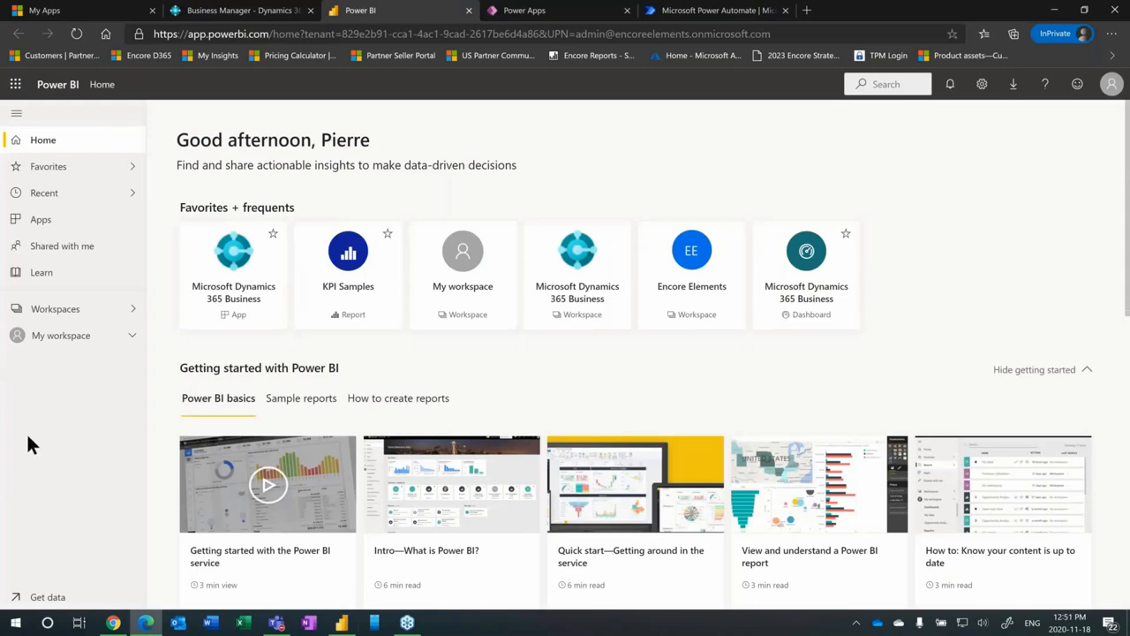
mouse_move(357, 286)
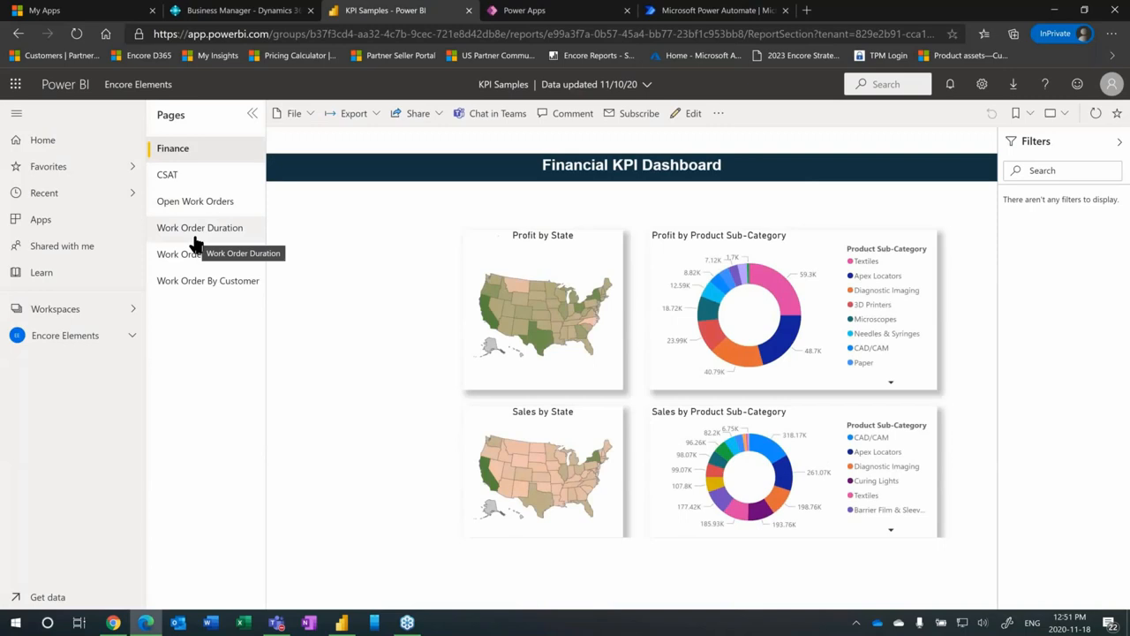
mouse_move(345, 447)
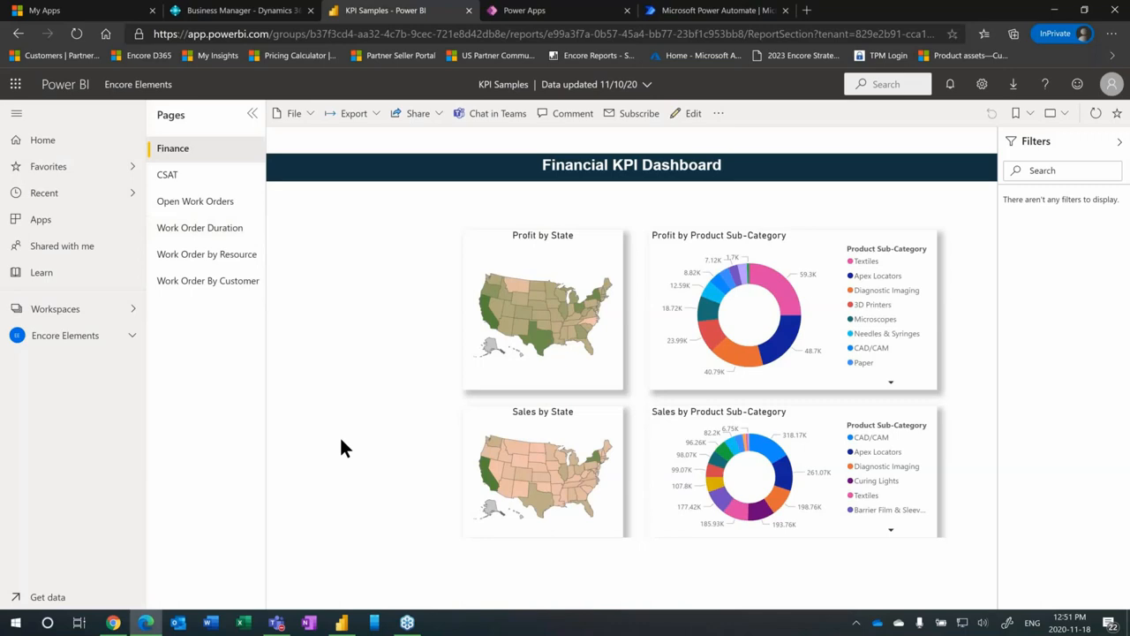
mouse_move(353, 402)
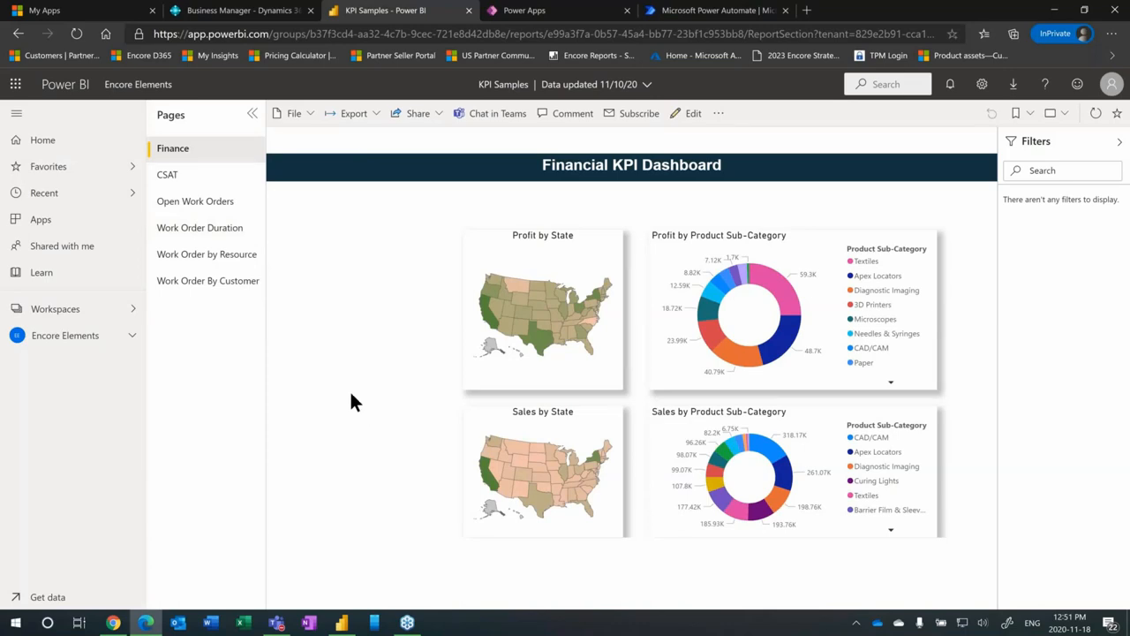
mouse_move(357, 493)
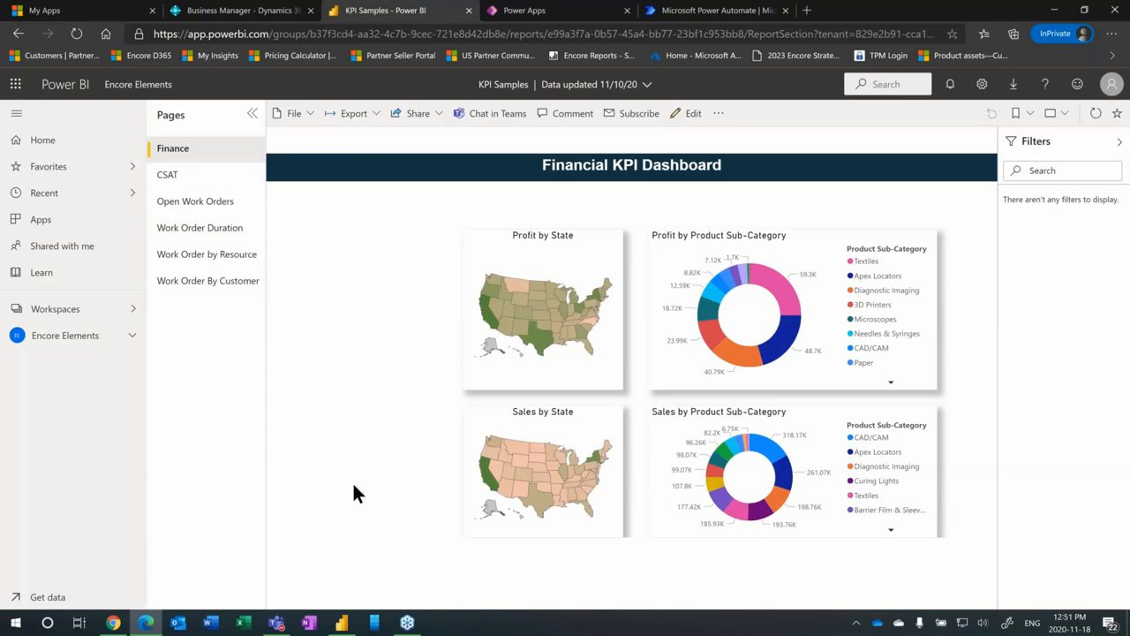
mouse_move(339, 621)
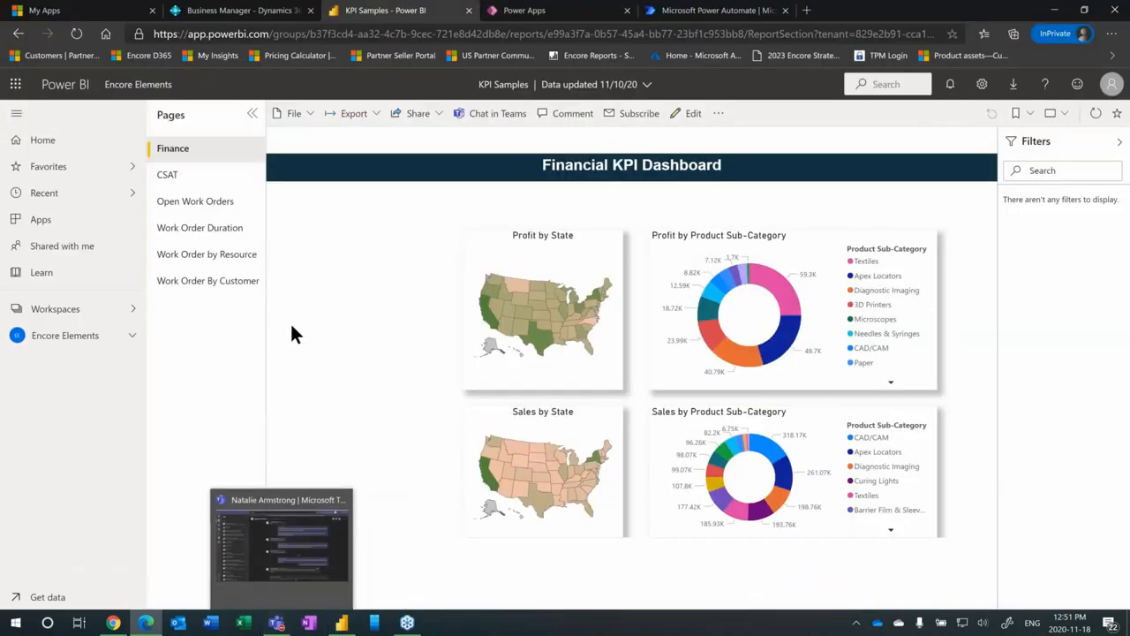
mouse_move(494, 339)
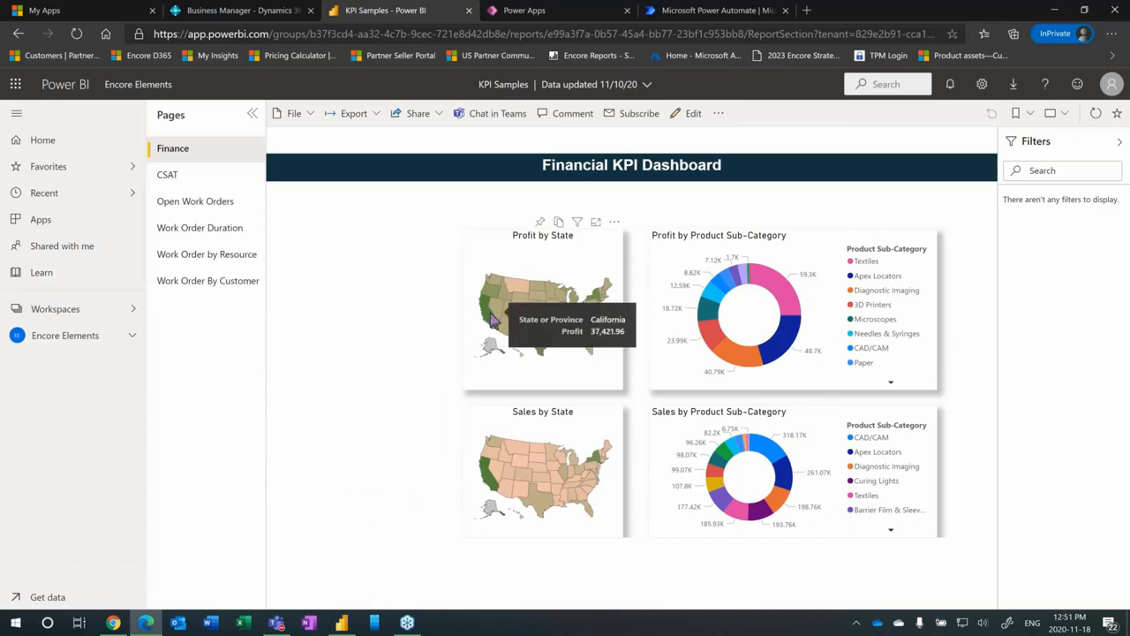
mouse_move(485, 334)
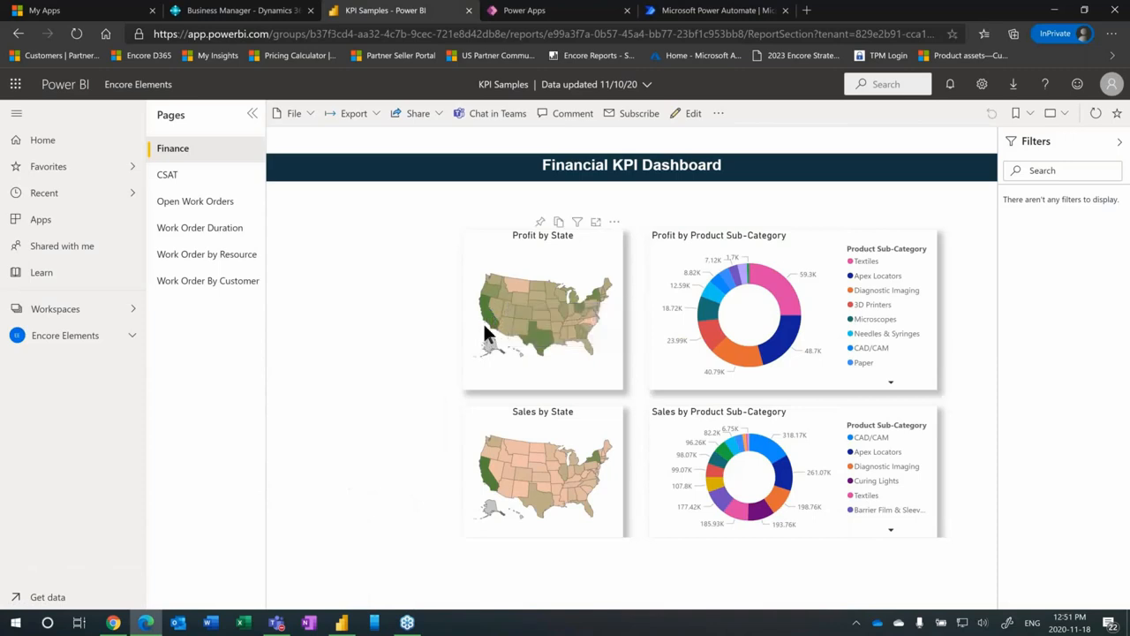
mouse_move(493, 320)
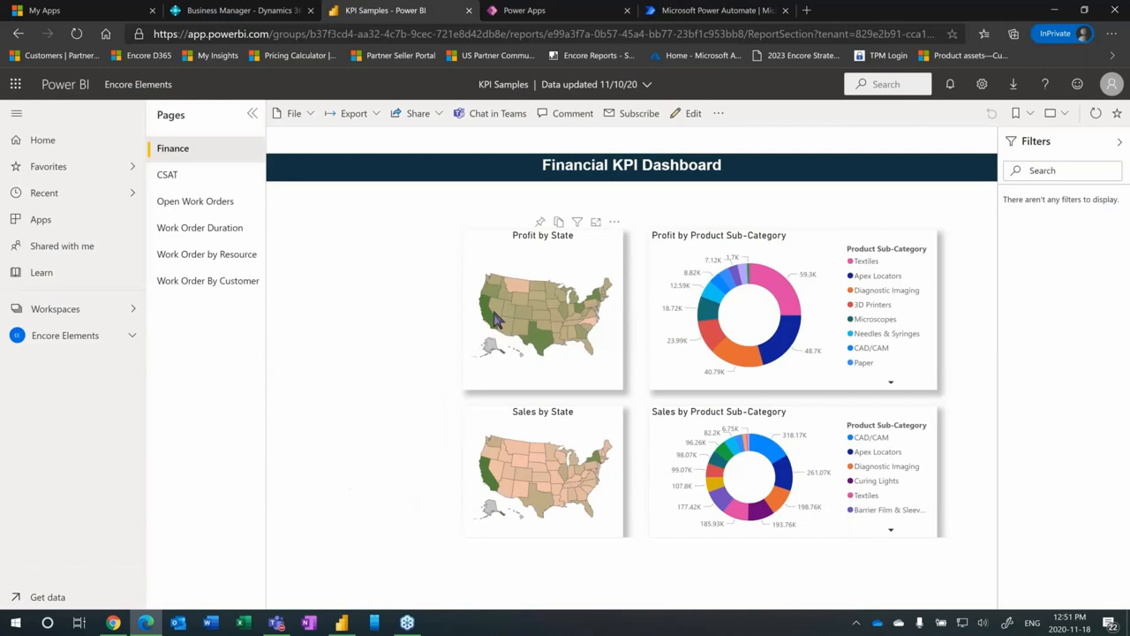
mouse_move(498, 498)
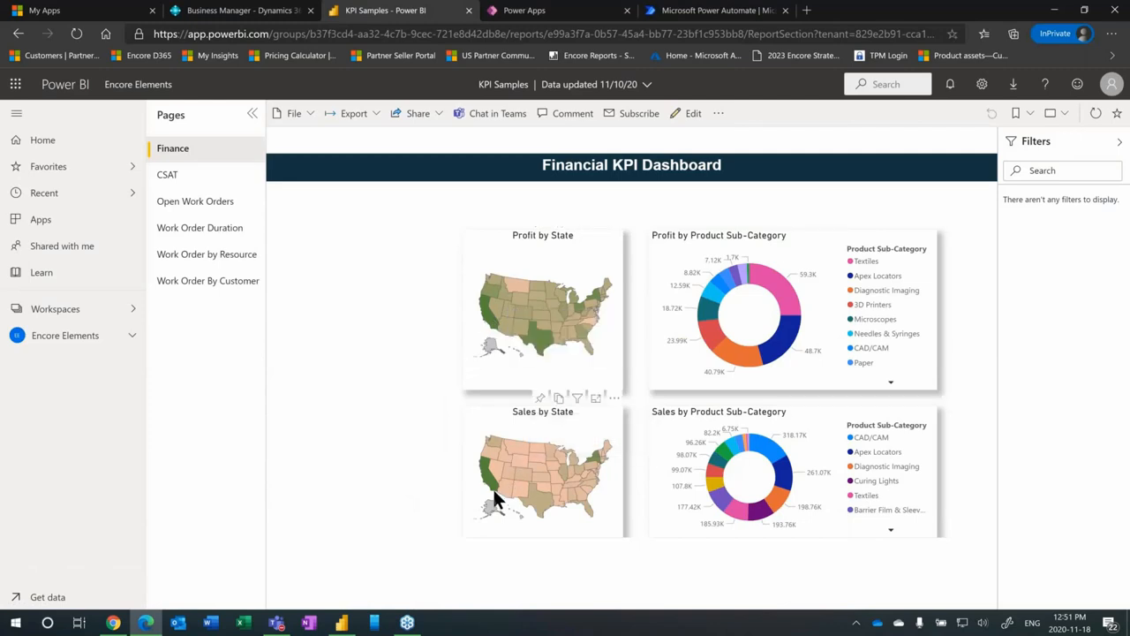
mouse_move(521, 371)
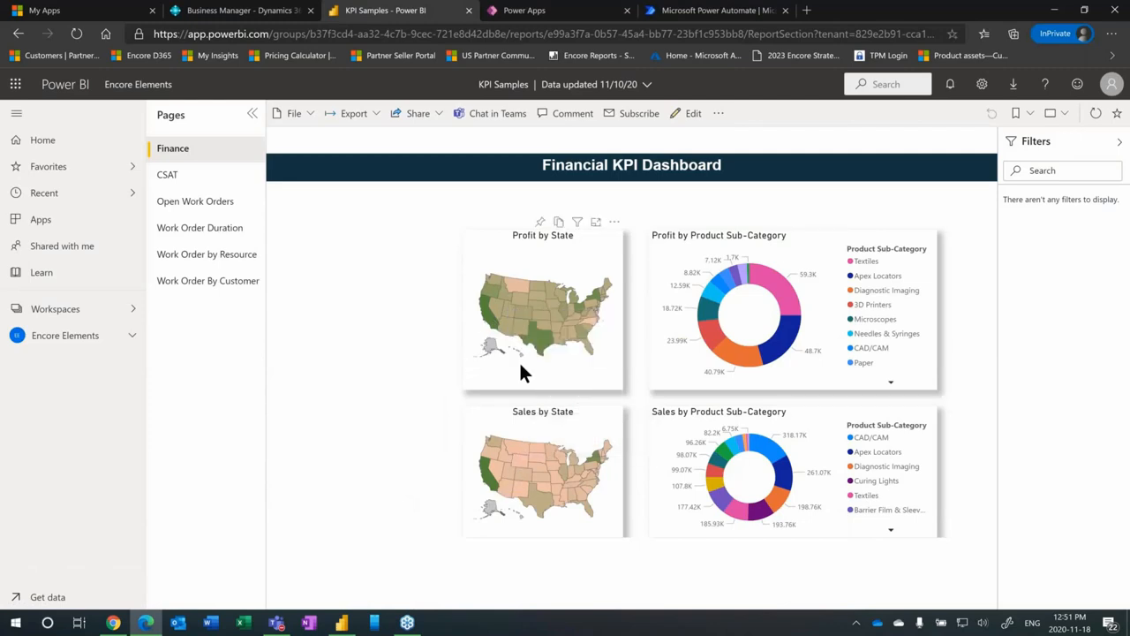
mouse_move(503, 396)
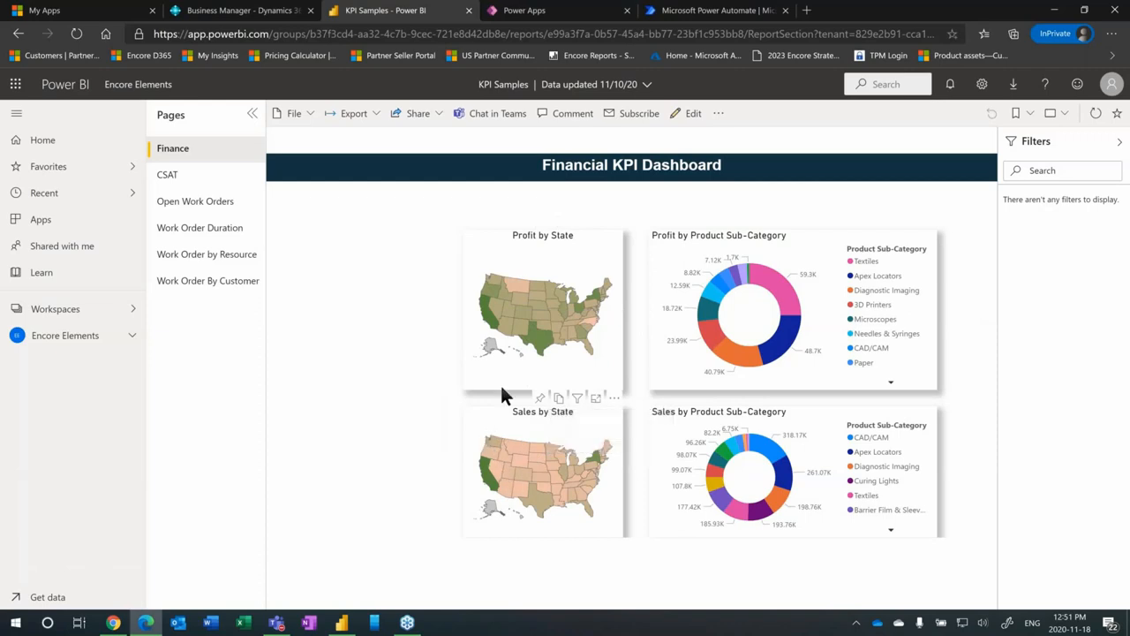
mouse_move(427, 403)
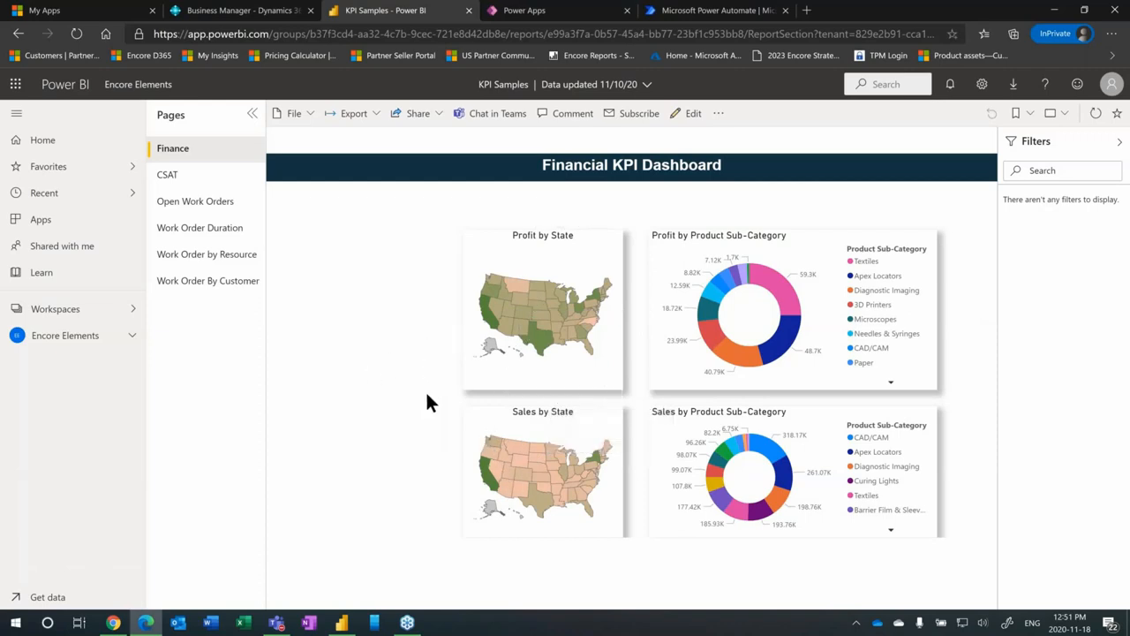
mouse_move(545, 349)
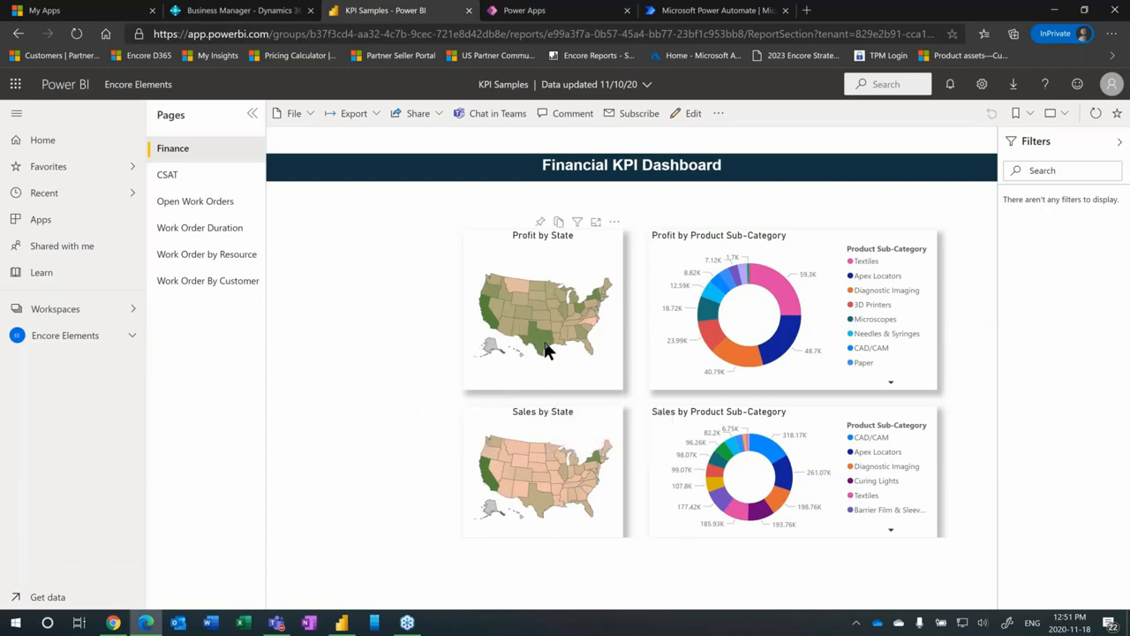
mouse_move(544, 350)
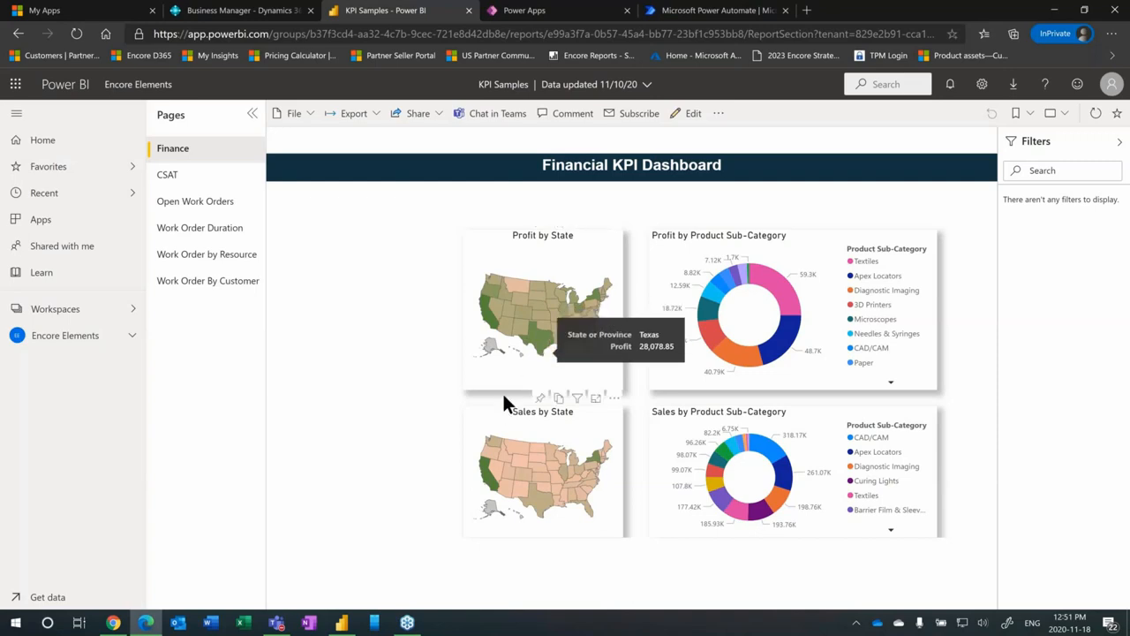
mouse_move(487, 485)
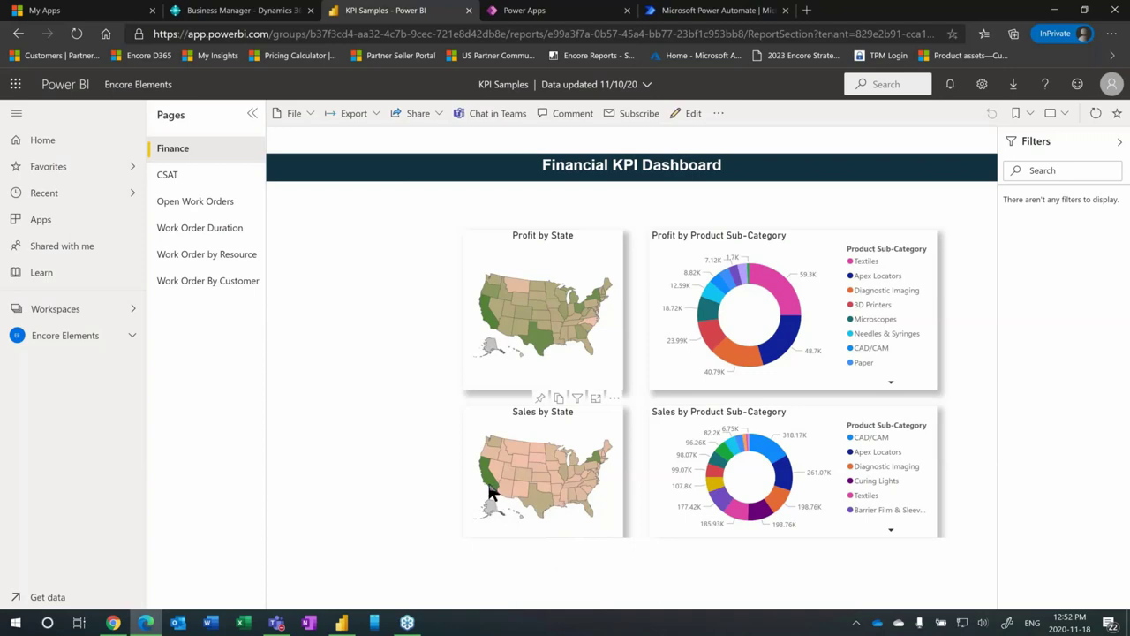
mouse_move(607, 515)
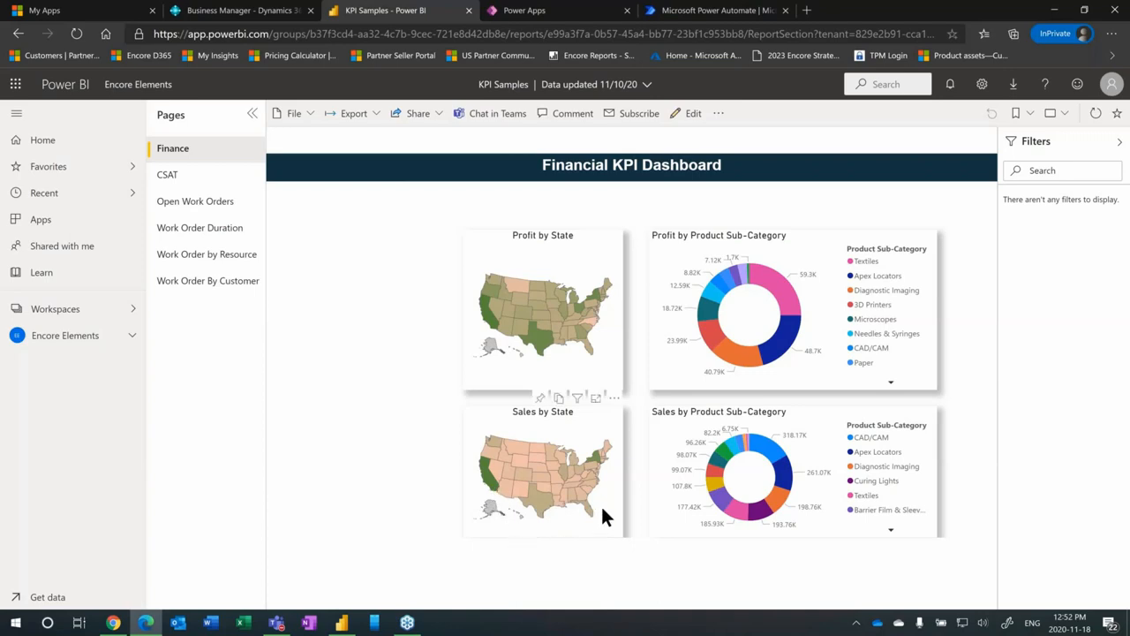
mouse_move(565, 515)
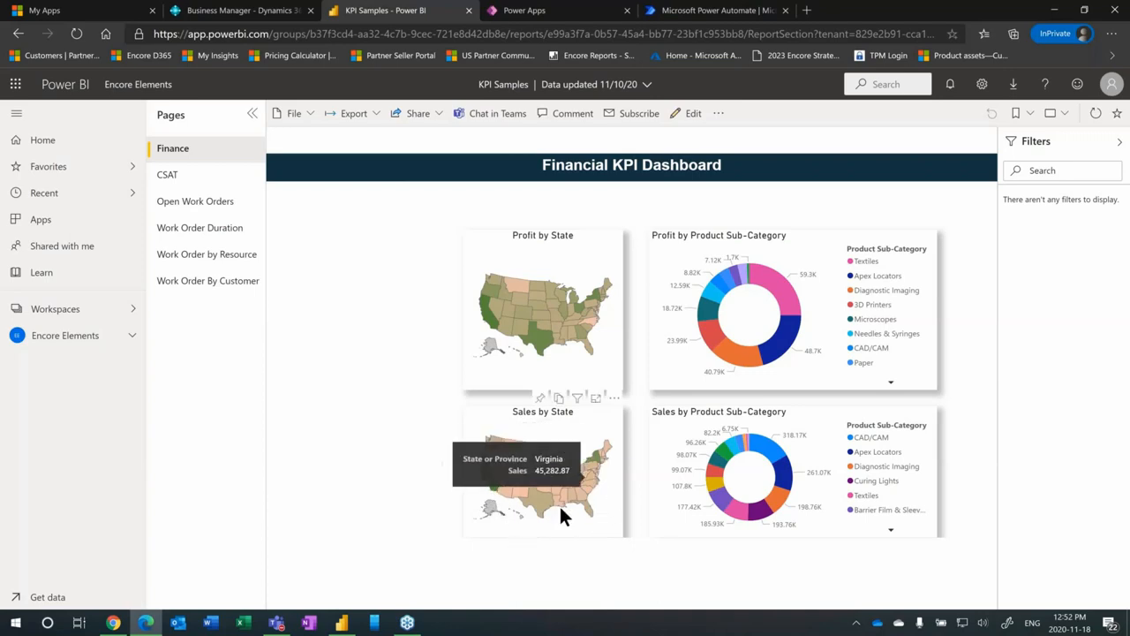
mouse_move(548, 562)
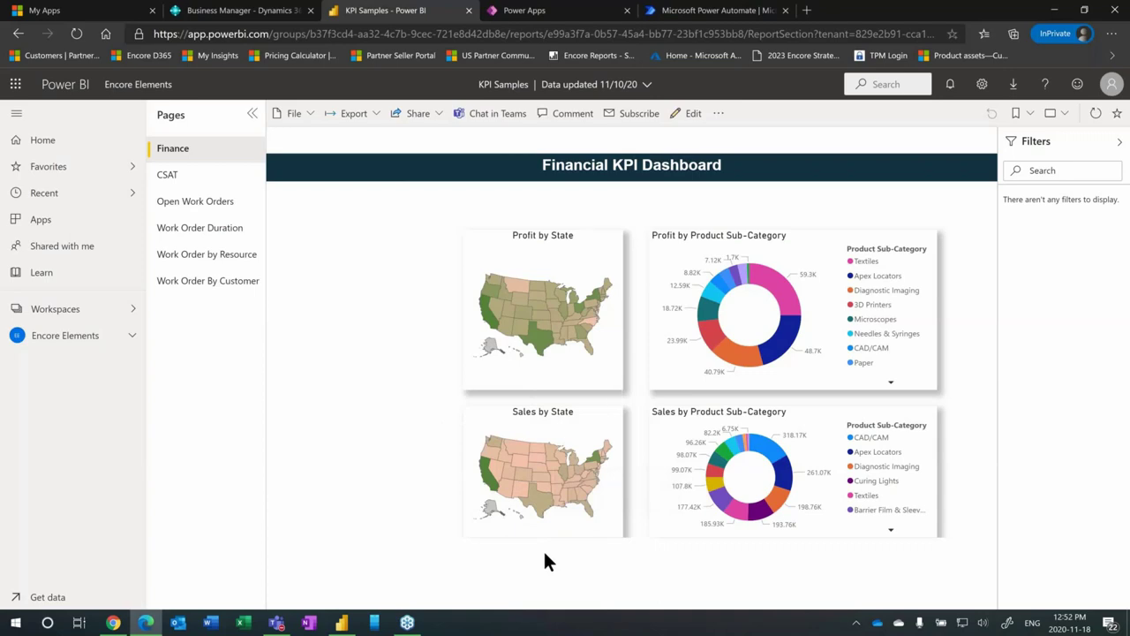
mouse_move(544, 516)
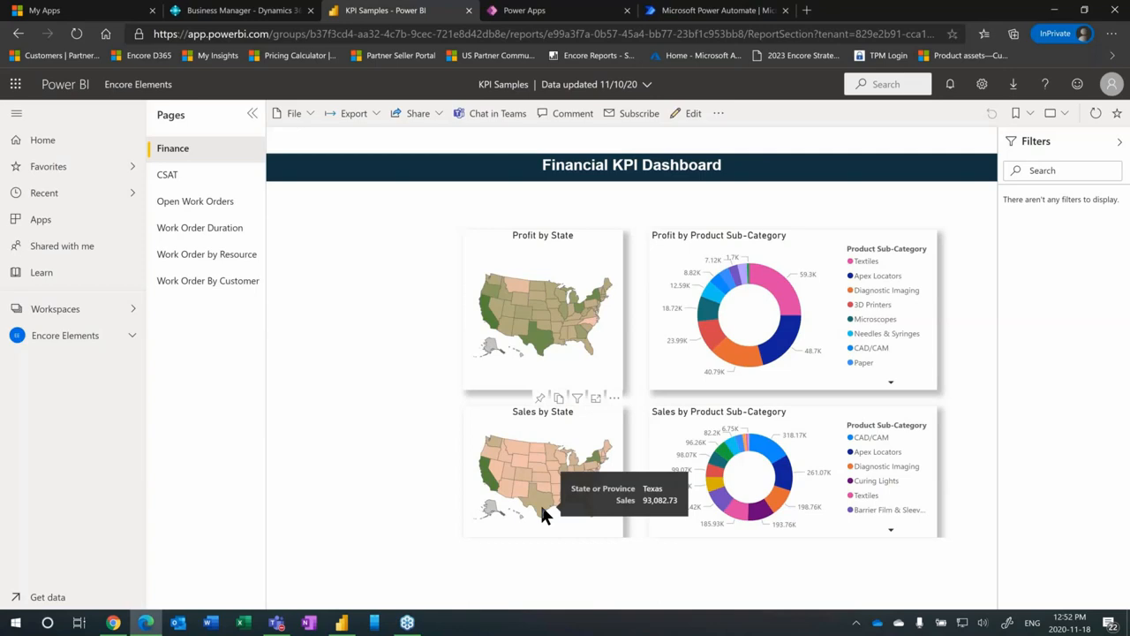
mouse_move(544, 516)
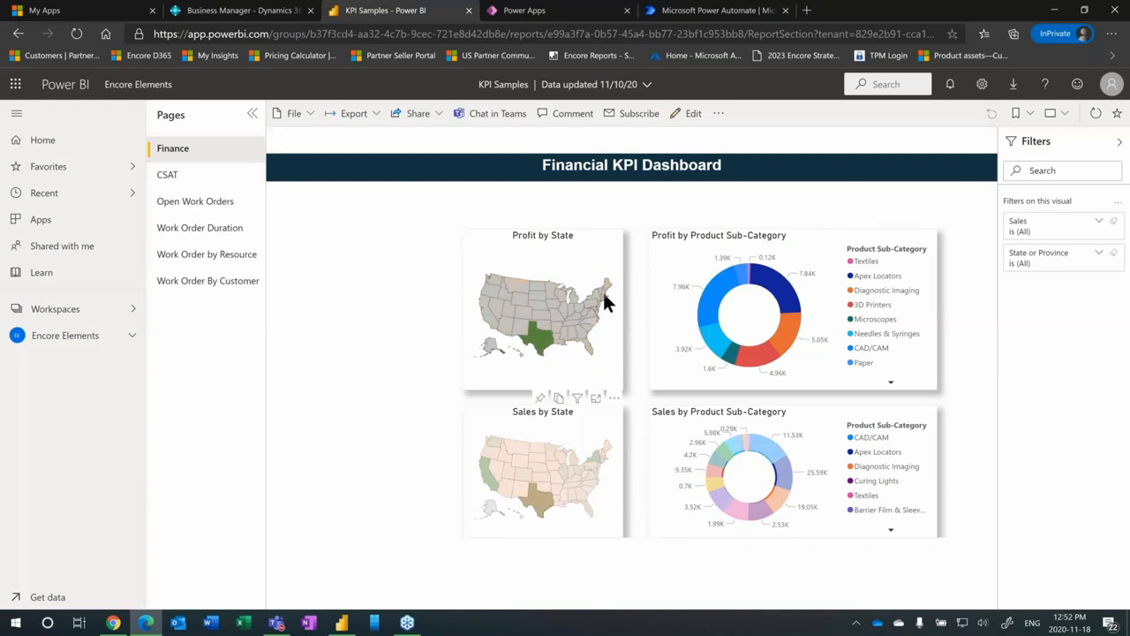
mouse_move(550, 369)
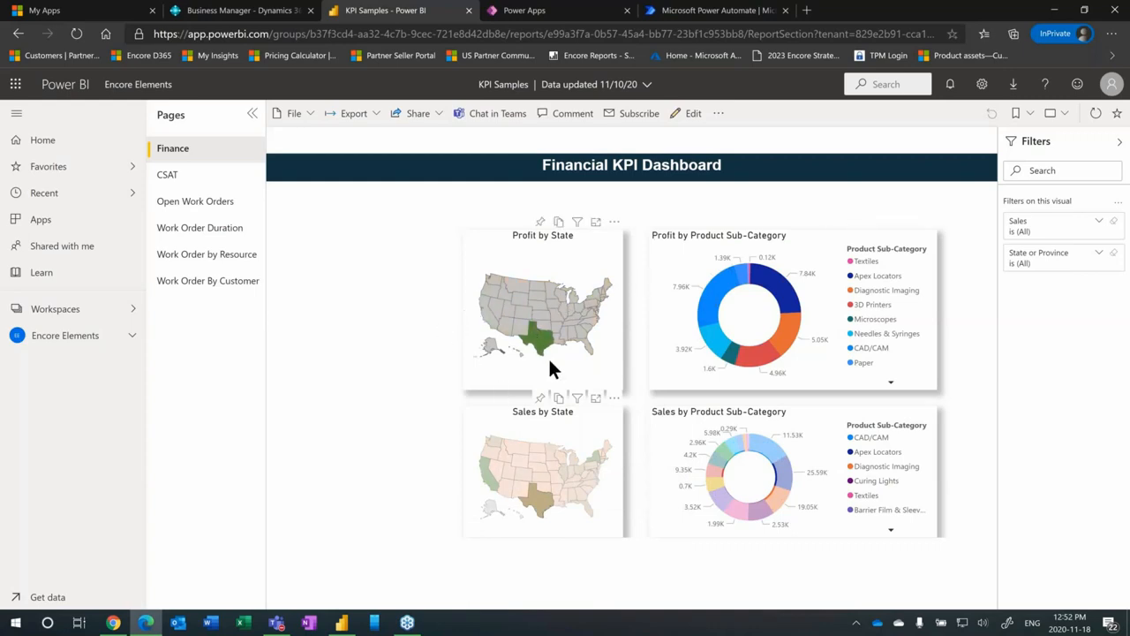
mouse_move(707, 255)
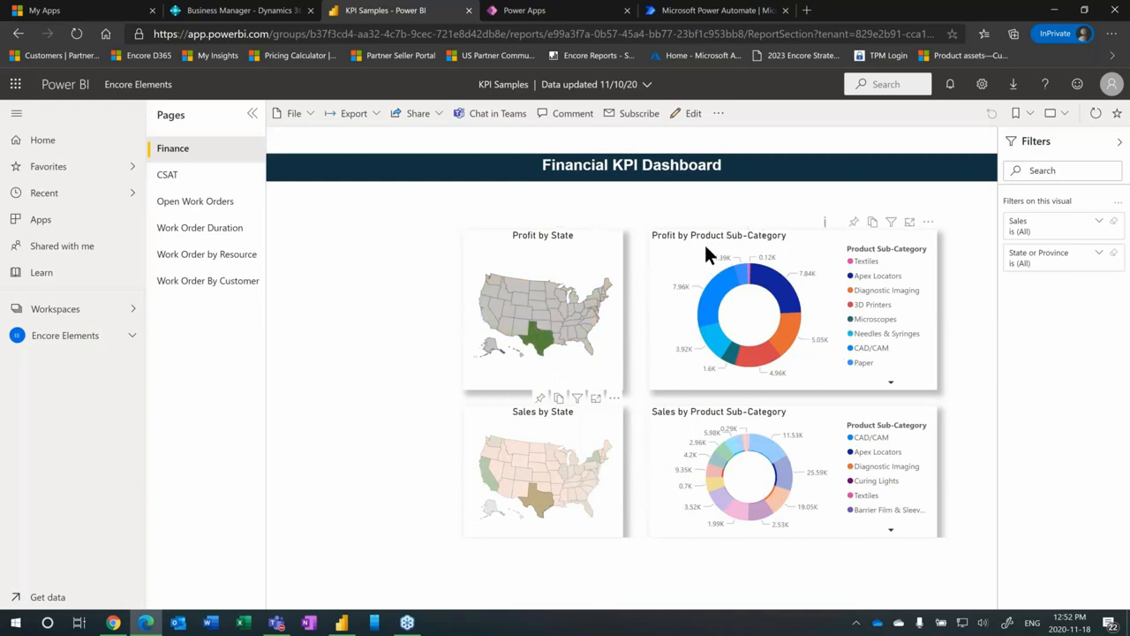
mouse_move(715, 521)
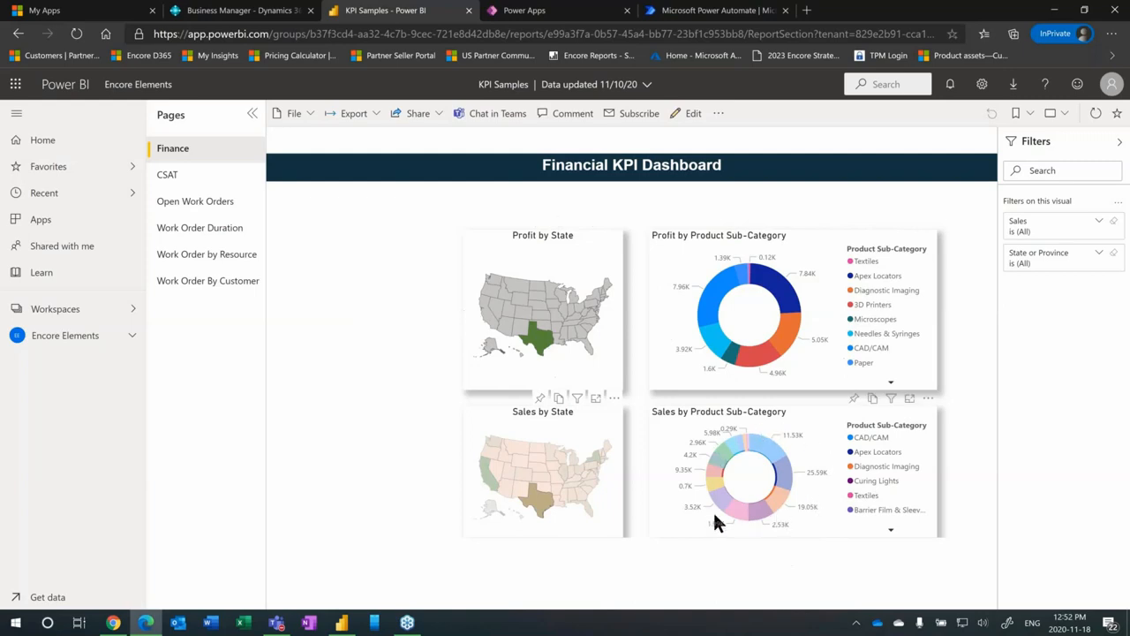
mouse_move(786, 343)
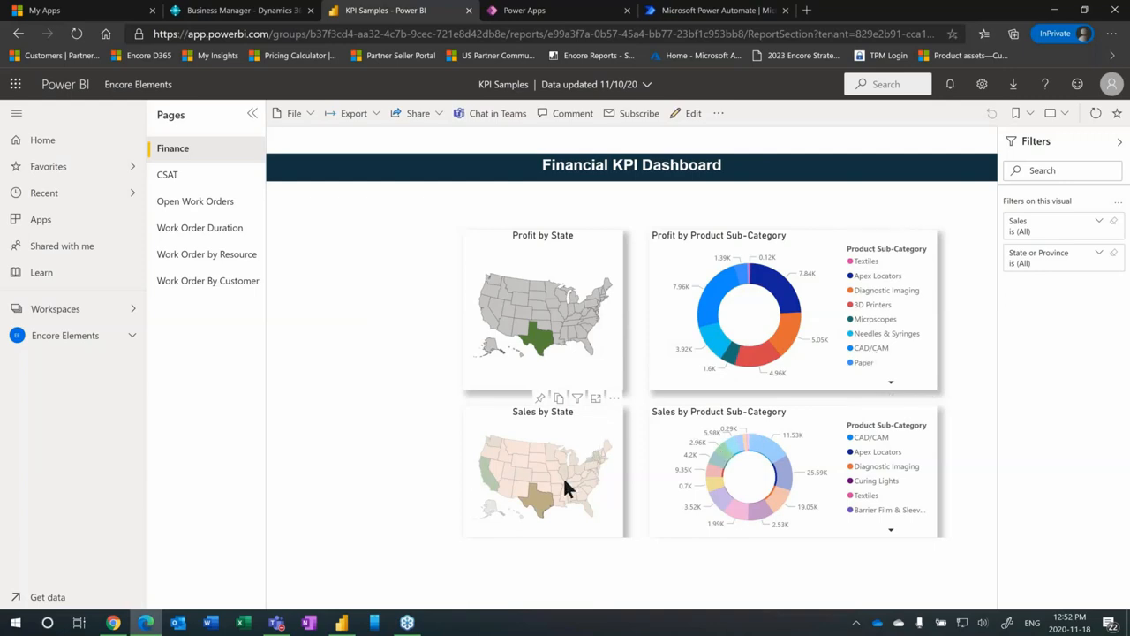
mouse_move(540, 505)
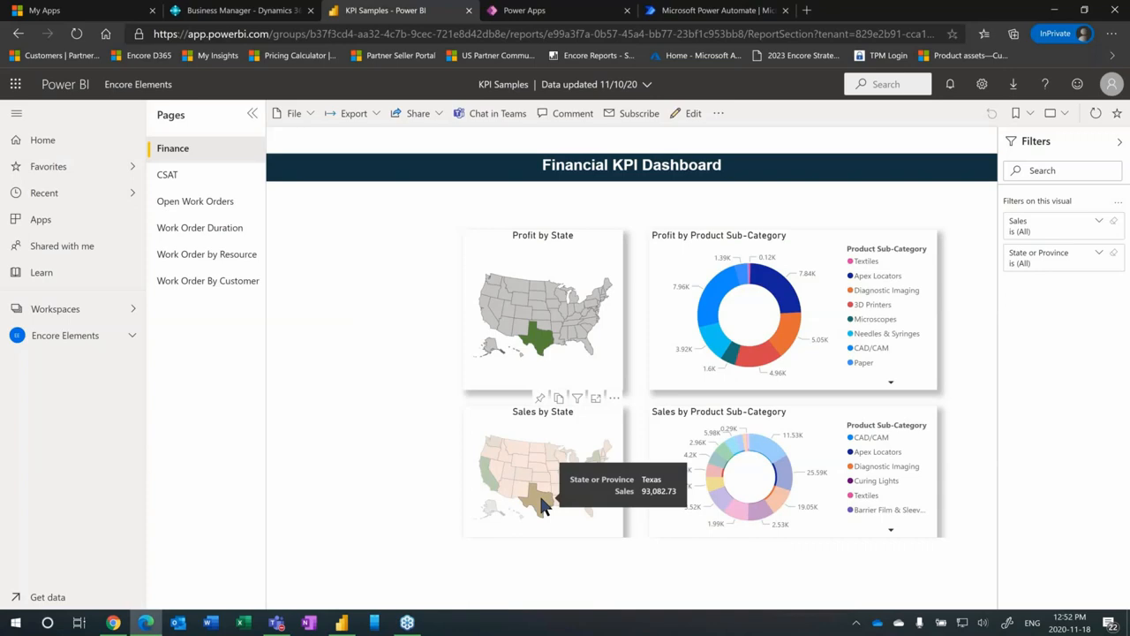
mouse_move(544, 586)
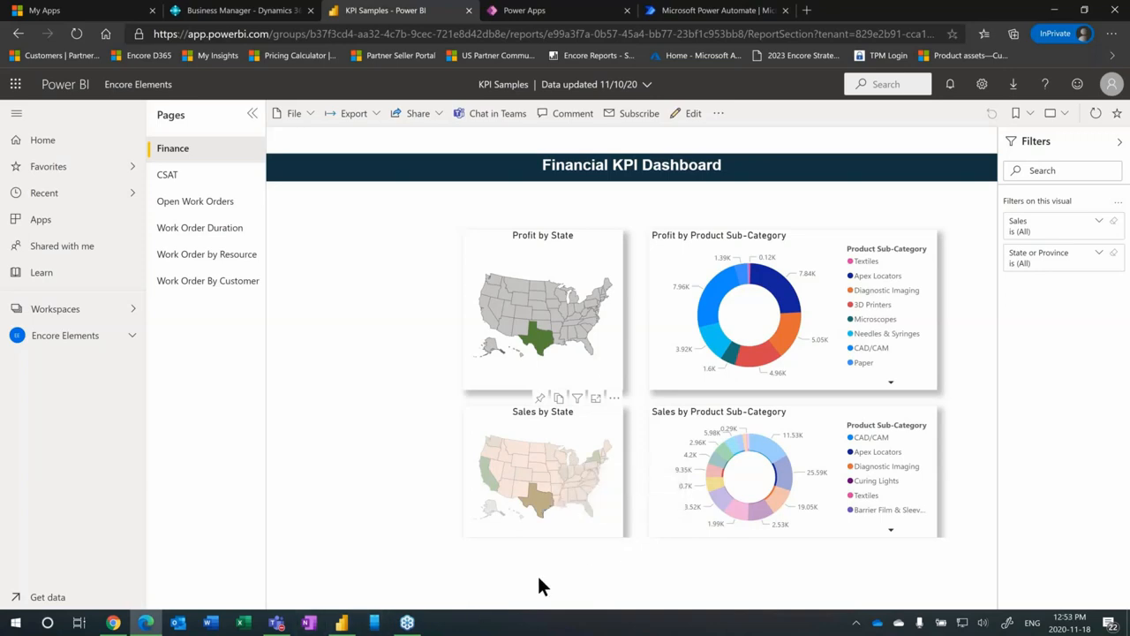
mouse_move(539, 350)
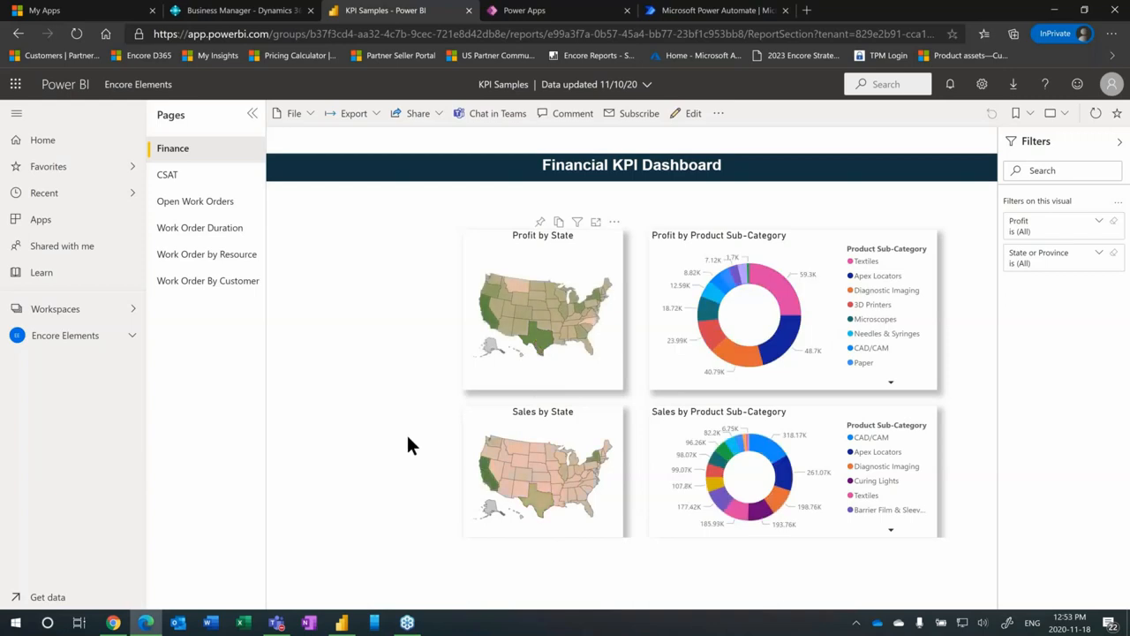
mouse_move(200, 226)
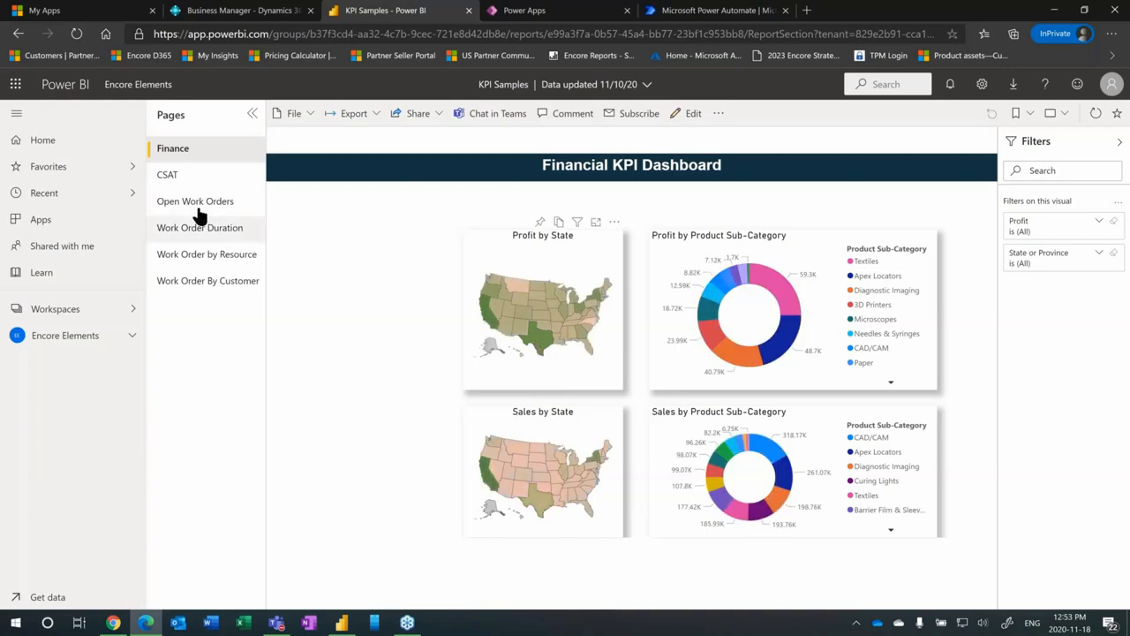
Step: Show the CSAT Customer Satisfaction Dashboard page from the Pages pane
click(166, 175)
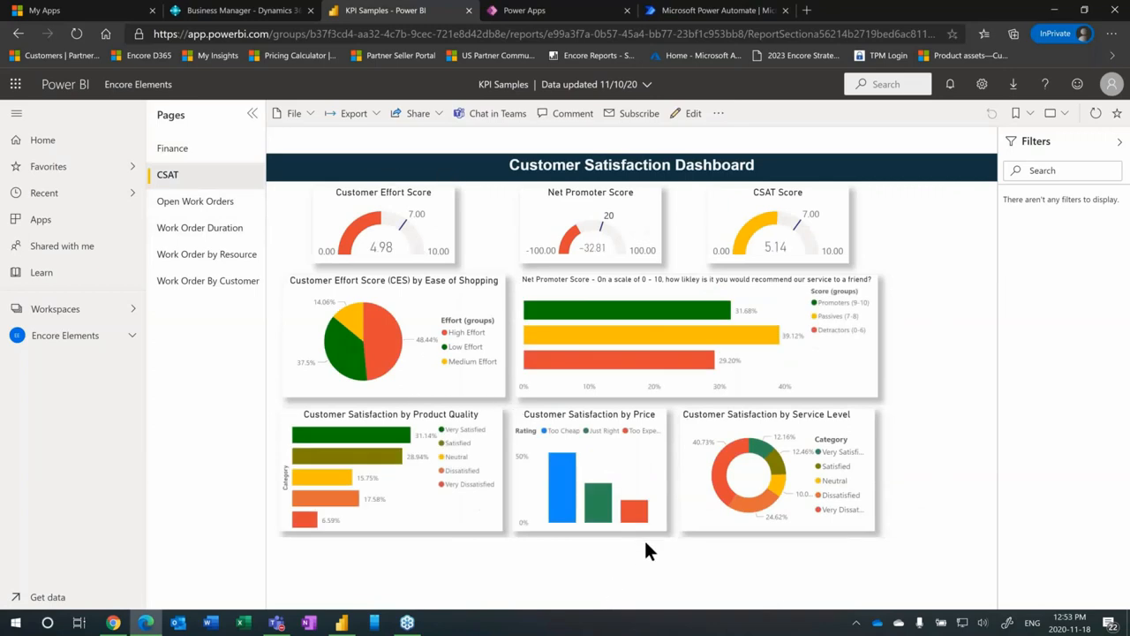
mouse_move(628, 569)
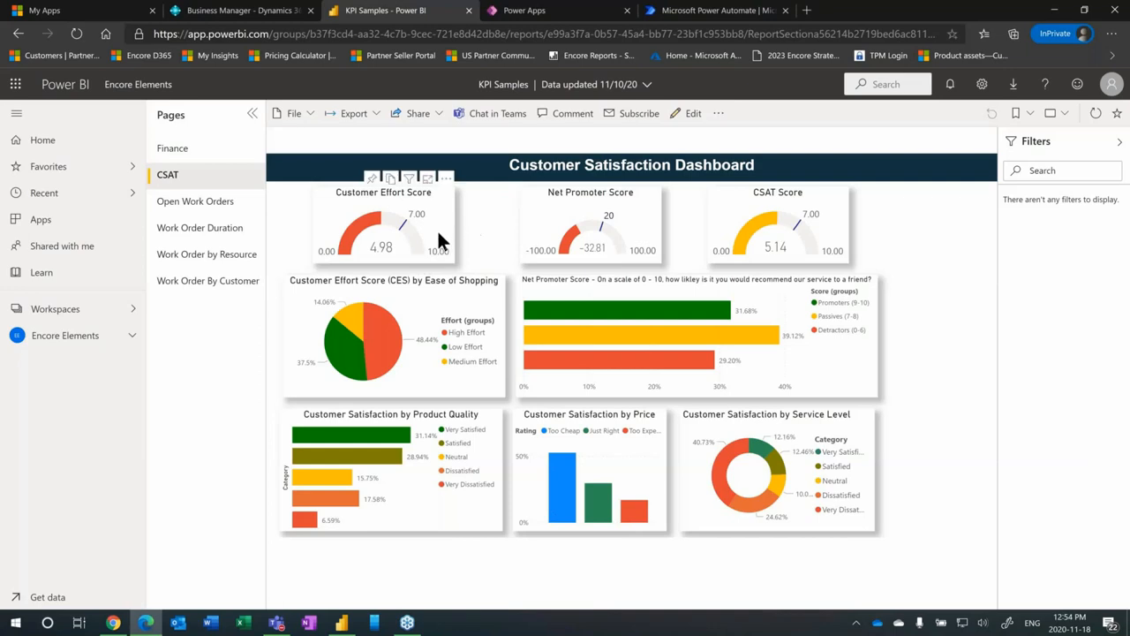
mouse_move(828, 233)
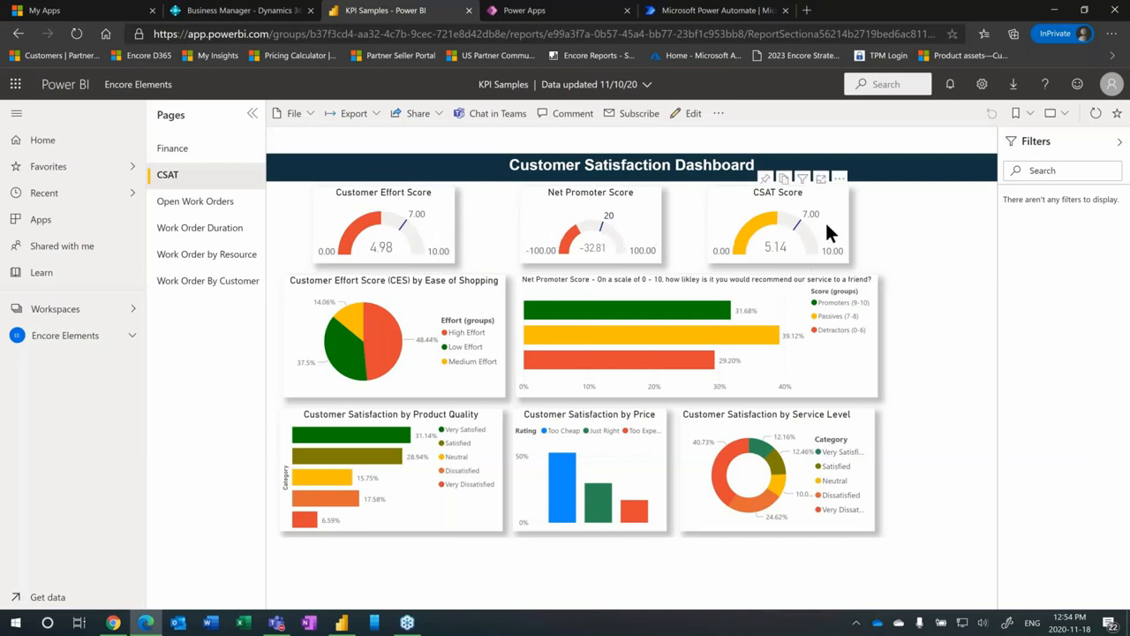
mouse_move(441, 244)
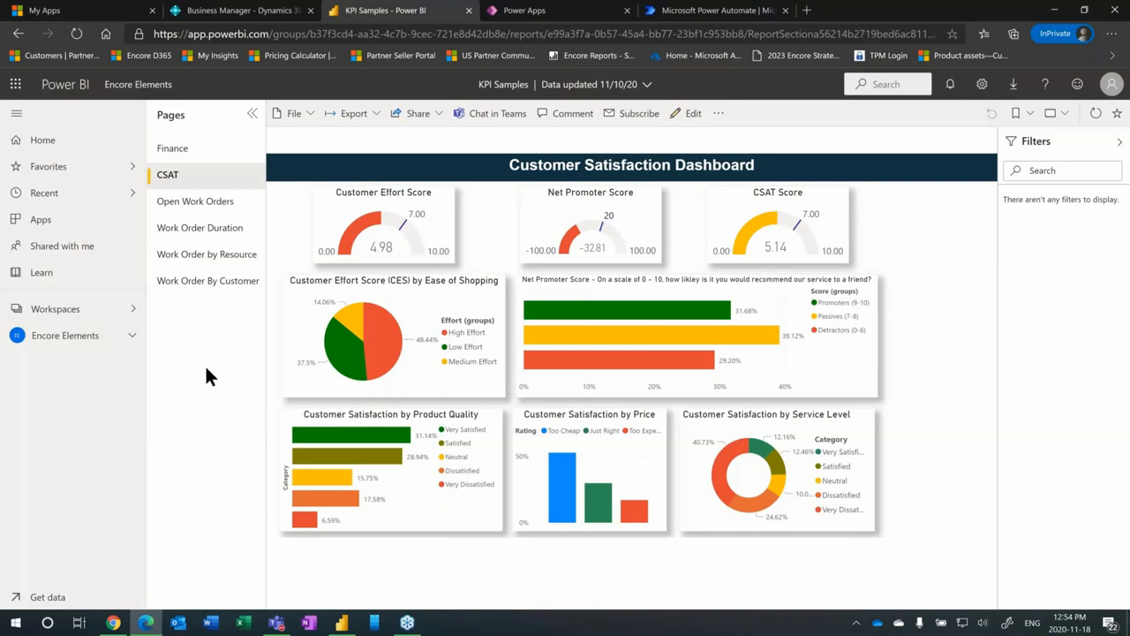
mouse_move(334, 369)
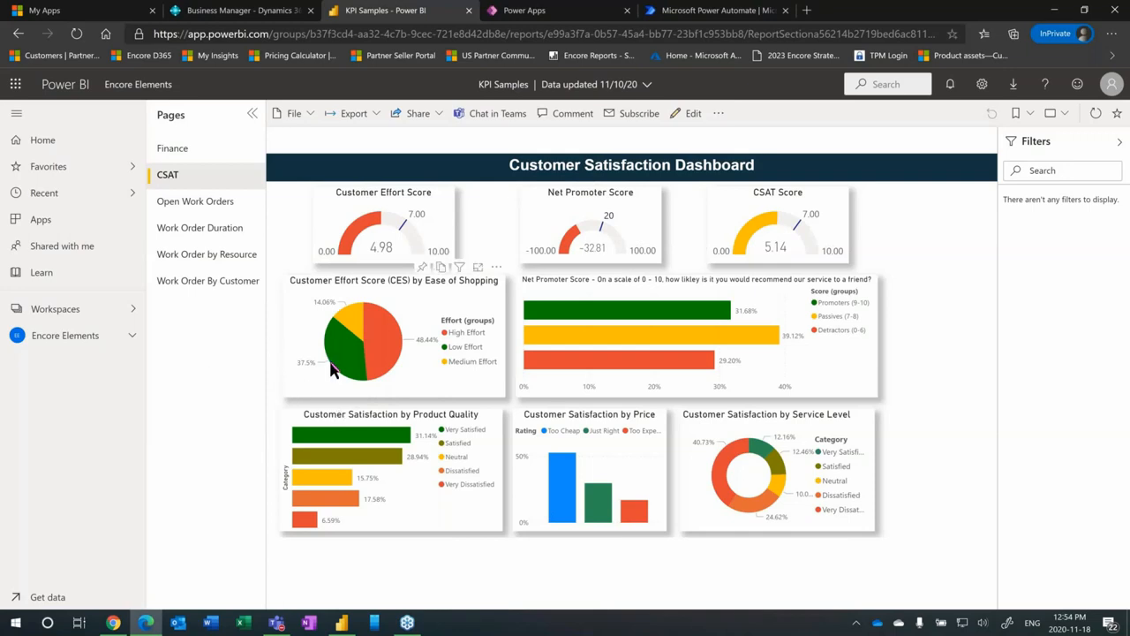
mouse_move(360, 332)
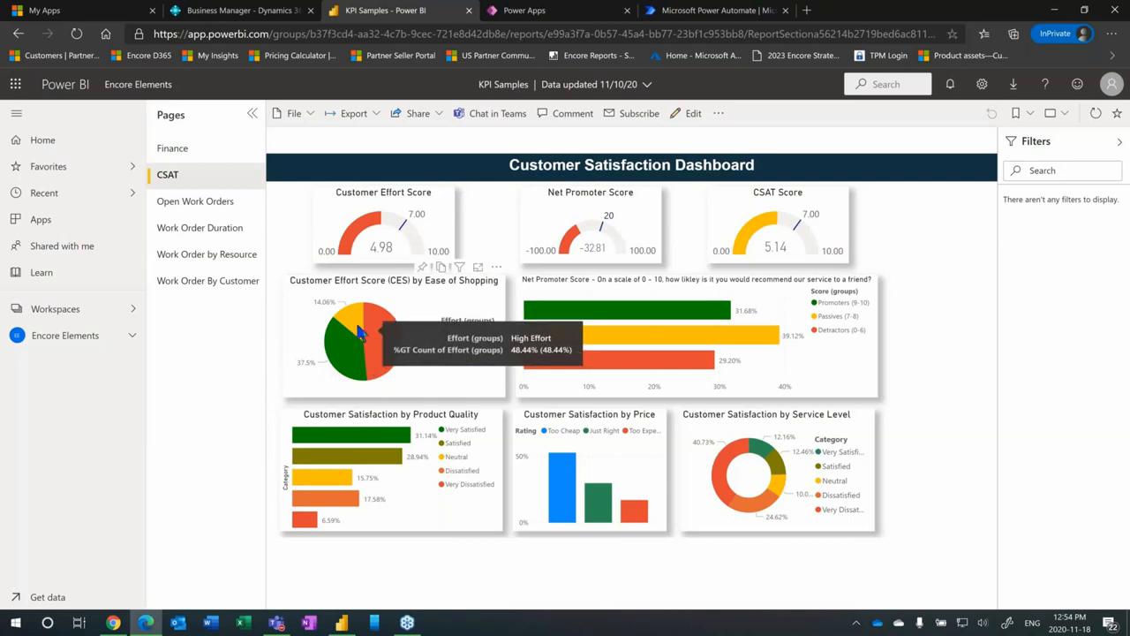
click(360, 321)
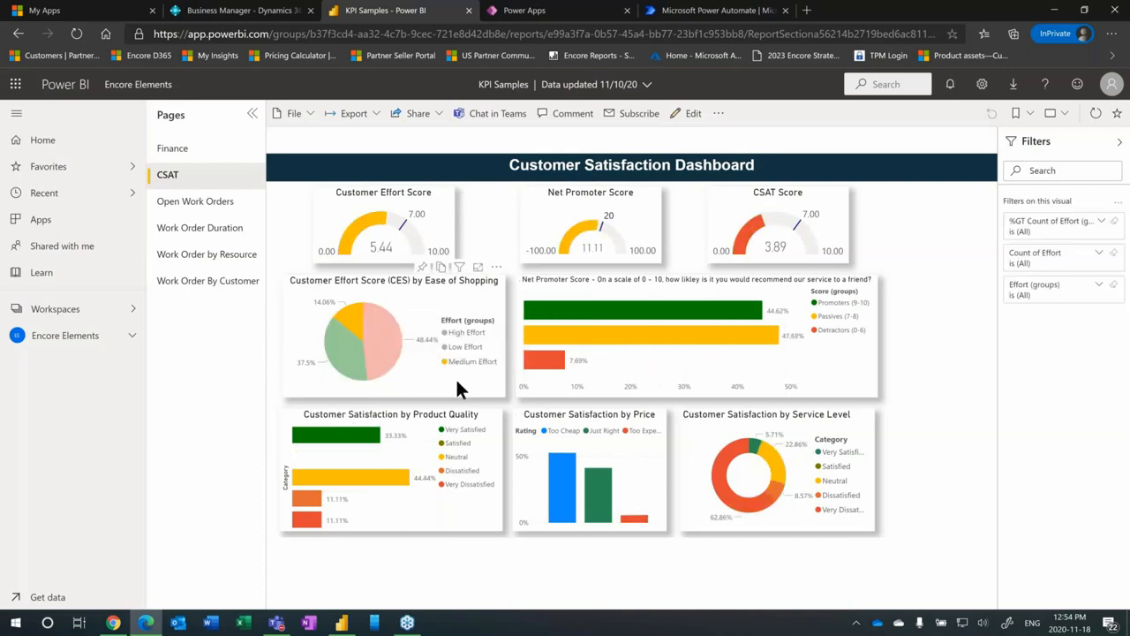
mouse_move(420, 291)
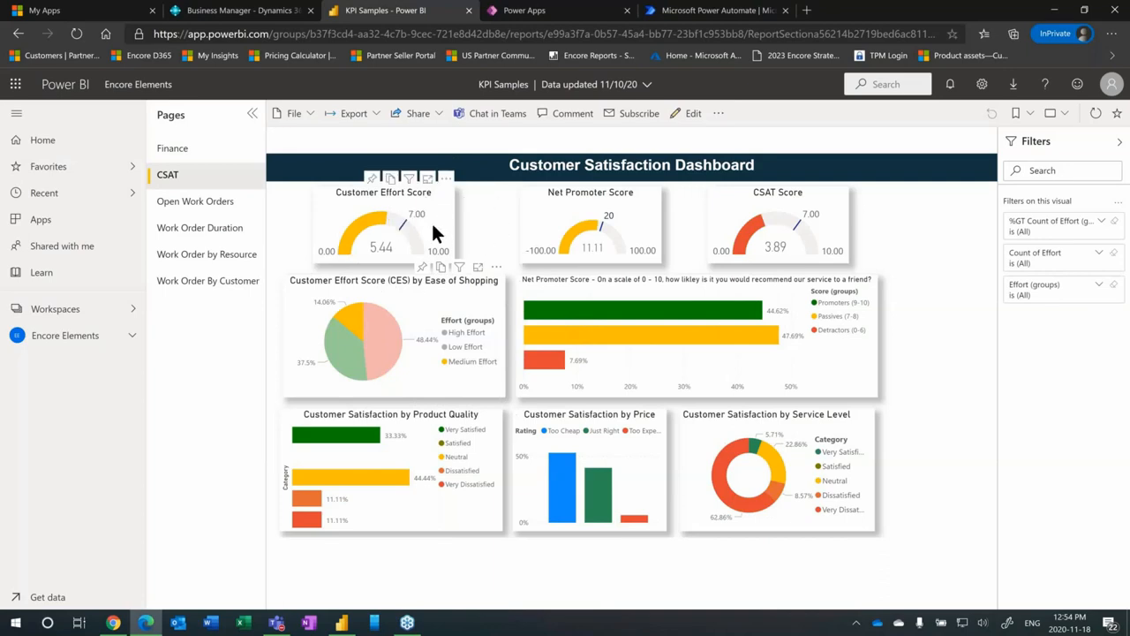
mouse_move(448, 262)
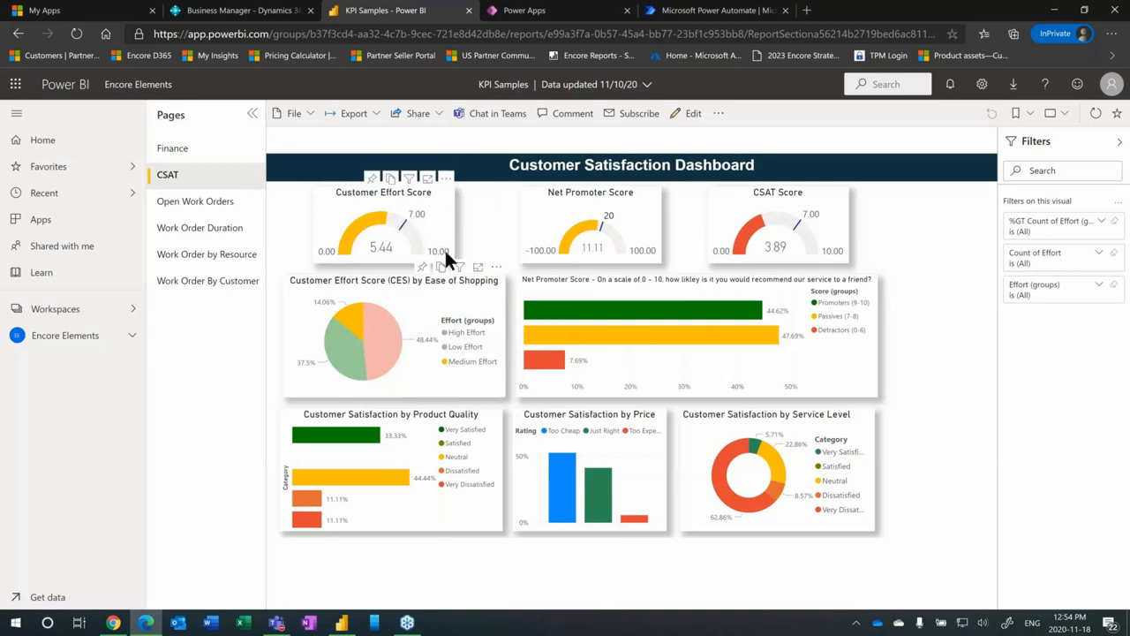
mouse_move(344, 369)
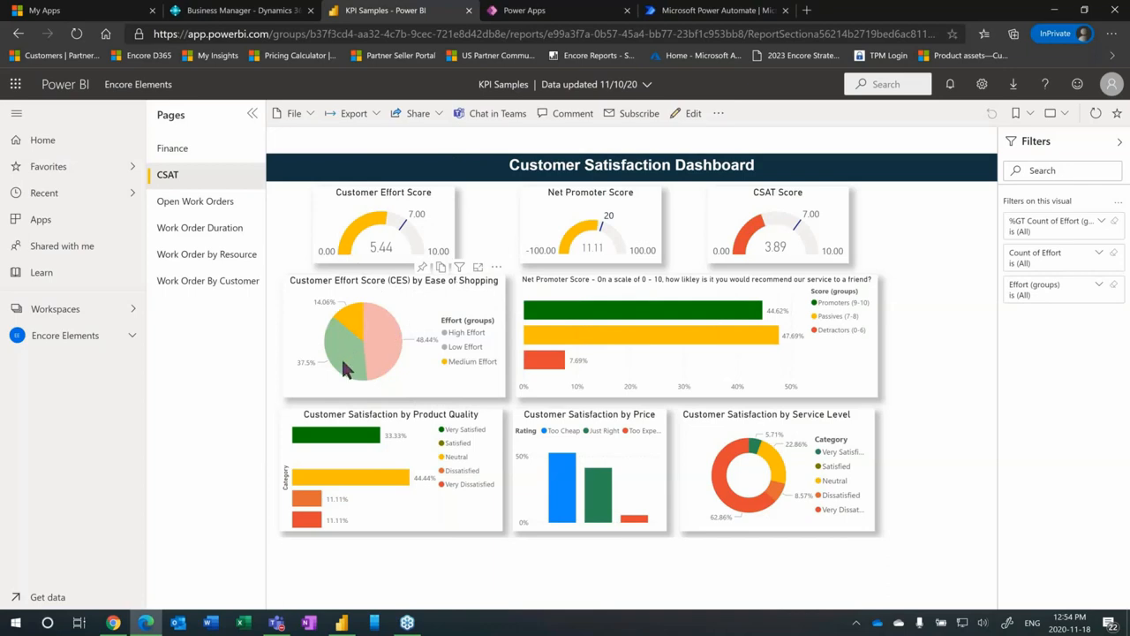
mouse_move(344, 365)
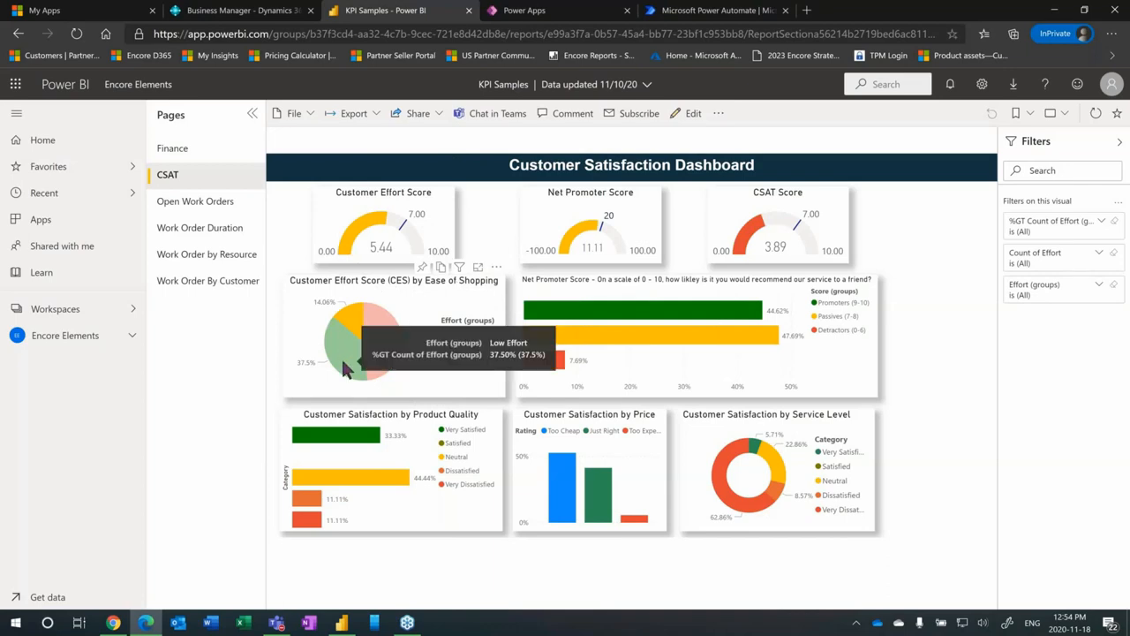
click(344, 366)
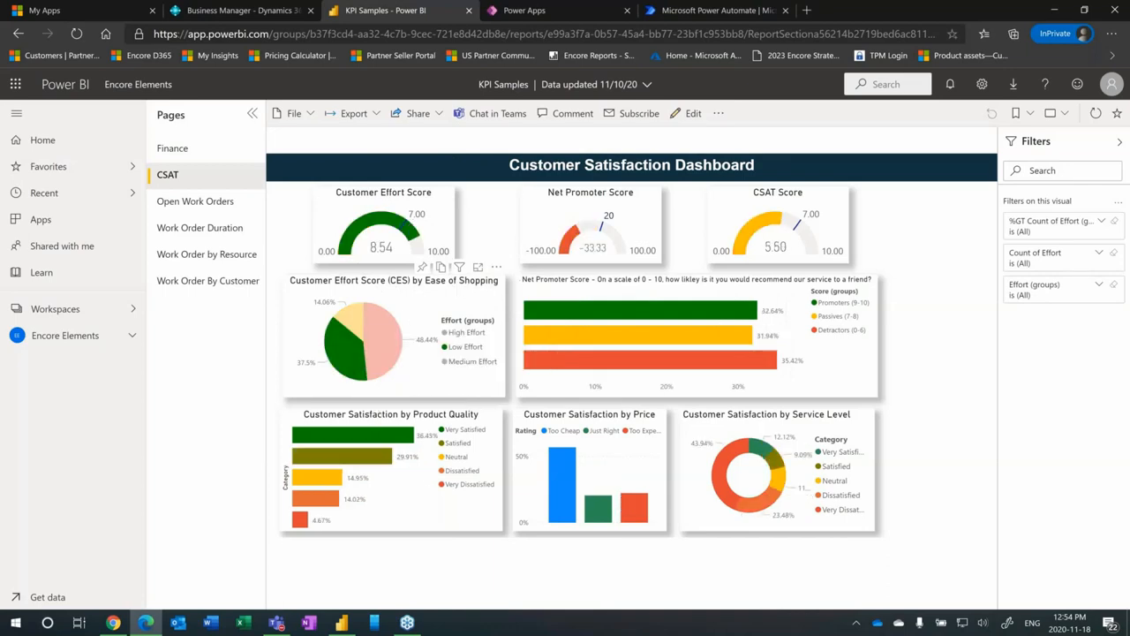
mouse_move(473, 286)
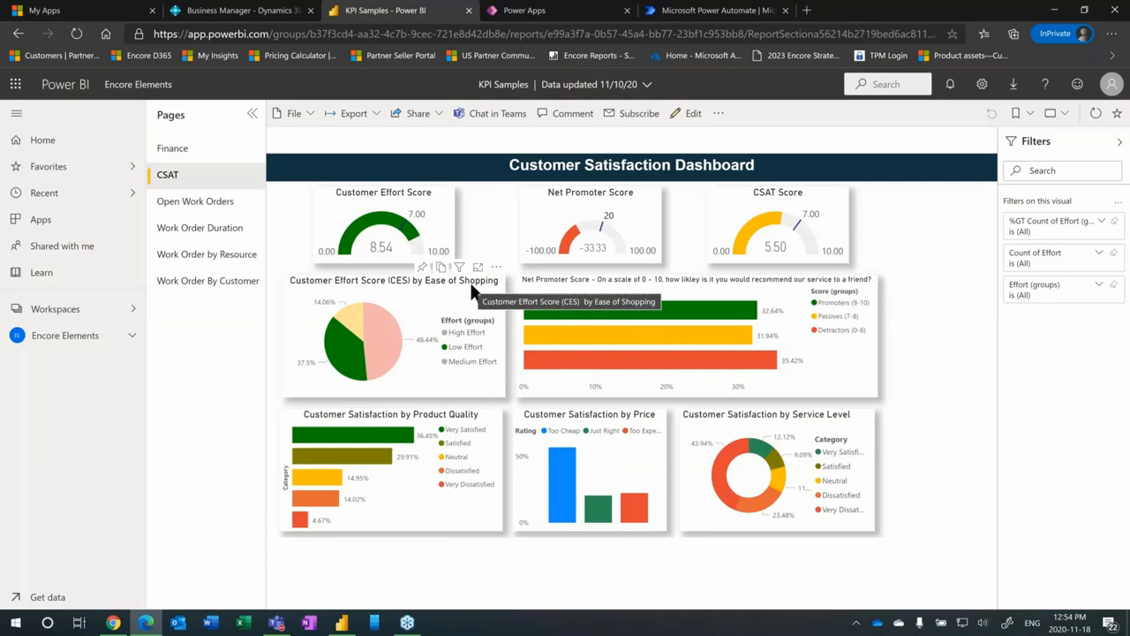
mouse_move(350, 353)
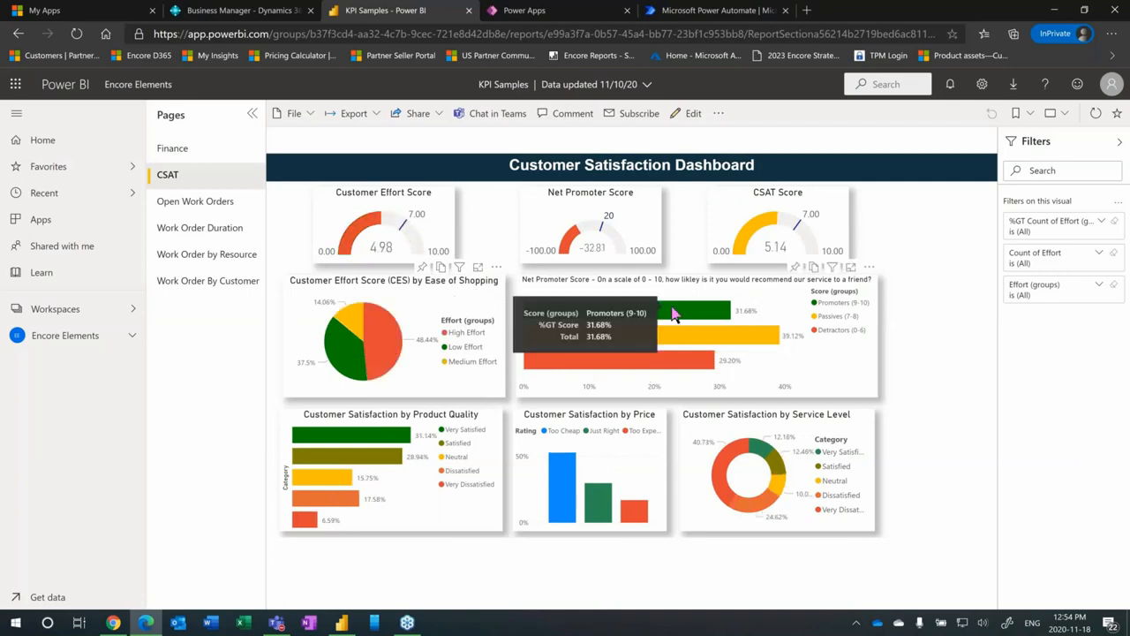
click(675, 311)
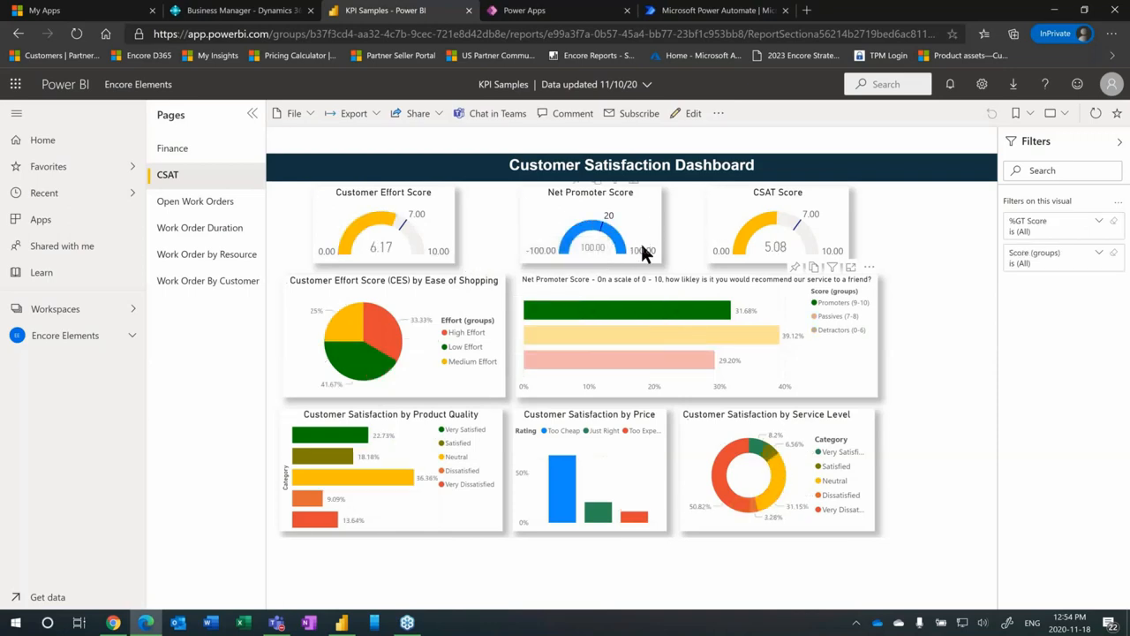
mouse_move(706, 314)
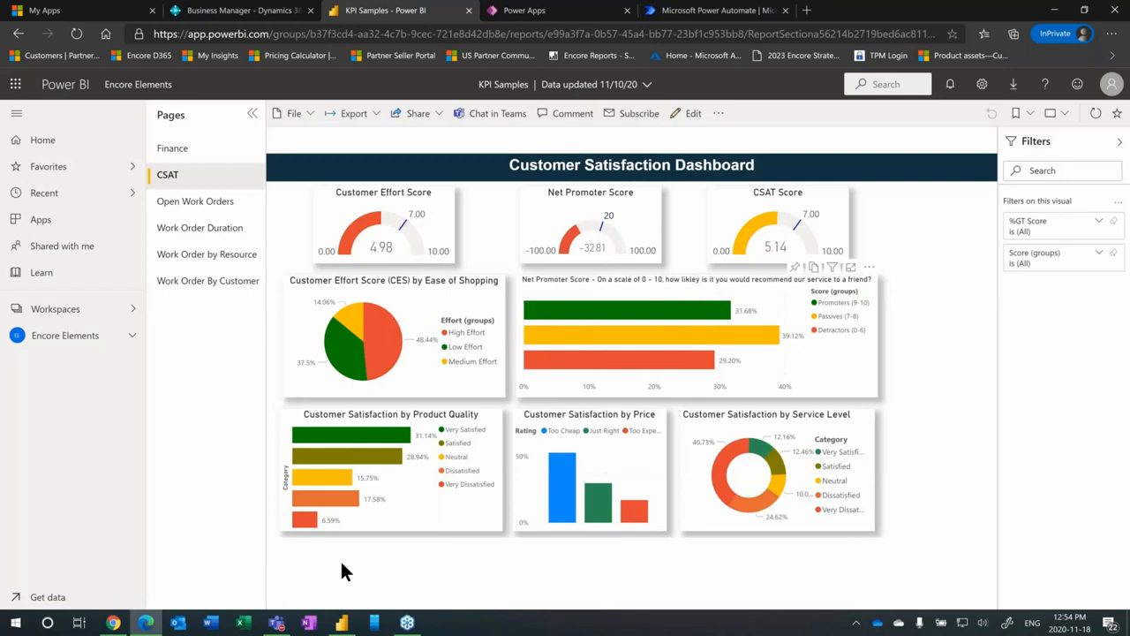
mouse_move(343, 565)
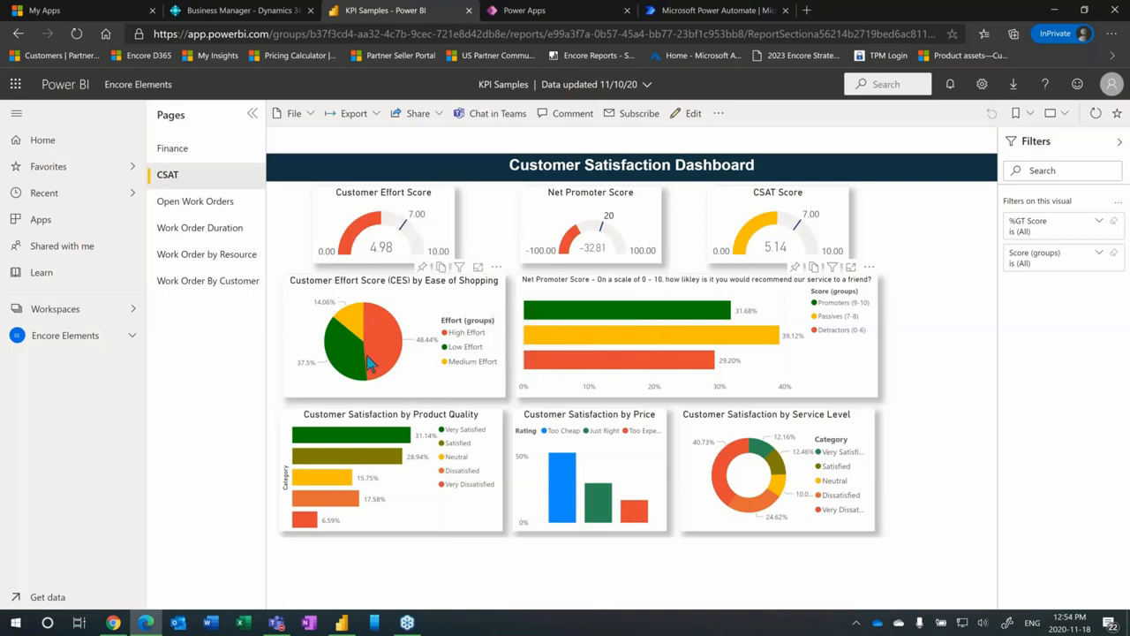
mouse_move(408, 332)
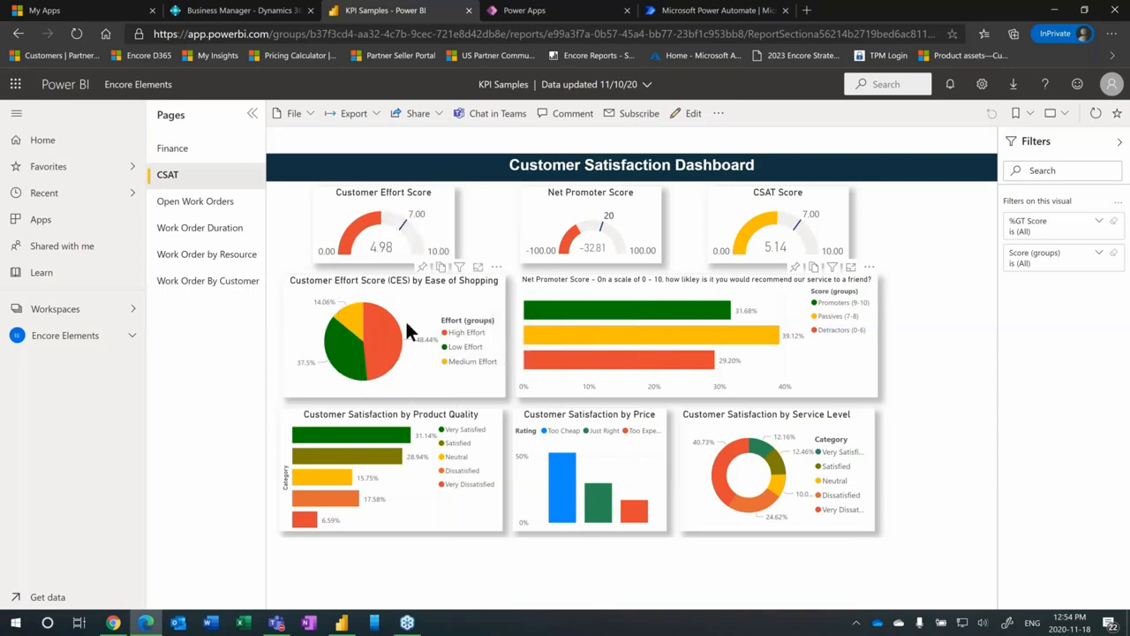
mouse_move(396, 392)
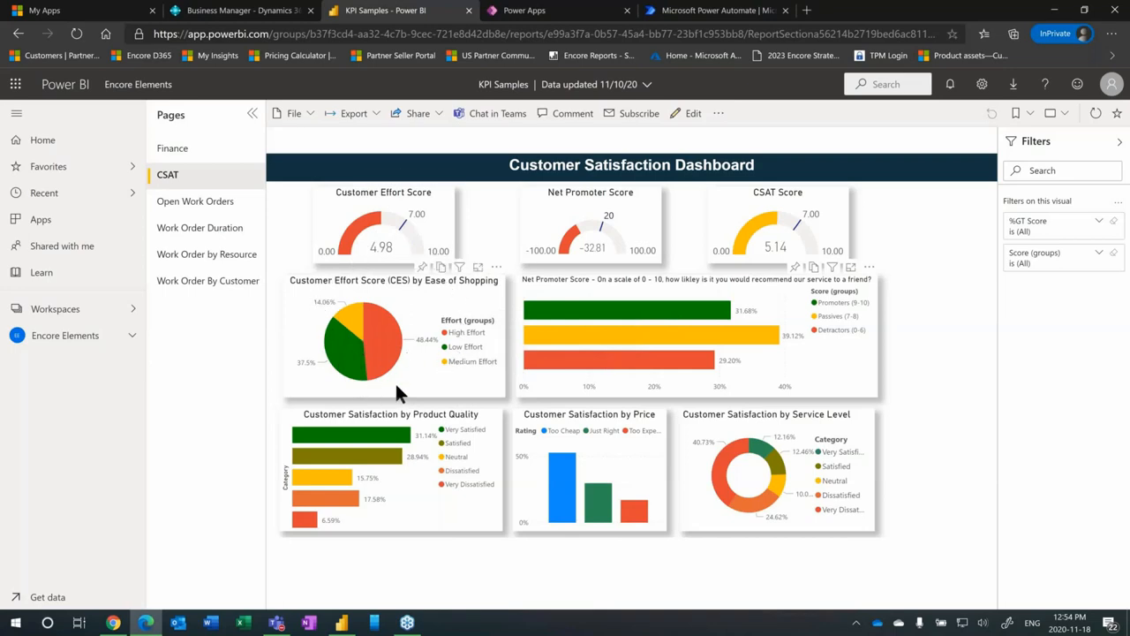
mouse_move(380, 369)
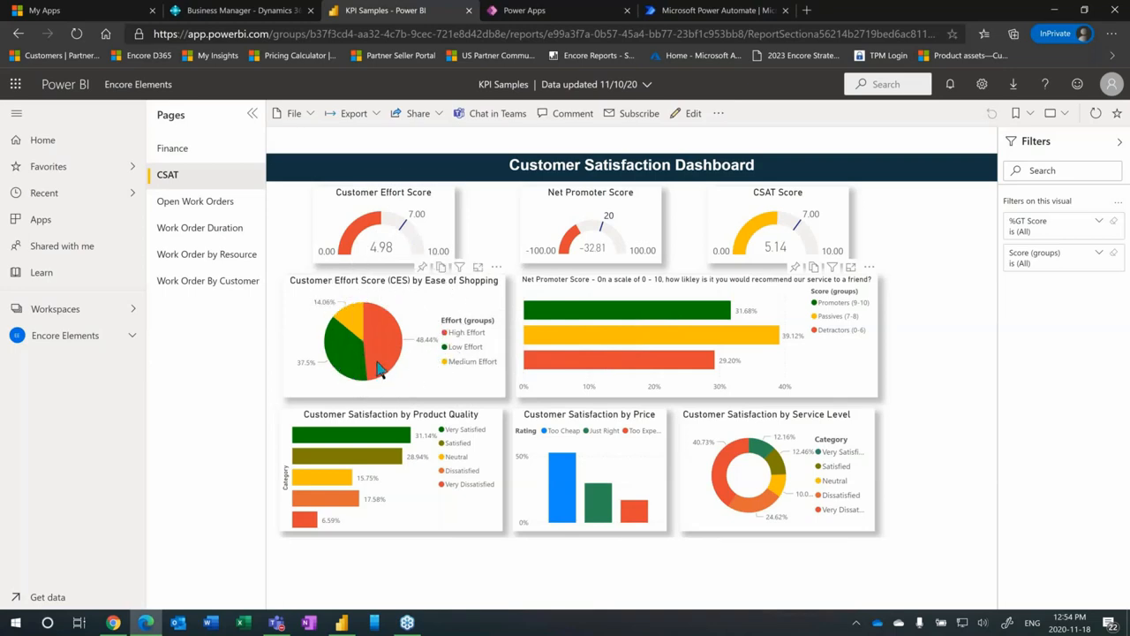
mouse_move(384, 350)
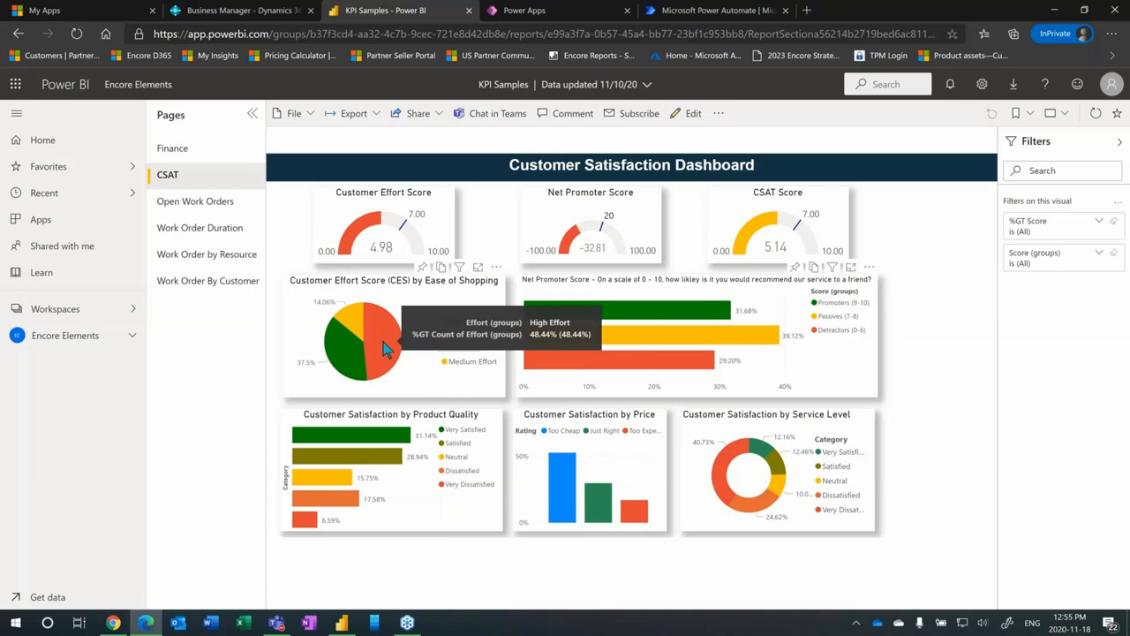
mouse_move(433, 450)
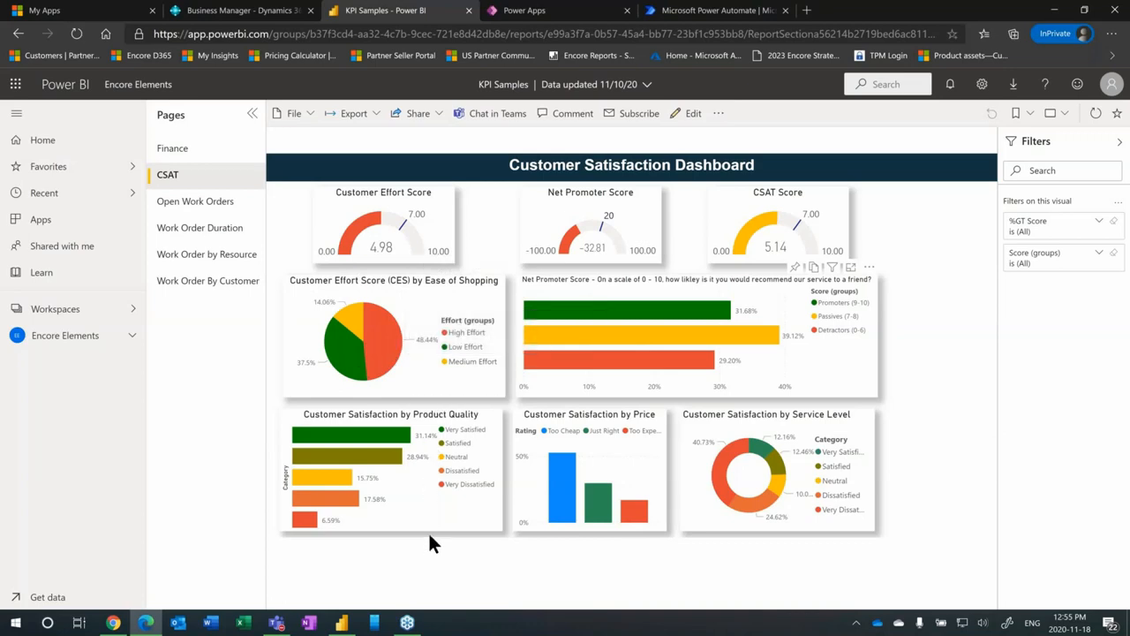
mouse_move(830, 328)
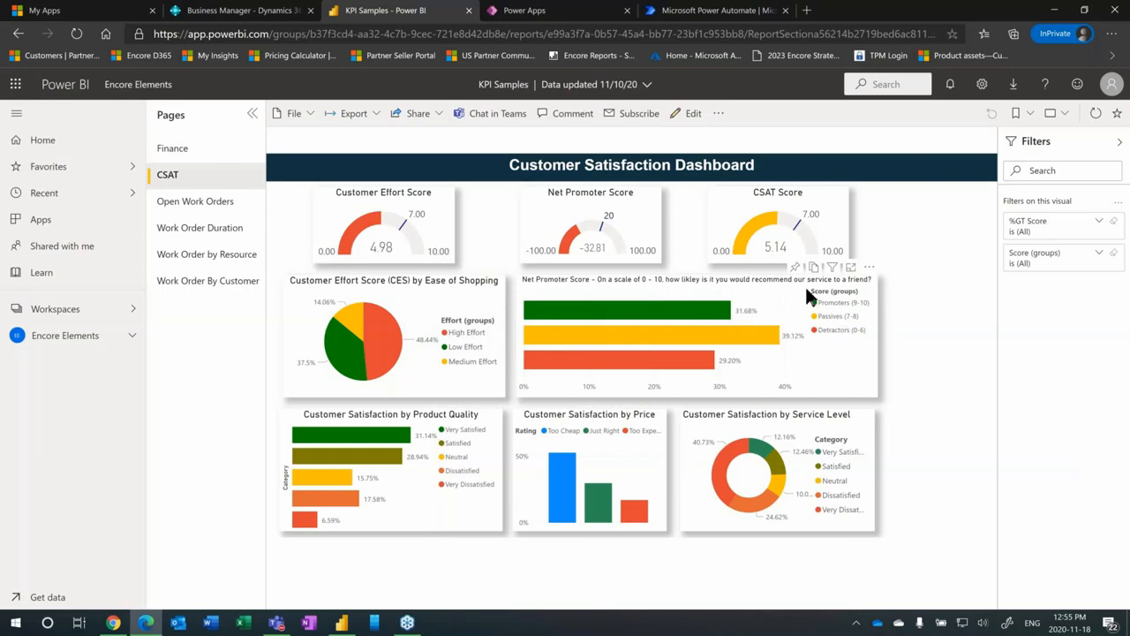
mouse_move(821, 300)
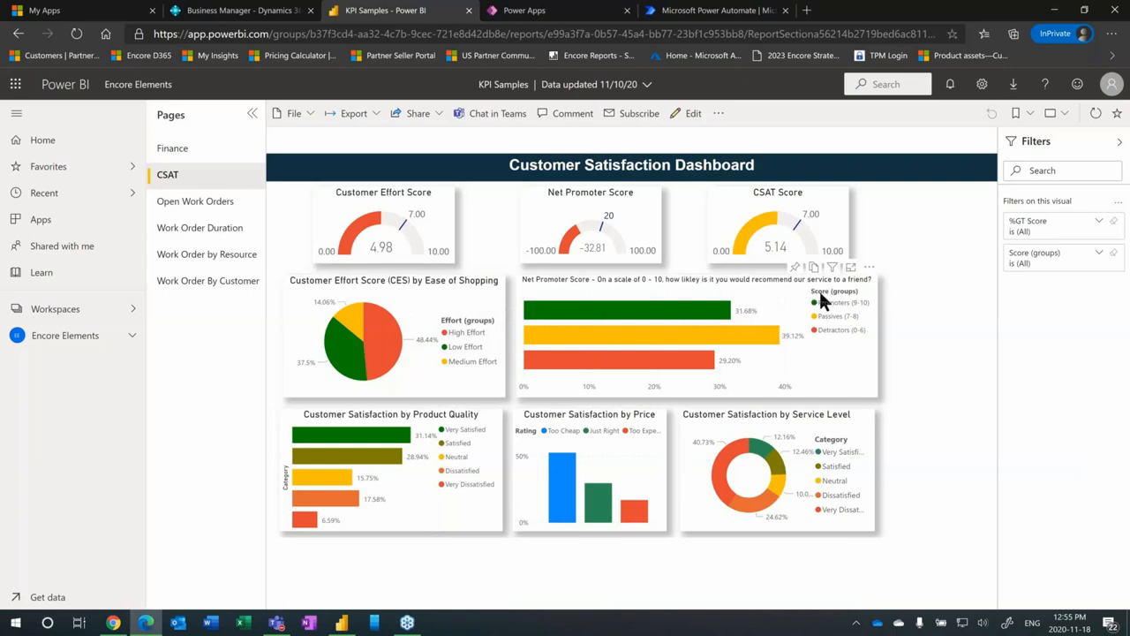
mouse_move(821, 480)
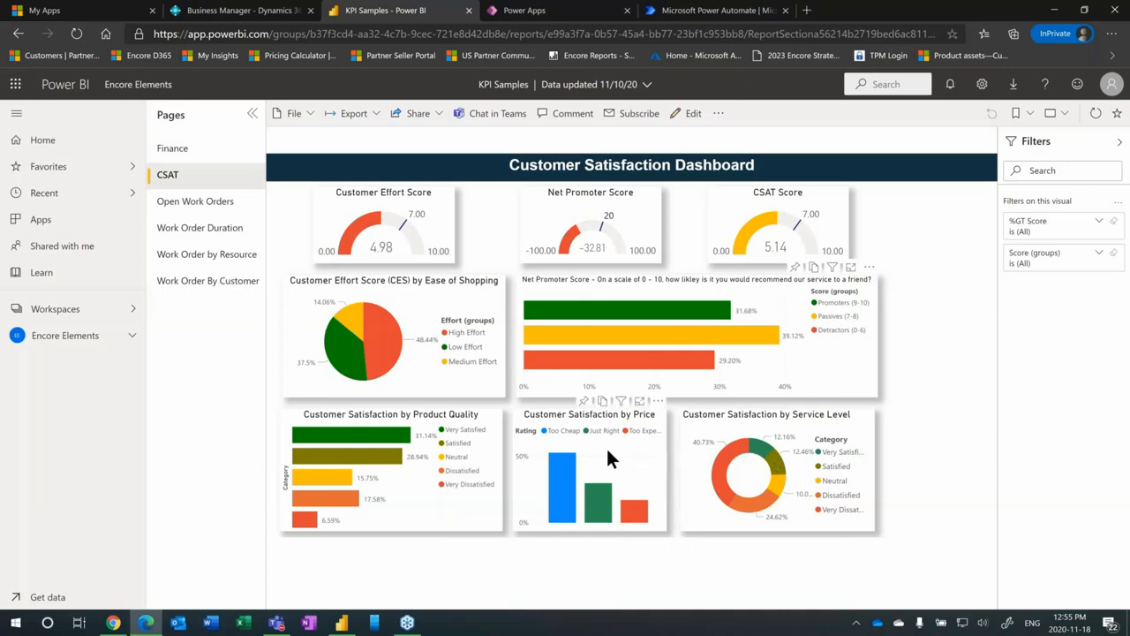
mouse_move(409, 476)
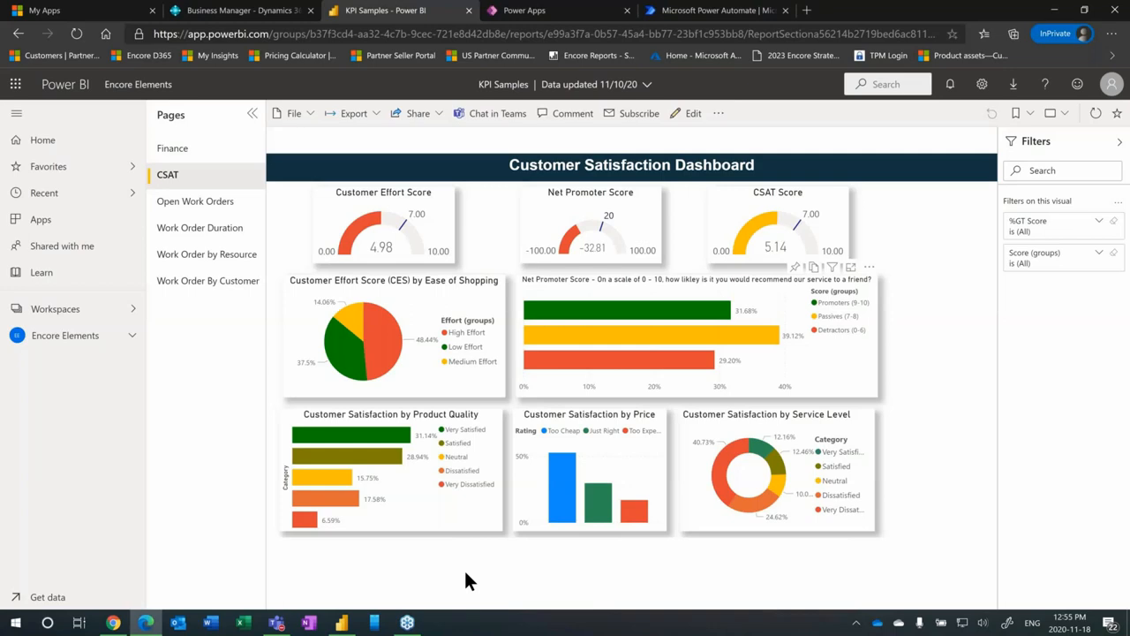
mouse_move(434, 345)
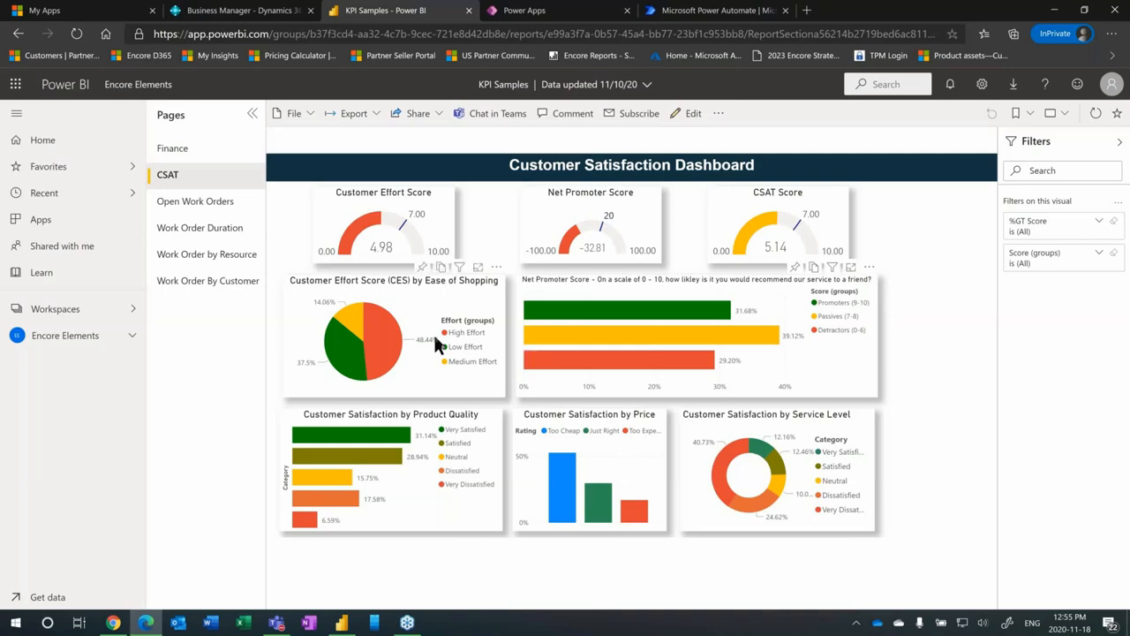
mouse_move(724, 357)
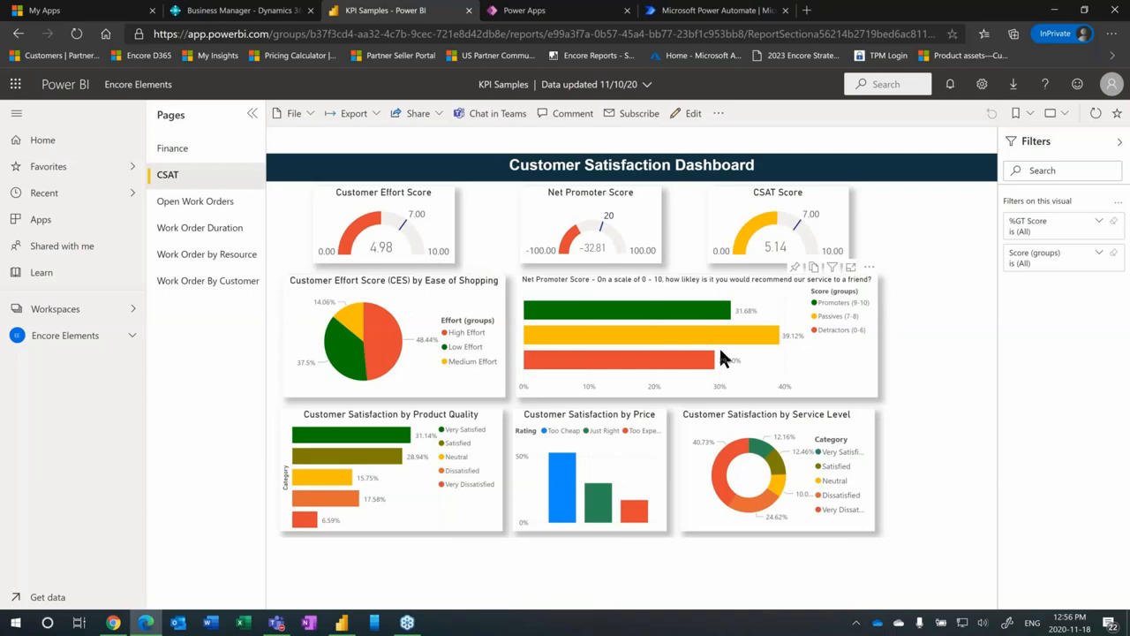
mouse_move(194, 201)
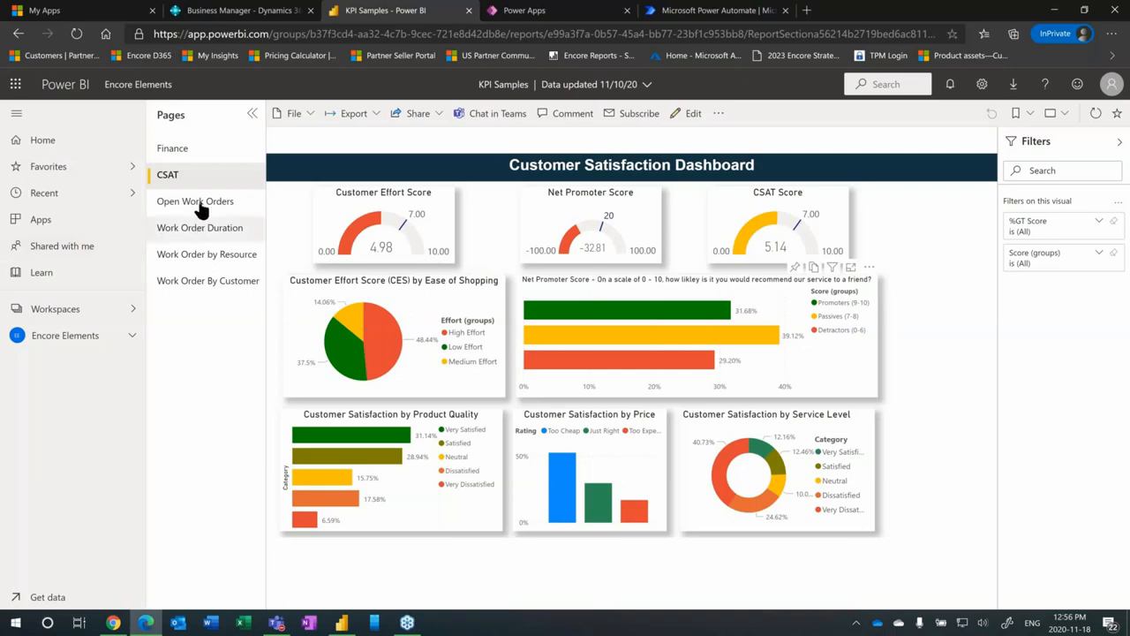
Step: Show the Open Work Orders page and cross-filter it to Inspection work orders
click(195, 201)
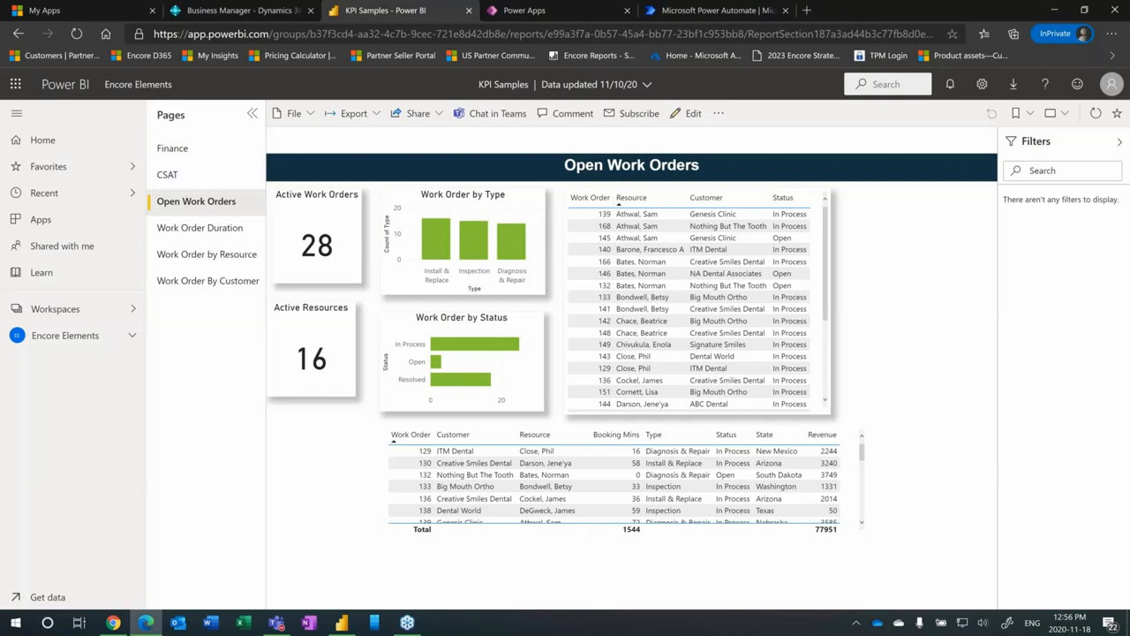
mouse_move(437, 246)
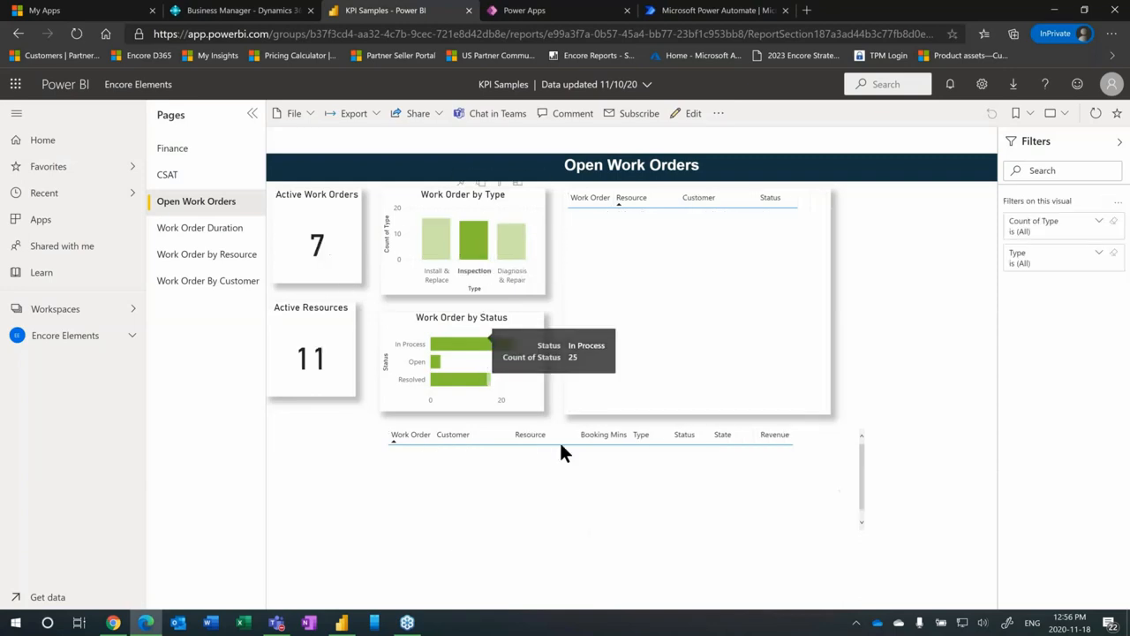
click(494, 344)
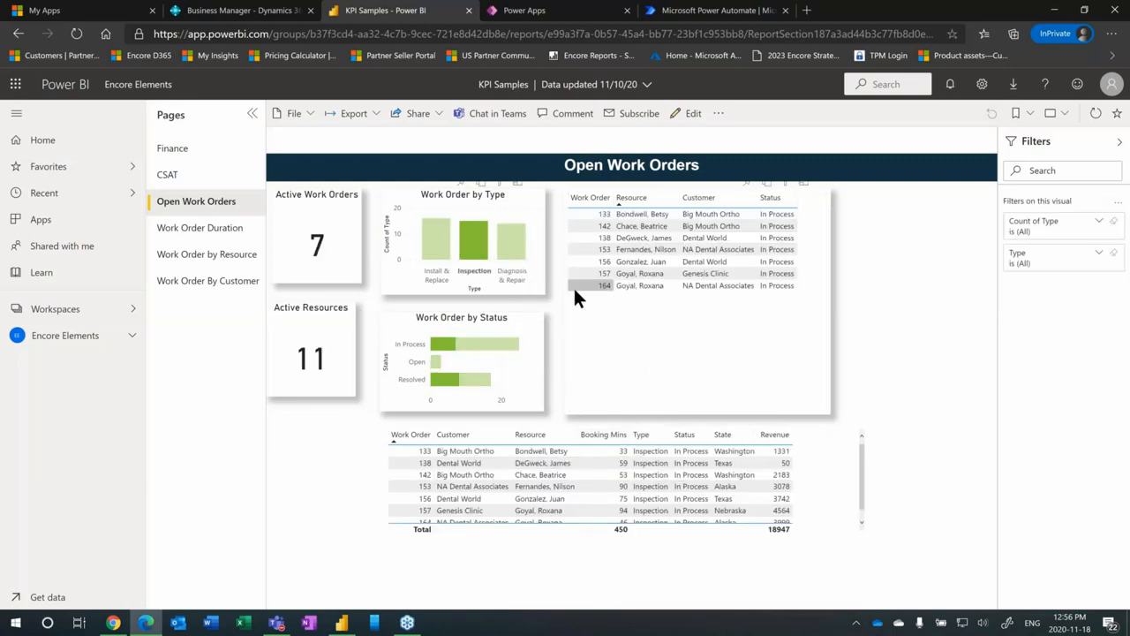
mouse_move(724, 374)
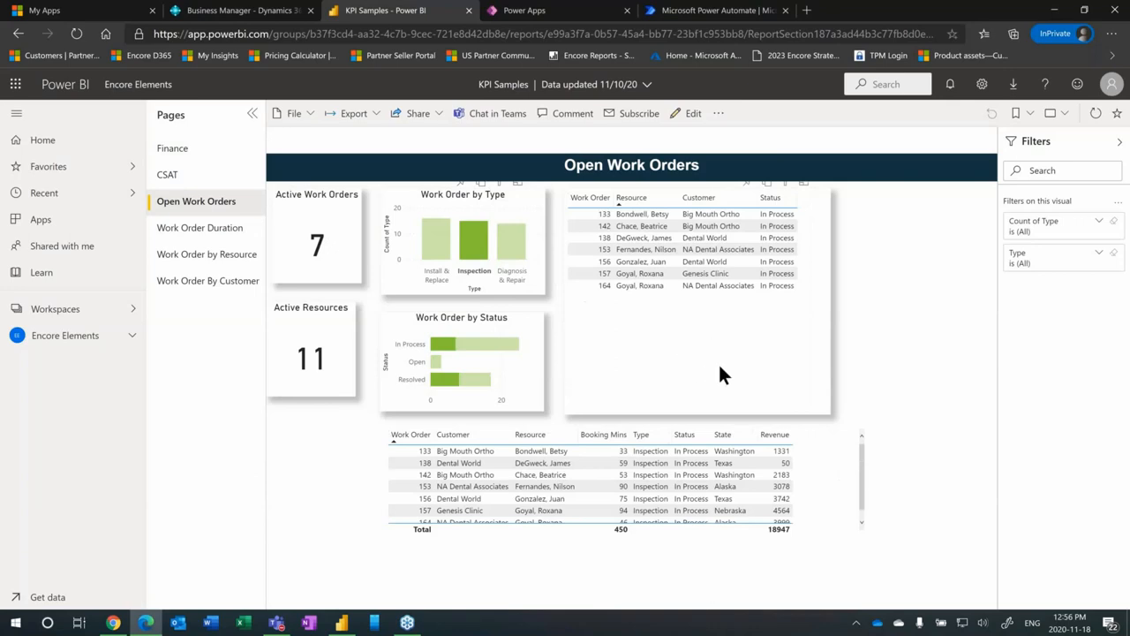
mouse_move(608, 462)
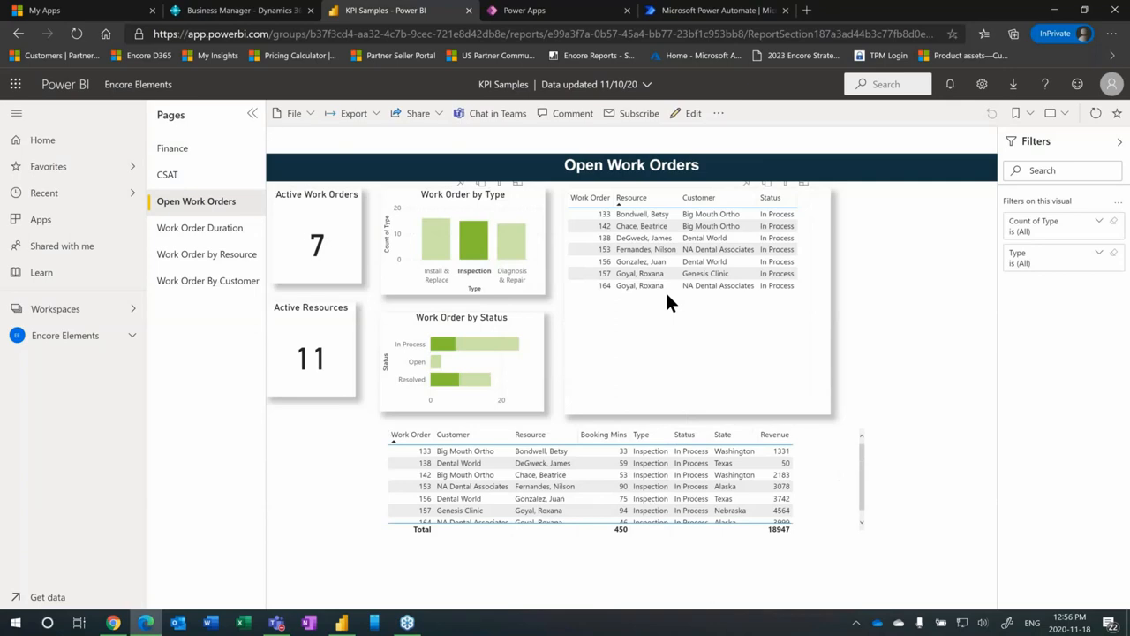
mouse_move(644, 353)
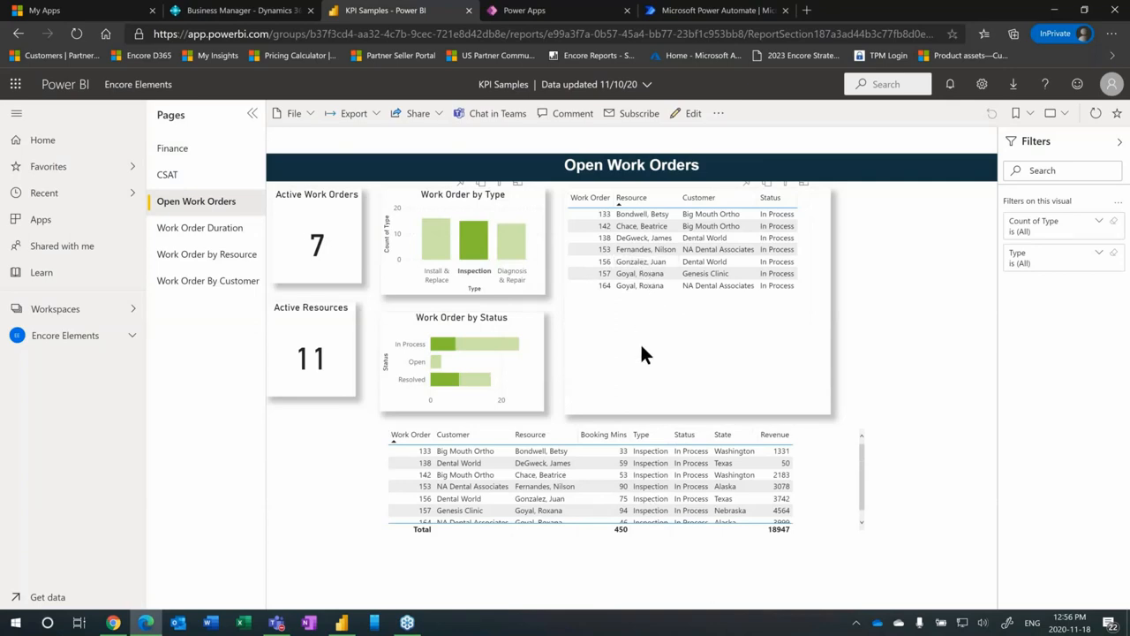
mouse_move(308, 413)
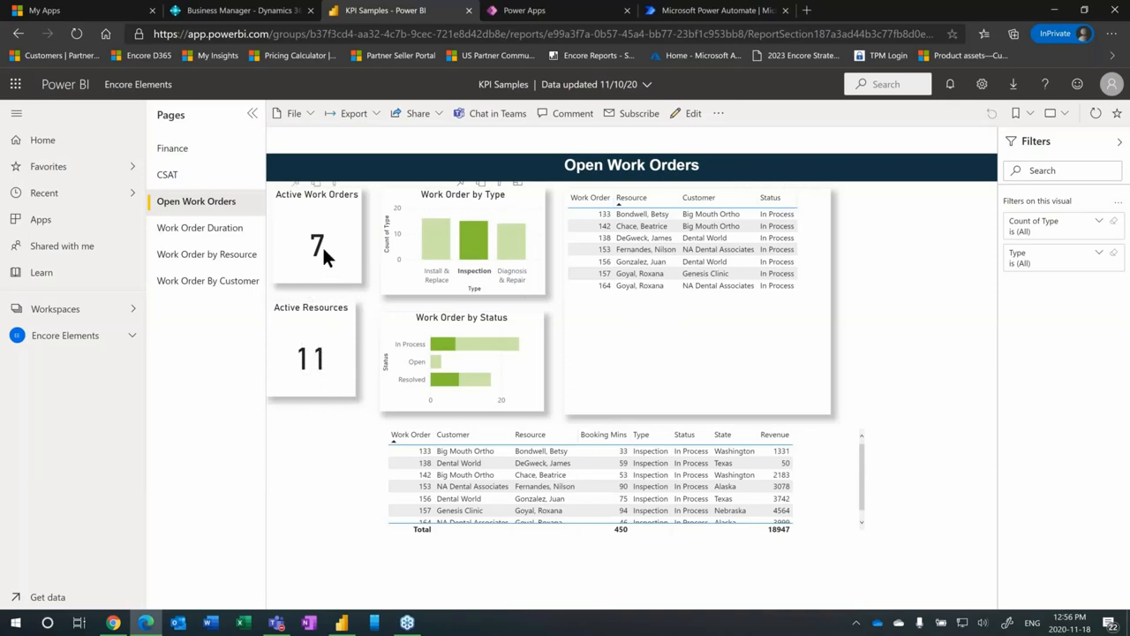
mouse_move(310, 308)
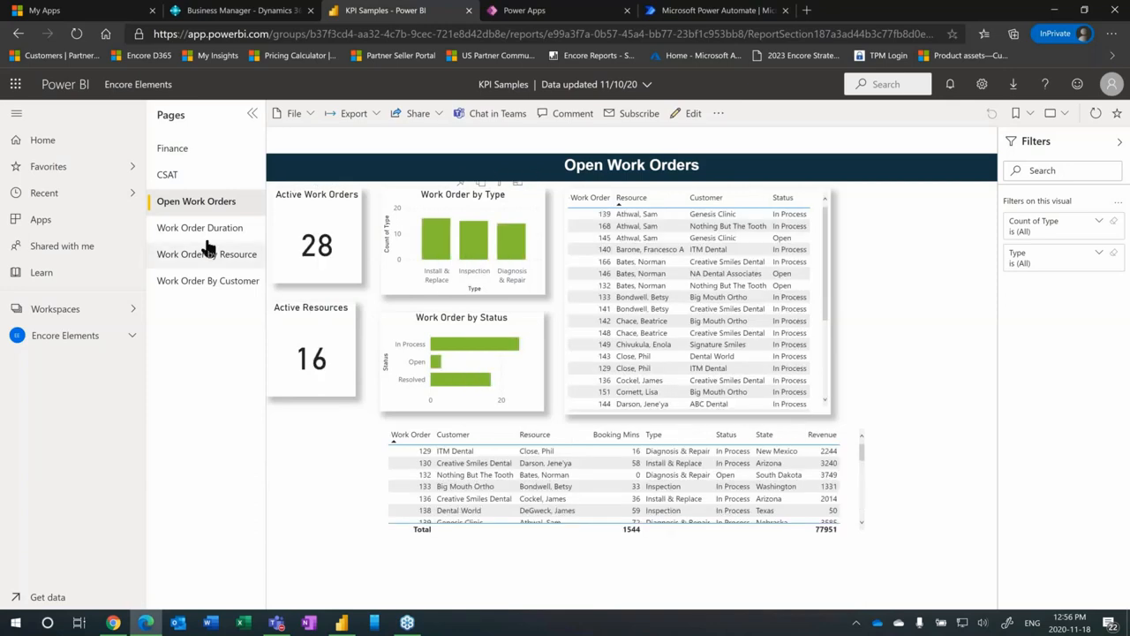
mouse_move(445, 298)
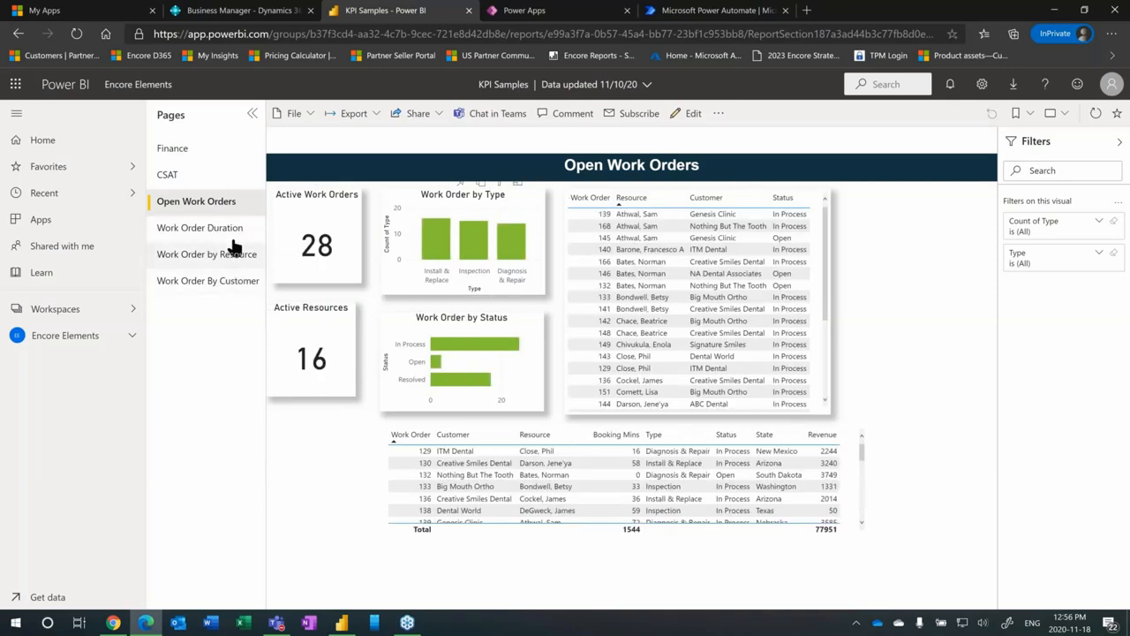
click(202, 226)
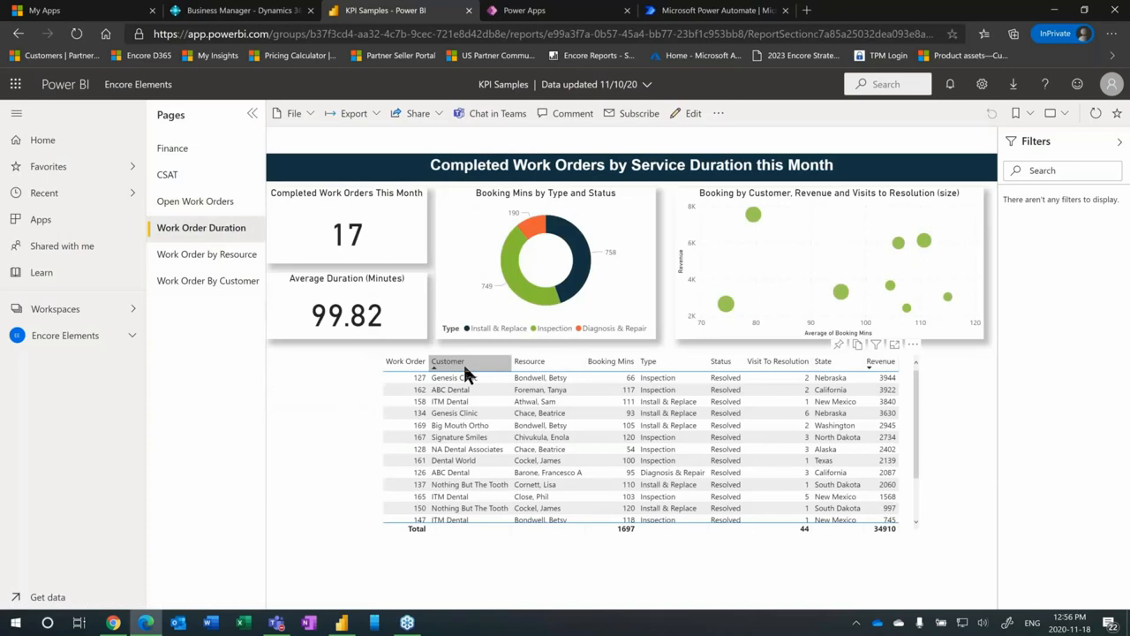
mouse_move(466, 370)
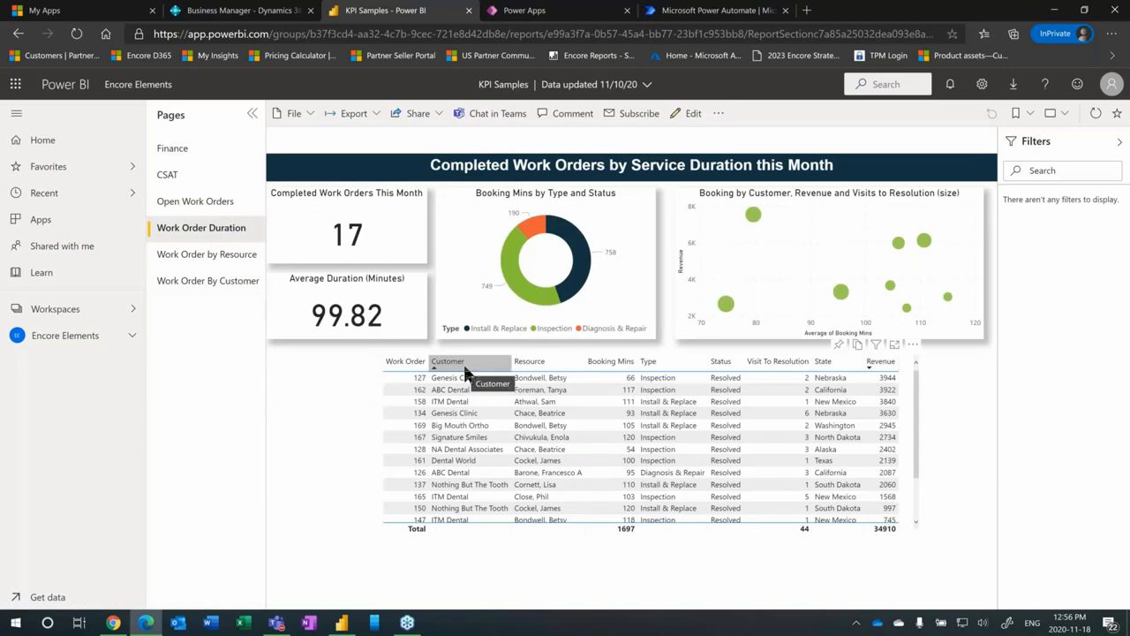
mouse_move(406, 315)
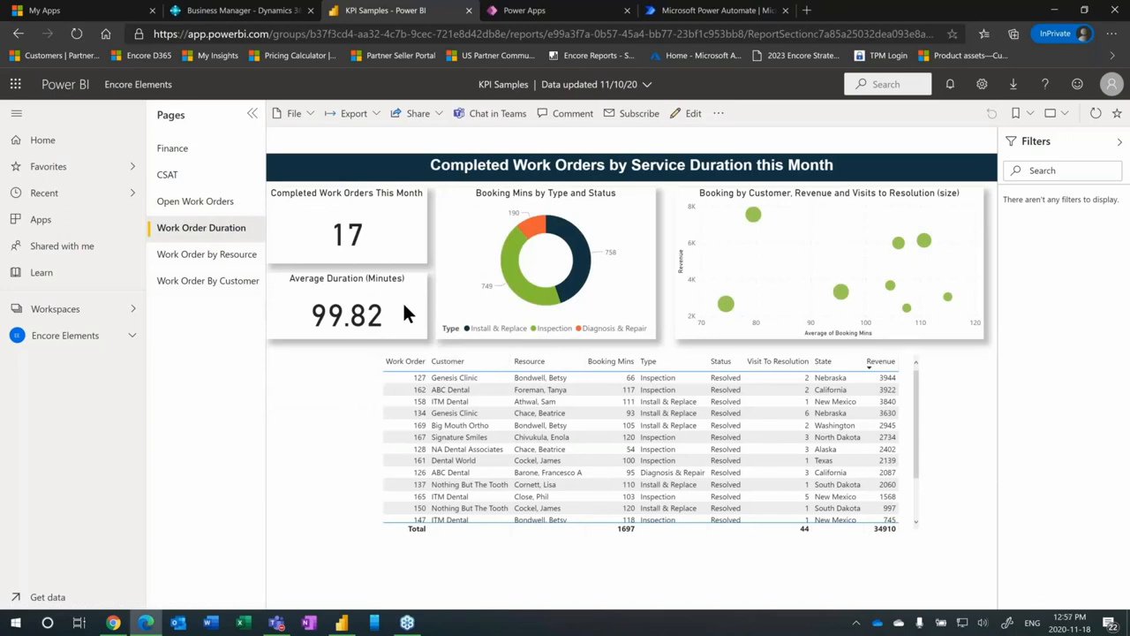
mouse_move(551, 406)
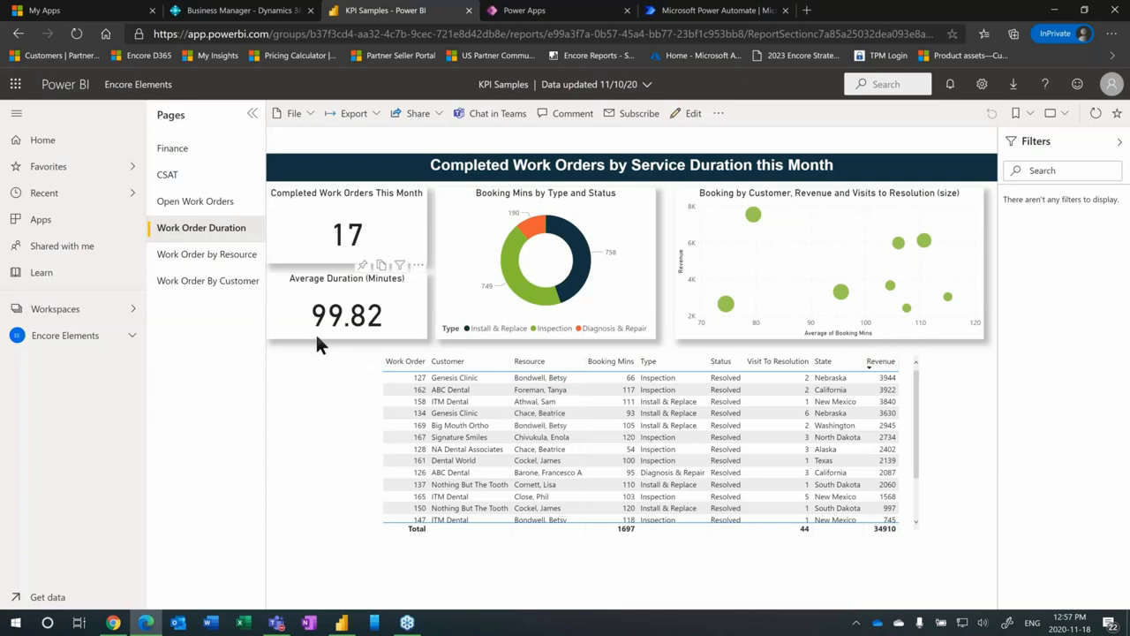
mouse_move(450, 362)
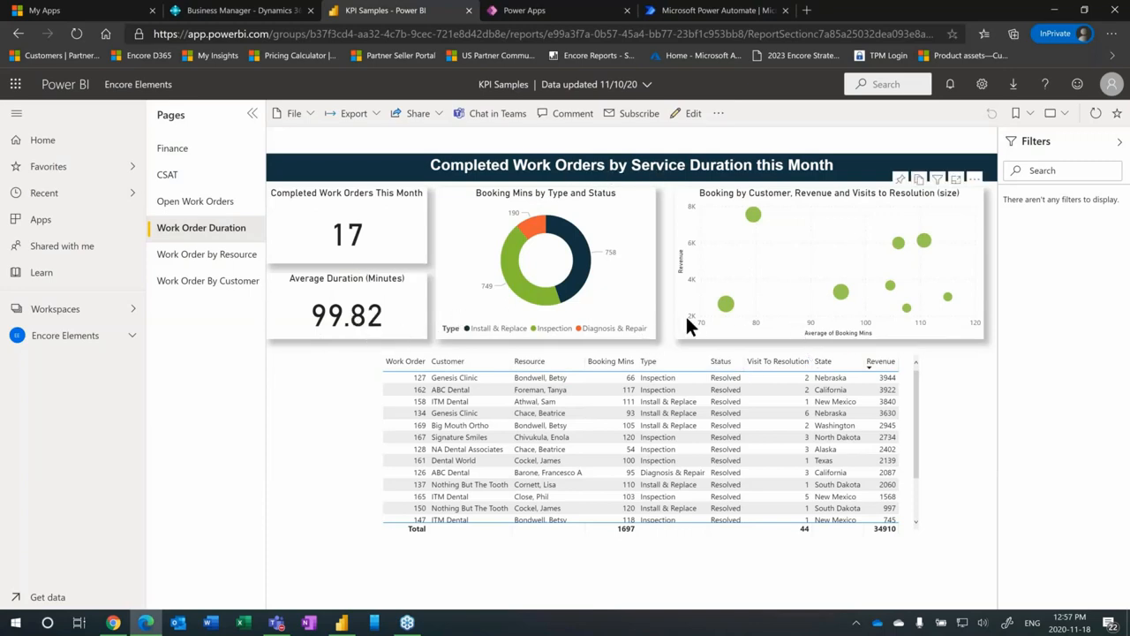
mouse_move(795, 265)
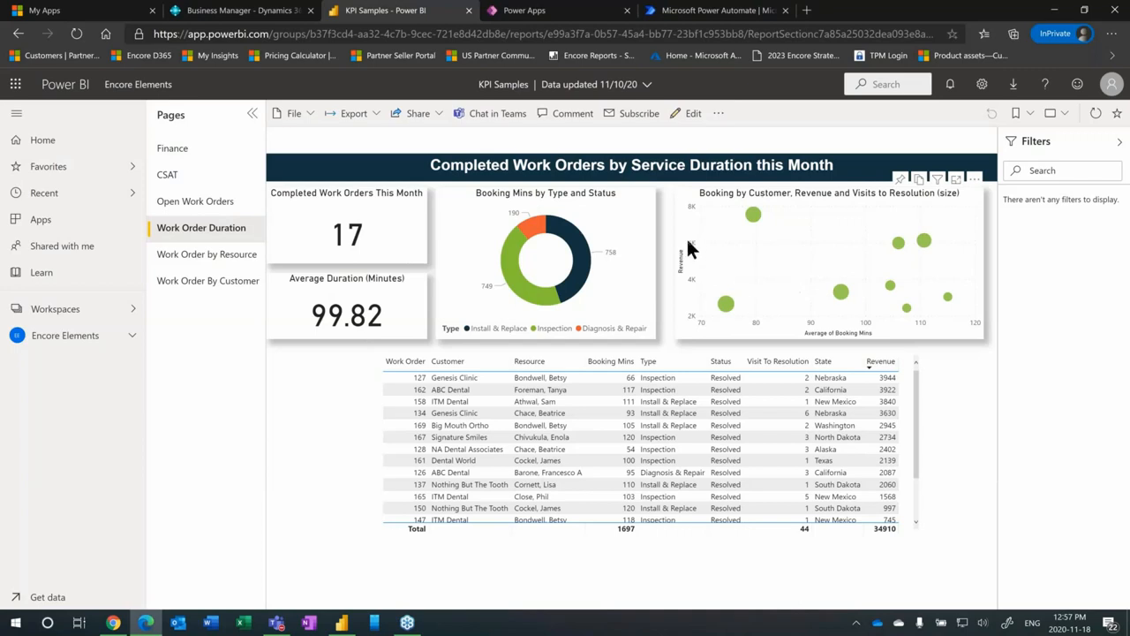
mouse_move(968, 334)
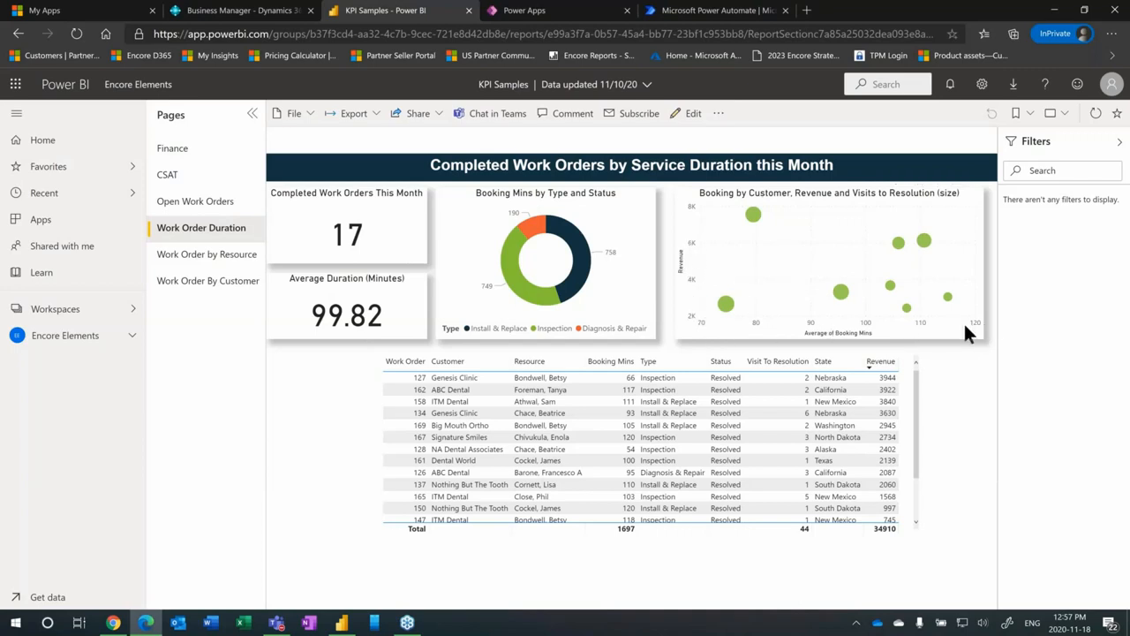
mouse_move(874, 334)
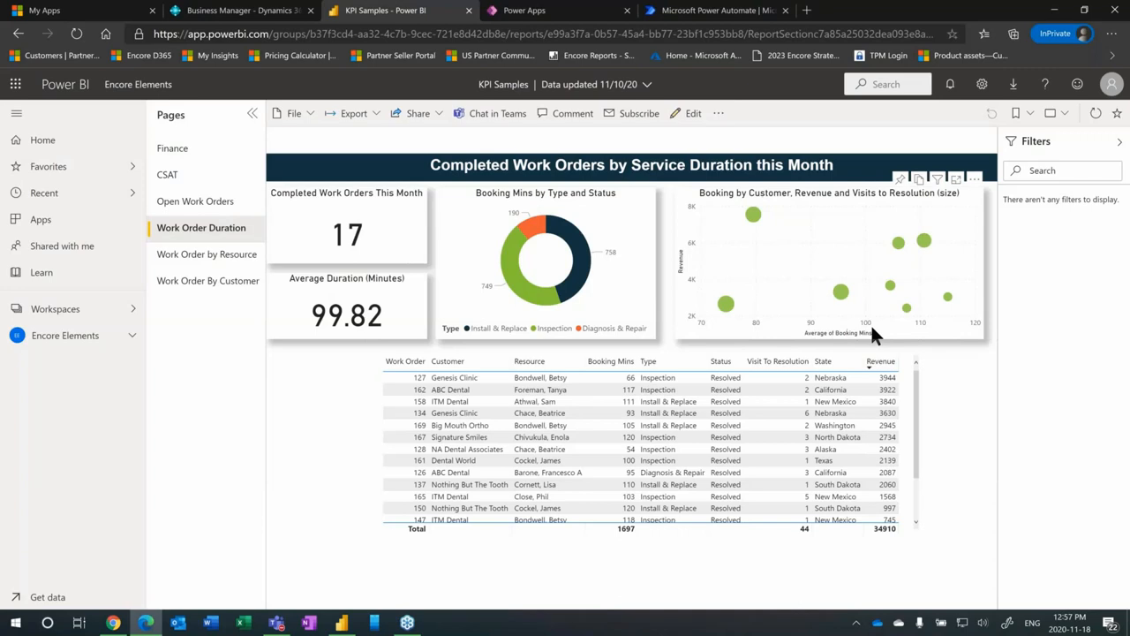
mouse_move(986, 332)
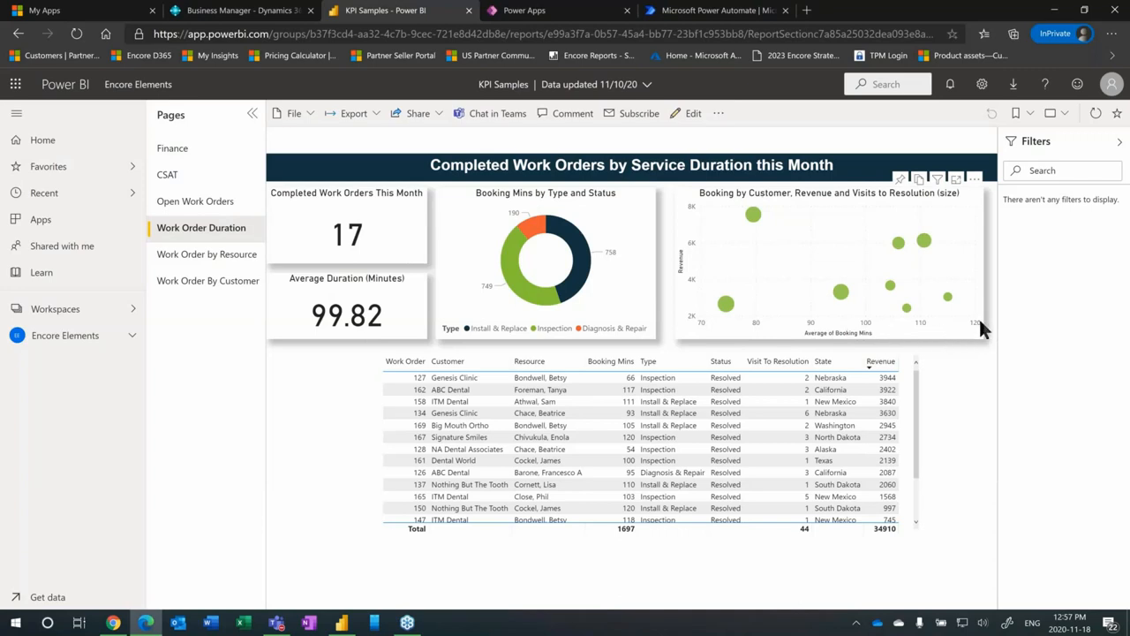
mouse_move(680, 328)
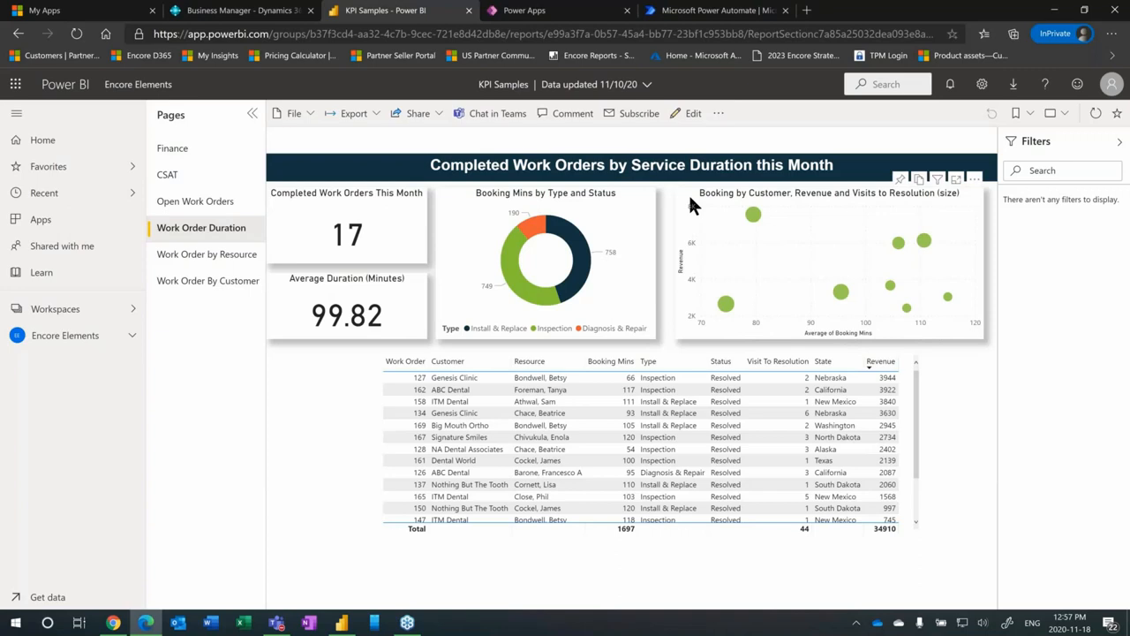
mouse_move(761, 222)
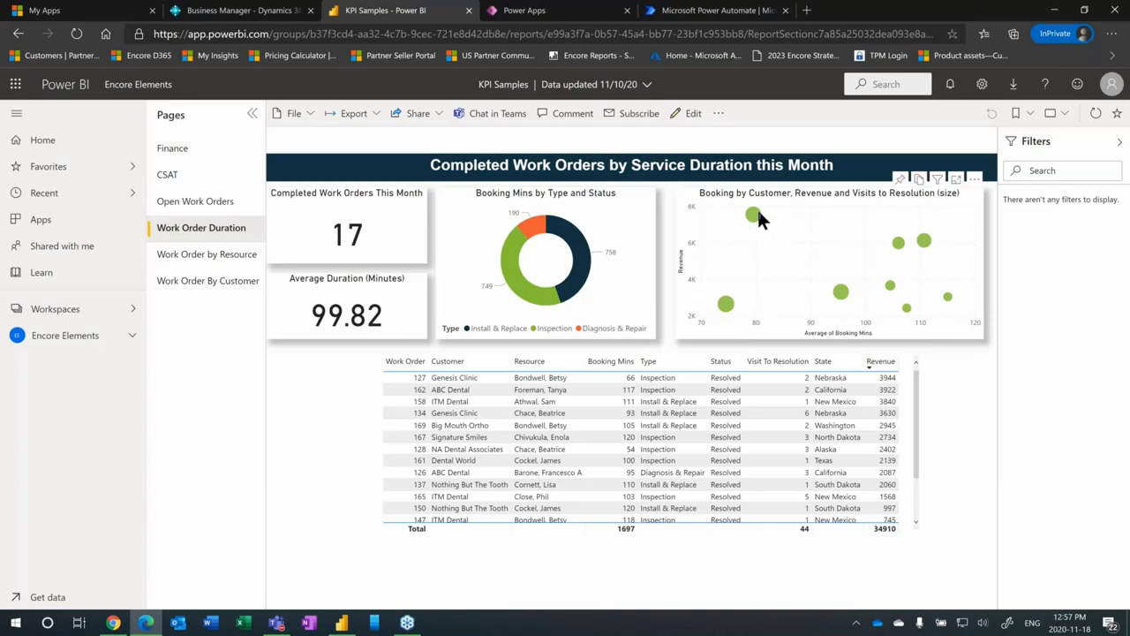
mouse_move(752, 215)
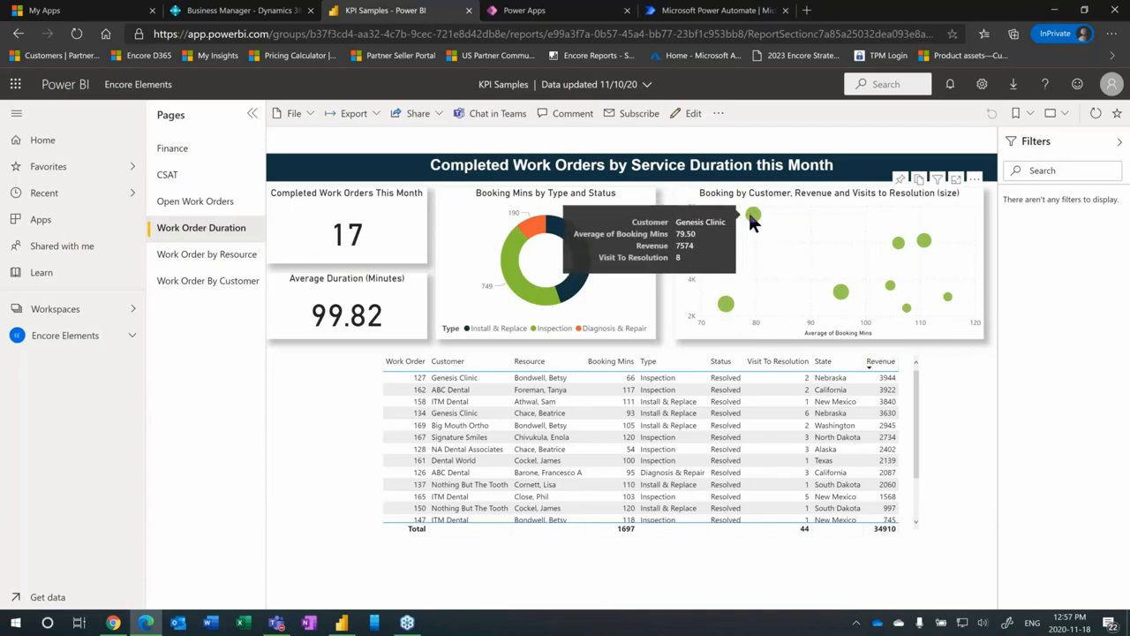
mouse_move(752, 215)
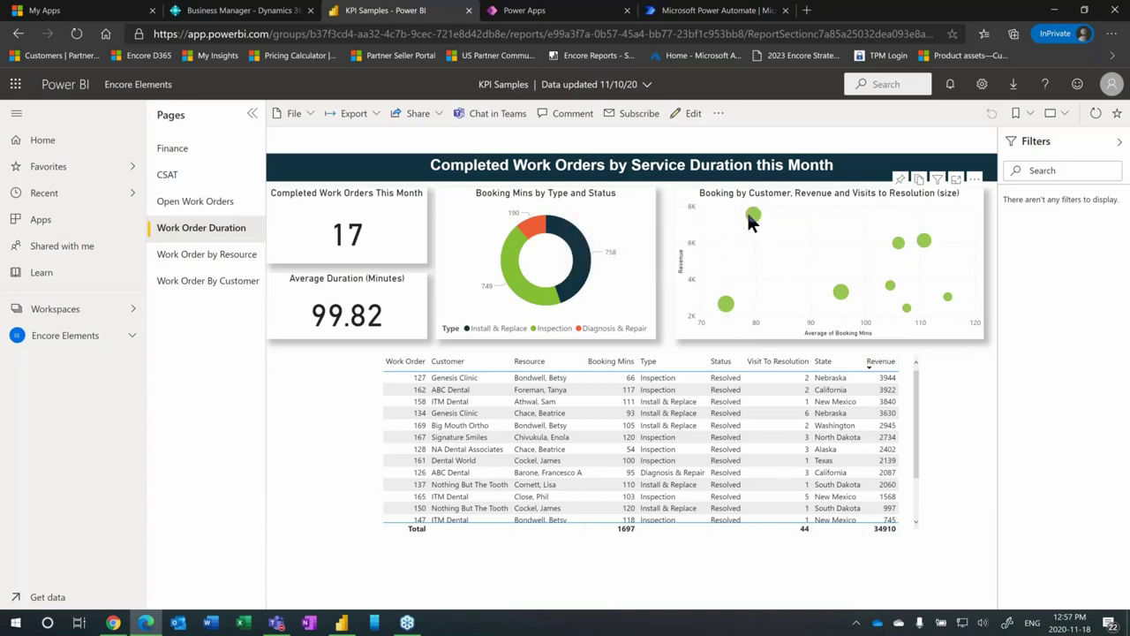
mouse_move(752, 216)
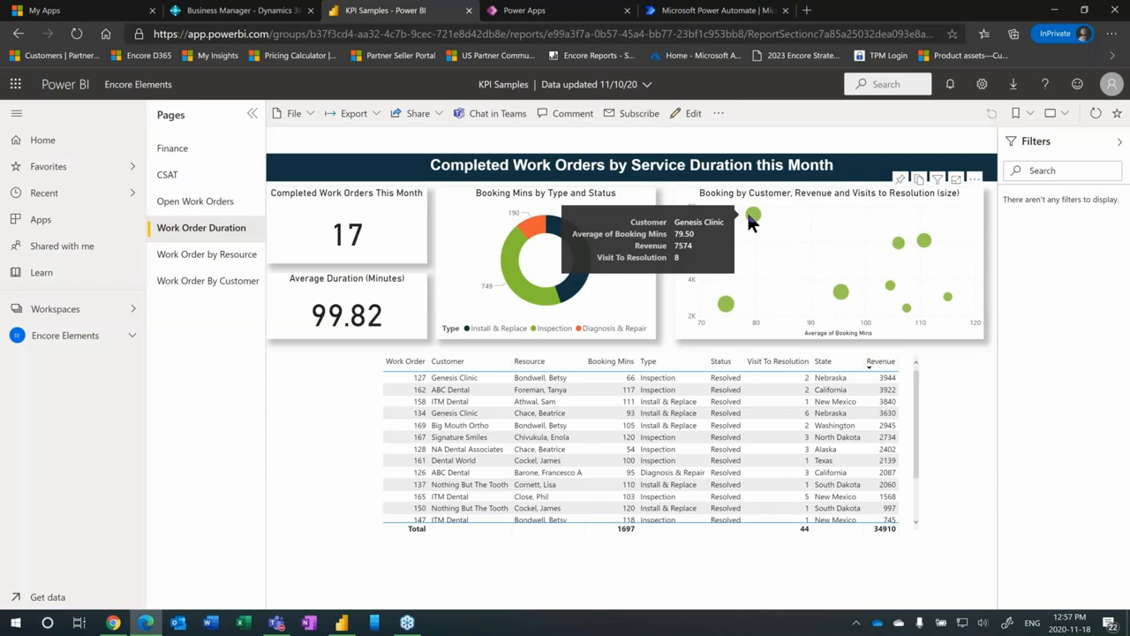
mouse_move(756, 334)
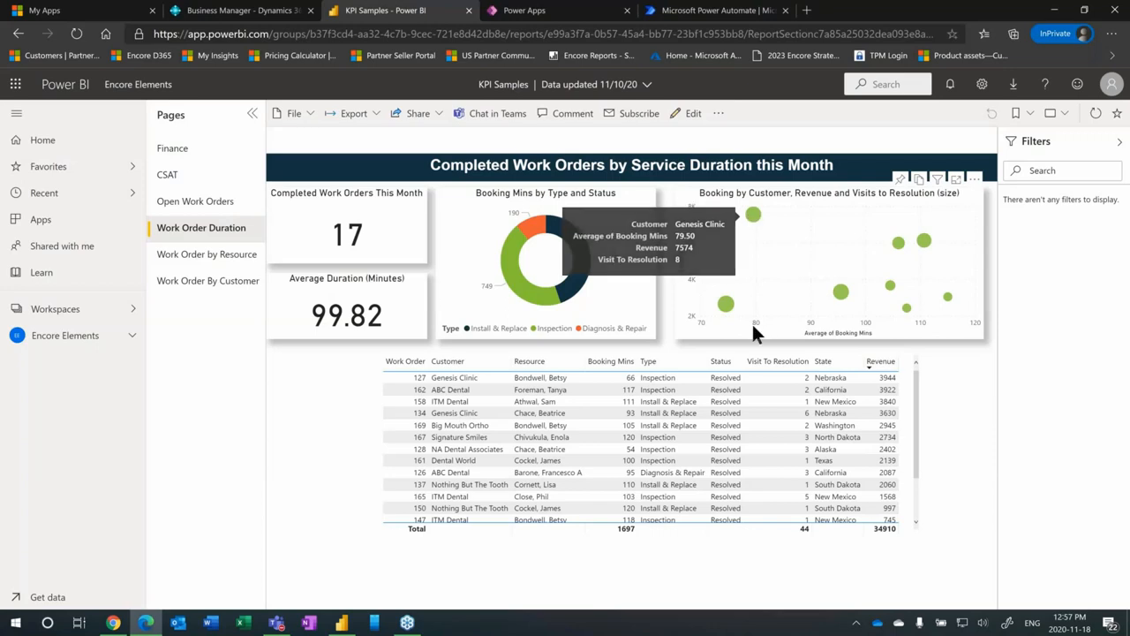
mouse_move(755, 314)
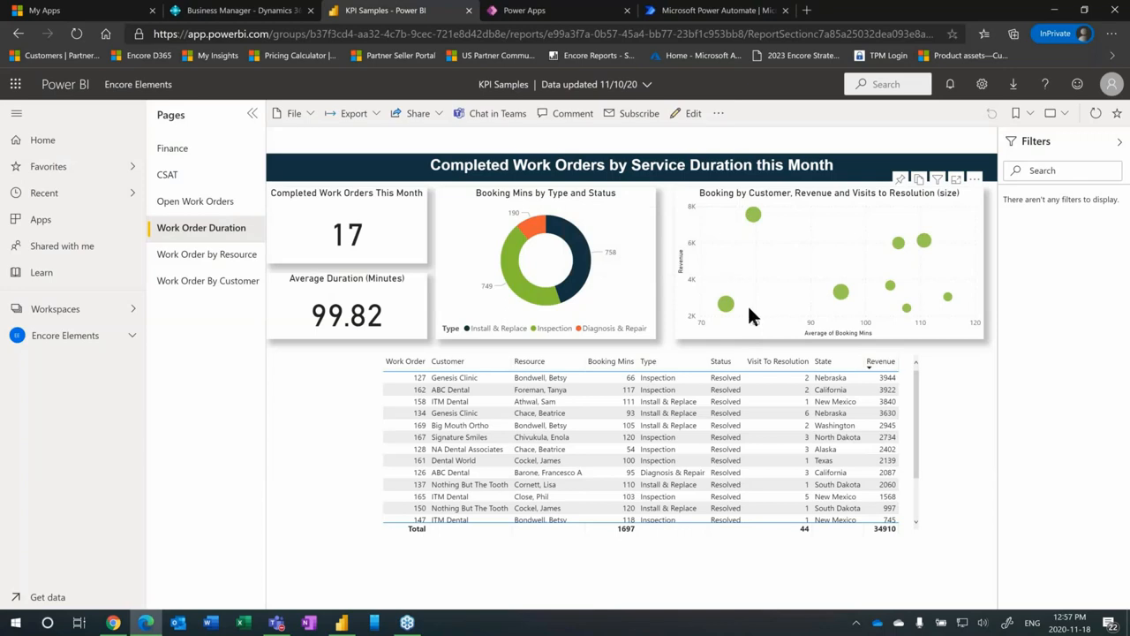
mouse_move(886, 266)
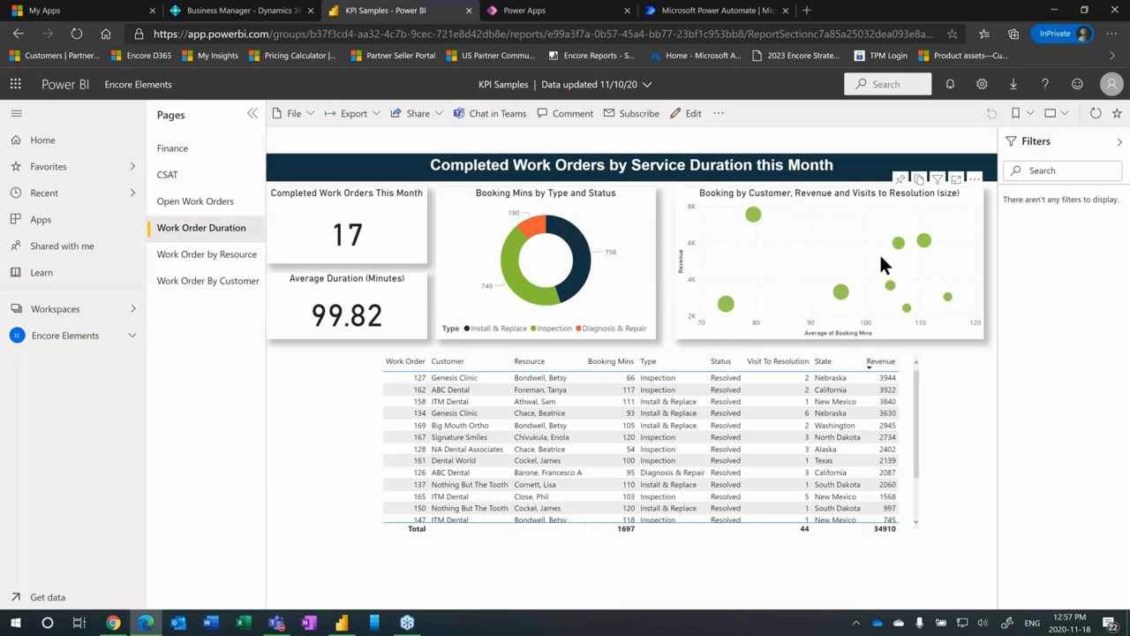
mouse_move(741, 256)
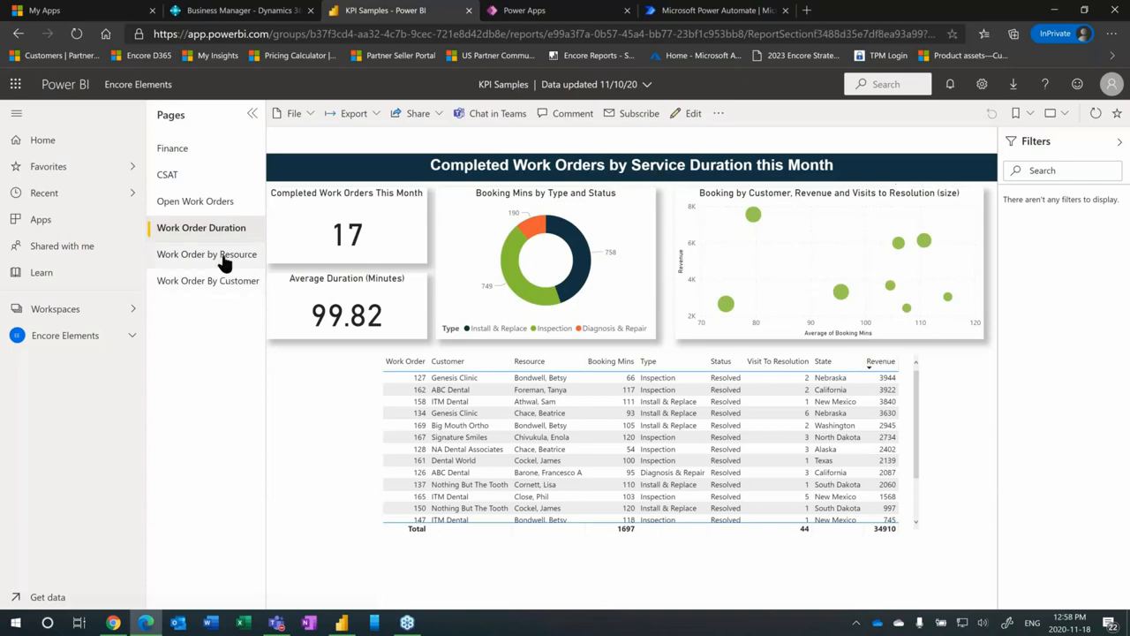
Step: View the Work Order by Resource page, then the Work Order By Customer page
click(207, 255)
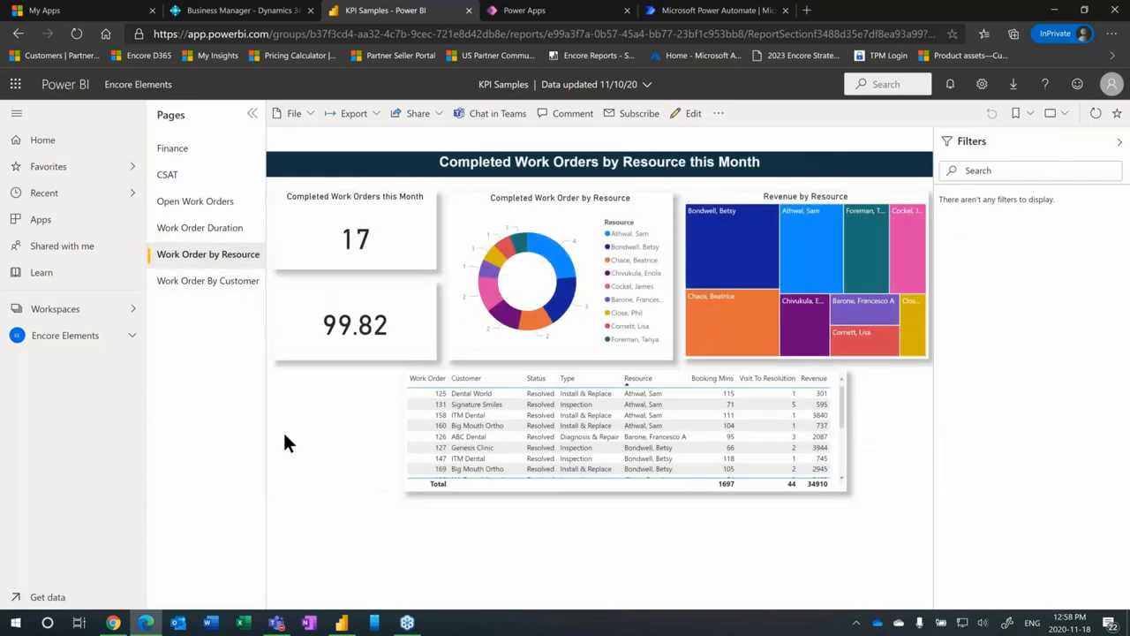
mouse_move(768, 243)
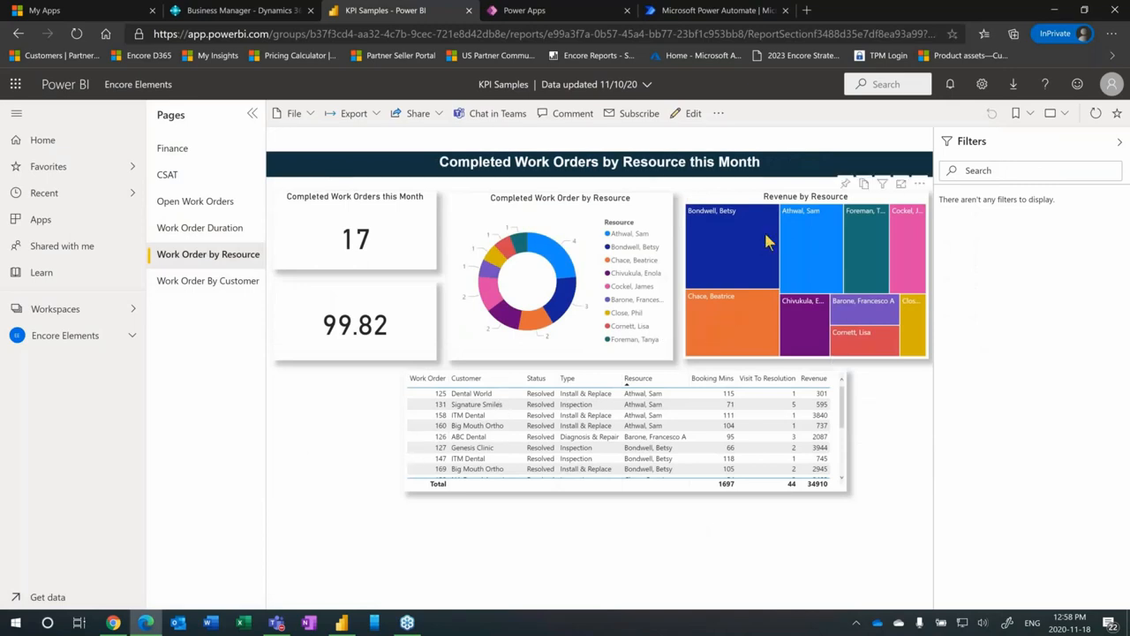
mouse_move(732, 327)
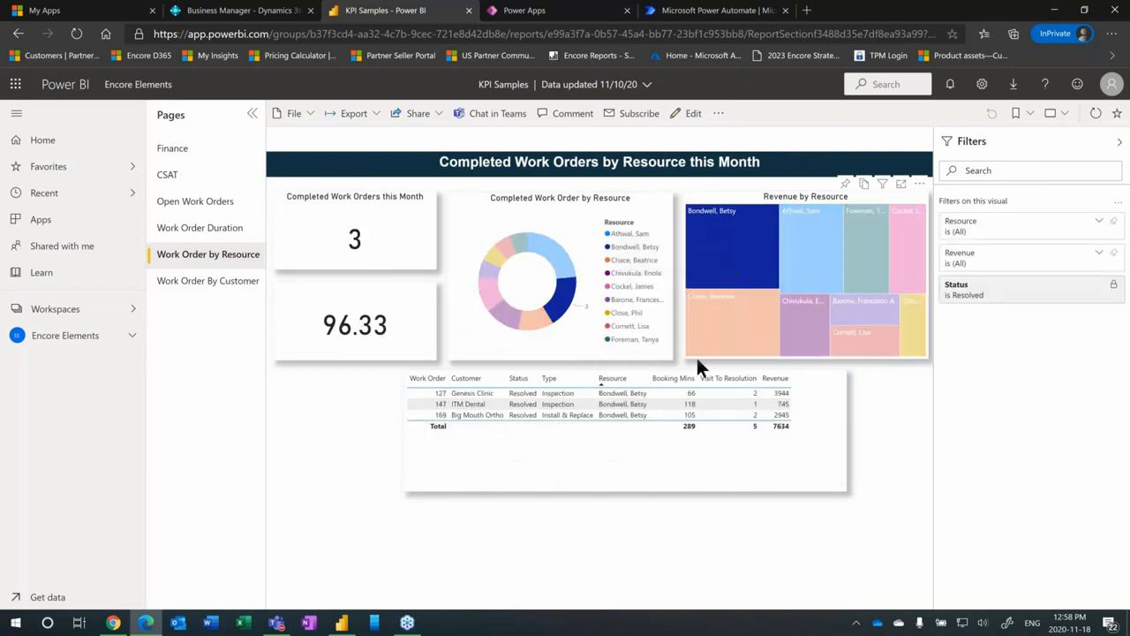
mouse_move(715, 353)
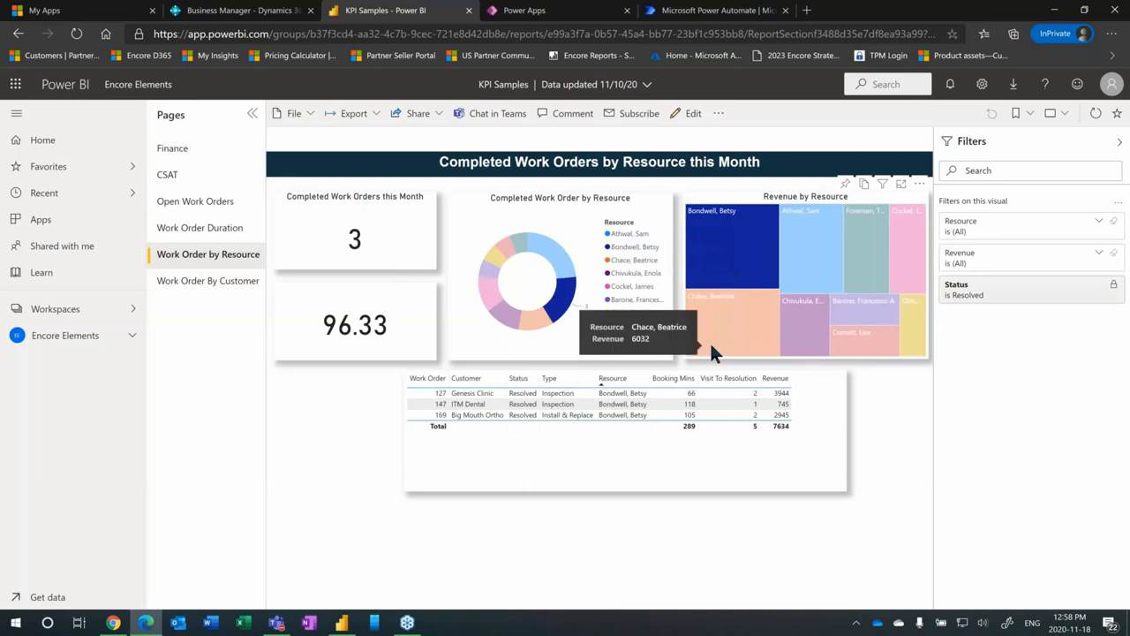
mouse_move(738, 327)
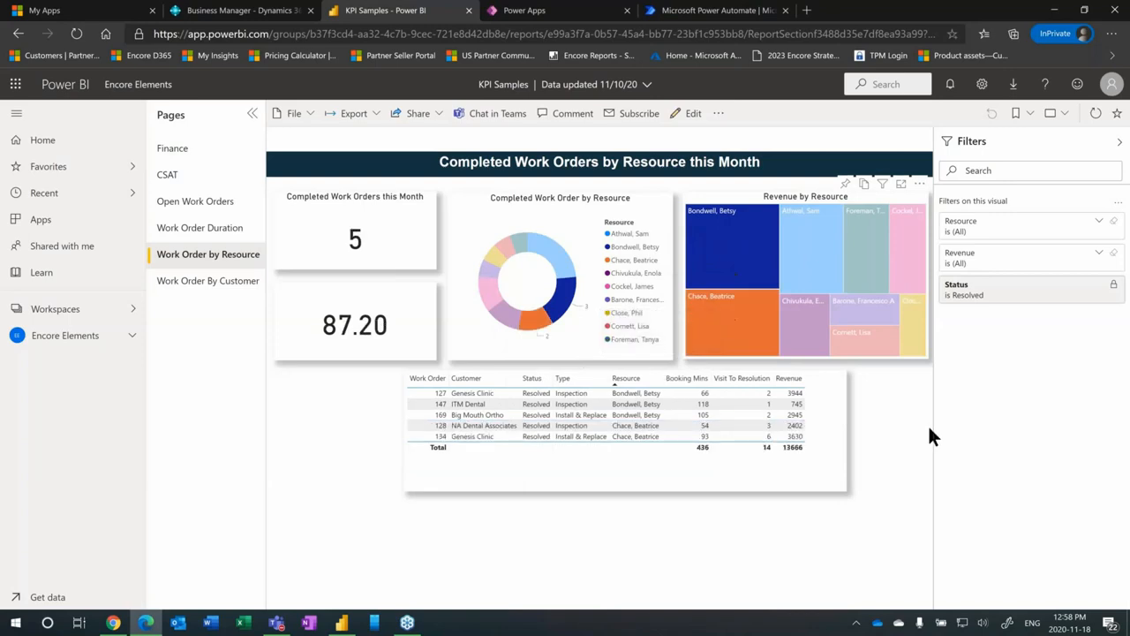
mouse_move(830, 274)
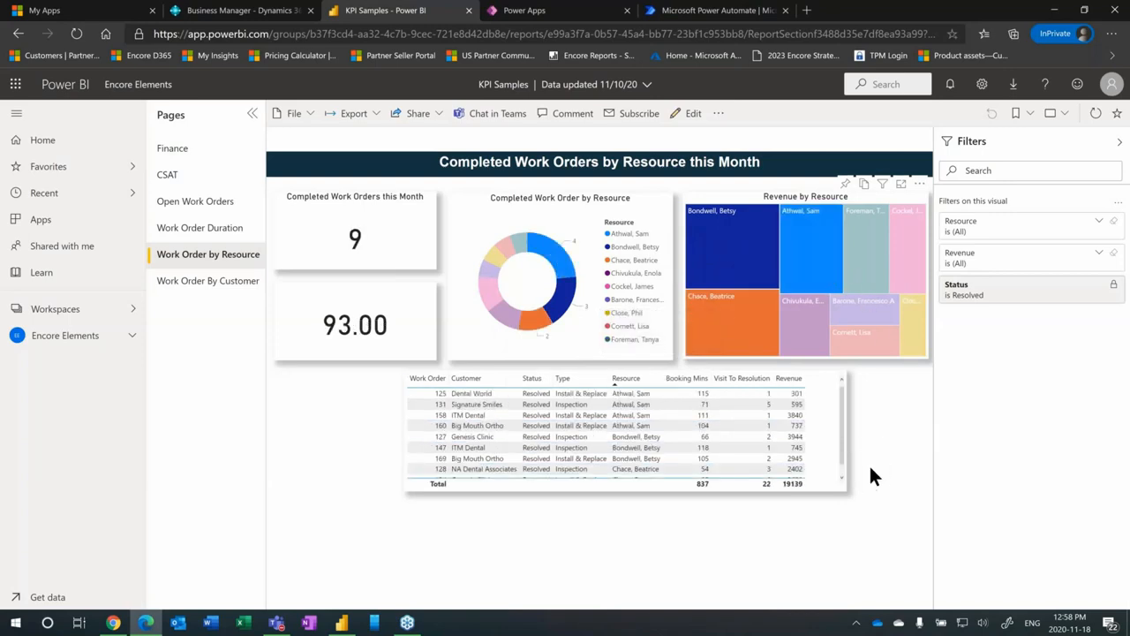
mouse_move(811, 240)
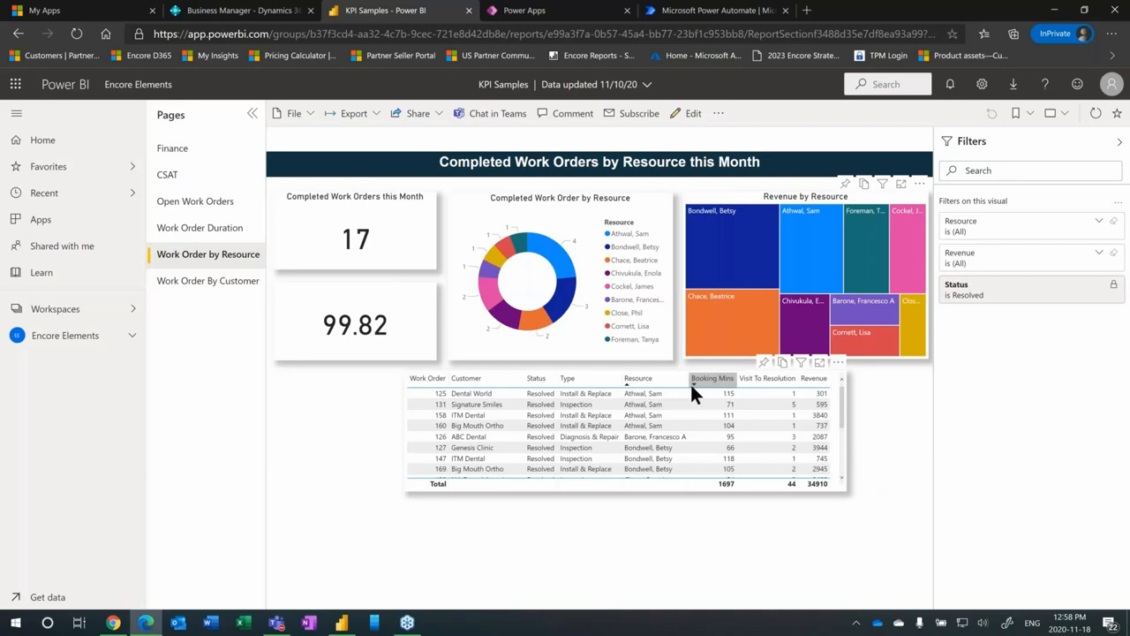
click(205, 279)
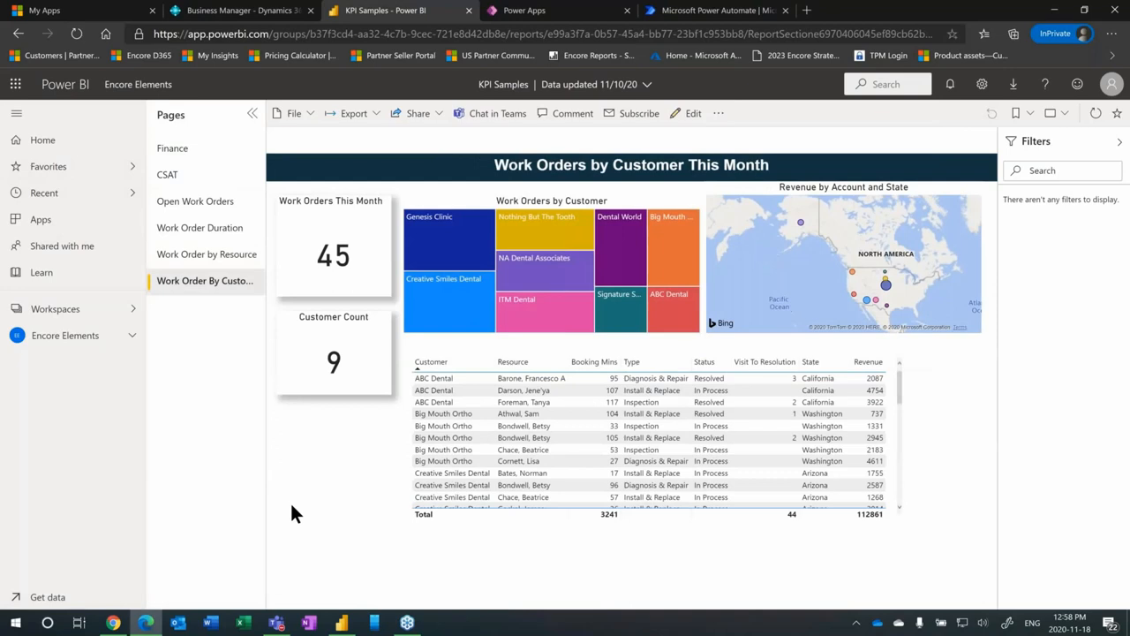
mouse_move(547, 418)
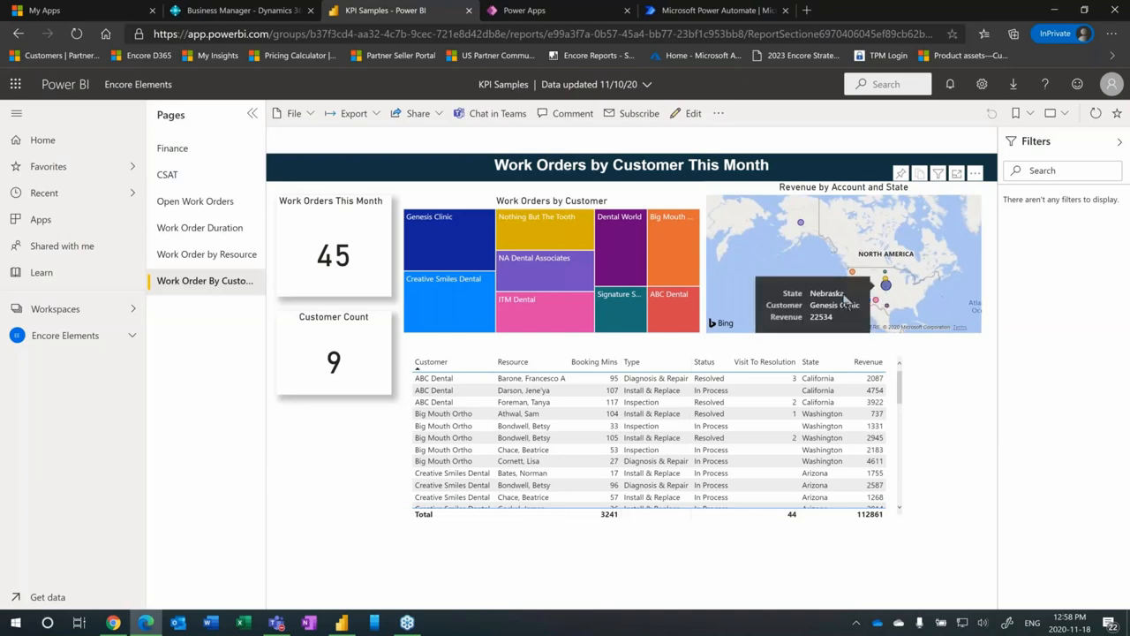
mouse_move(886, 283)
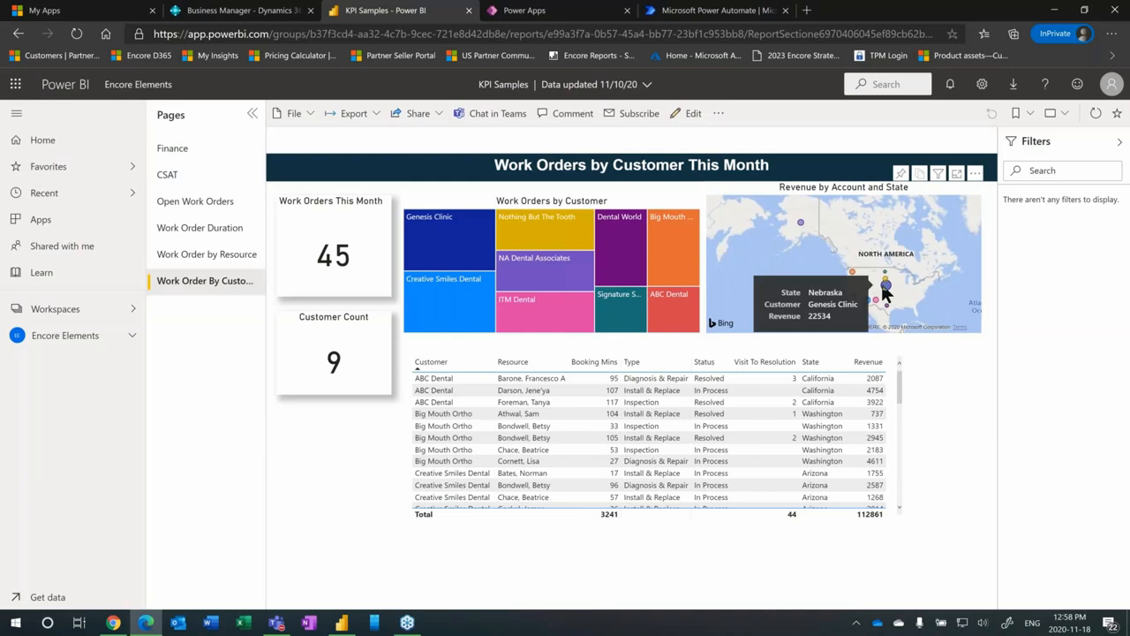
mouse_move(632, 384)
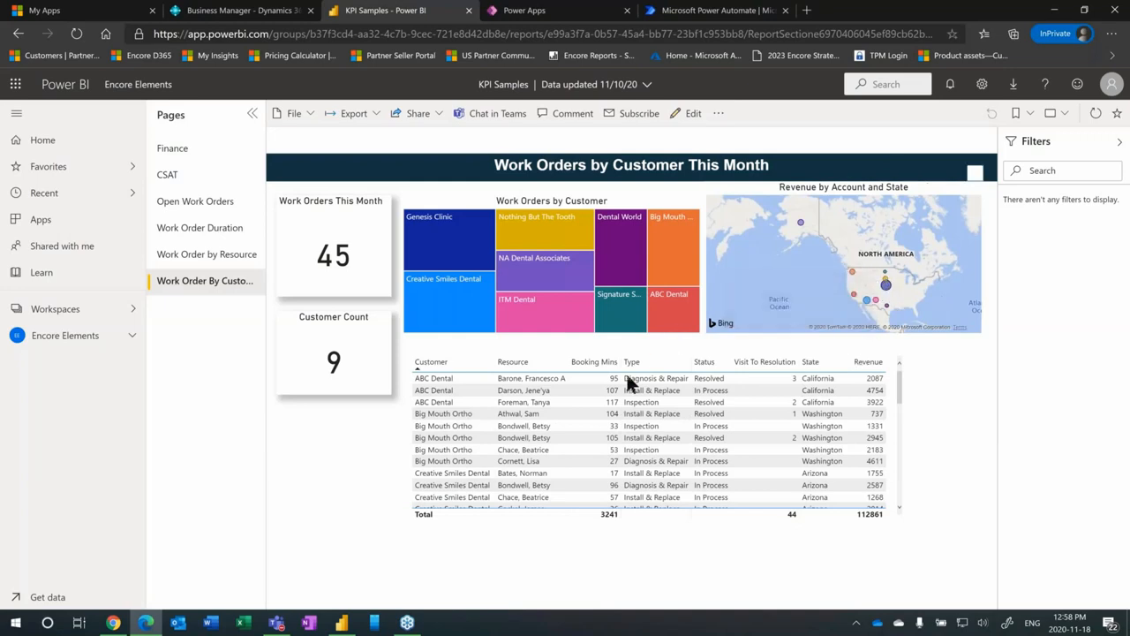
mouse_move(803, 281)
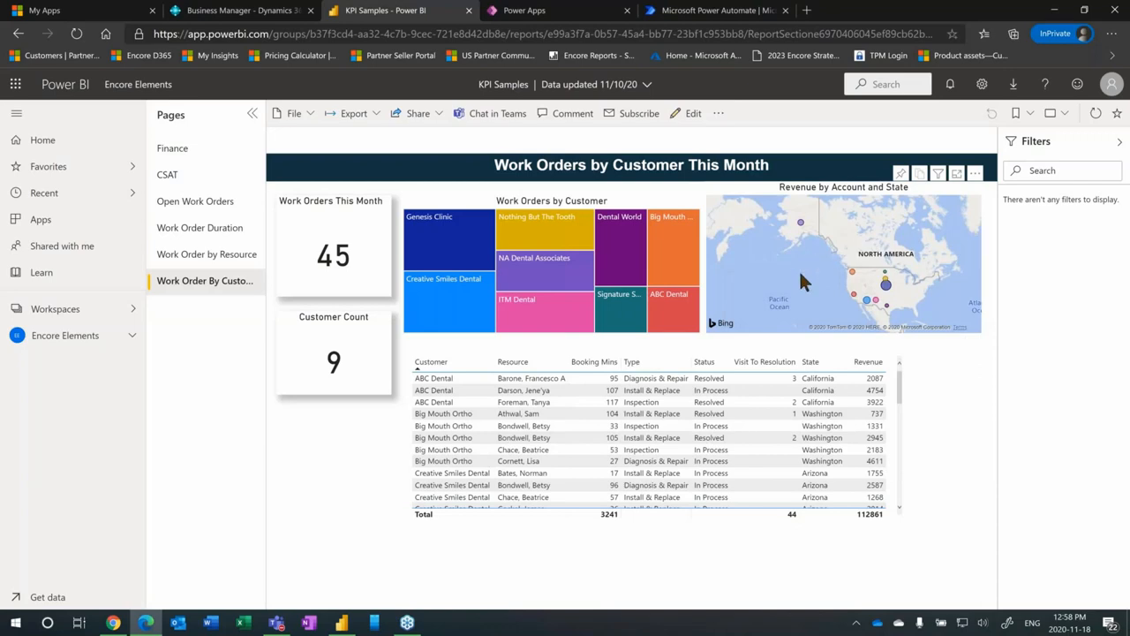
mouse_move(750, 268)
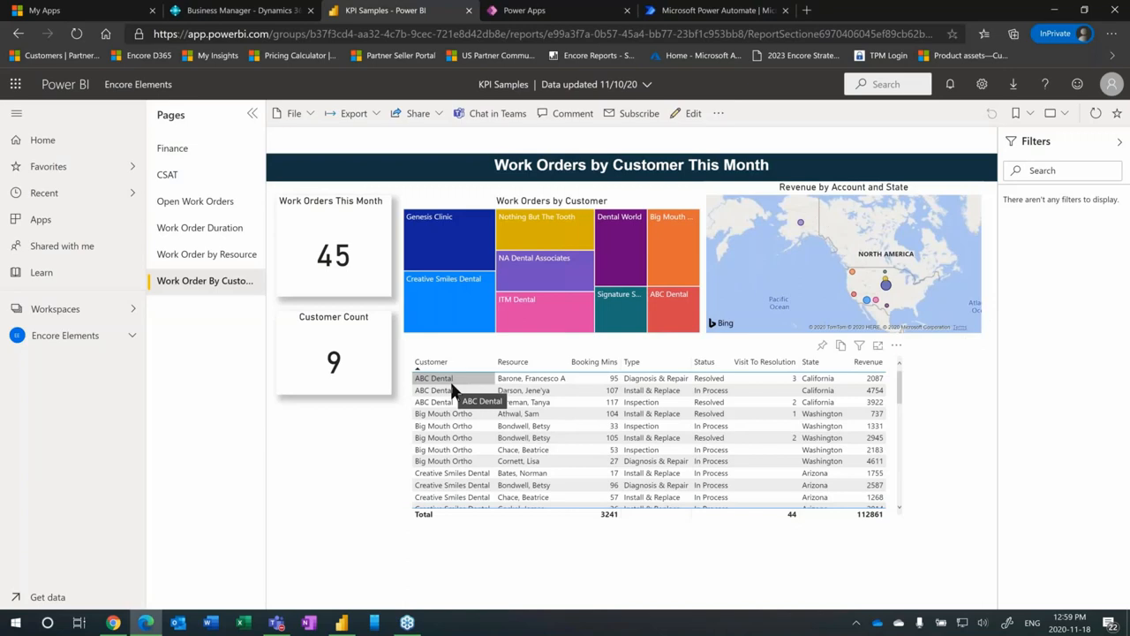
mouse_move(431, 362)
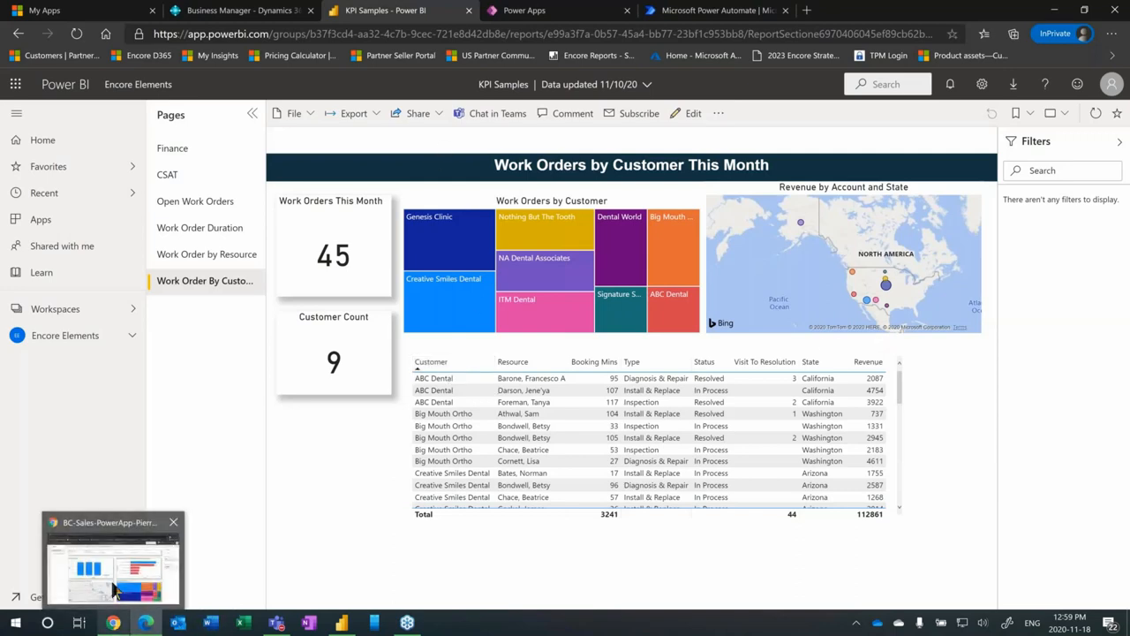
Step: Bring up the browser window with the BC Sales dashboard
click(113, 561)
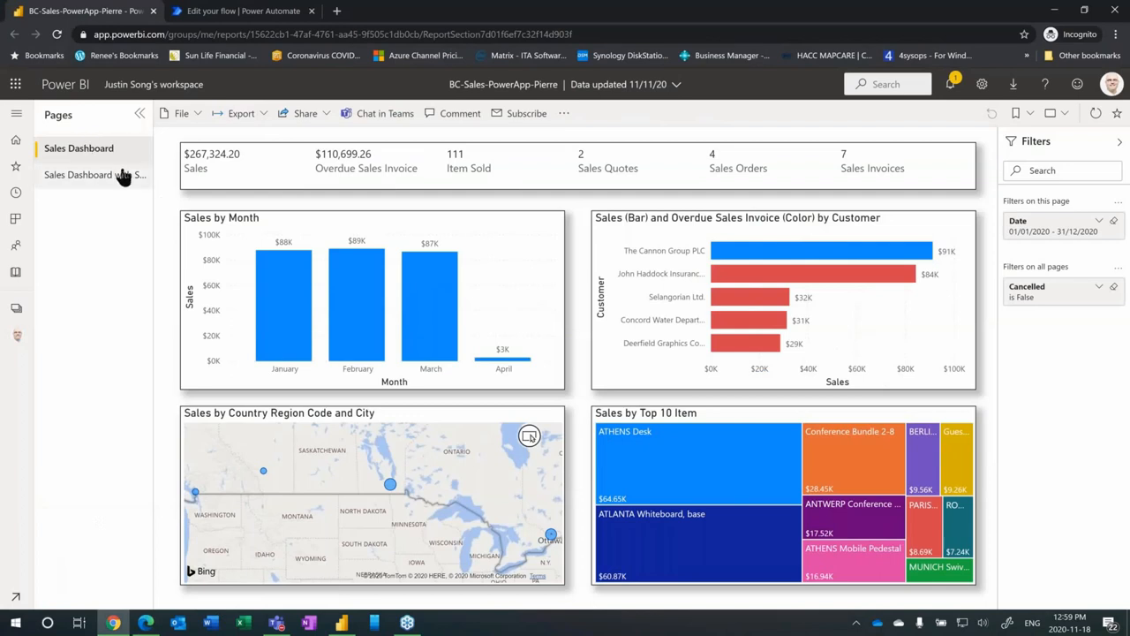
mouse_move(80, 344)
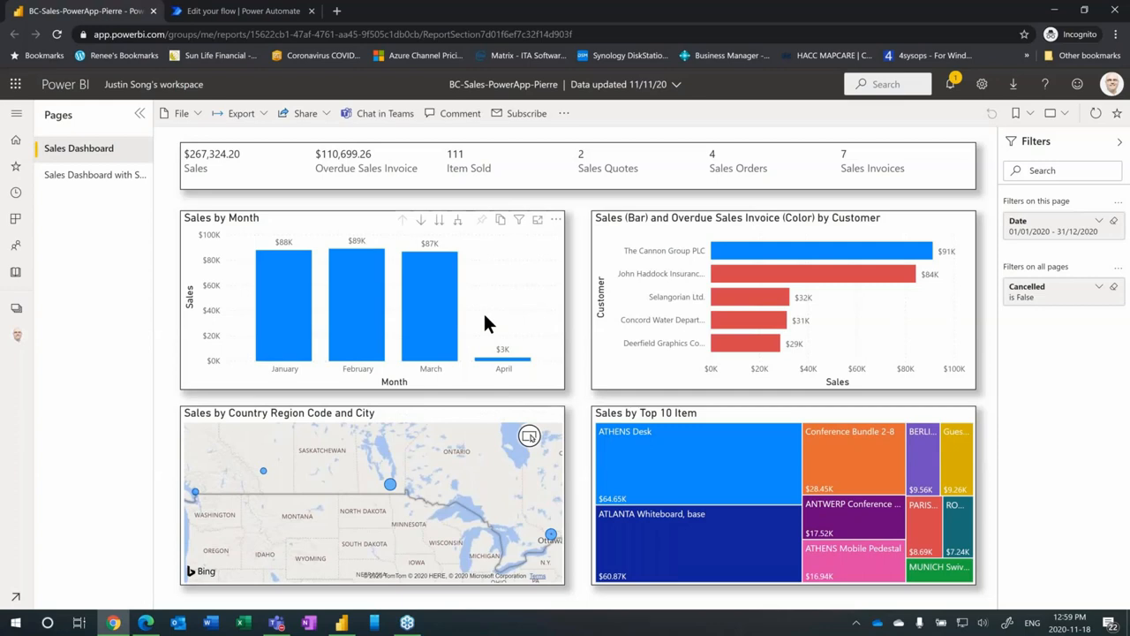
mouse_move(494, 297)
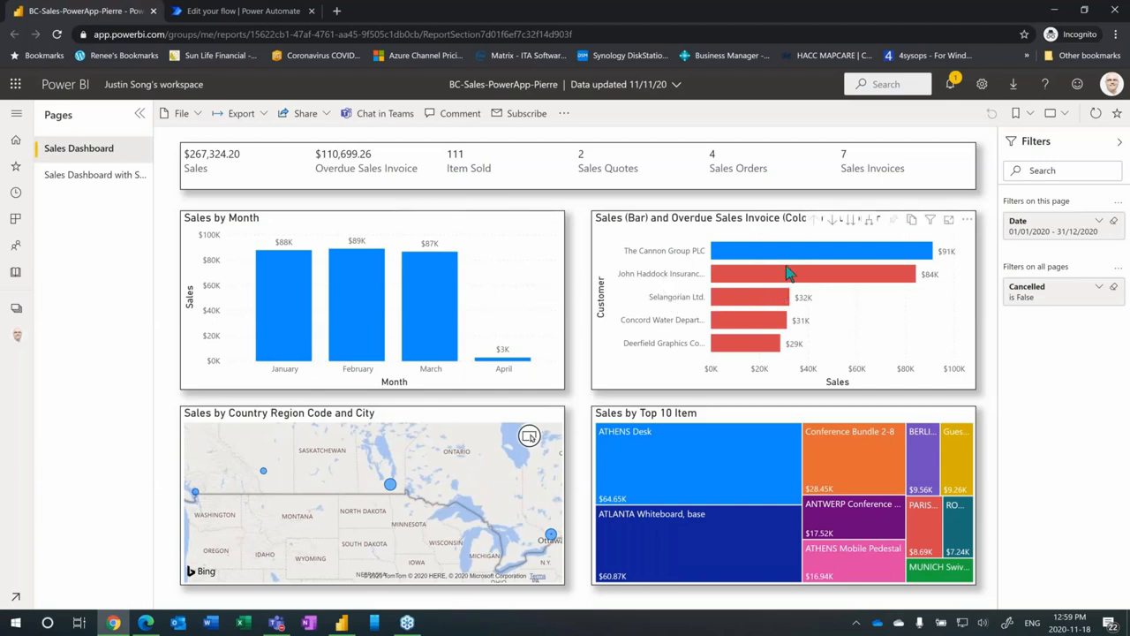
mouse_move(788, 280)
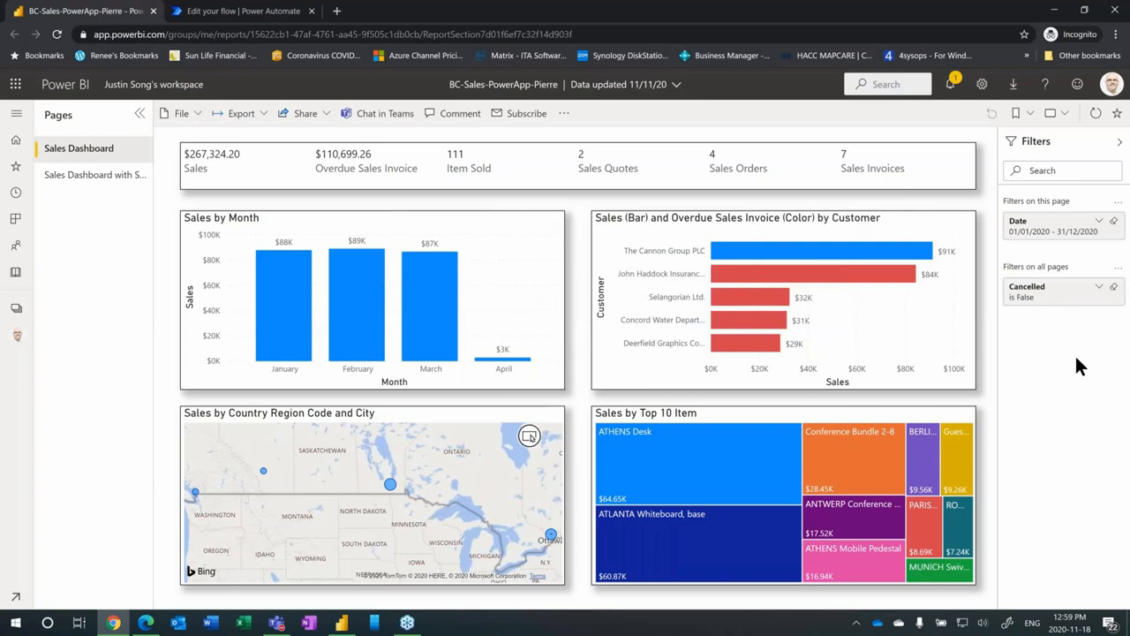
mouse_move(879, 279)
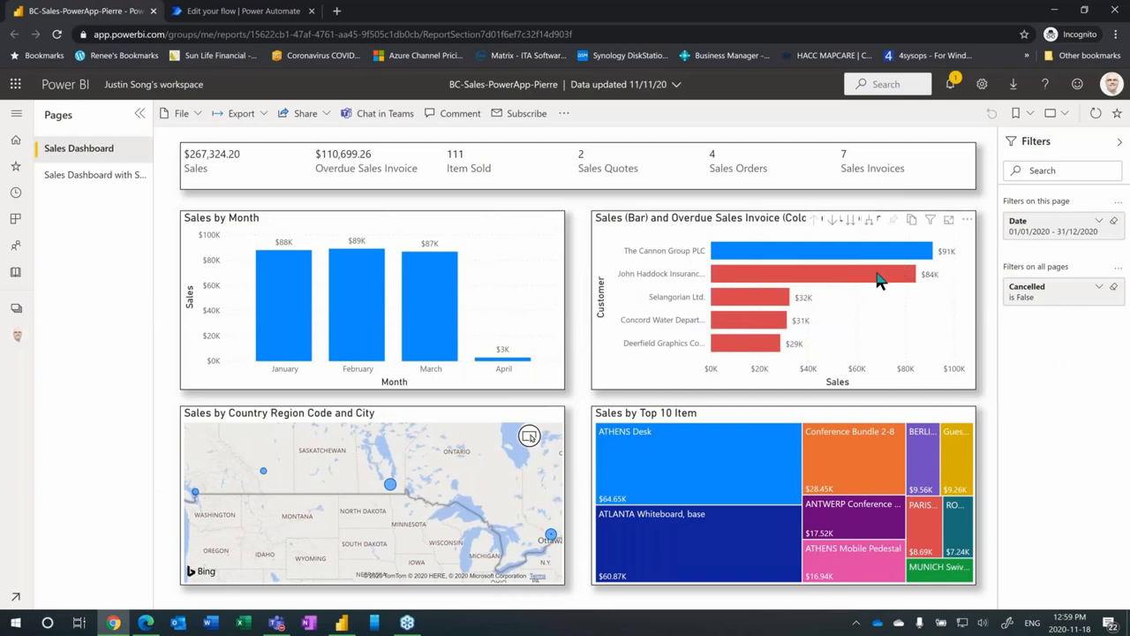
mouse_move(932, 309)
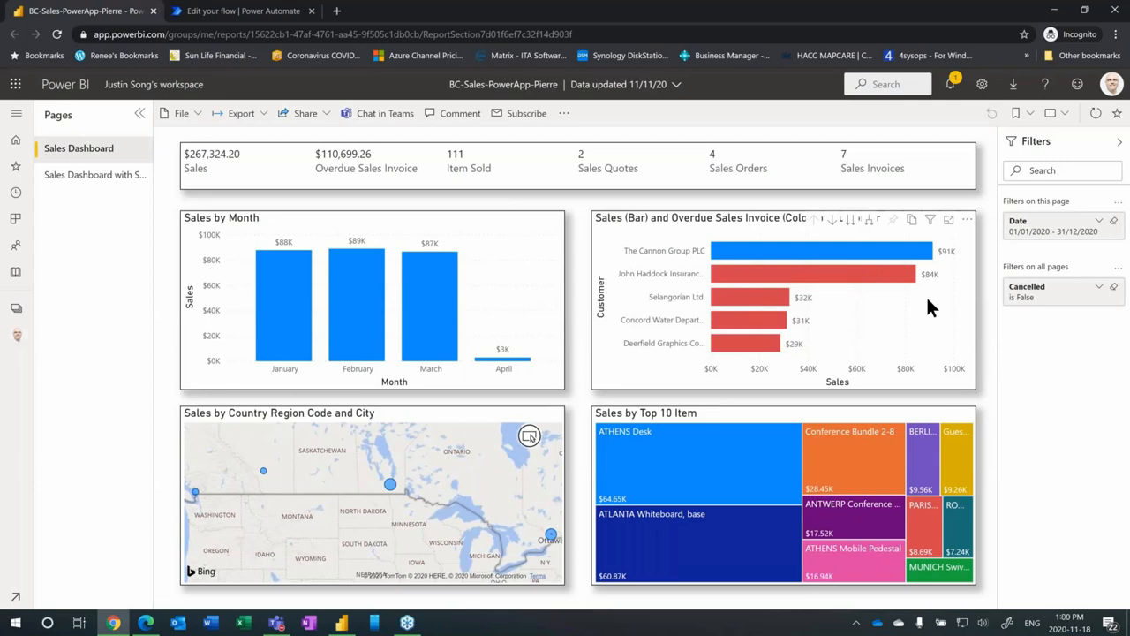
mouse_move(939, 356)
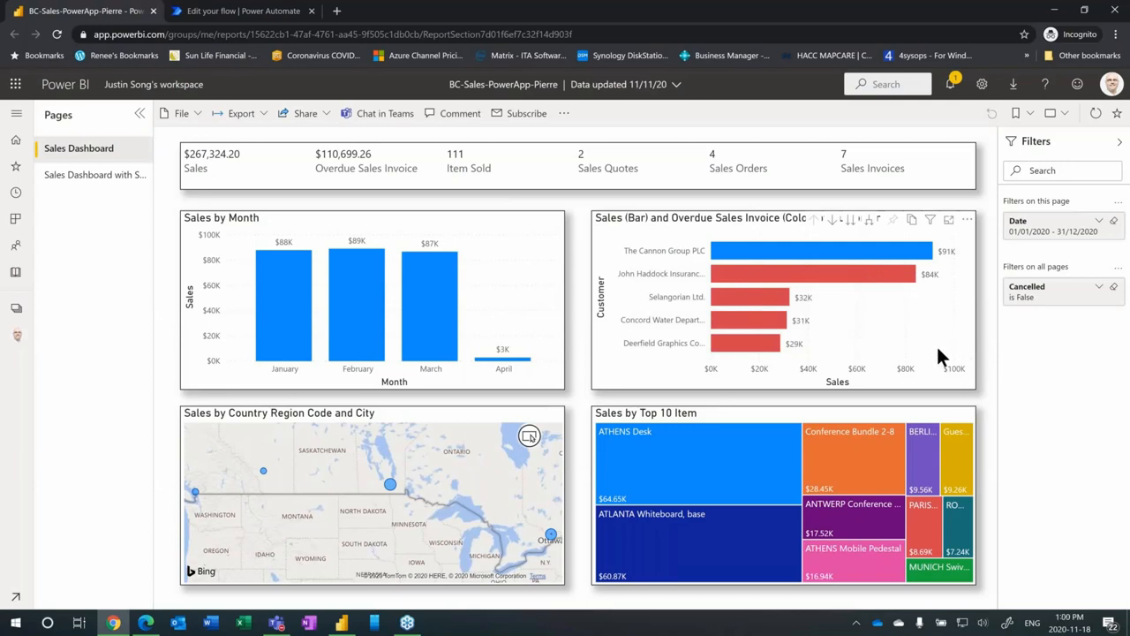
mouse_move(901, 301)
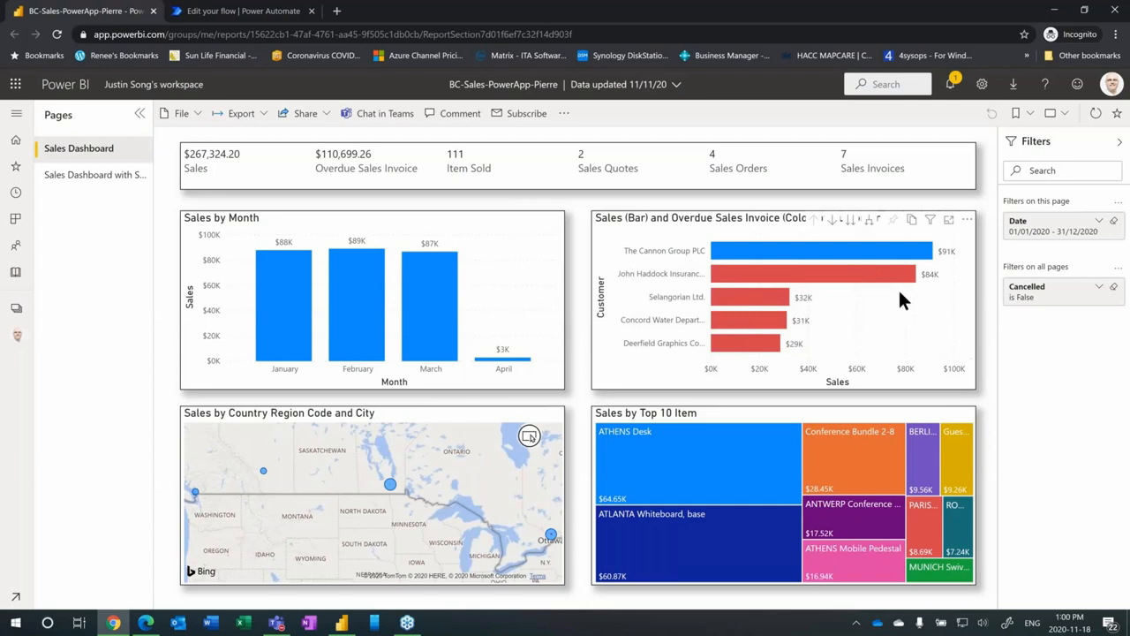
mouse_move(874, 286)
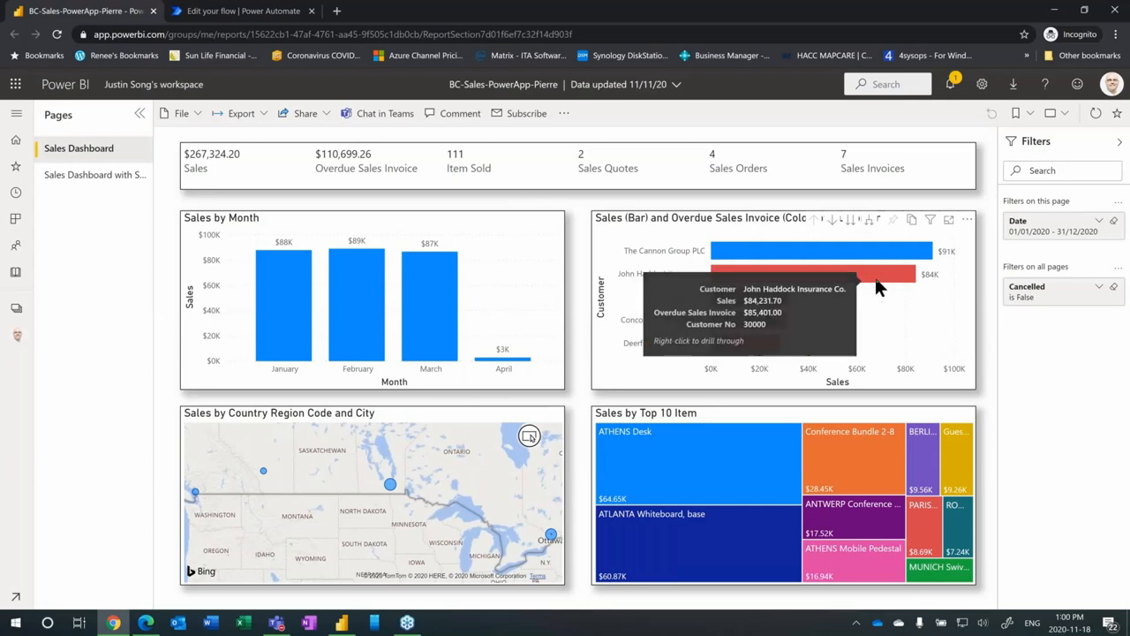
mouse_move(879, 279)
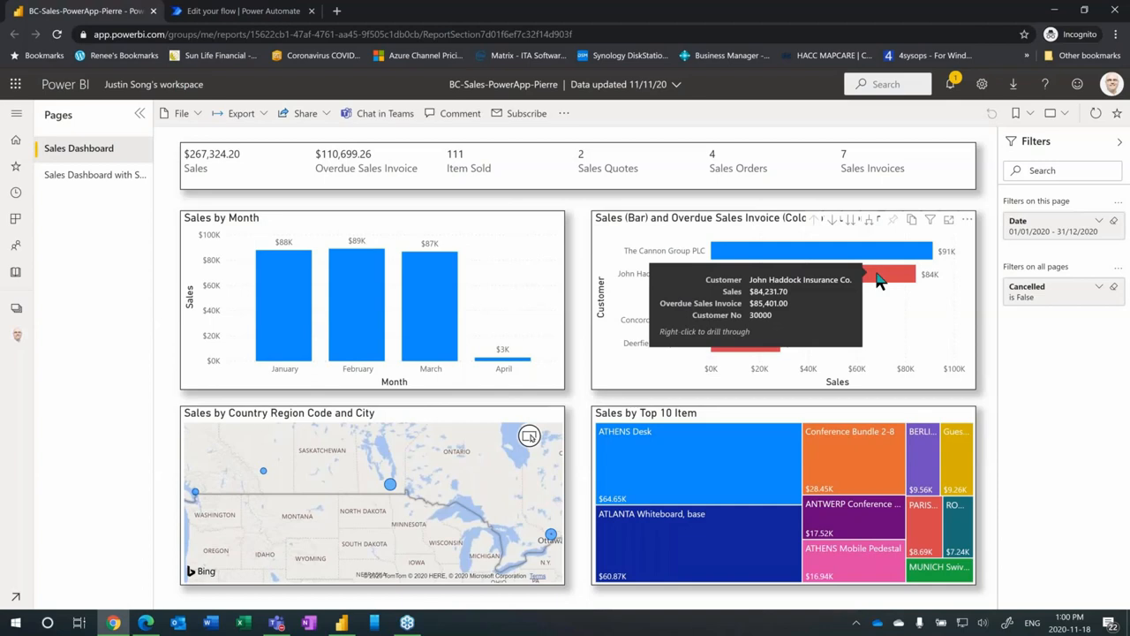
mouse_move(943, 348)
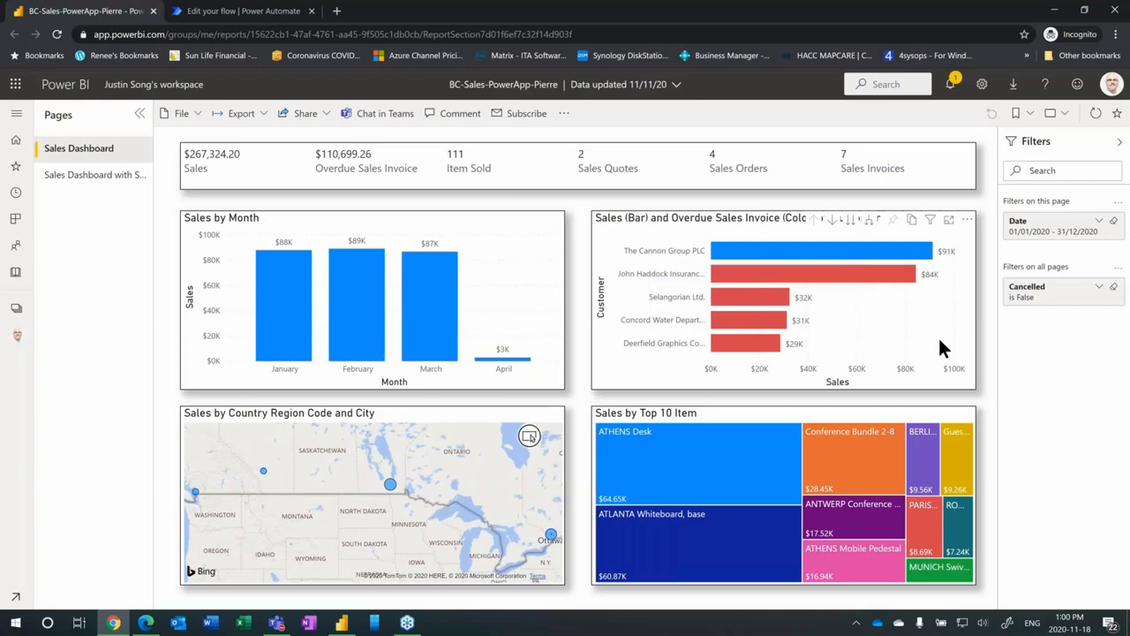
mouse_move(810, 422)
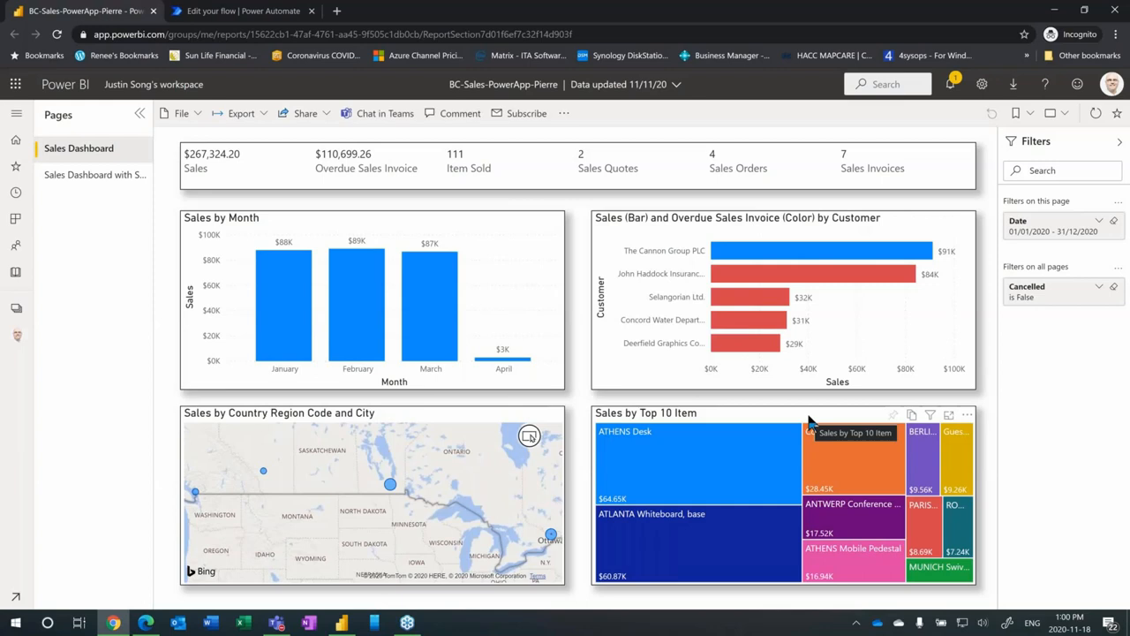
mouse_move(849, 371)
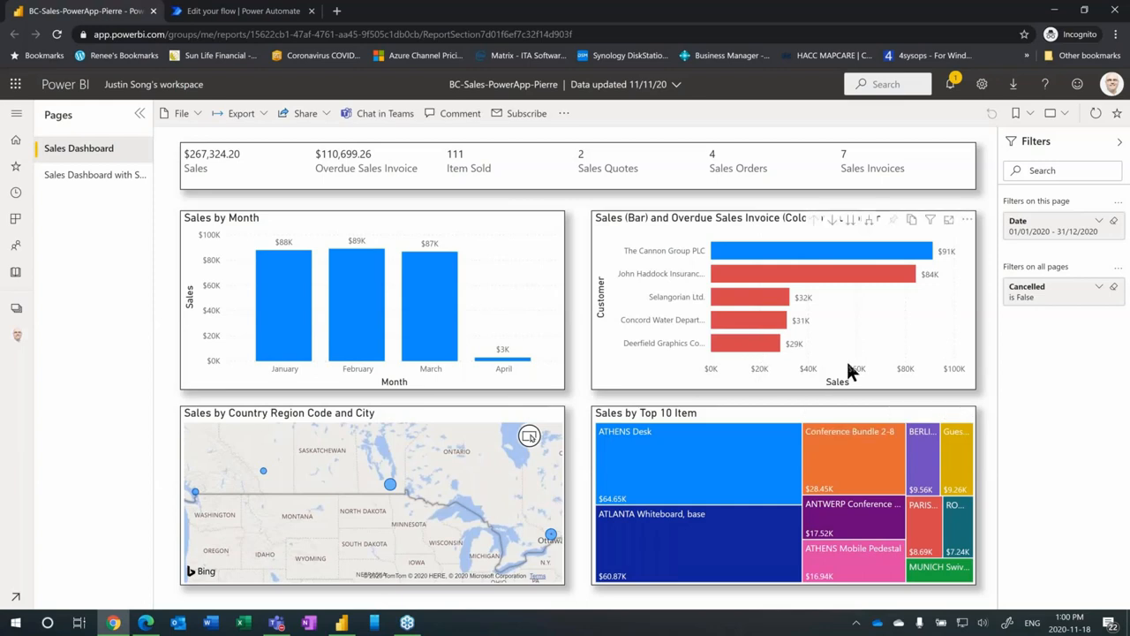
mouse_move(432, 303)
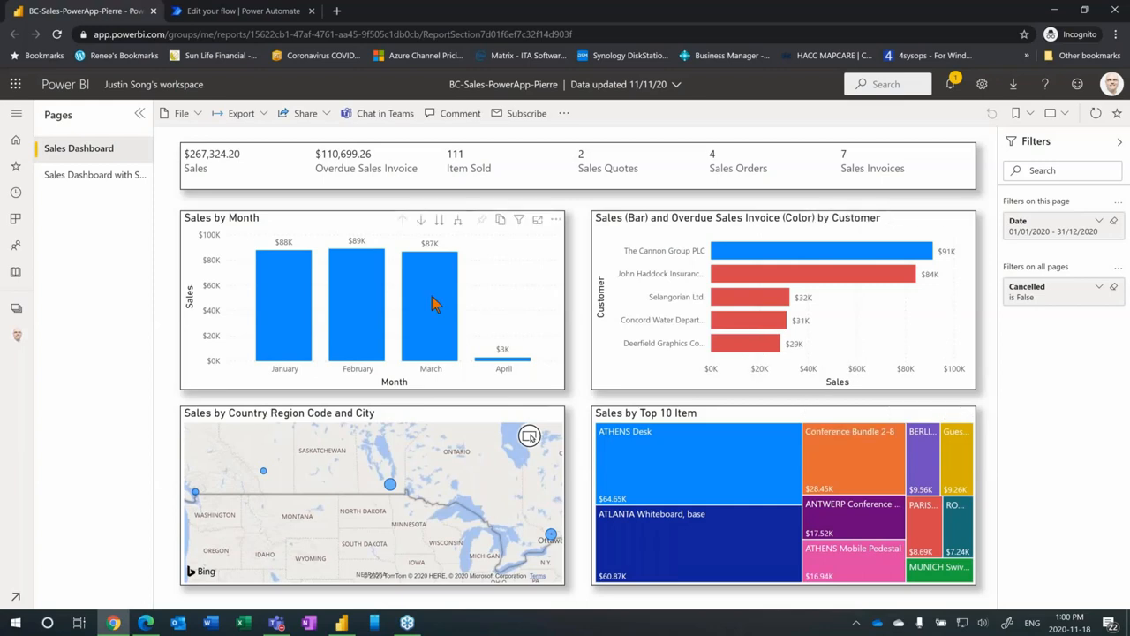
mouse_move(431, 304)
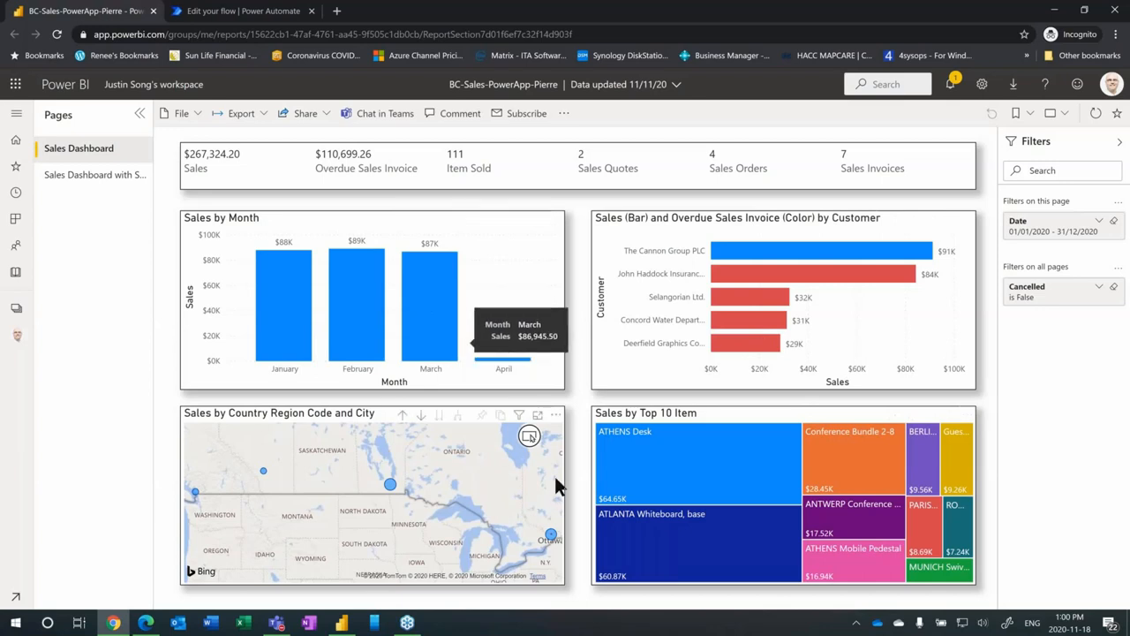
mouse_move(424, 470)
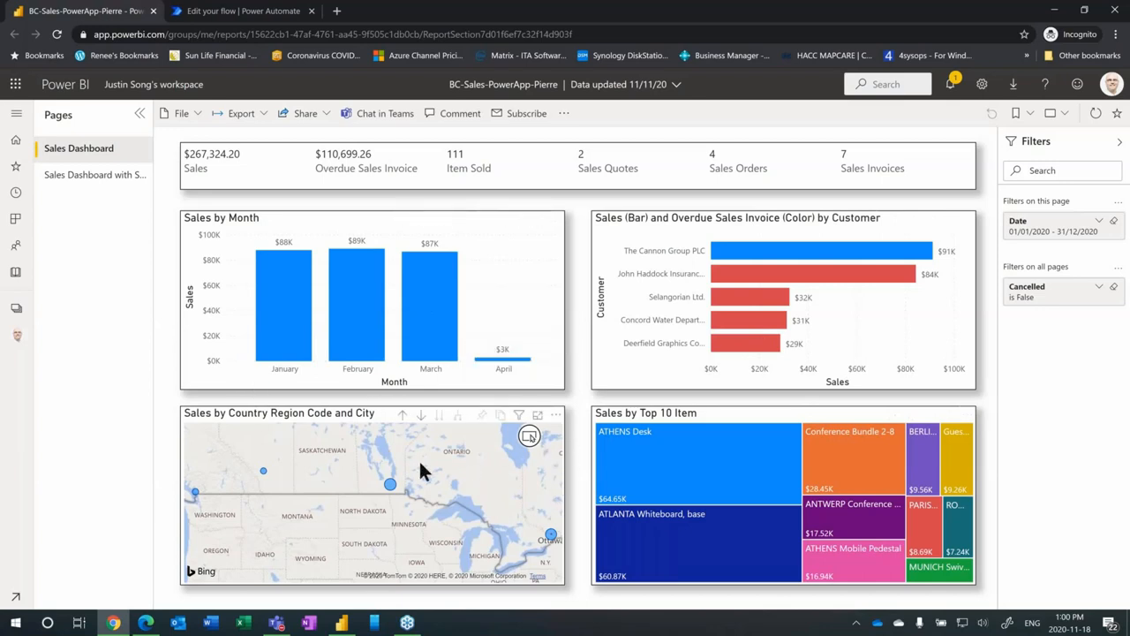
mouse_move(698, 485)
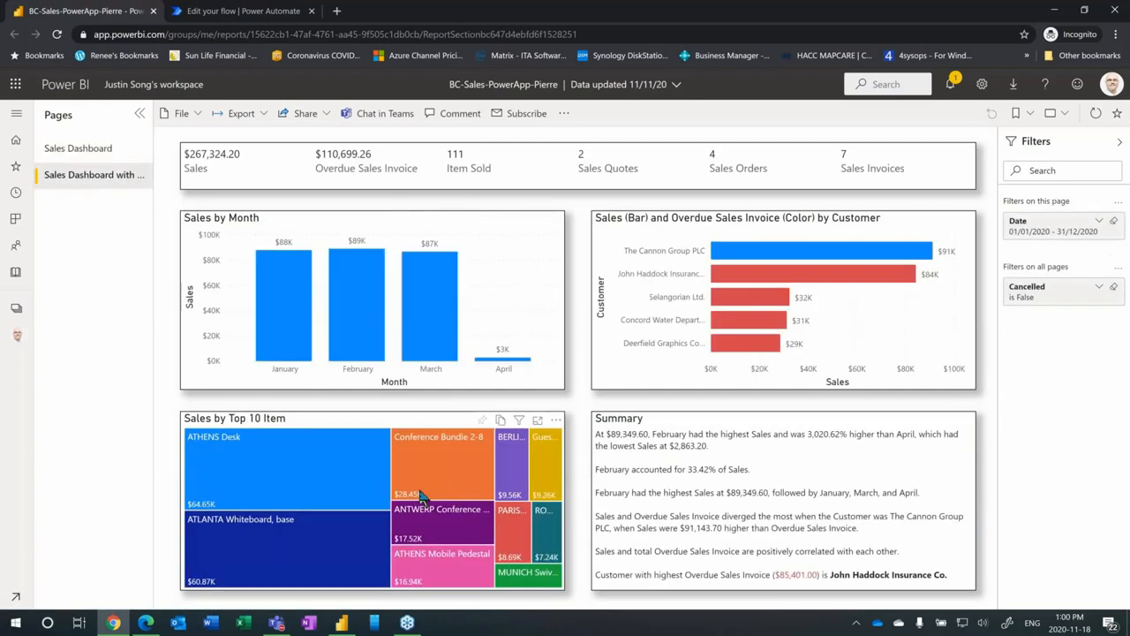
mouse_move(430, 309)
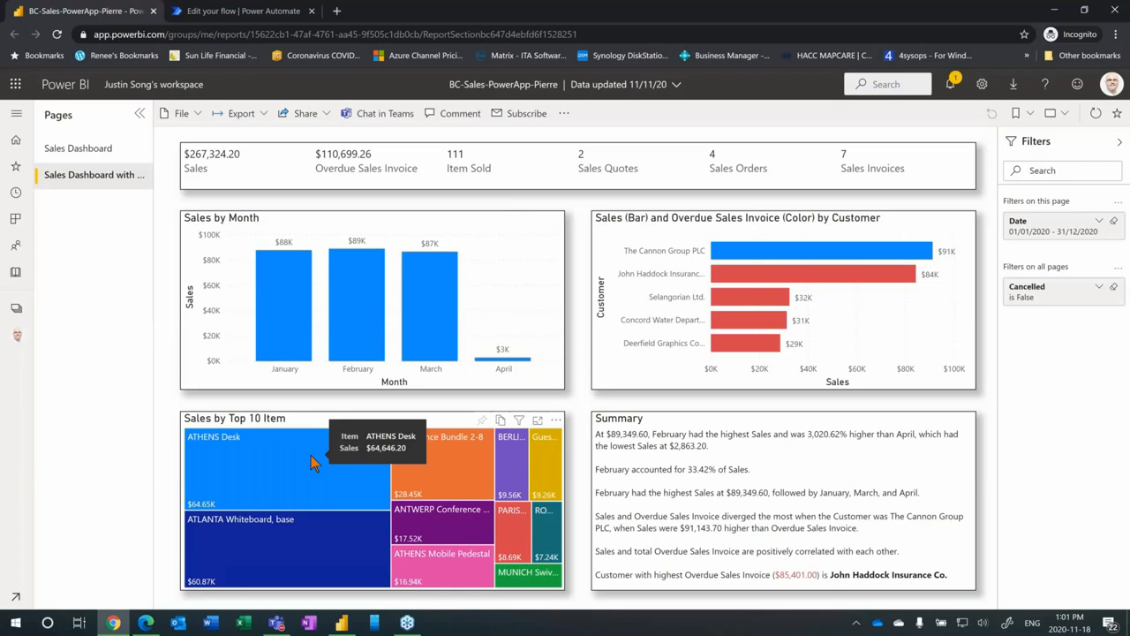
mouse_move(869, 409)
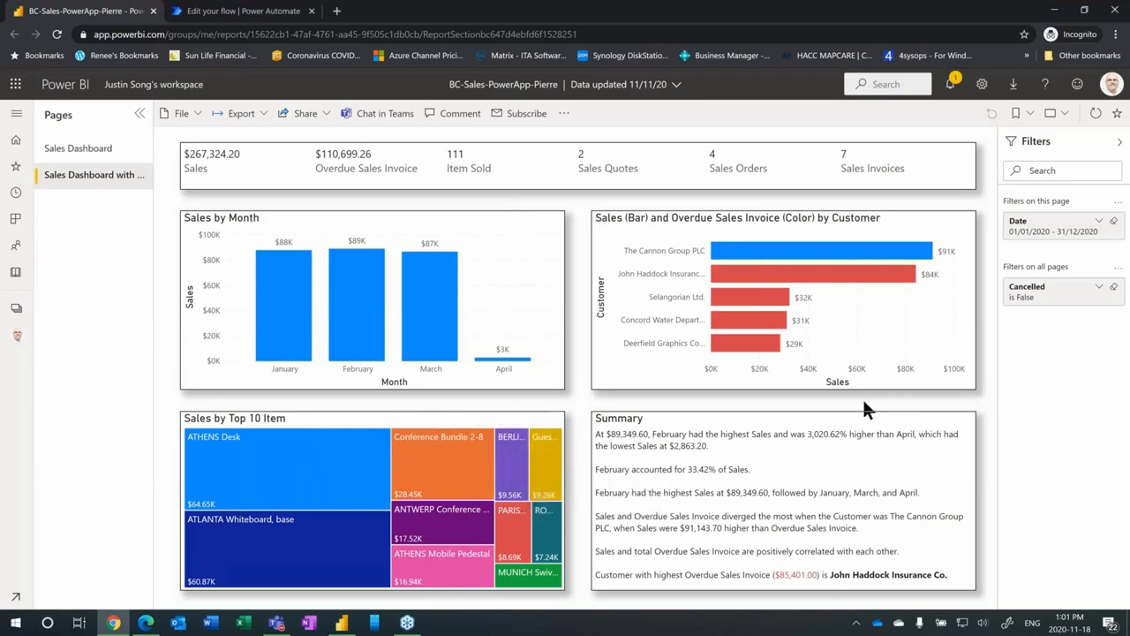
mouse_move(692, 421)
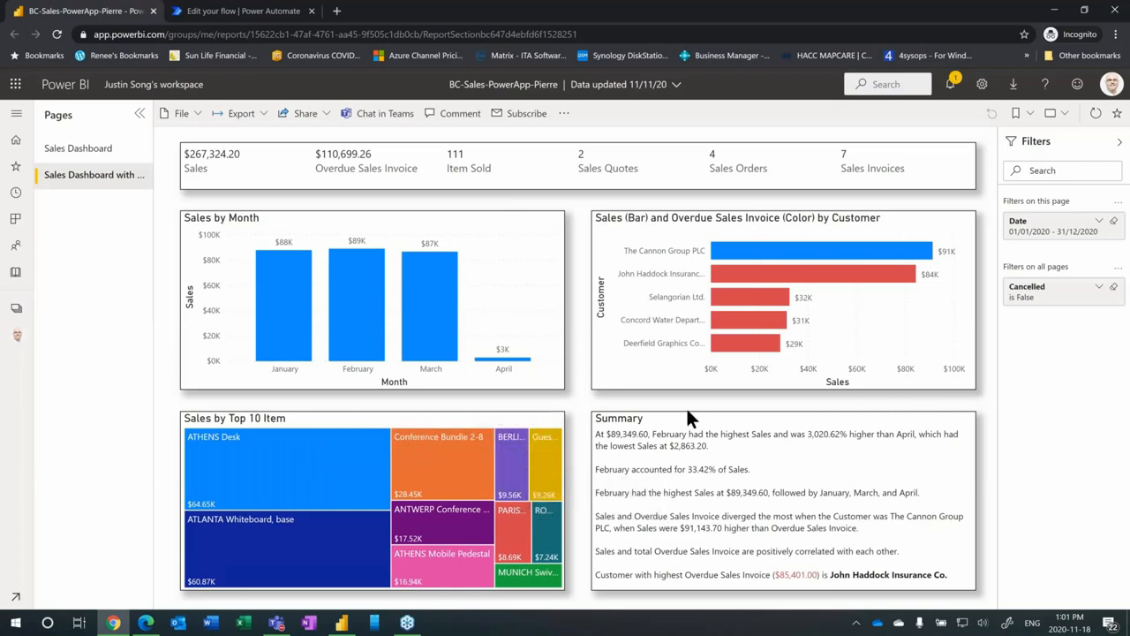
mouse_move(597, 515)
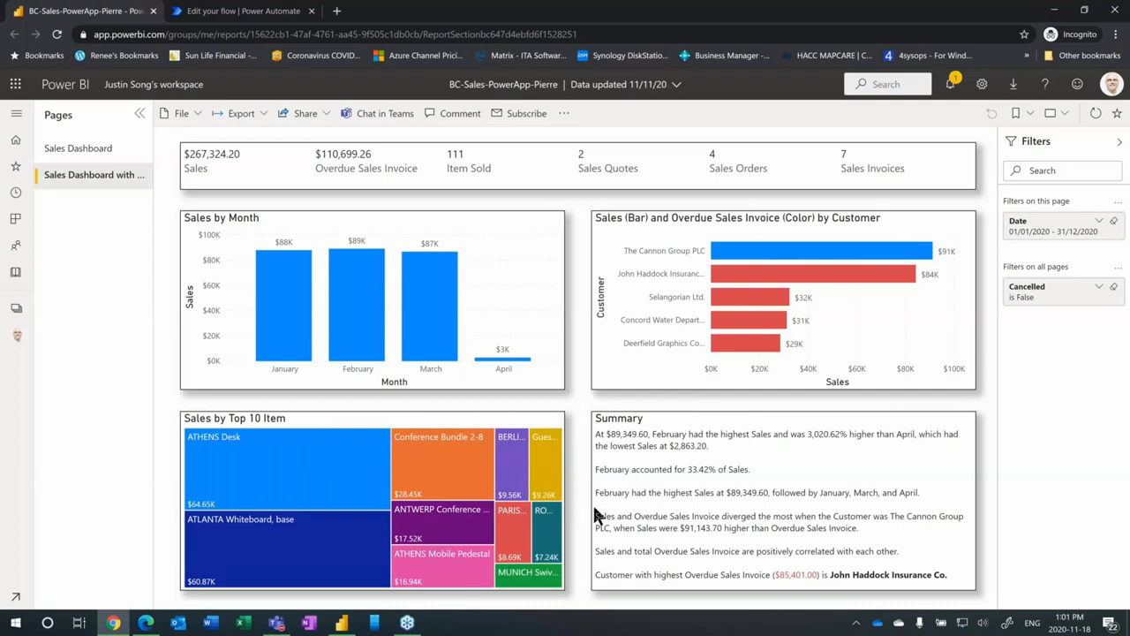
mouse_move(590, 533)
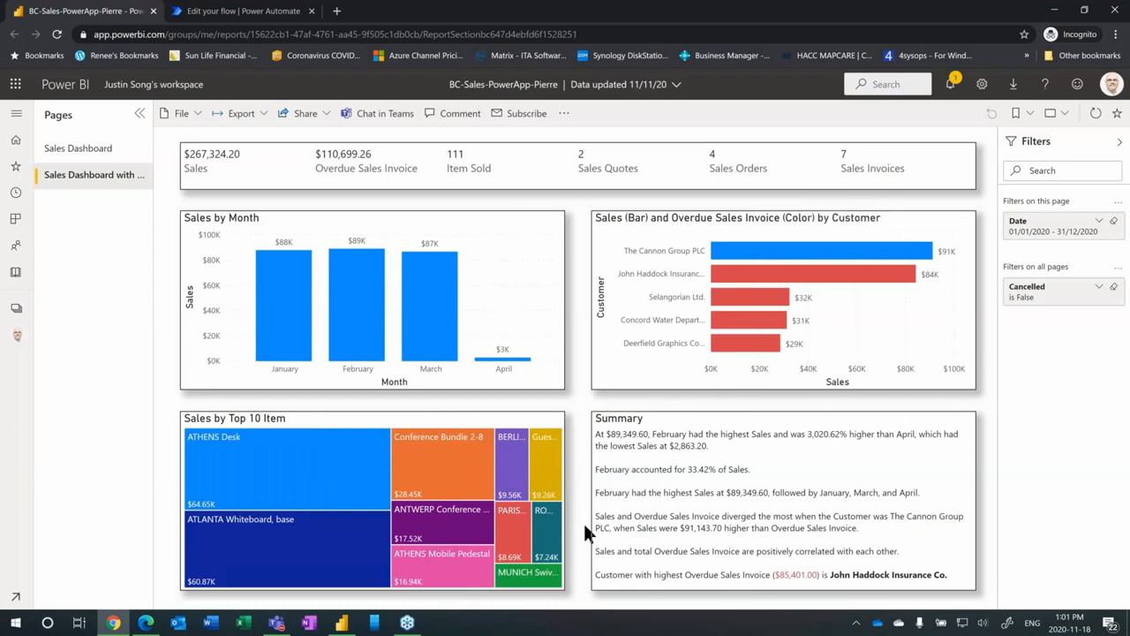
mouse_move(844, 558)
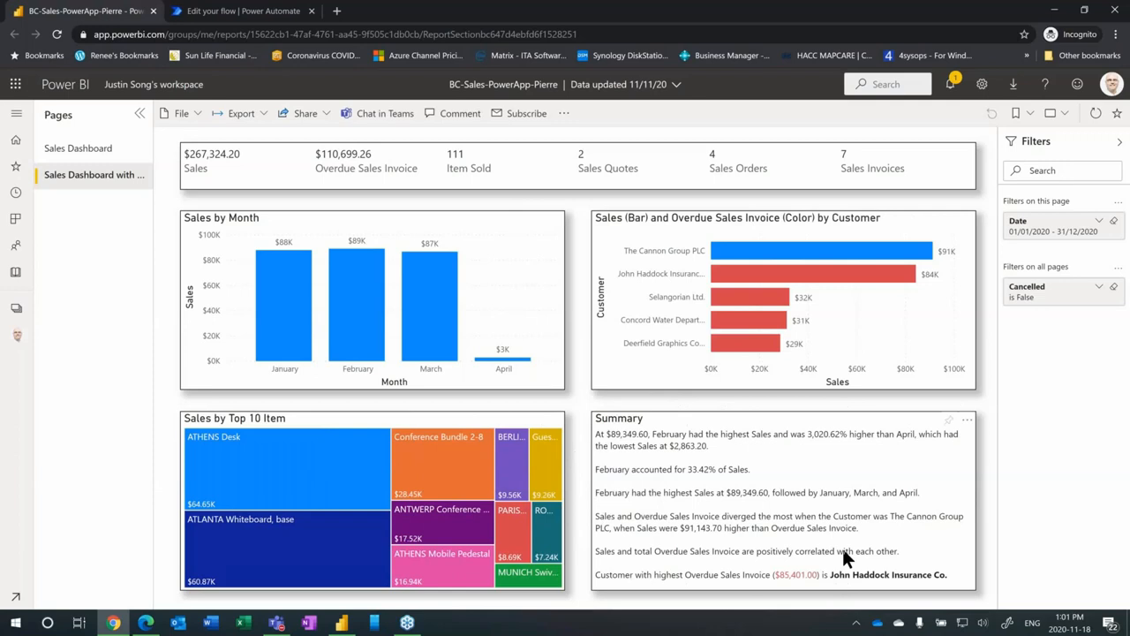
mouse_move(851, 546)
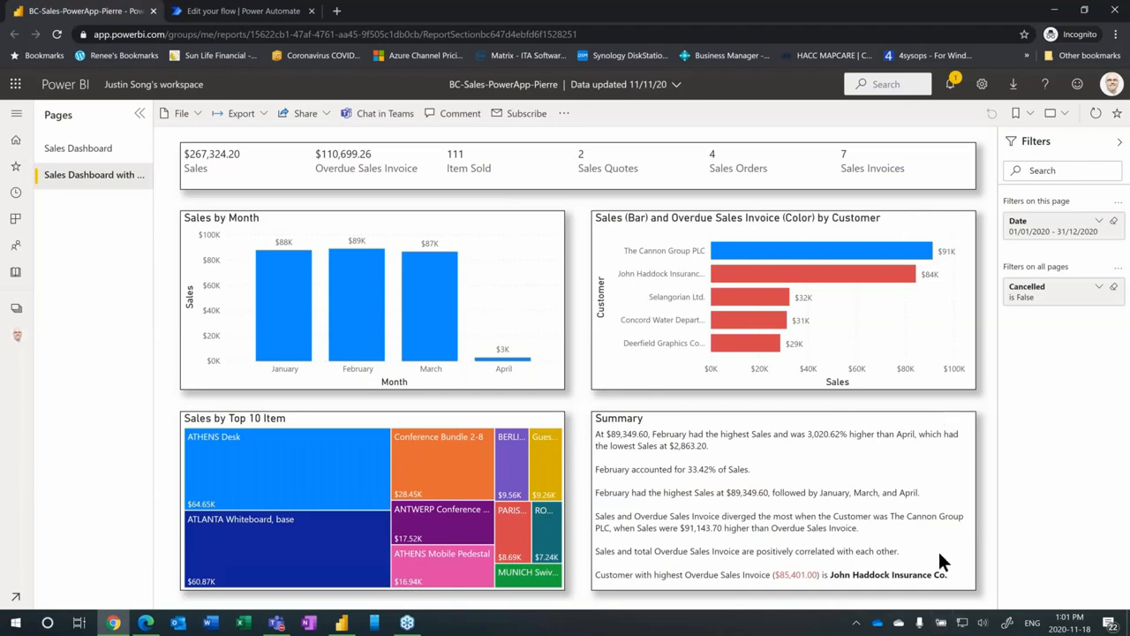
mouse_move(301, 488)
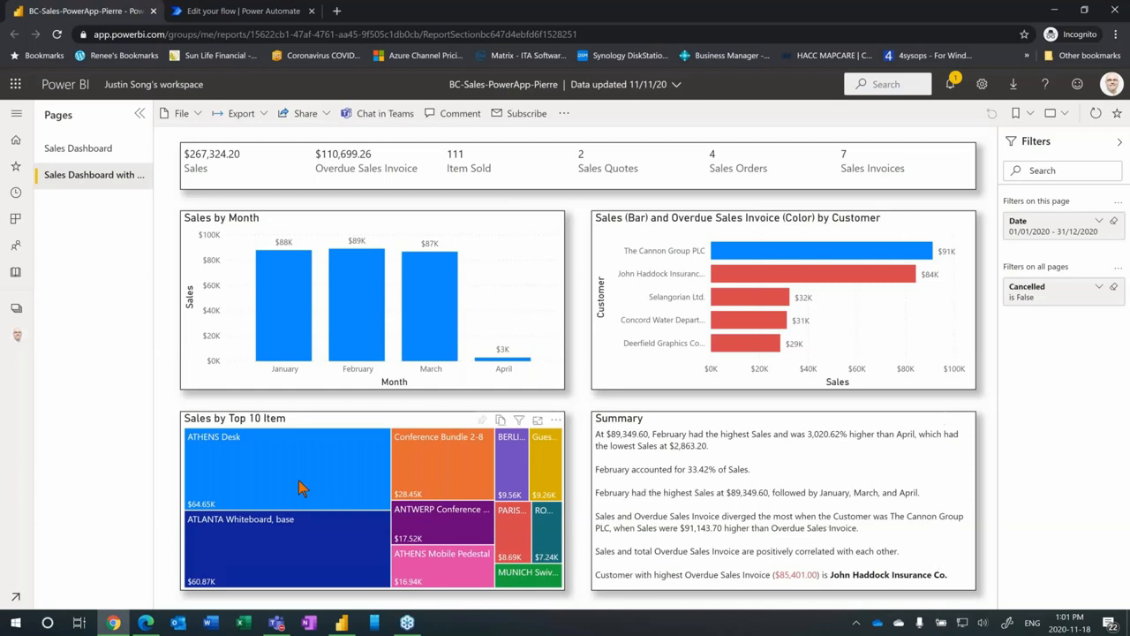
mouse_move(796, 542)
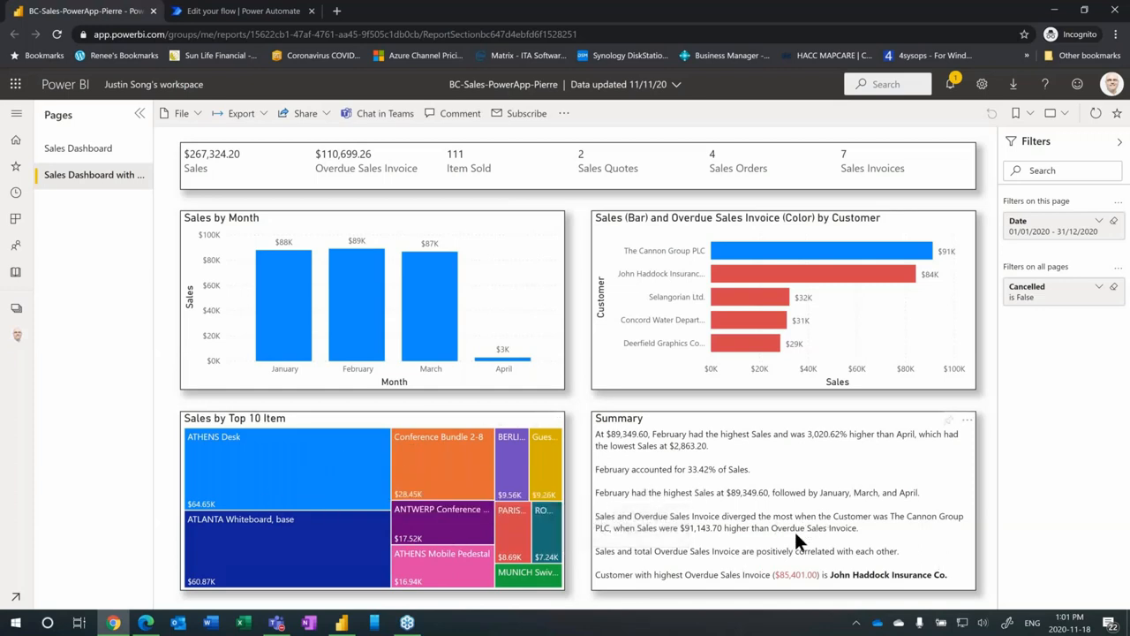
mouse_move(279, 496)
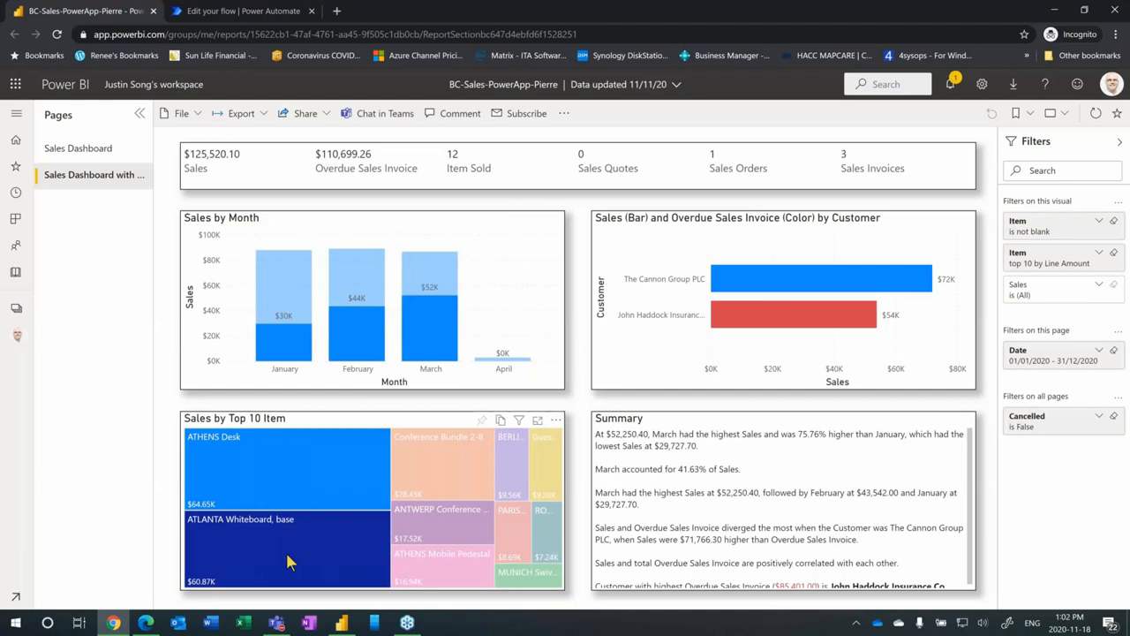
mouse_move(424, 468)
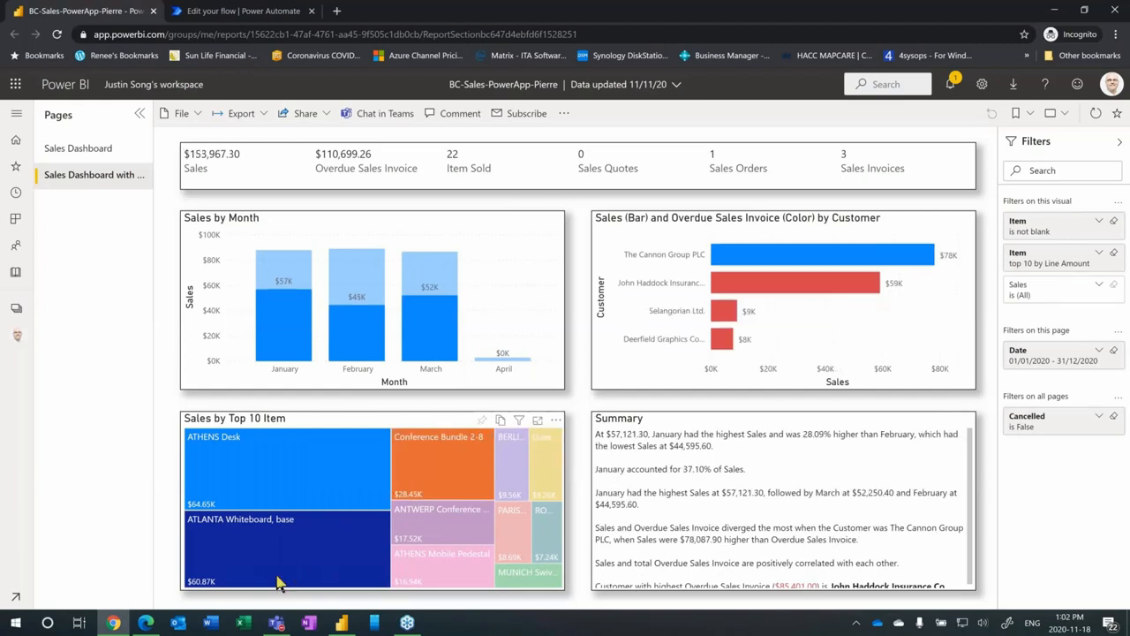
mouse_move(427, 538)
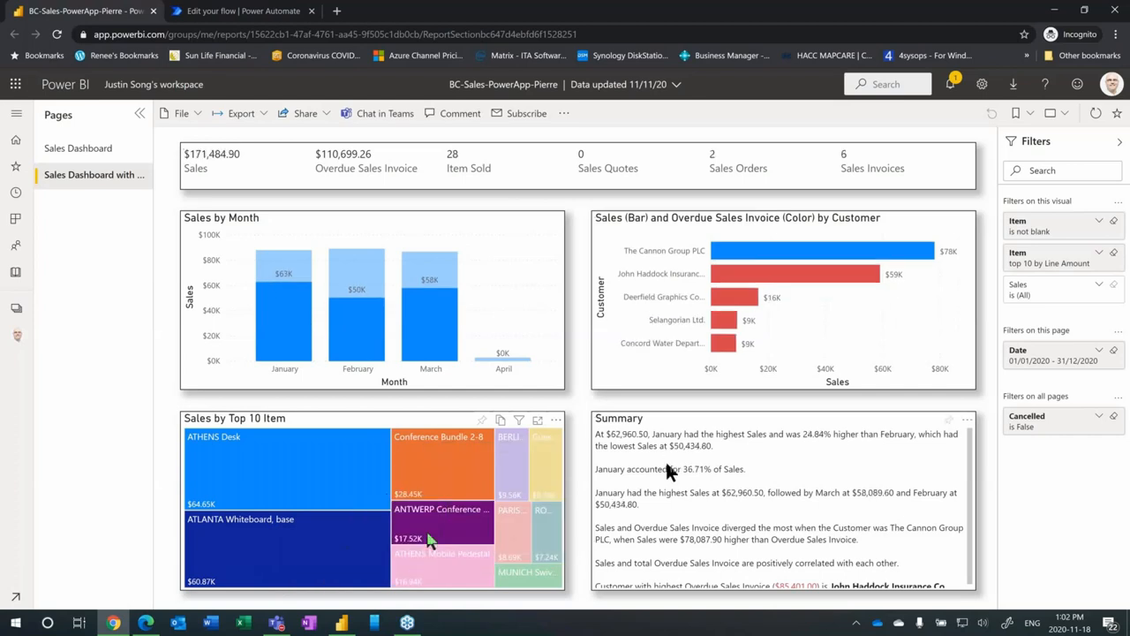
mouse_move(332, 491)
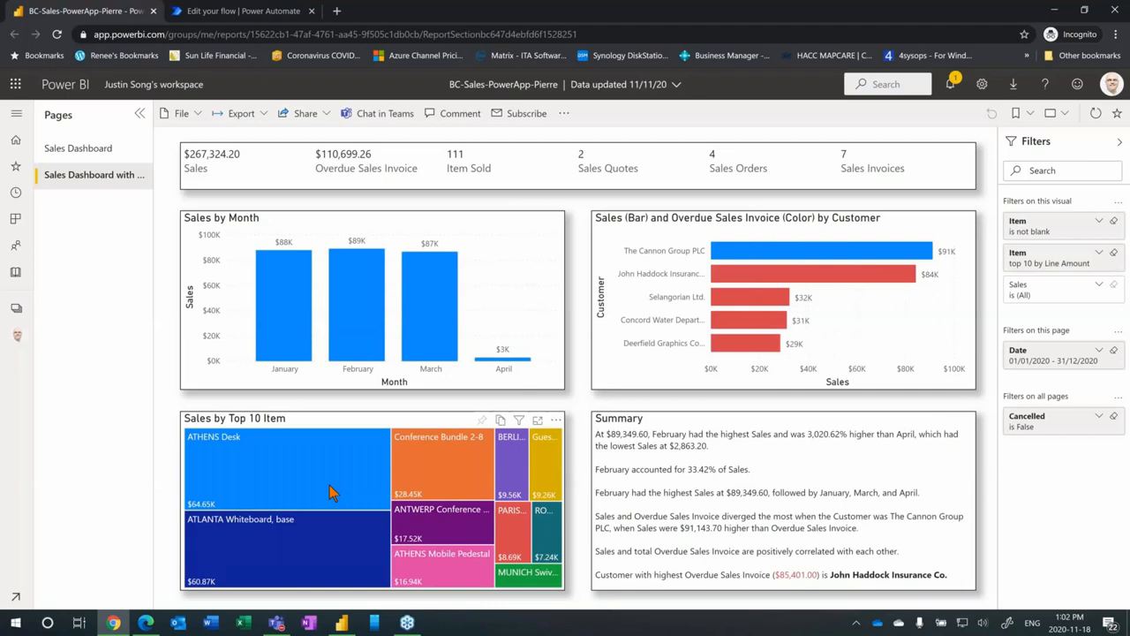
mouse_move(333, 625)
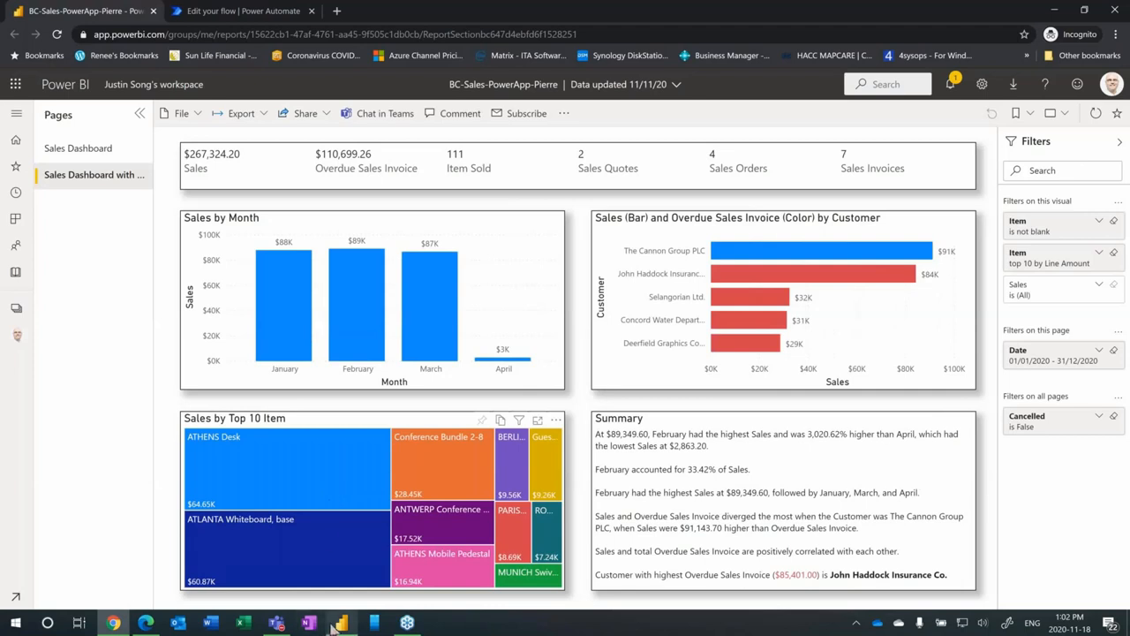
click(341, 621)
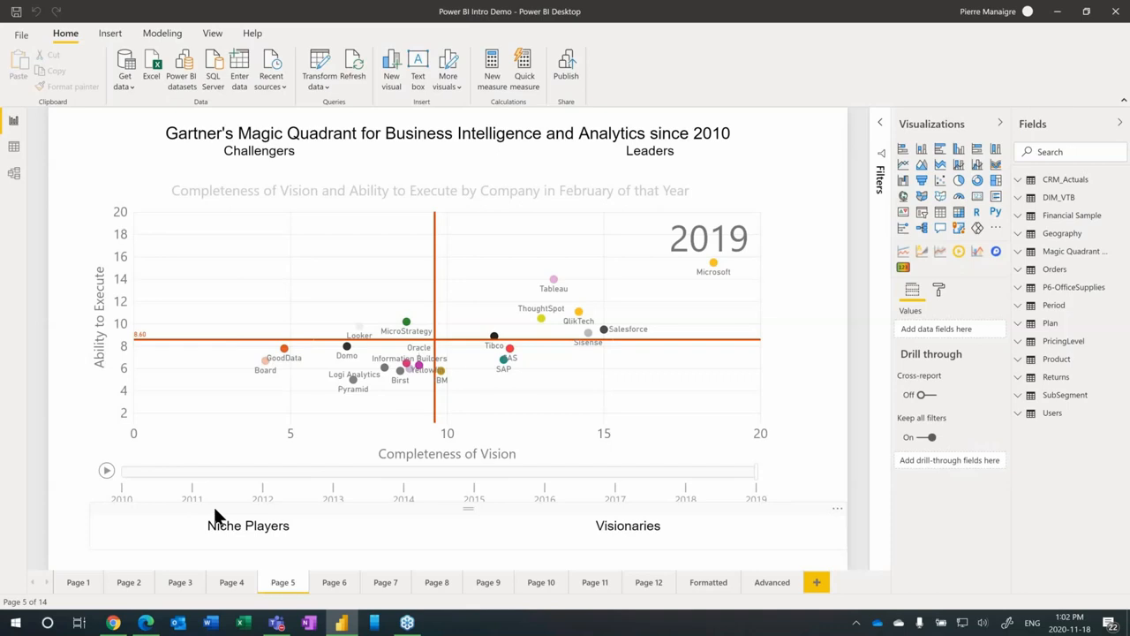
mouse_move(157, 418)
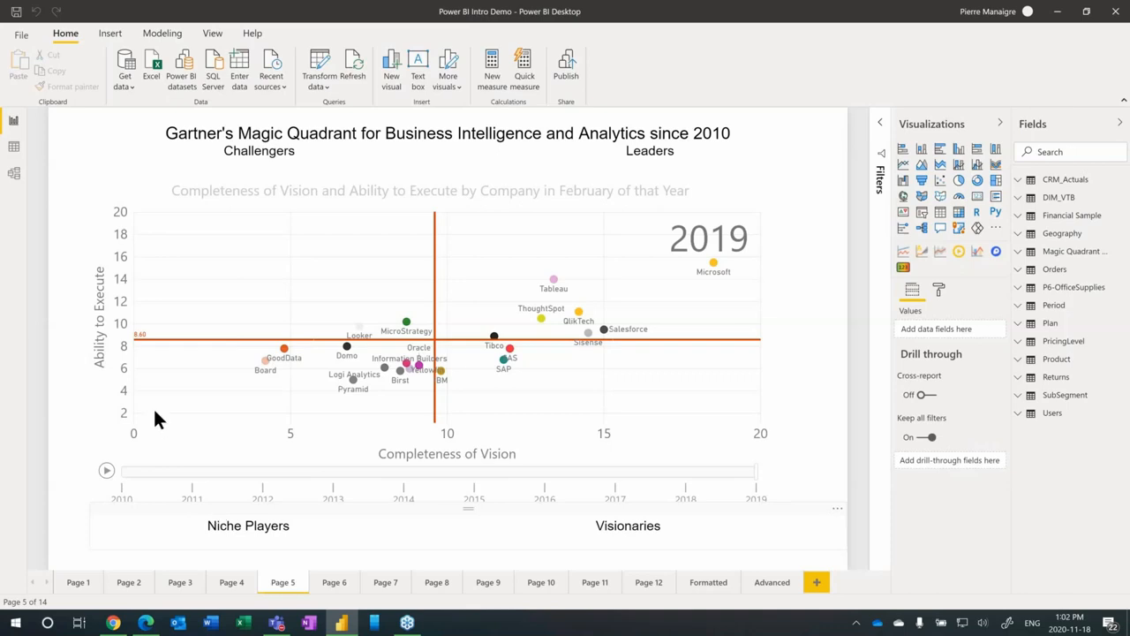
mouse_move(98, 515)
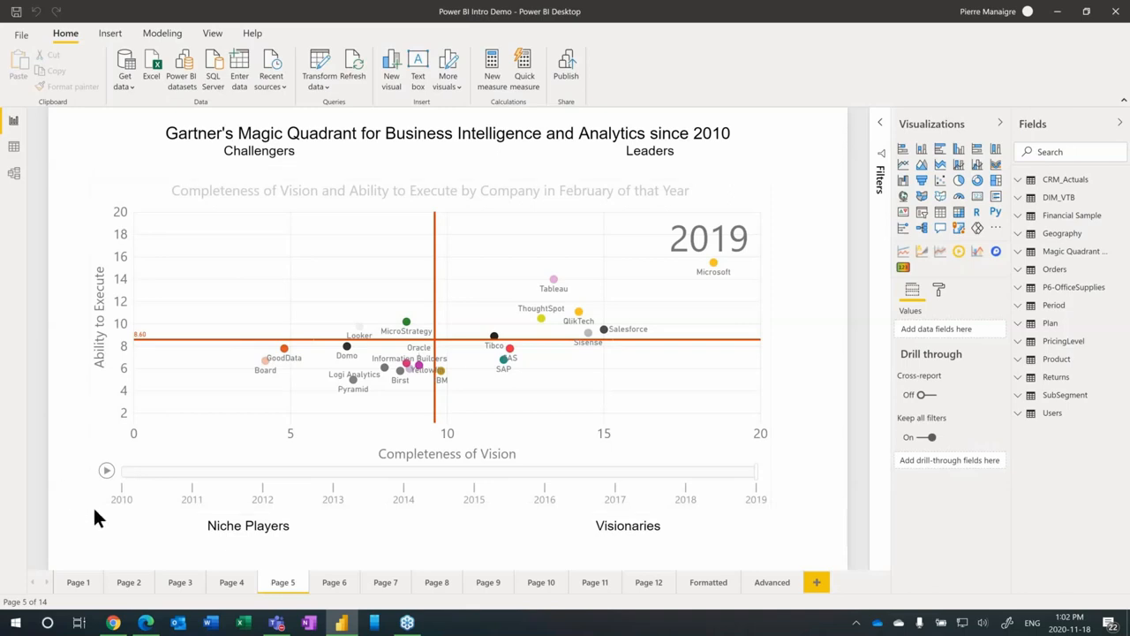
mouse_move(162, 508)
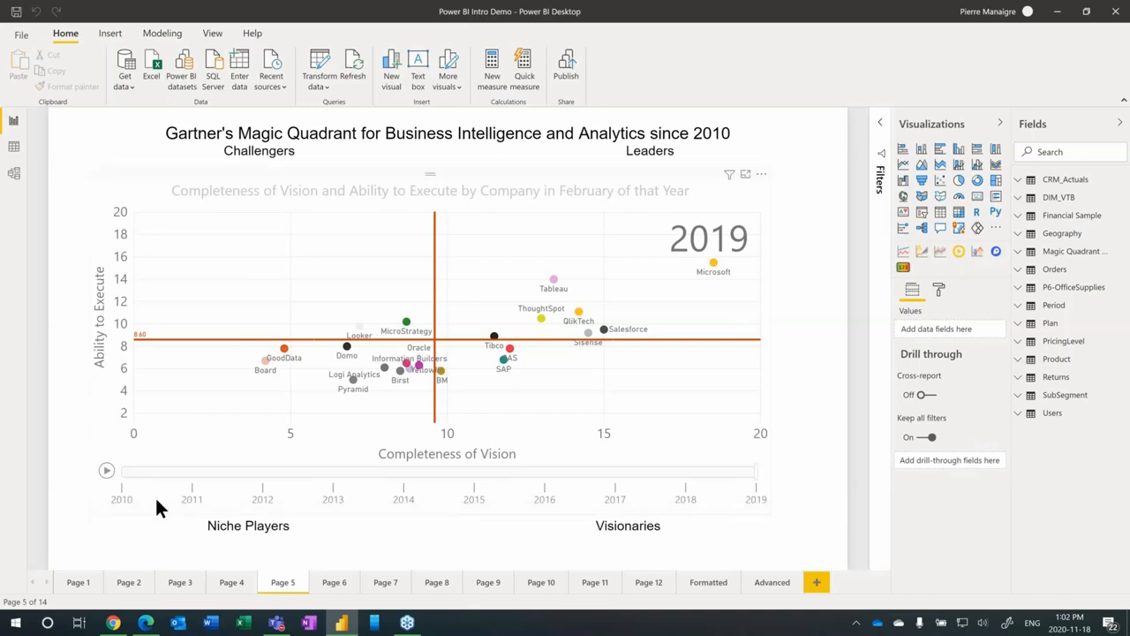
mouse_move(576, 431)
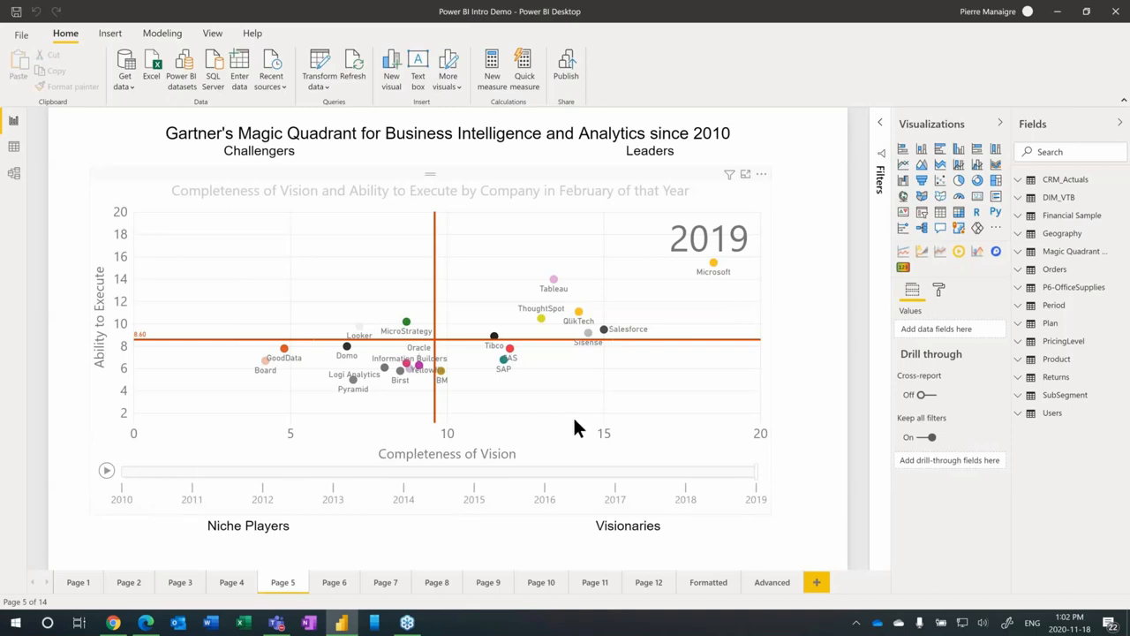
mouse_move(727, 281)
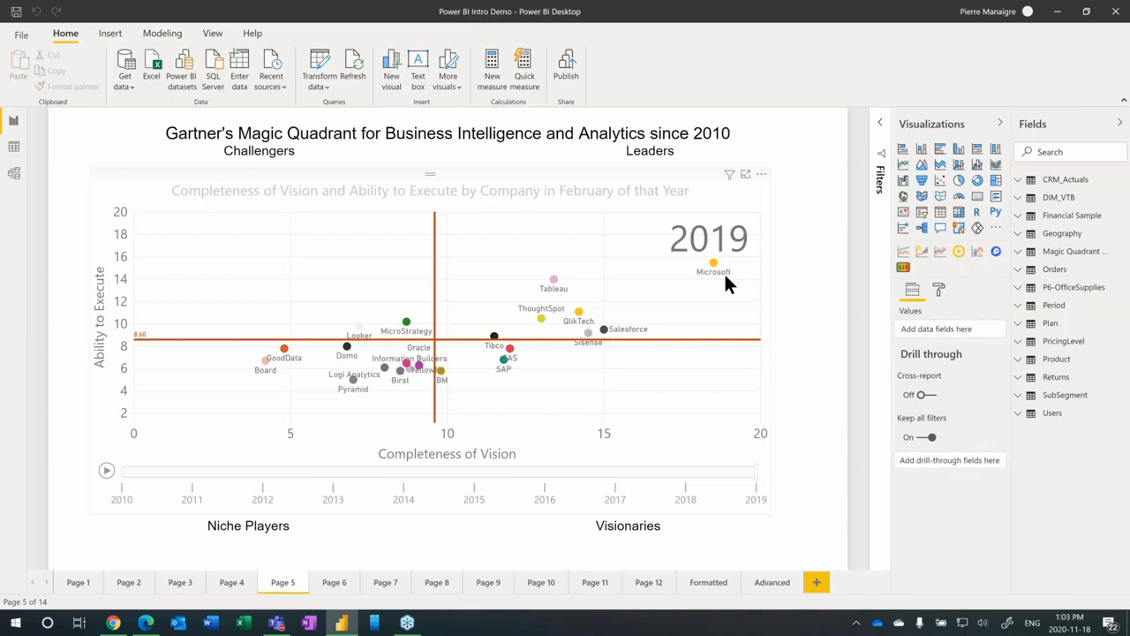
mouse_move(669, 275)
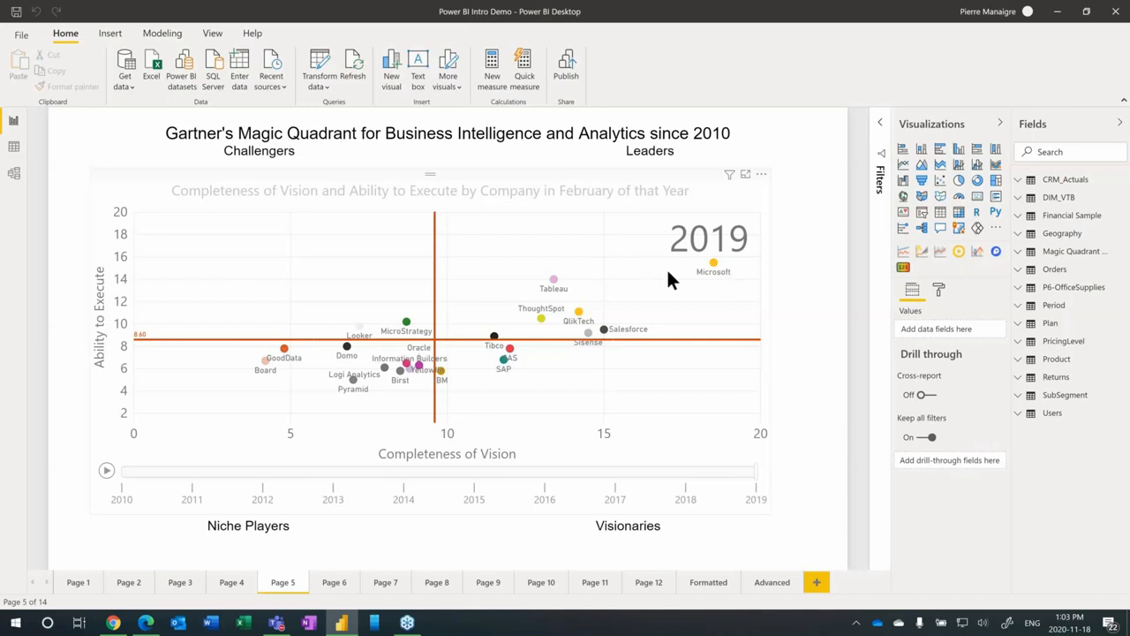
mouse_move(717, 276)
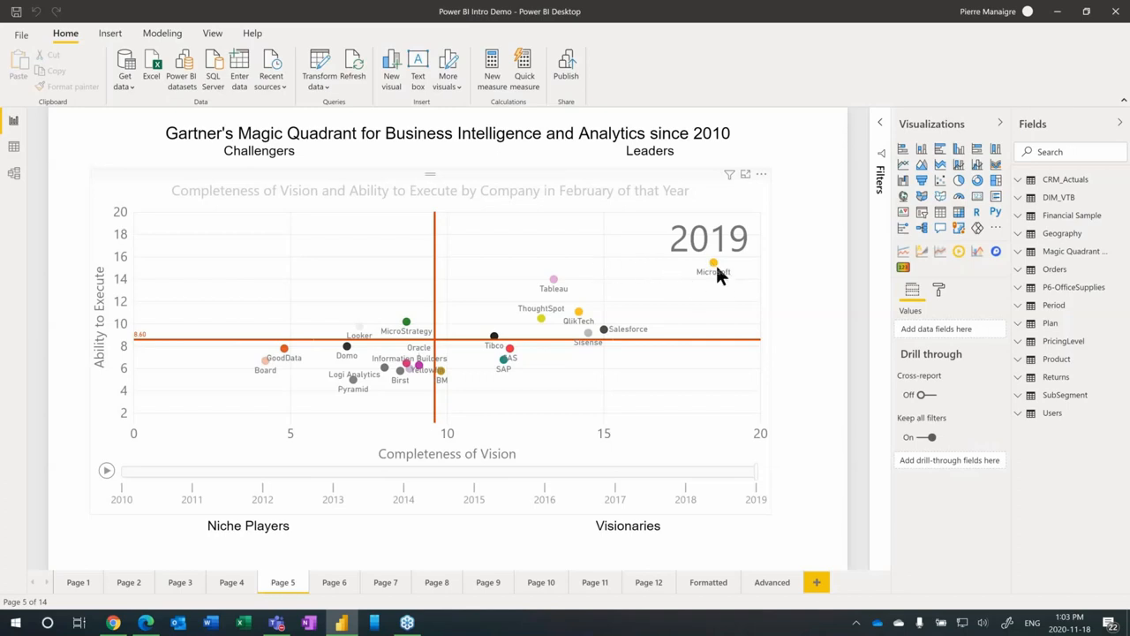
mouse_move(713, 265)
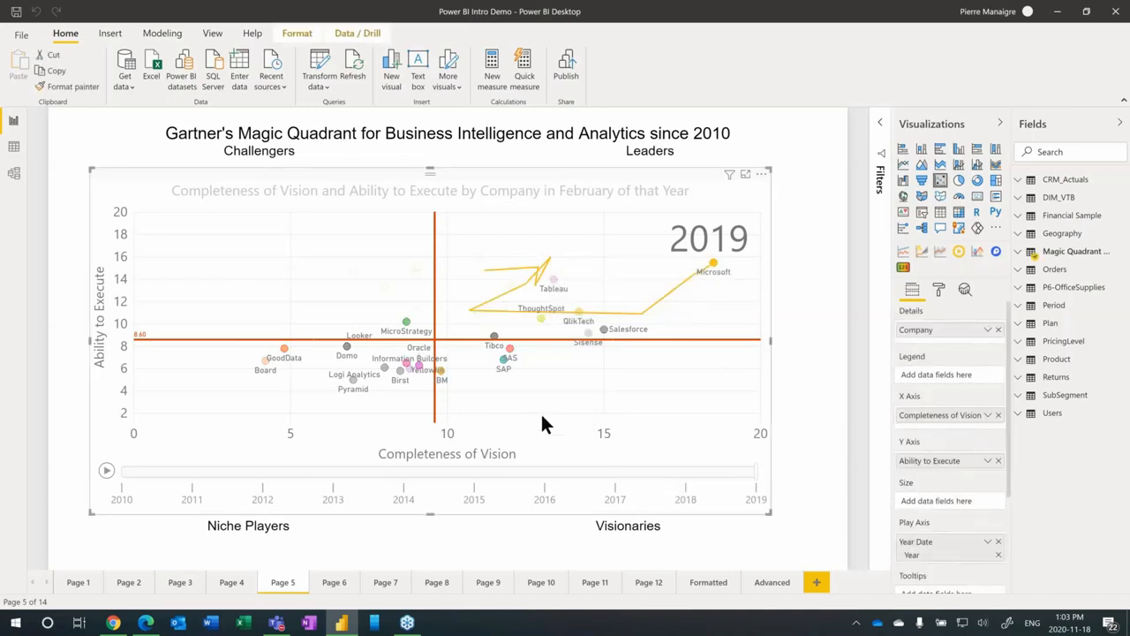
mouse_move(586, 437)
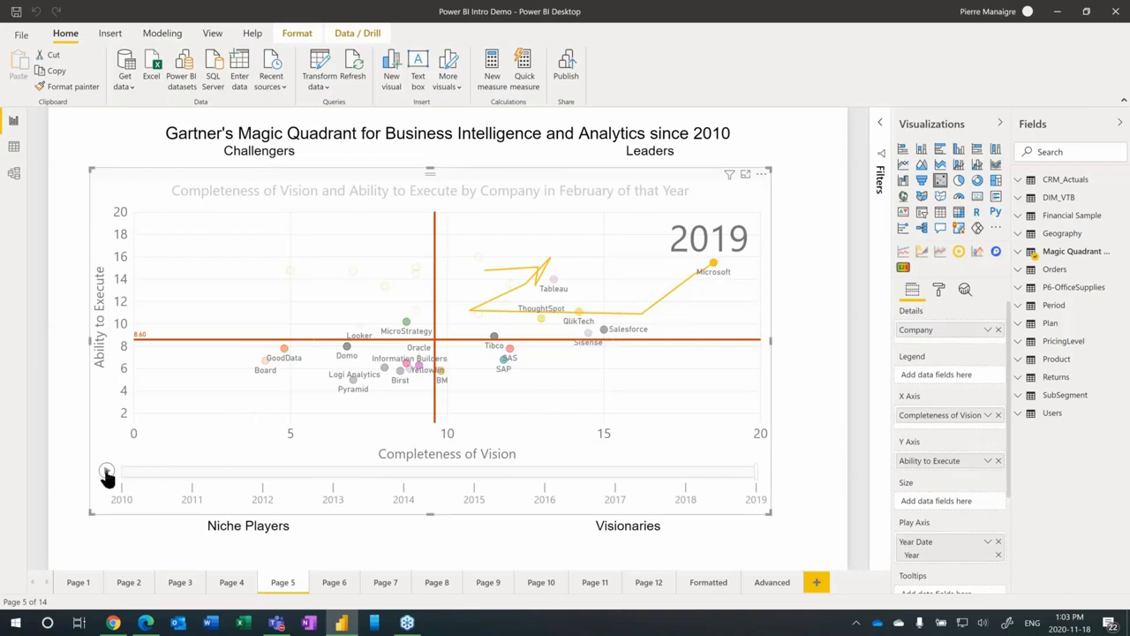
Step: Play Microsoft's Magic Quadrant animation through the years, then return to the browser
click(106, 470)
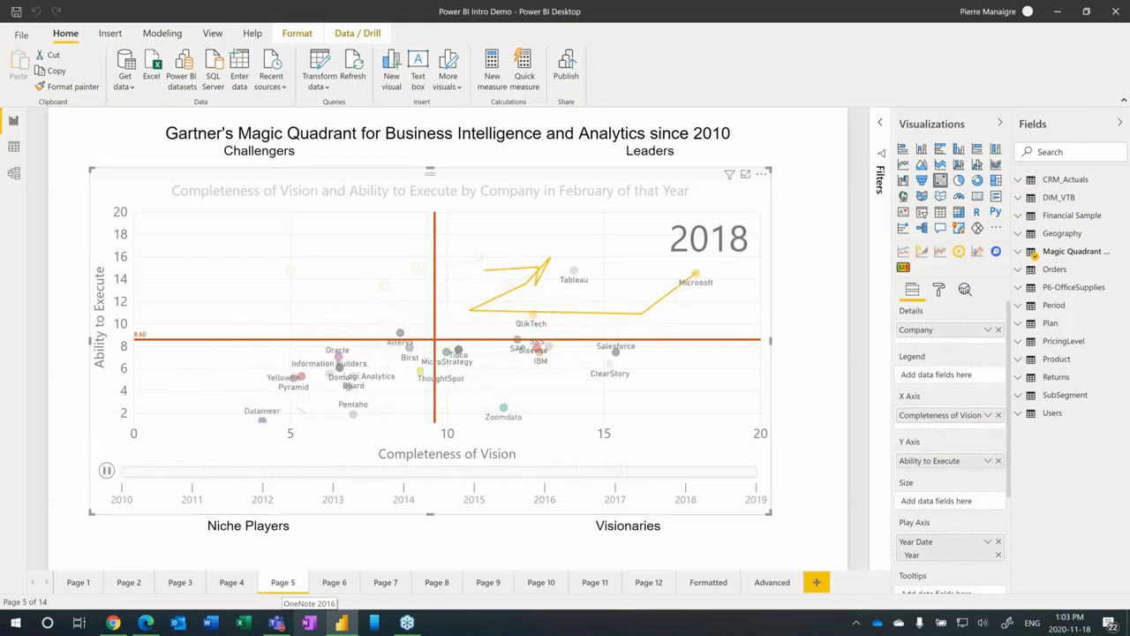
click(106, 469)
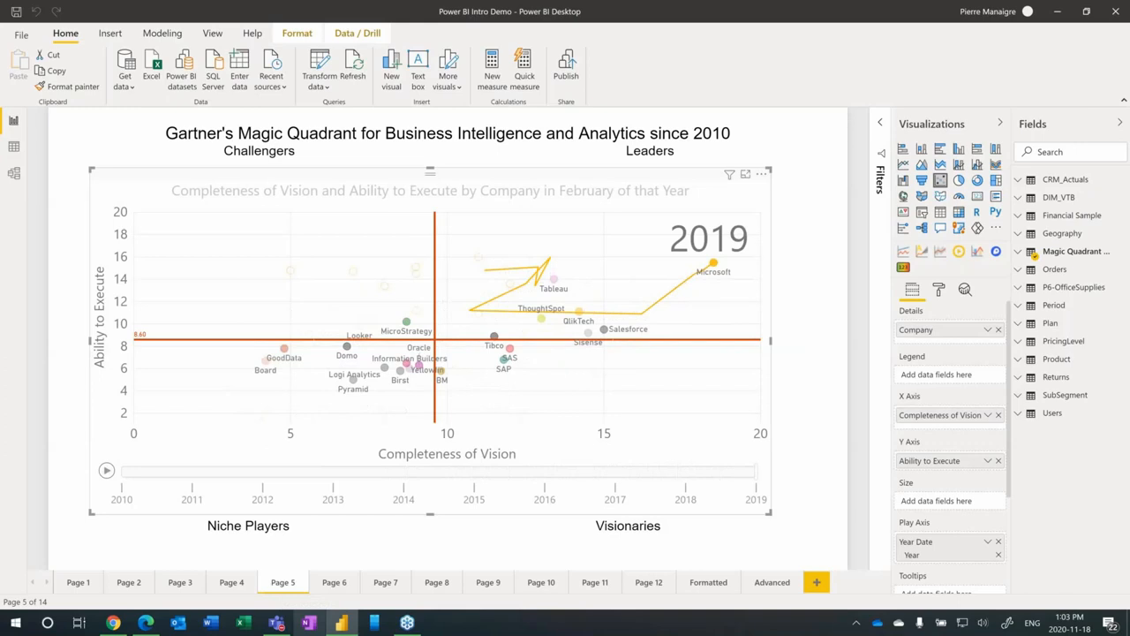
mouse_move(3, 432)
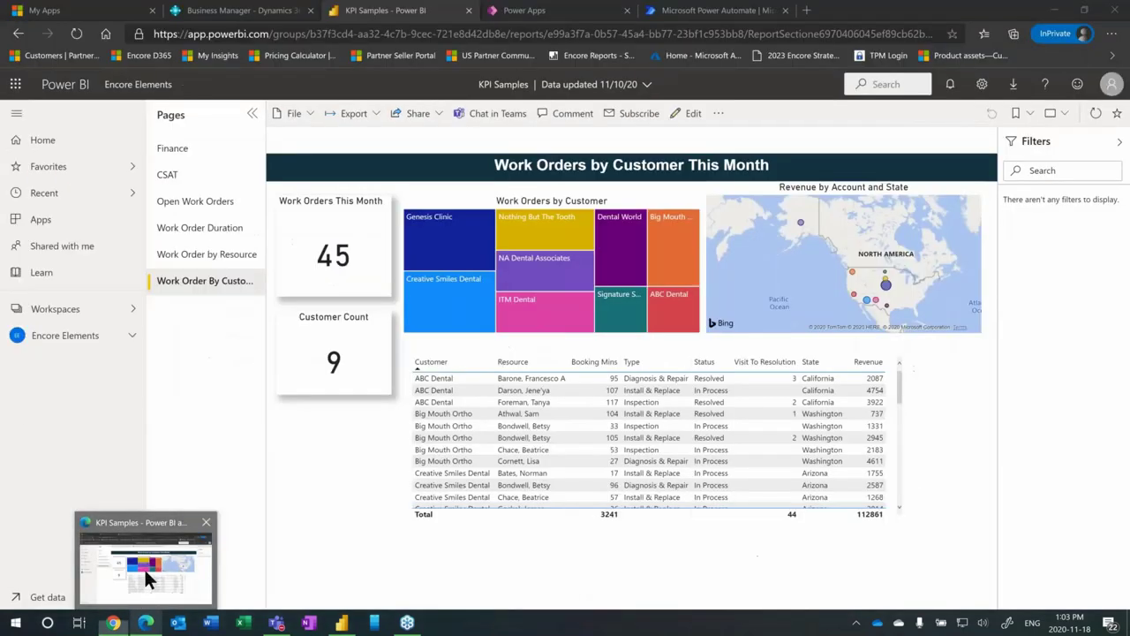
click(240, 11)
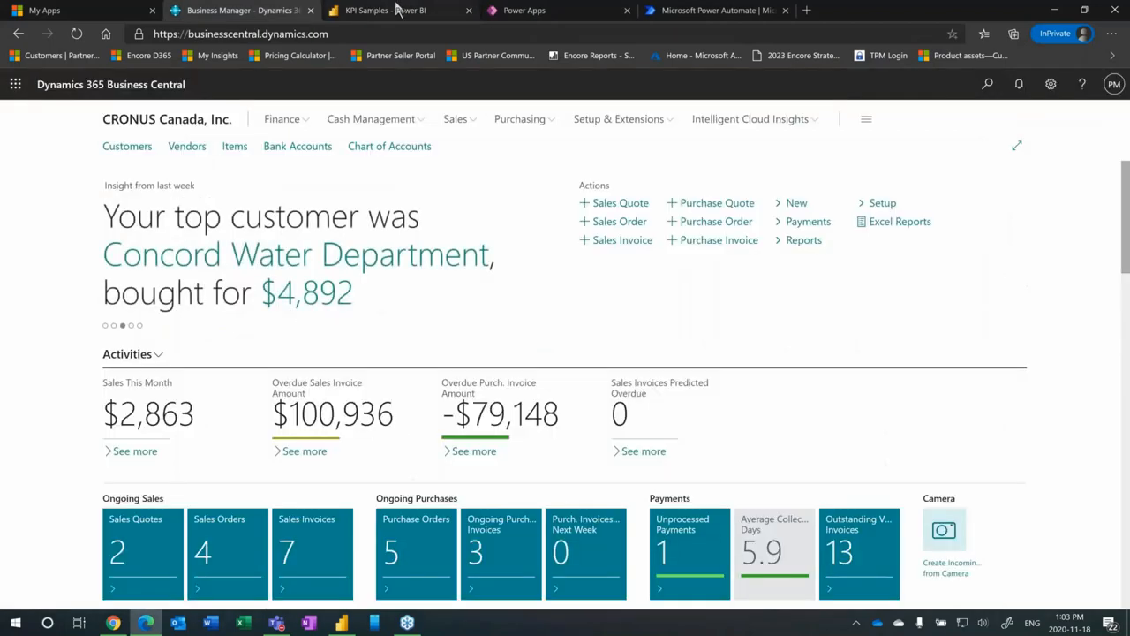
Step: Switch to the Power Apps tab and head to Data > Connections in the left navigation
click(548, 10)
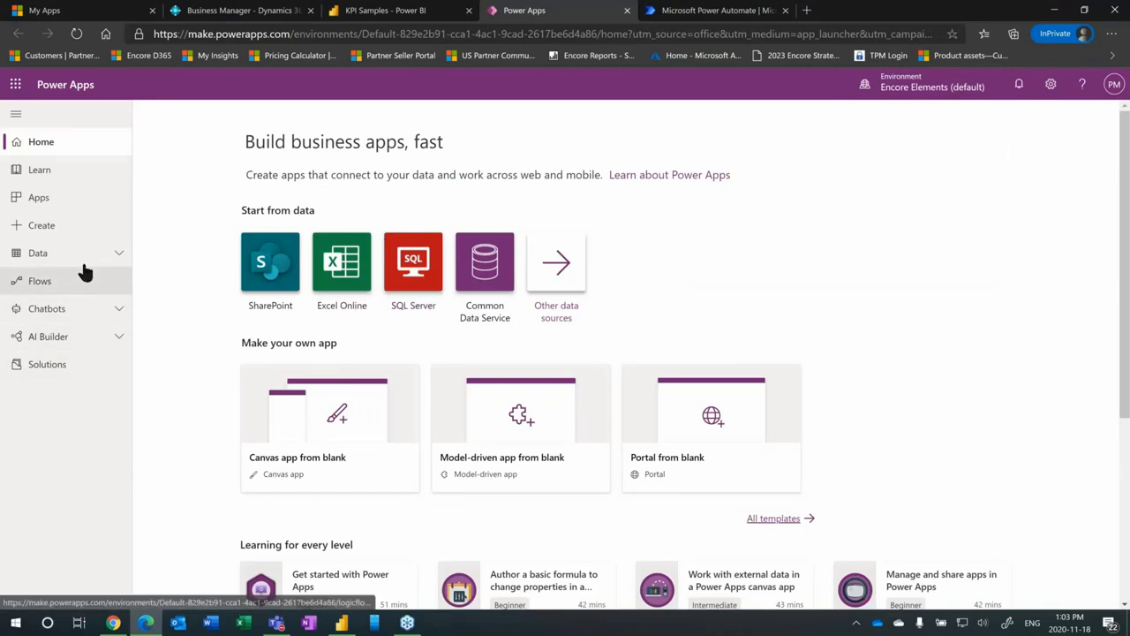
mouse_move(127, 300)
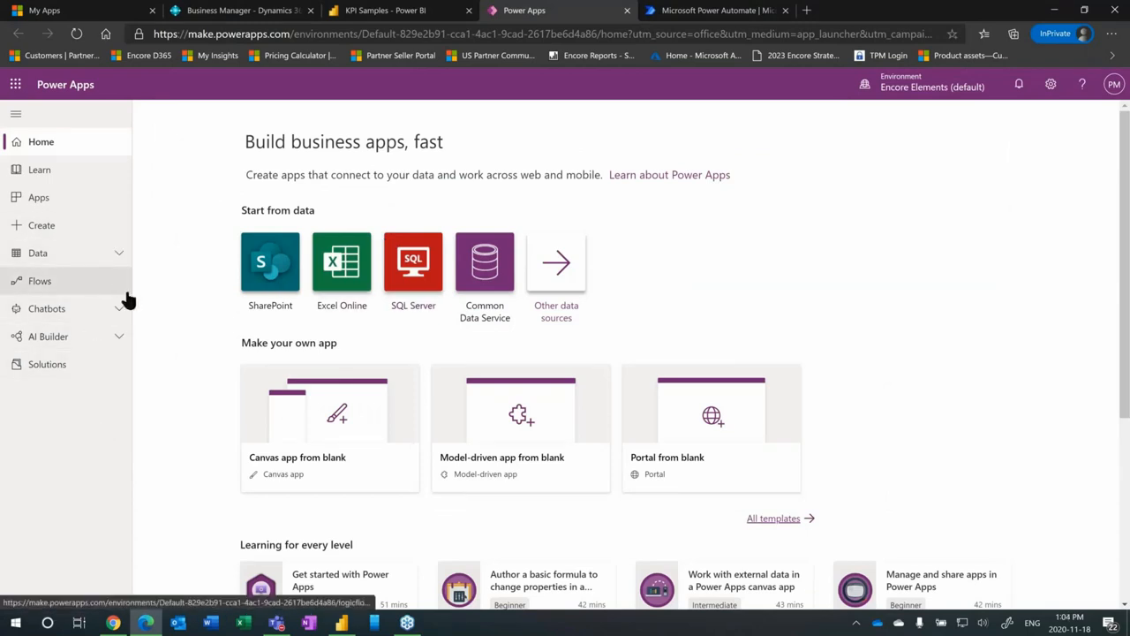
mouse_move(117, 233)
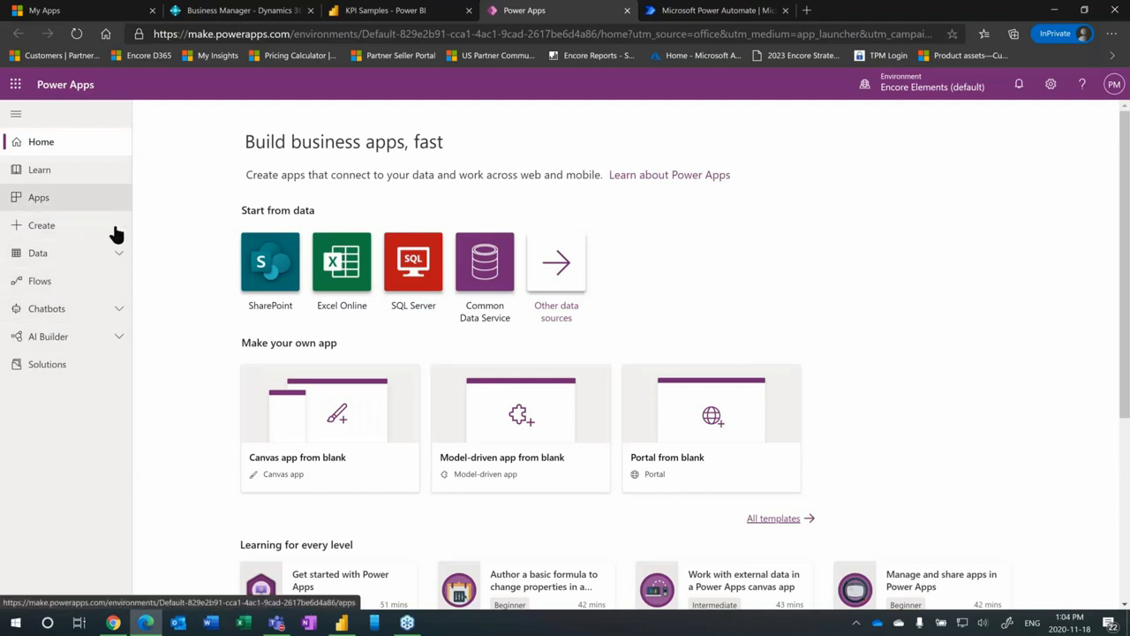
click(39, 252)
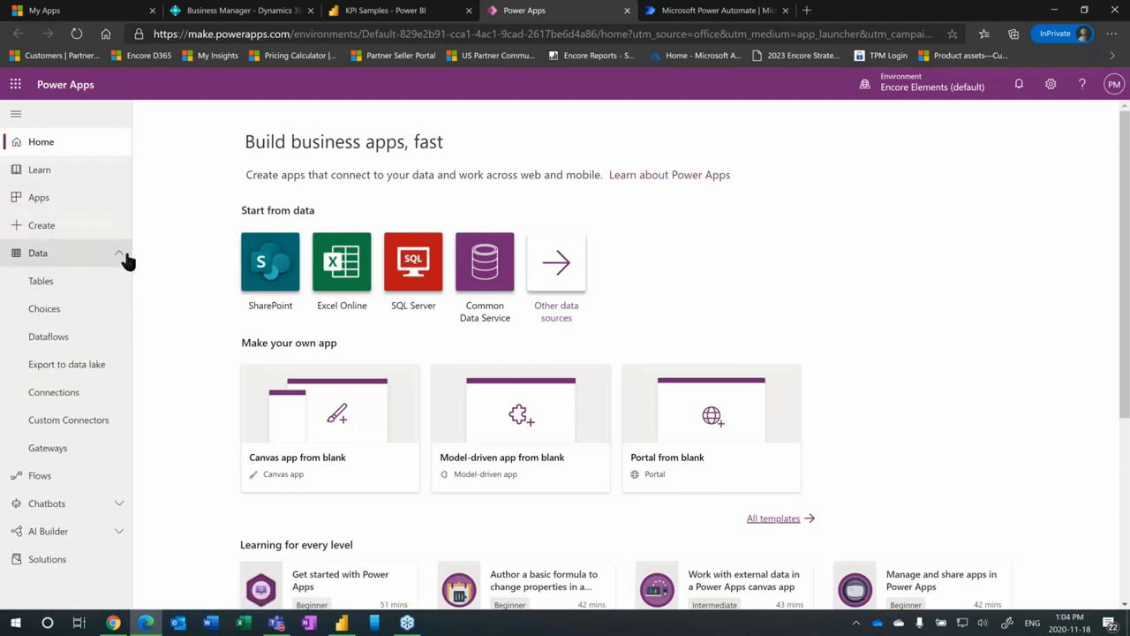
click(53, 391)
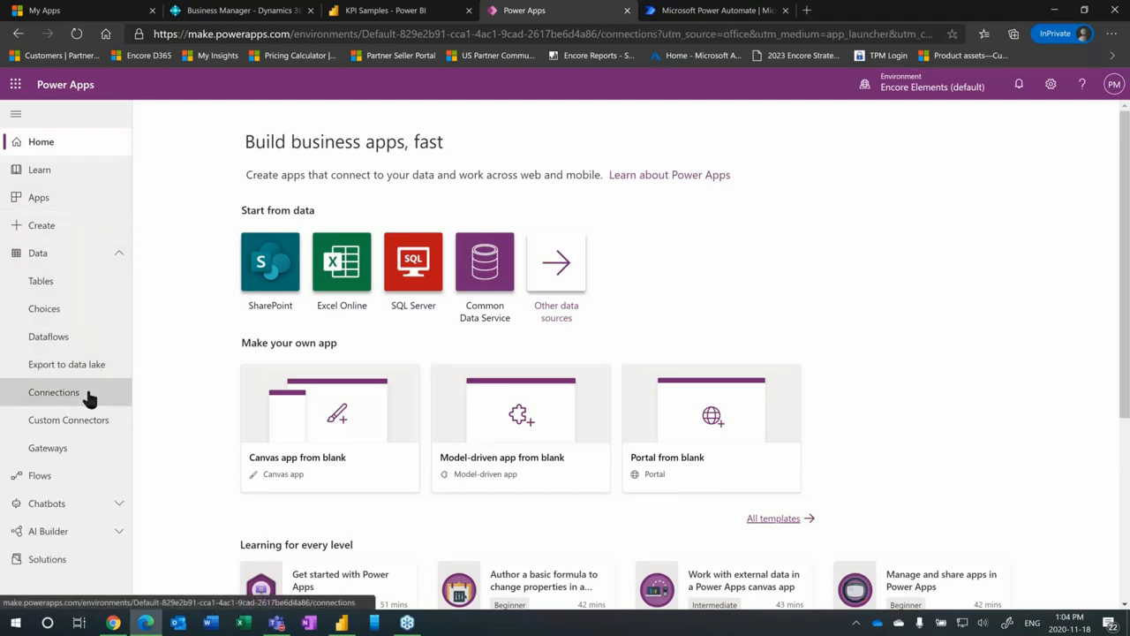
Step: Show the Connections page listing Common Data Service, Business Central and SharePoint, all connected
click(53, 392)
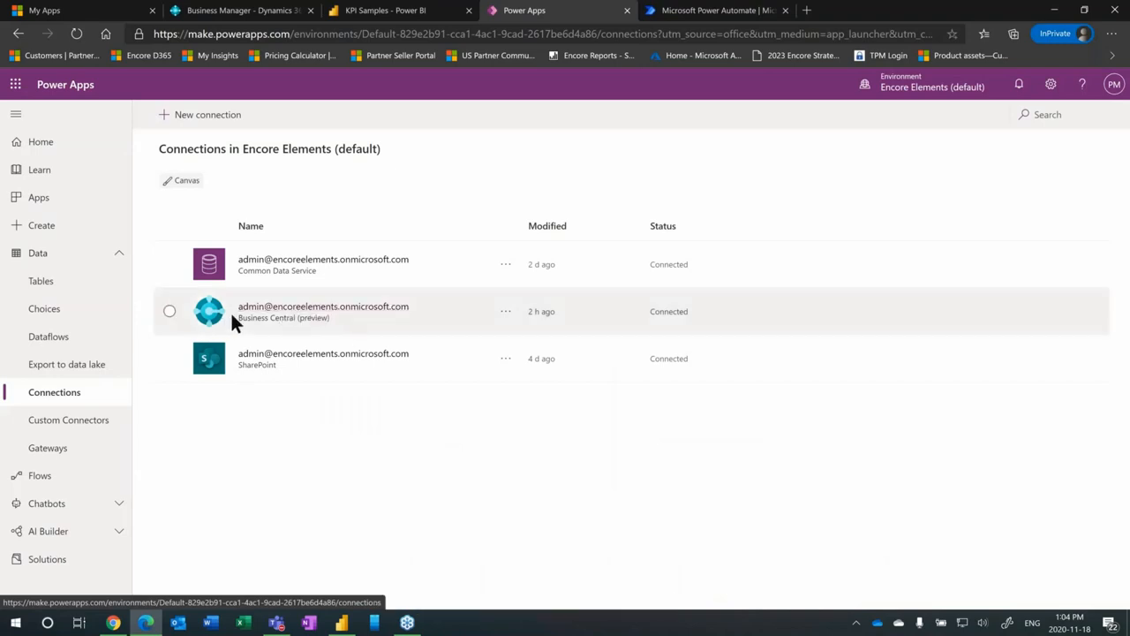
mouse_move(323, 307)
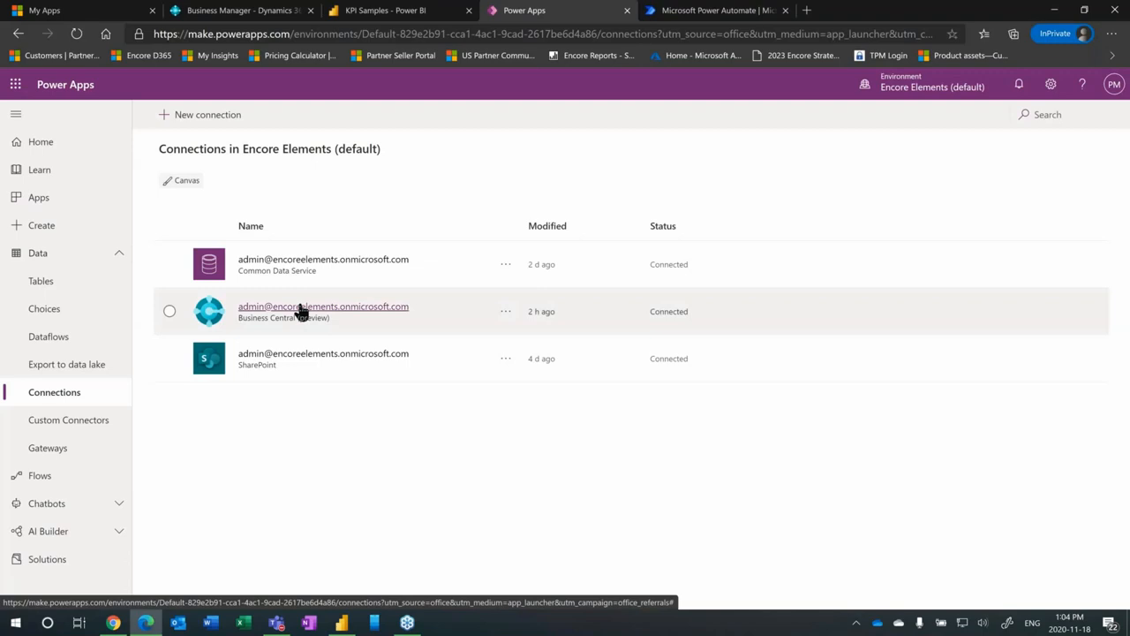
mouse_move(357, 285)
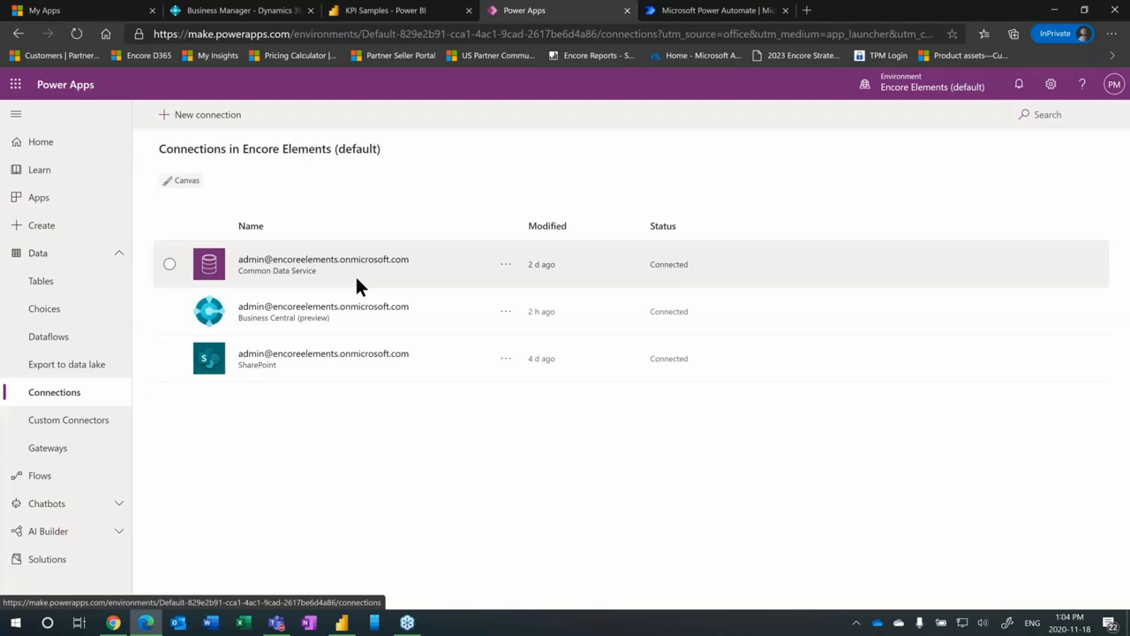
mouse_move(323, 257)
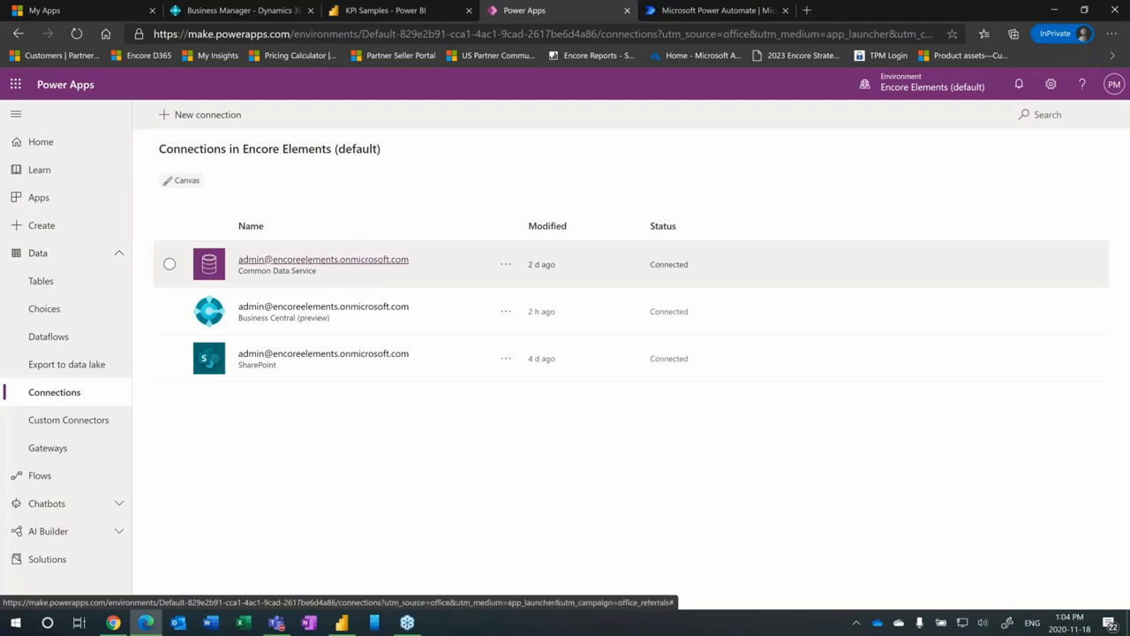
mouse_move(368, 300)
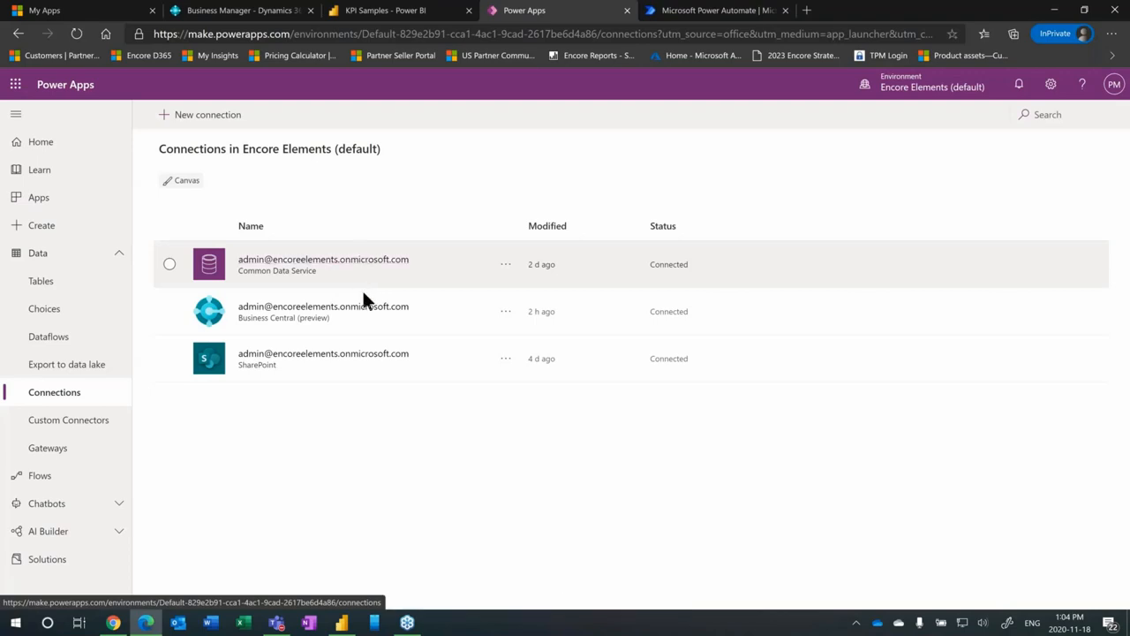
mouse_move(187, 320)
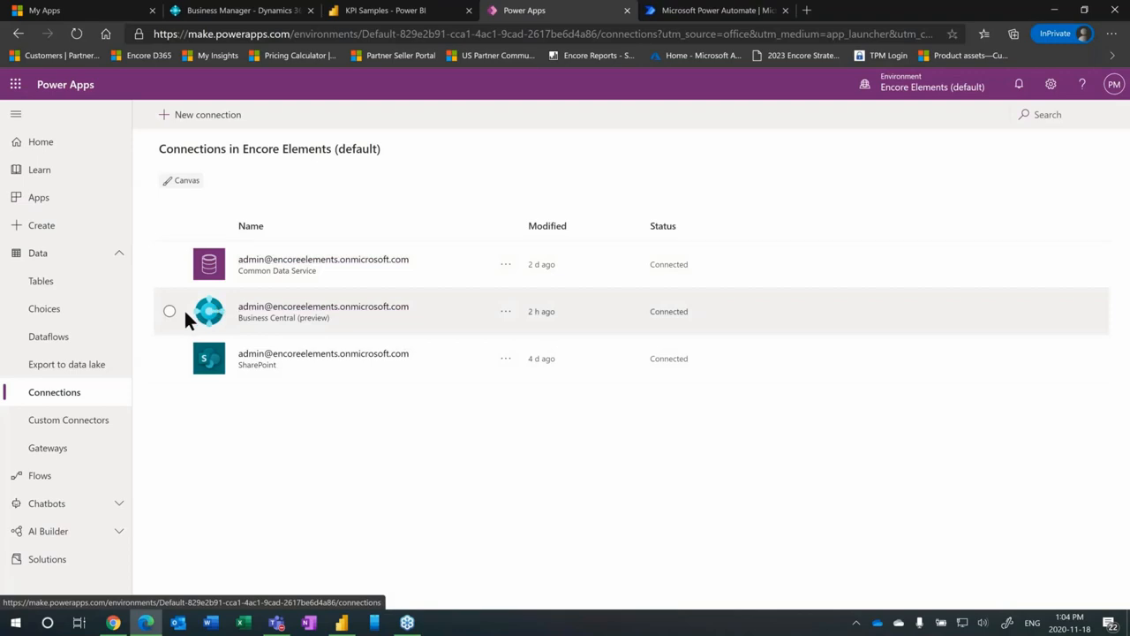
mouse_move(170, 316)
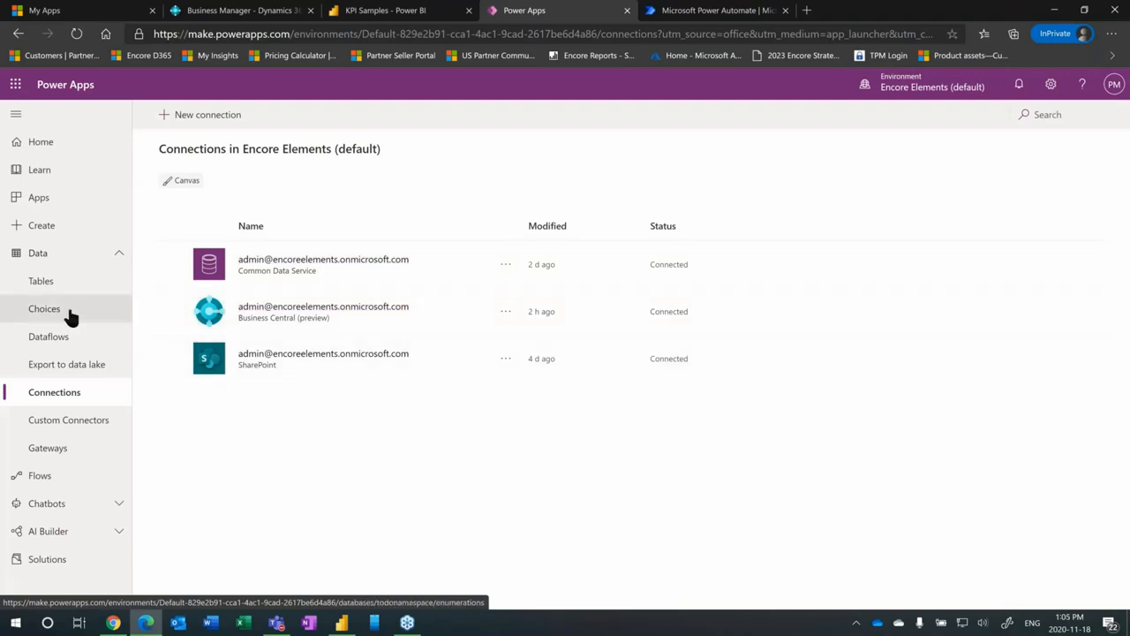
mouse_move(40, 281)
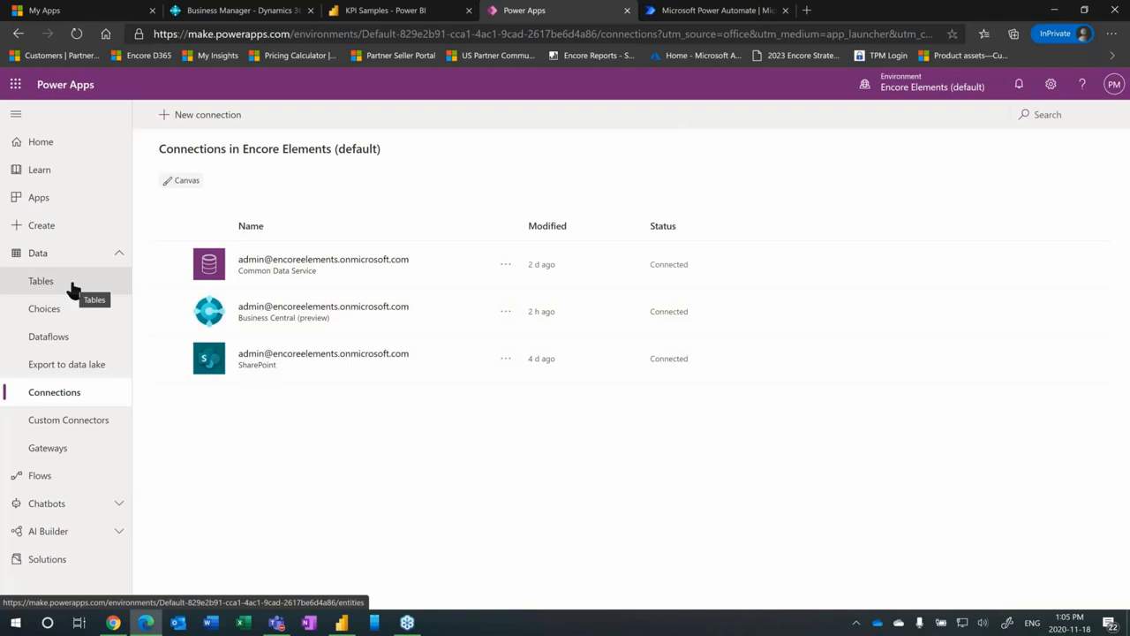
Step: Review the environment's Tables list, then show the Apps list with Expense Submissions and others
click(41, 281)
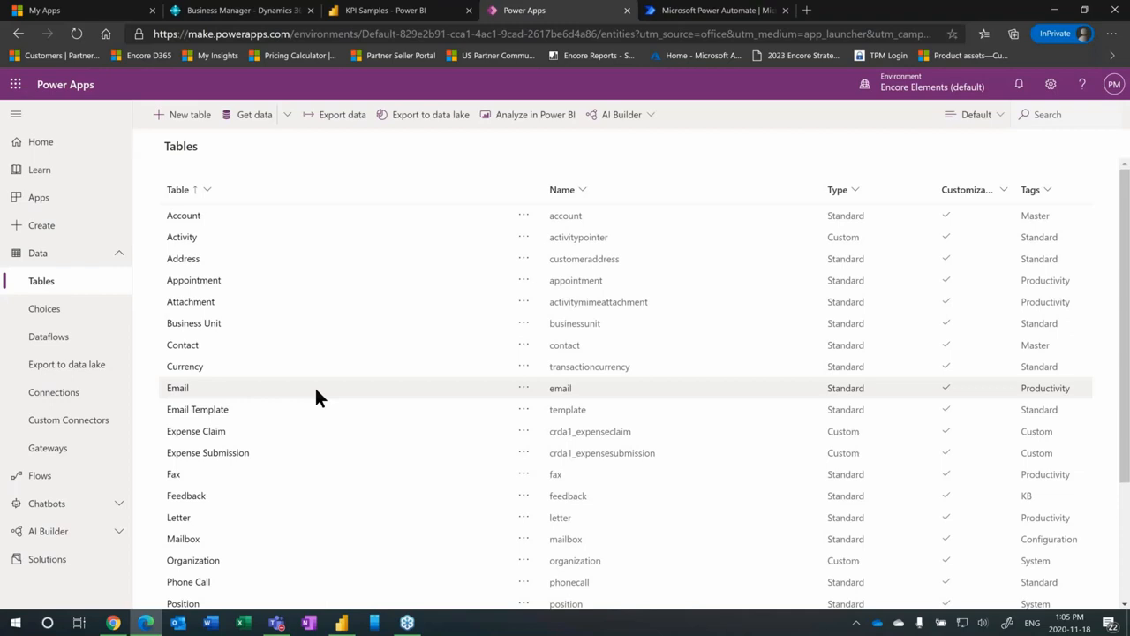
mouse_move(39, 197)
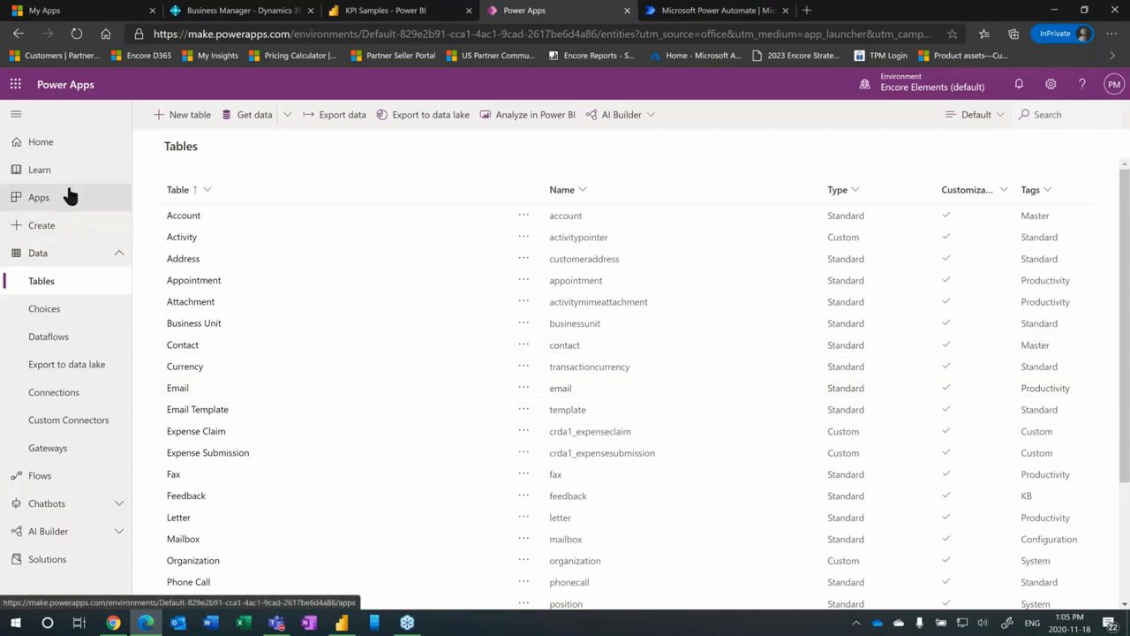
click(39, 198)
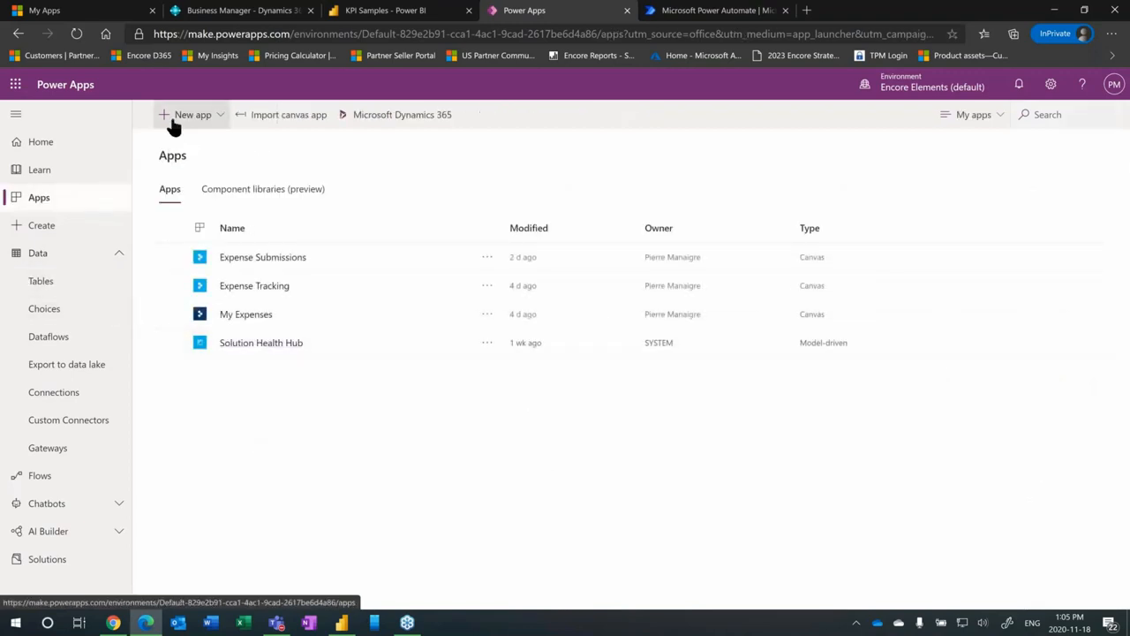
Step: Start a new app, showing the Canvas, Model-driven and Portal choices
click(192, 113)
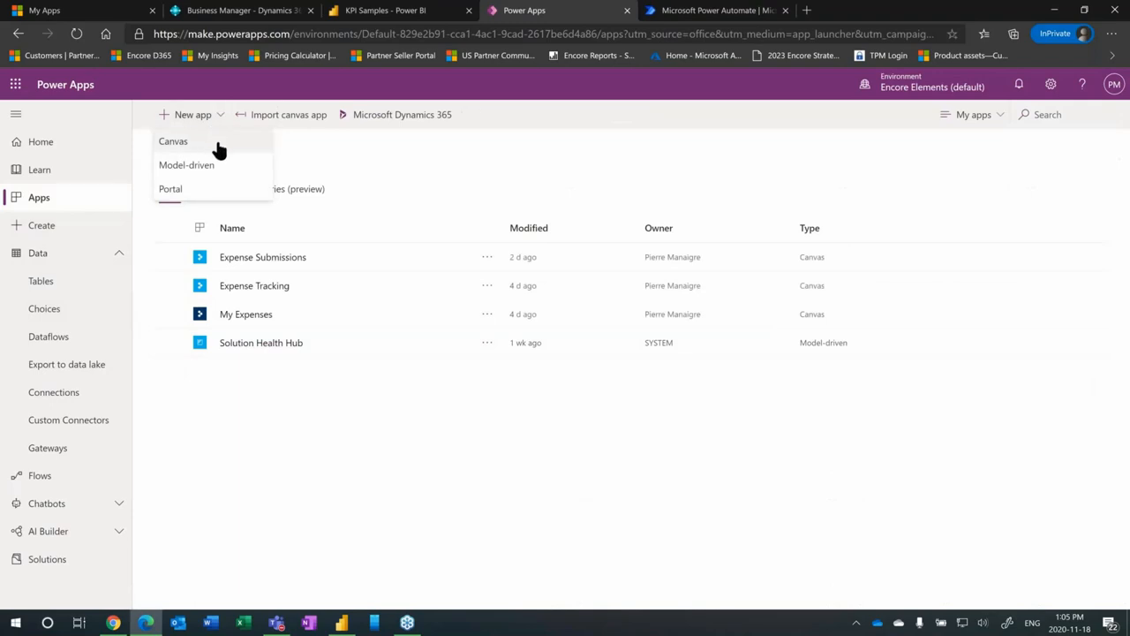
mouse_move(228, 169)
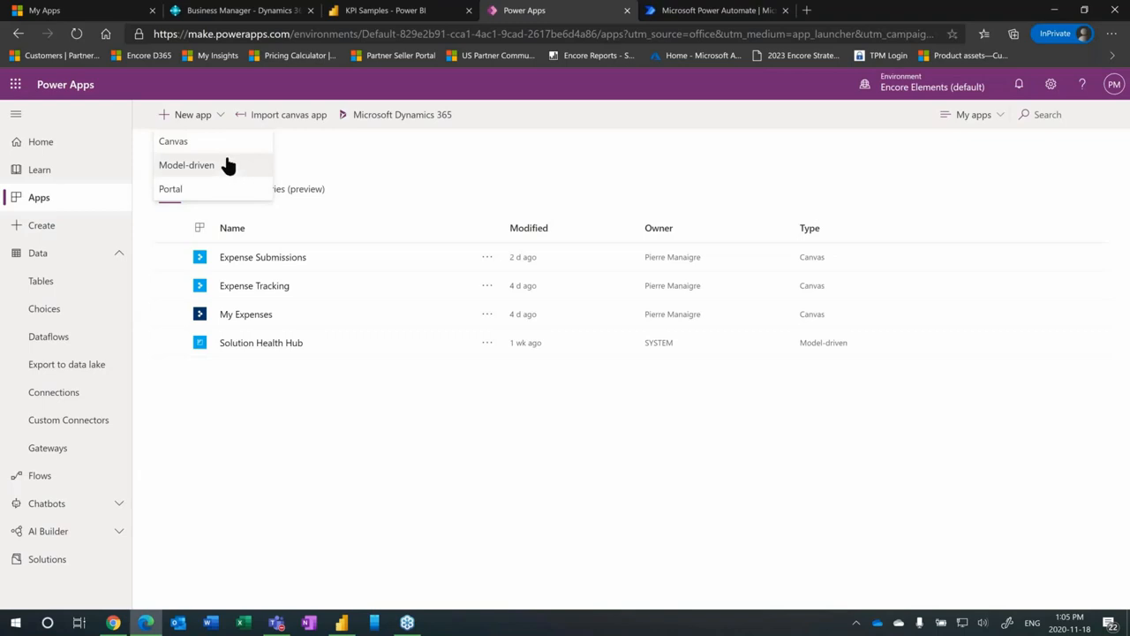
mouse_move(239, 141)
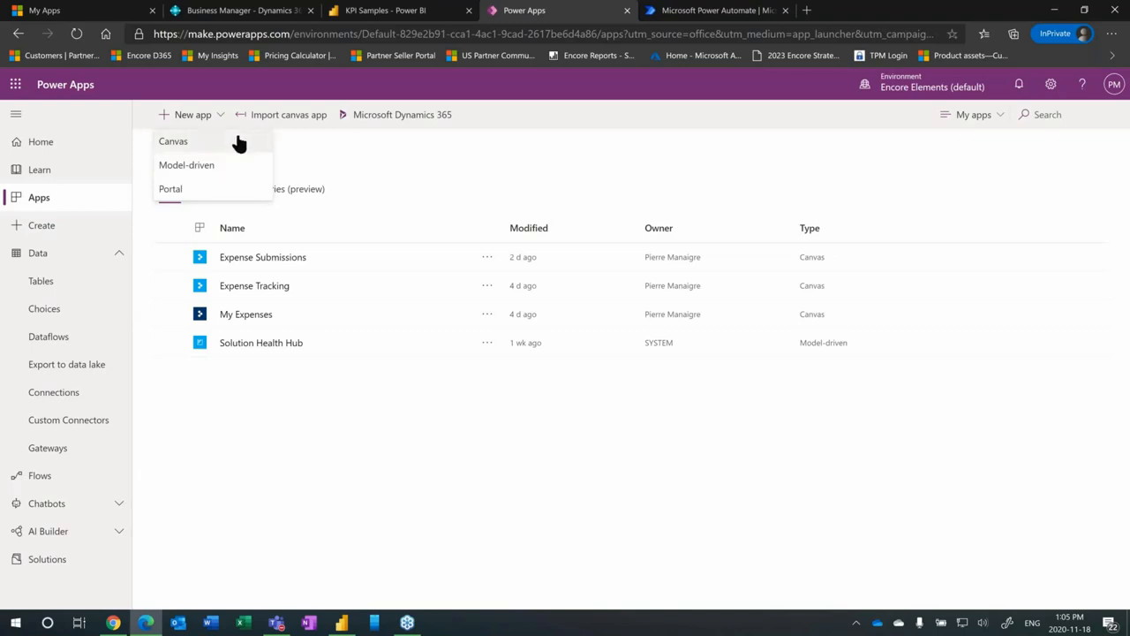
mouse_move(218, 145)
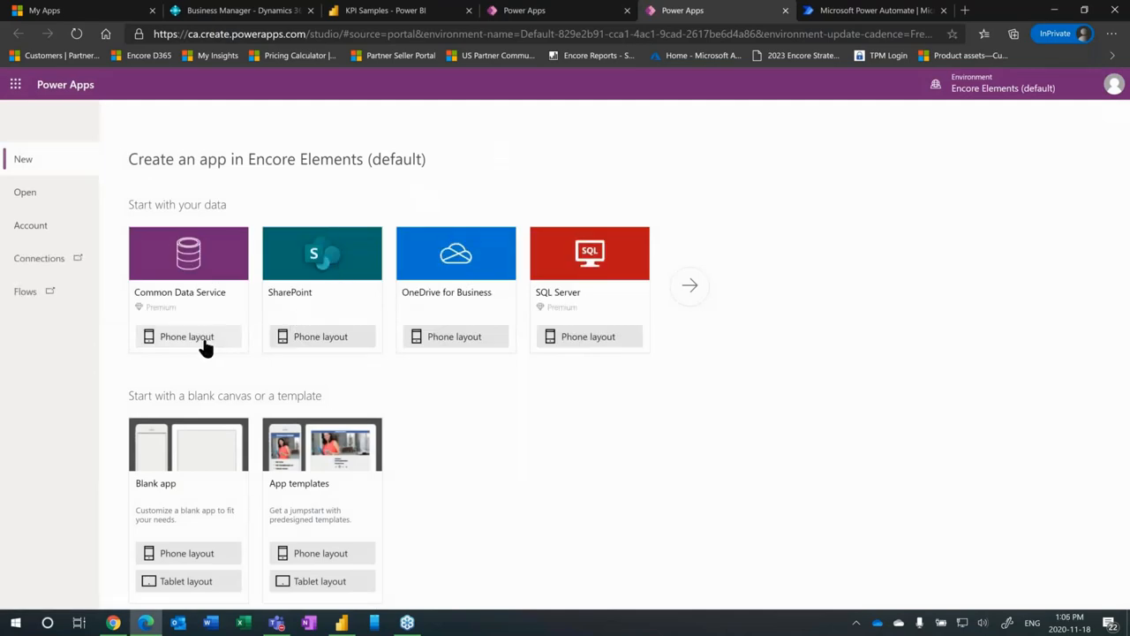
mouse_move(254, 223)
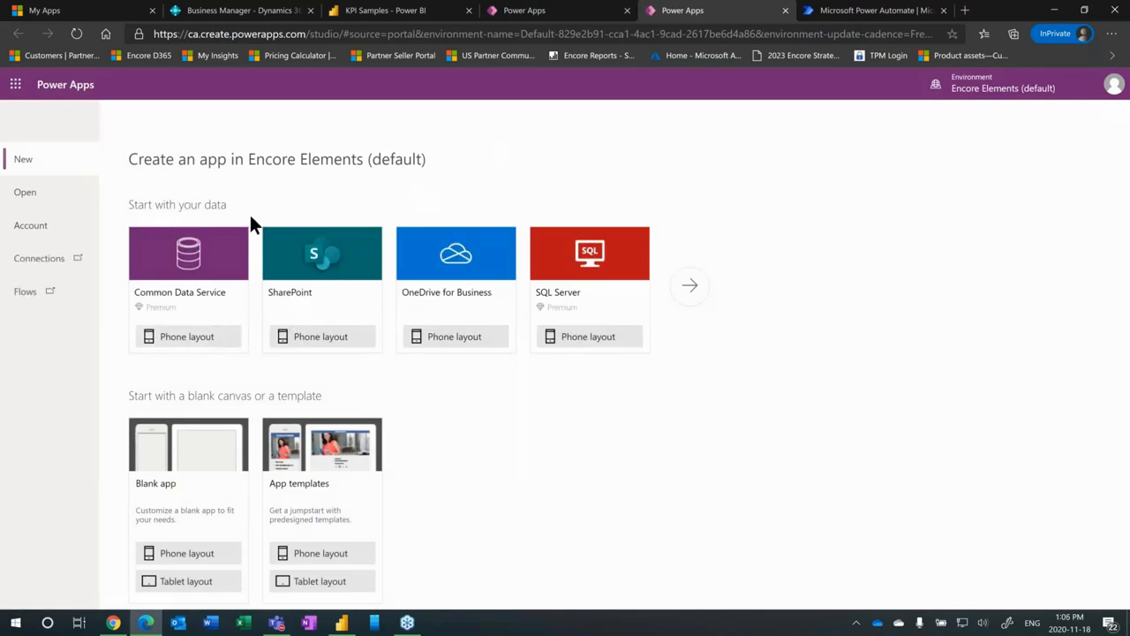
mouse_move(187, 336)
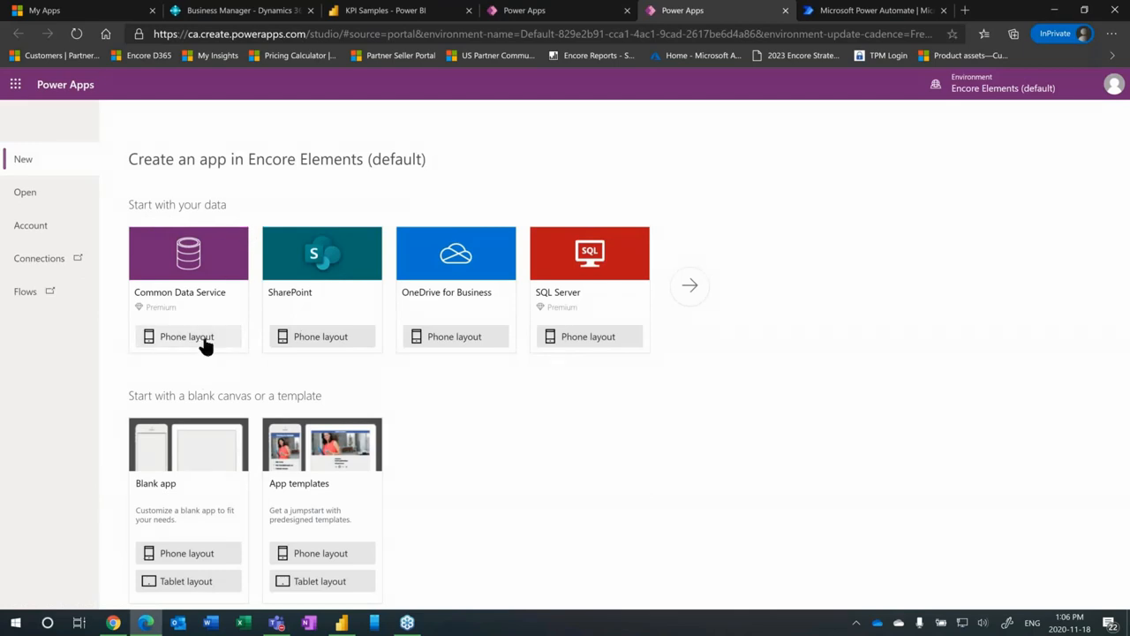
Step: Start a phone-layout app from the Business Central connection's PRODUCTION - CRONUS Canada, Inc. company
click(187, 335)
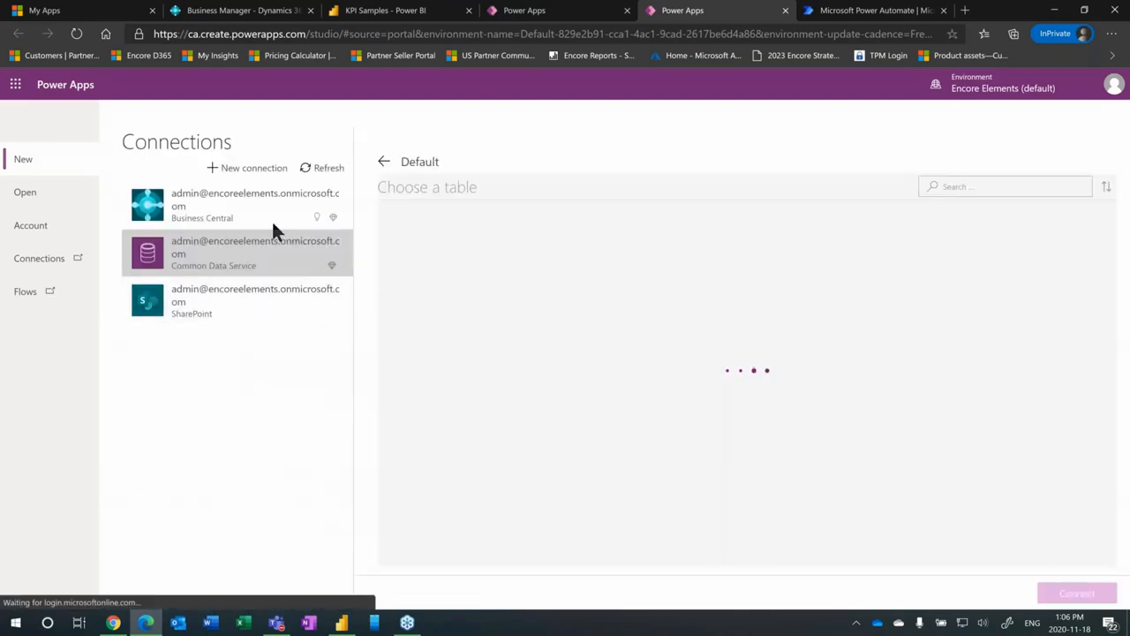
click(233, 205)
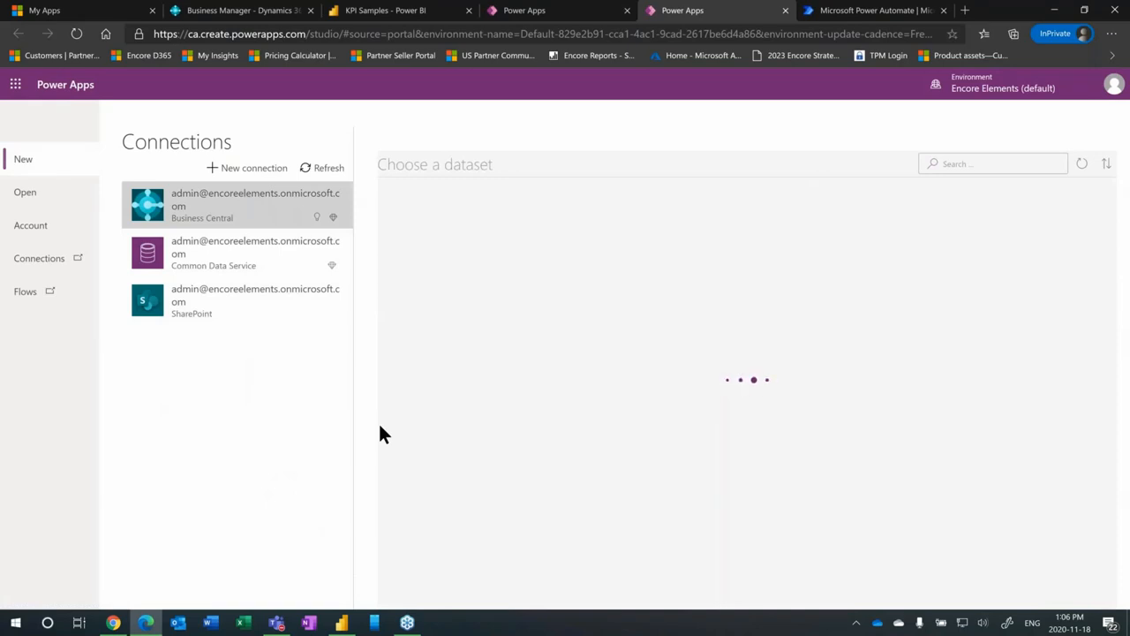
mouse_move(565, 477)
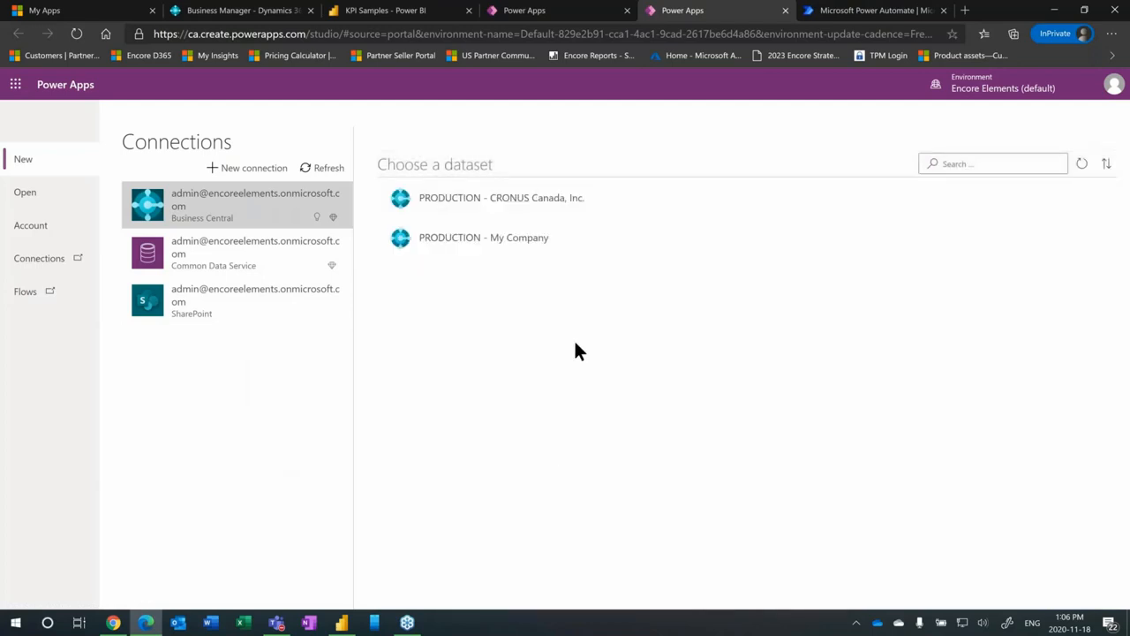
mouse_move(495, 198)
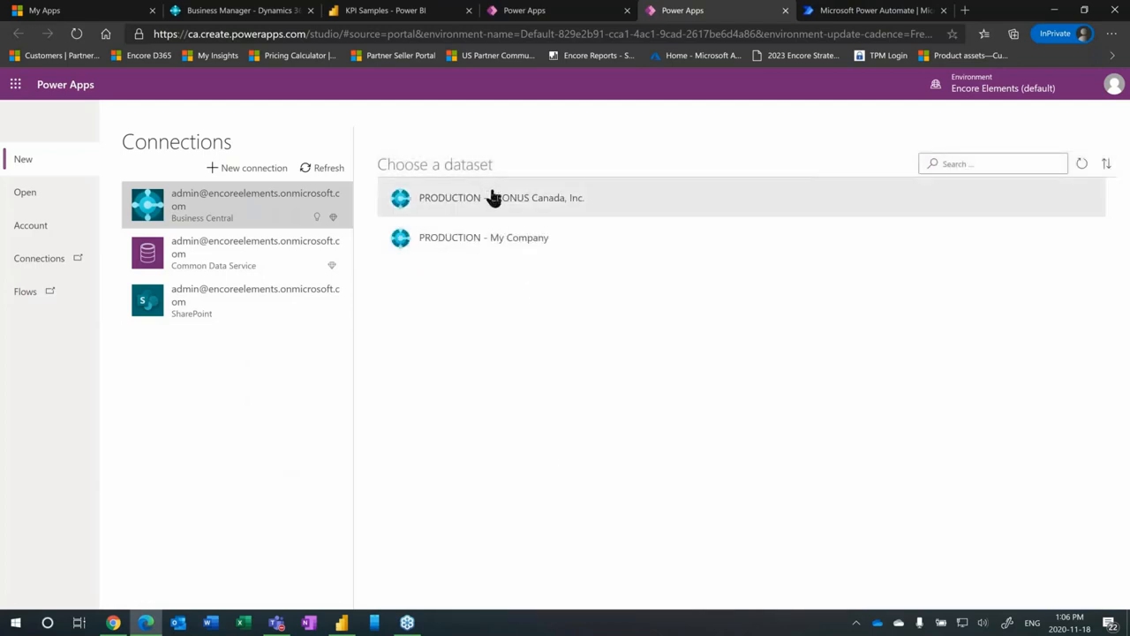
click(502, 198)
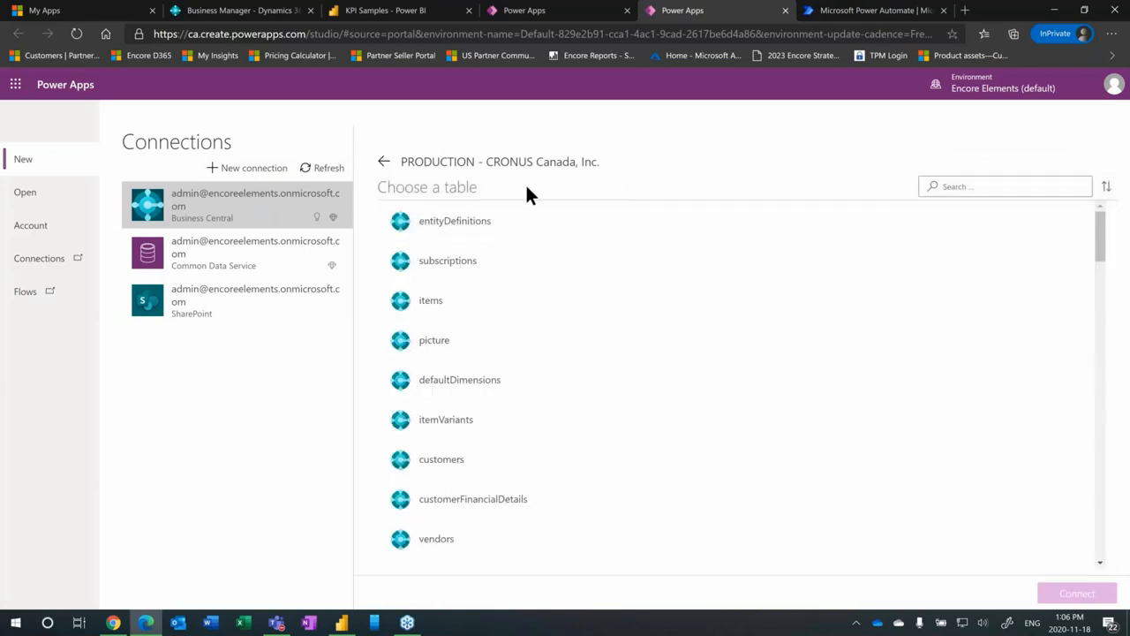
mouse_move(565, 180)
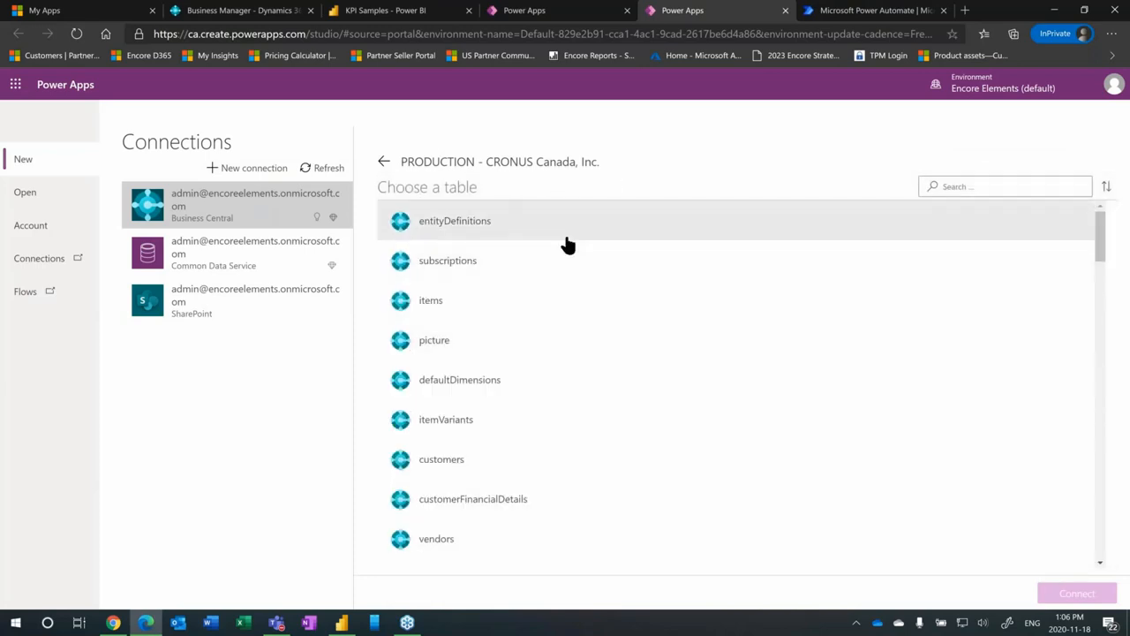
mouse_move(584, 236)
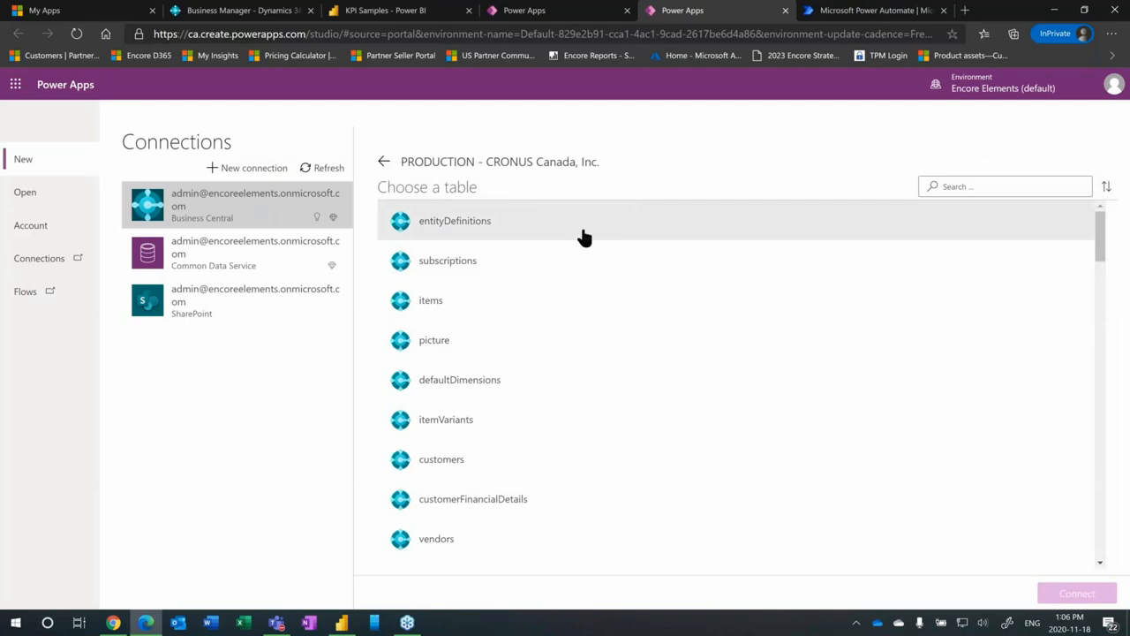
mouse_move(558, 300)
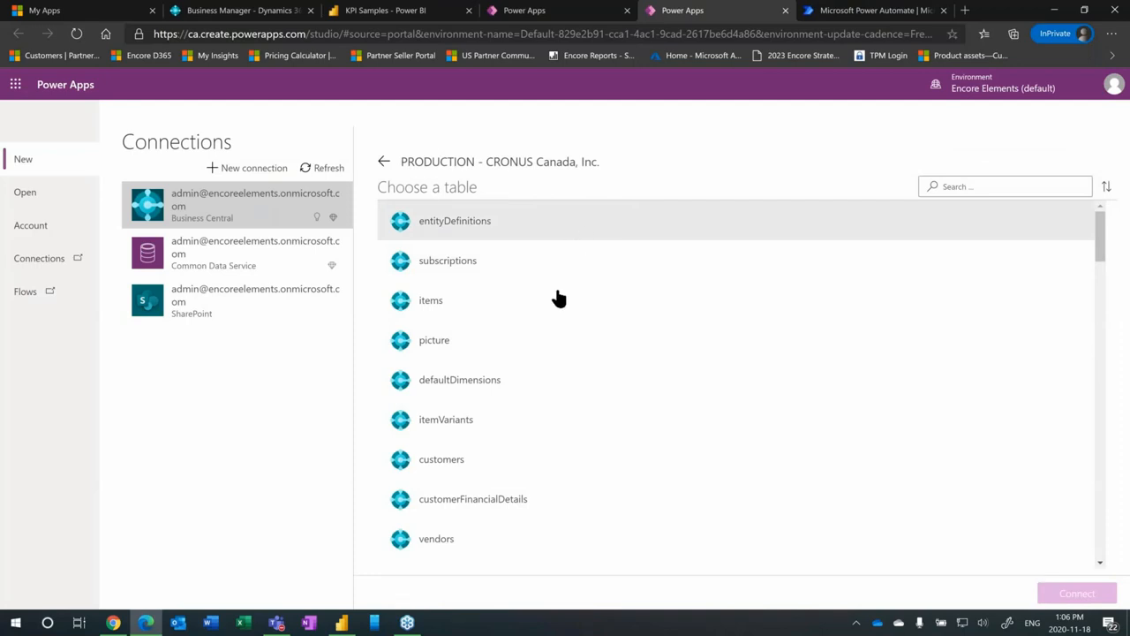
mouse_move(558, 307)
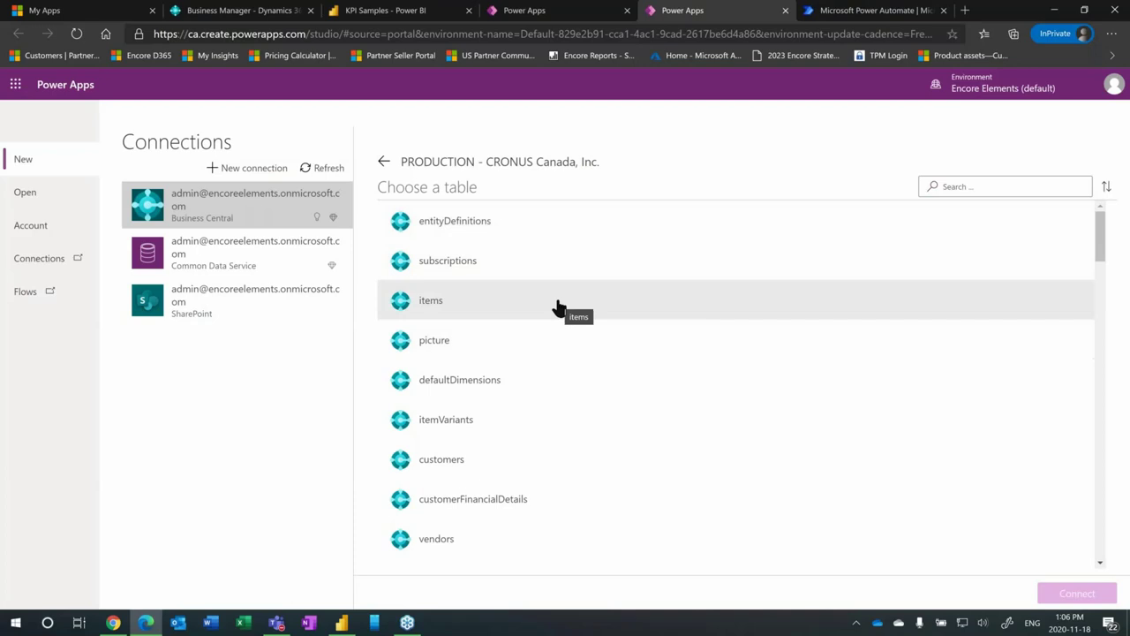
mouse_move(498, 289)
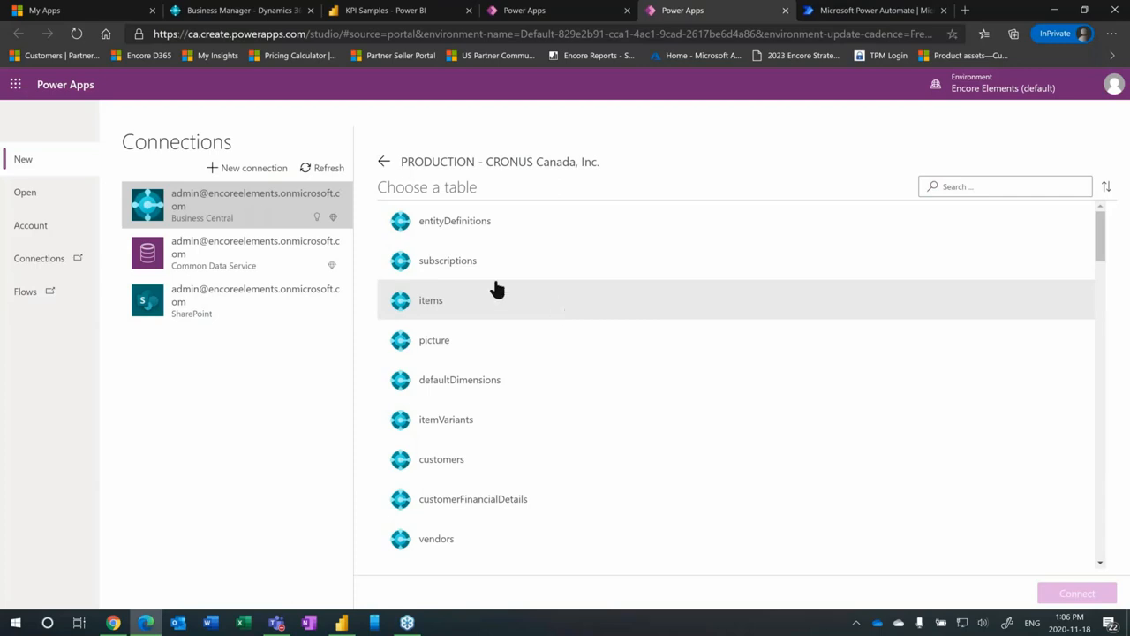
Step: Choose the items table as the app's data source
scroll(down, 3)
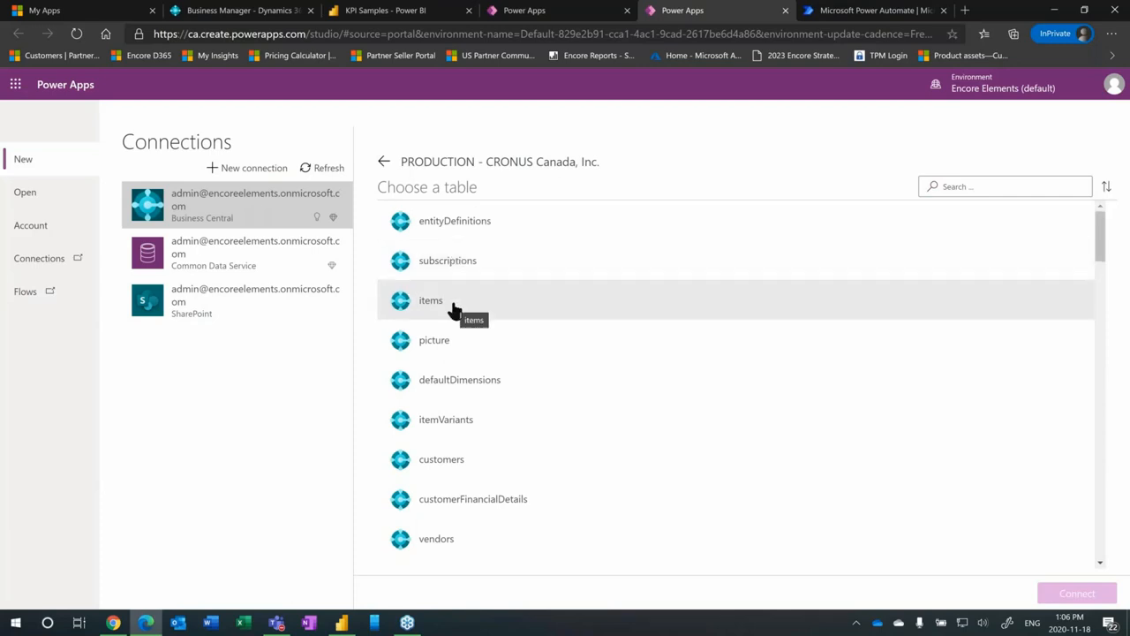
scroll(down, 3)
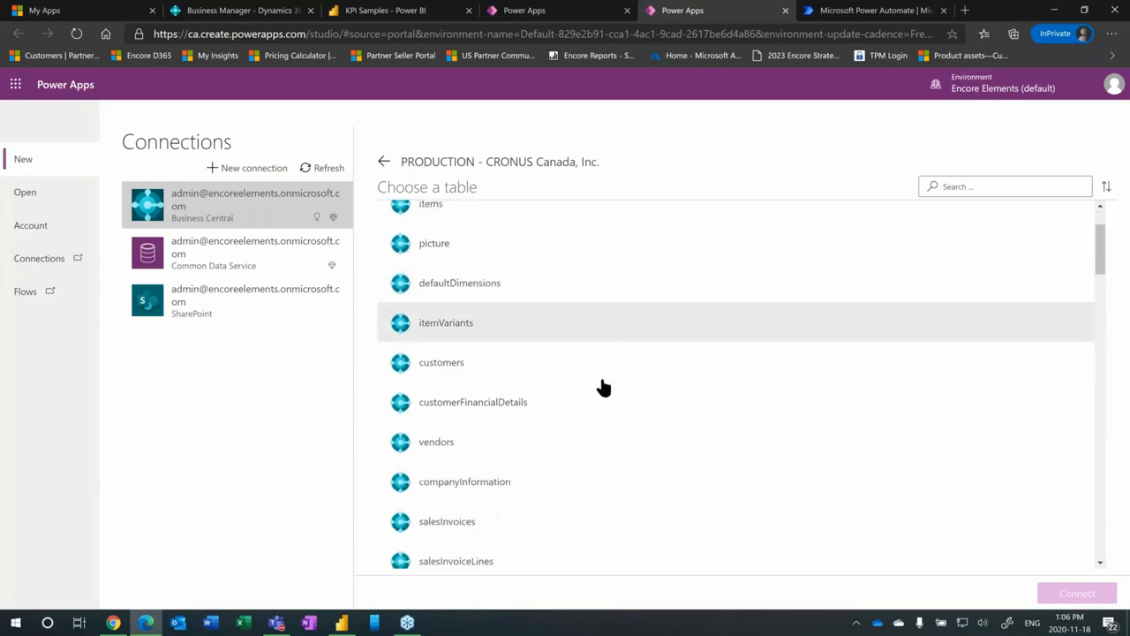
scroll(down, 3)
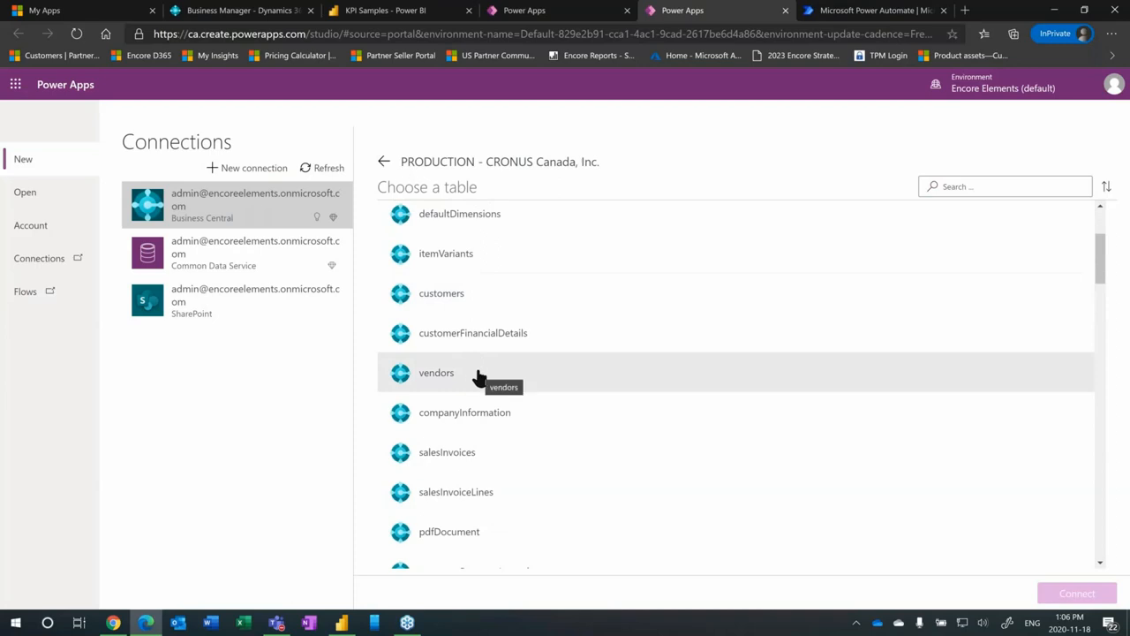
scroll(up, 3)
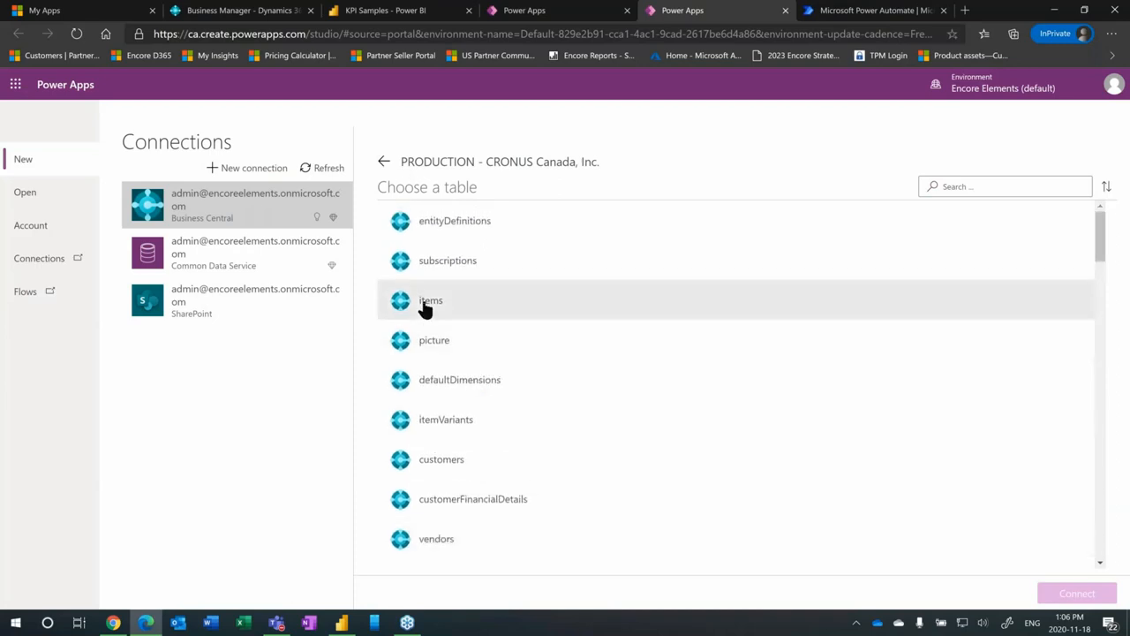
click(431, 300)
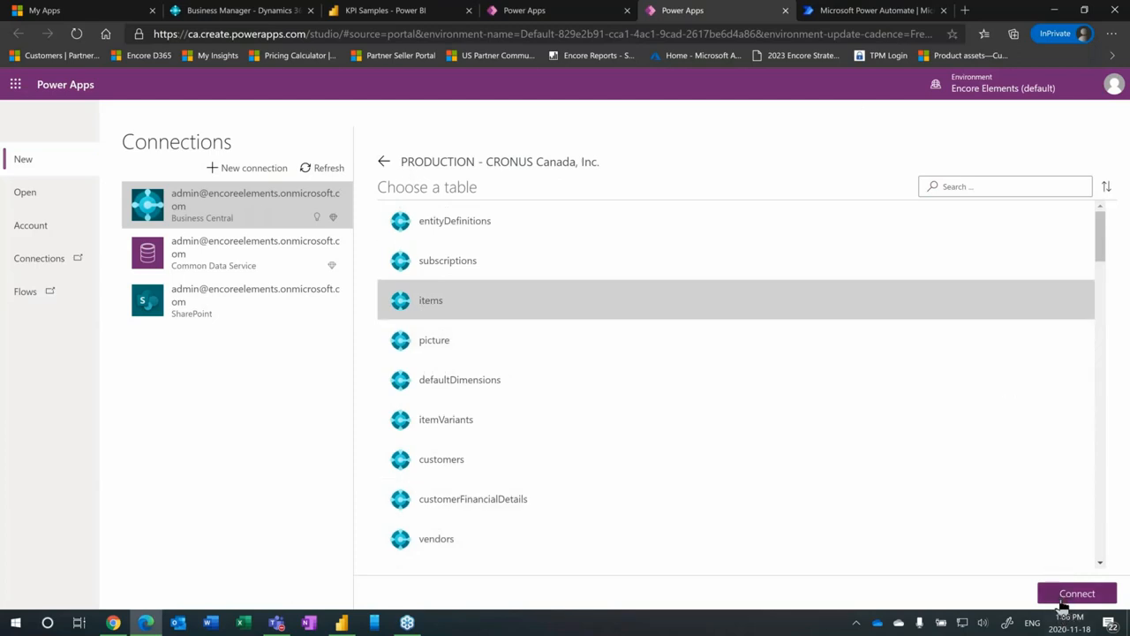
Step: Generate the canvas app from the items table and dismiss the Studio welcome message
click(1077, 593)
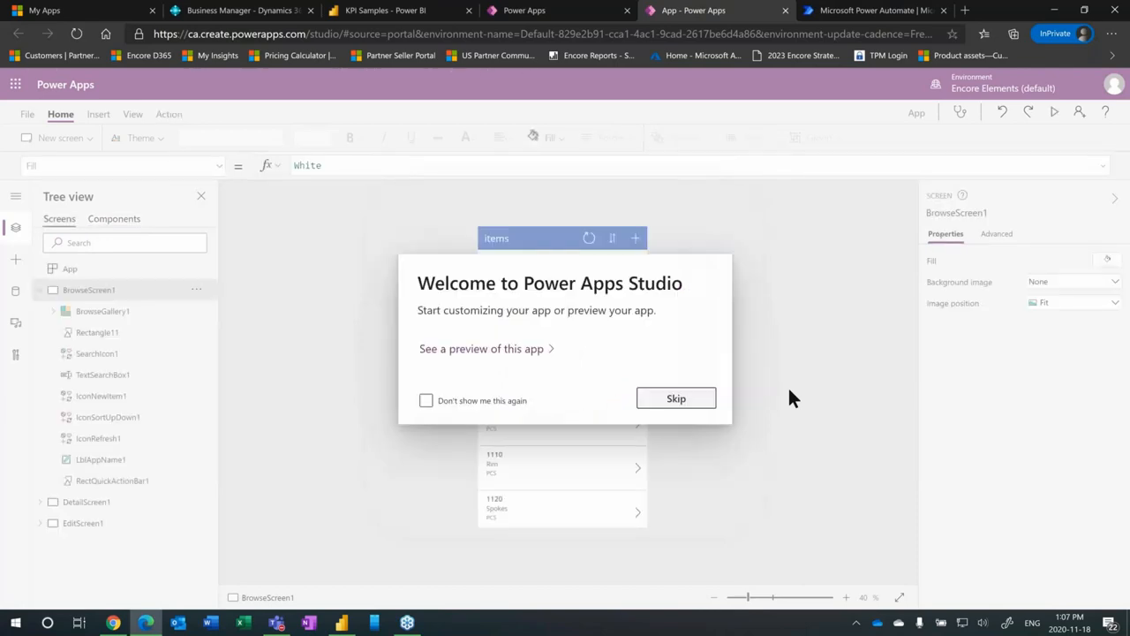
click(674, 399)
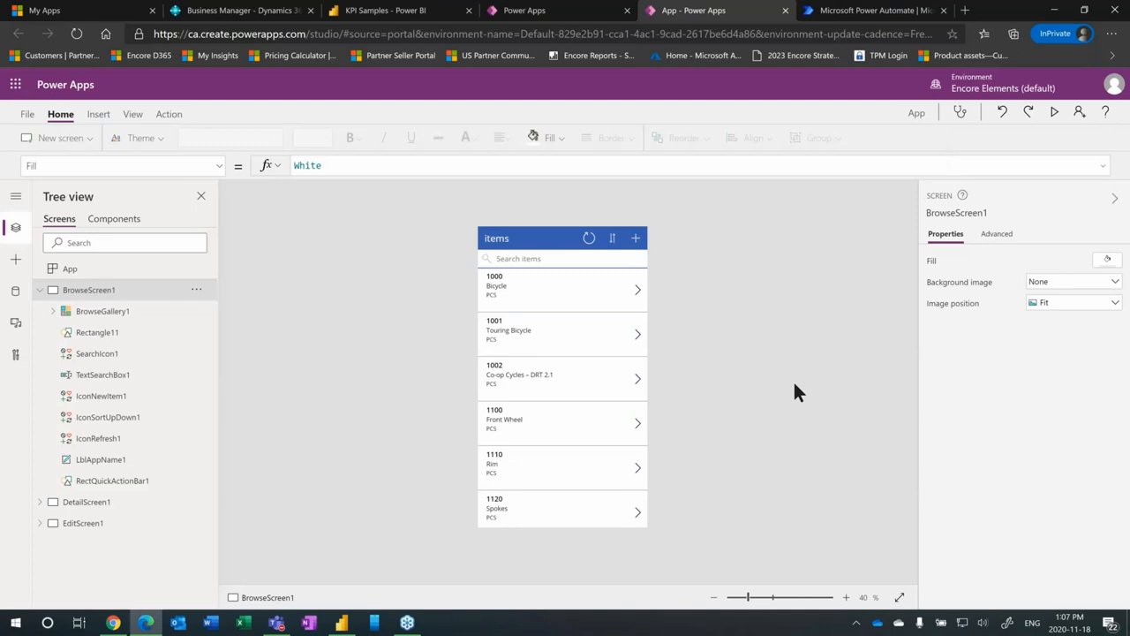
mouse_move(538, 304)
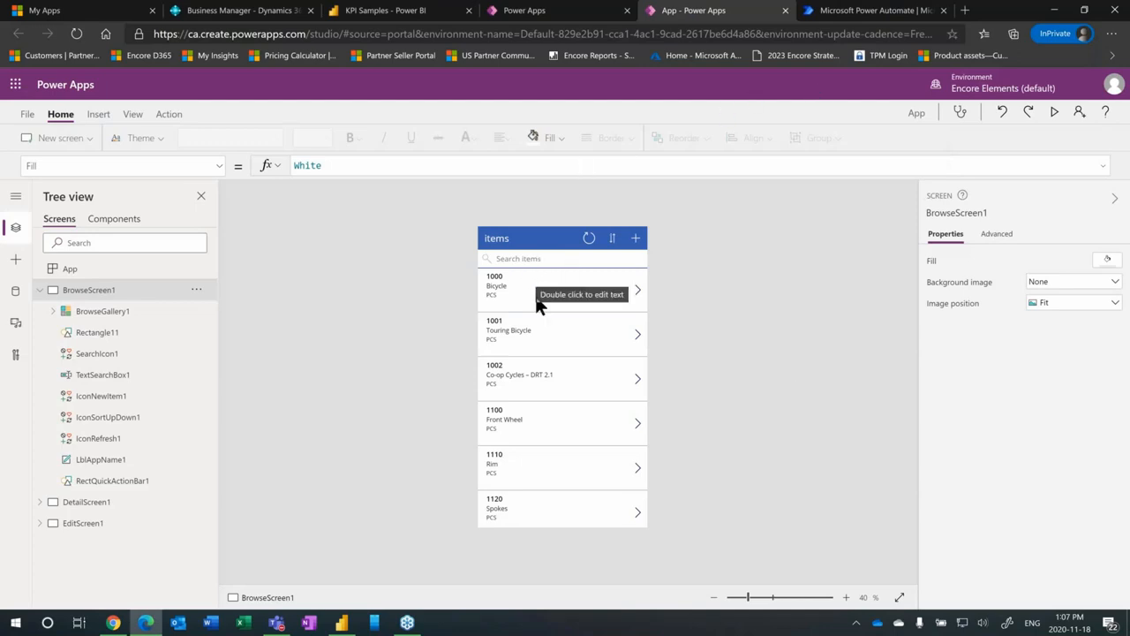
mouse_move(508, 286)
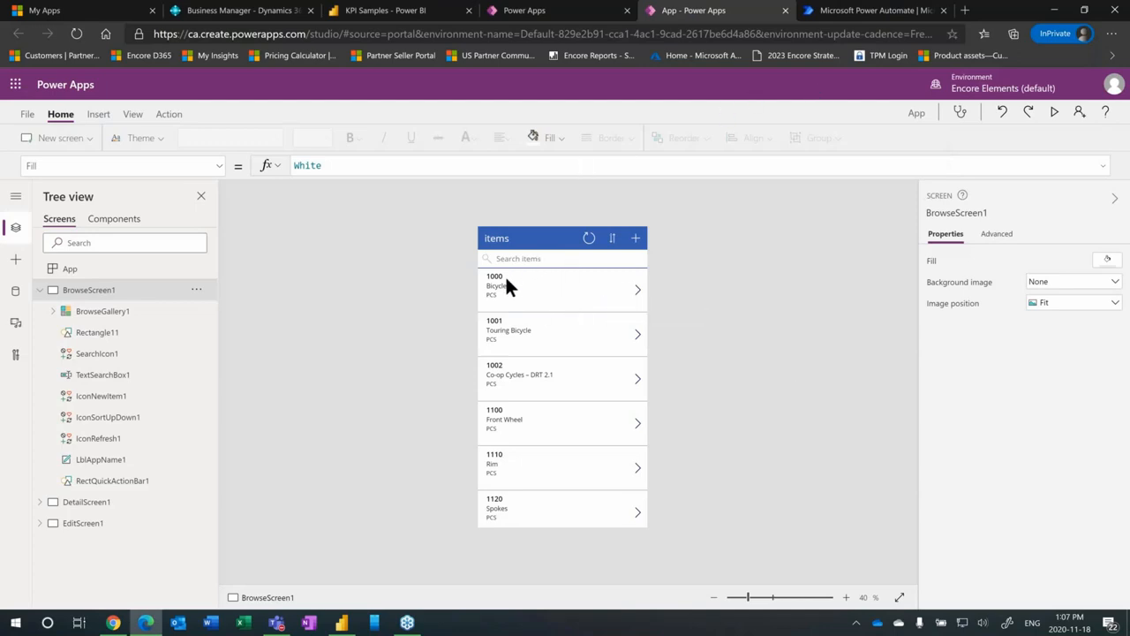
mouse_move(503, 285)
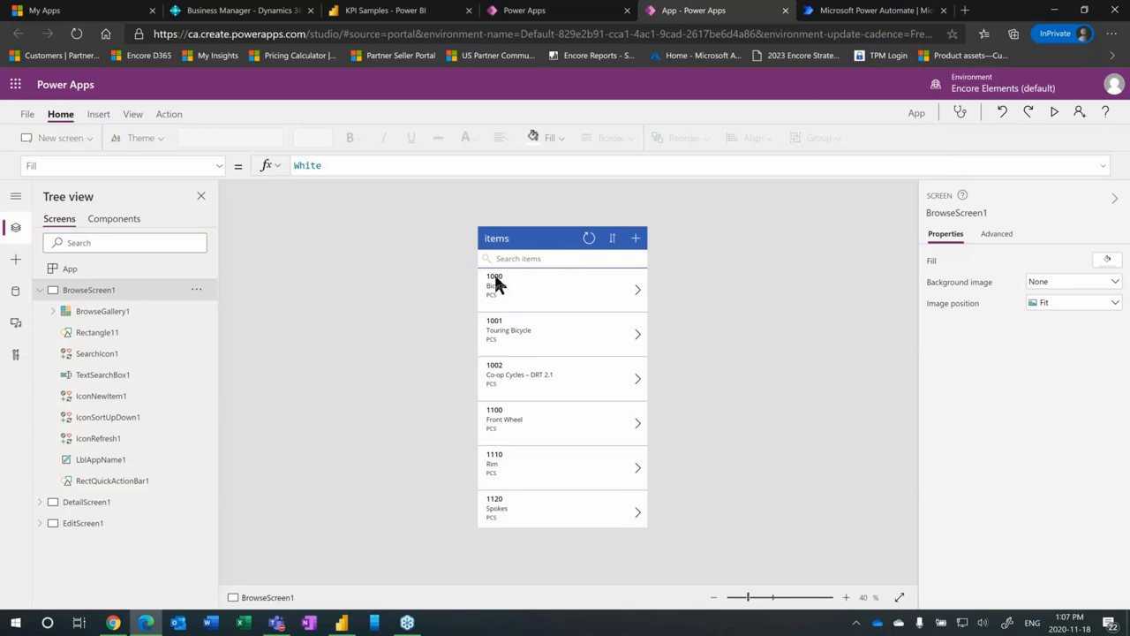
Step: Bind the gallery's title to displayName, subtitle to inventory and body to unitPrice
click(495, 281)
text(ThisItem.)
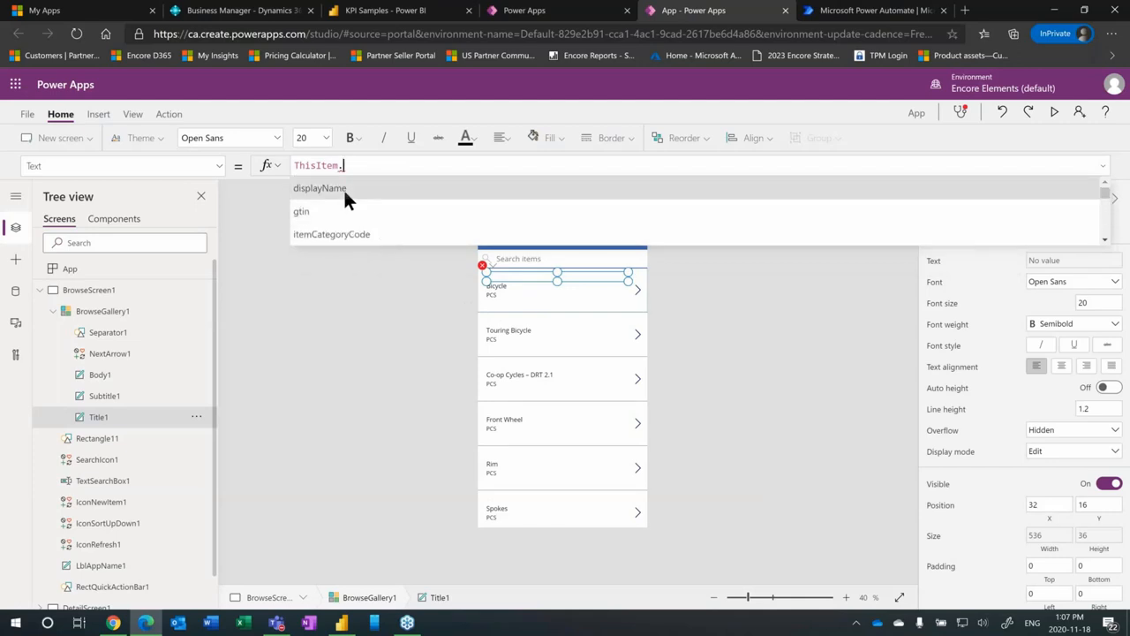
click(319, 188)
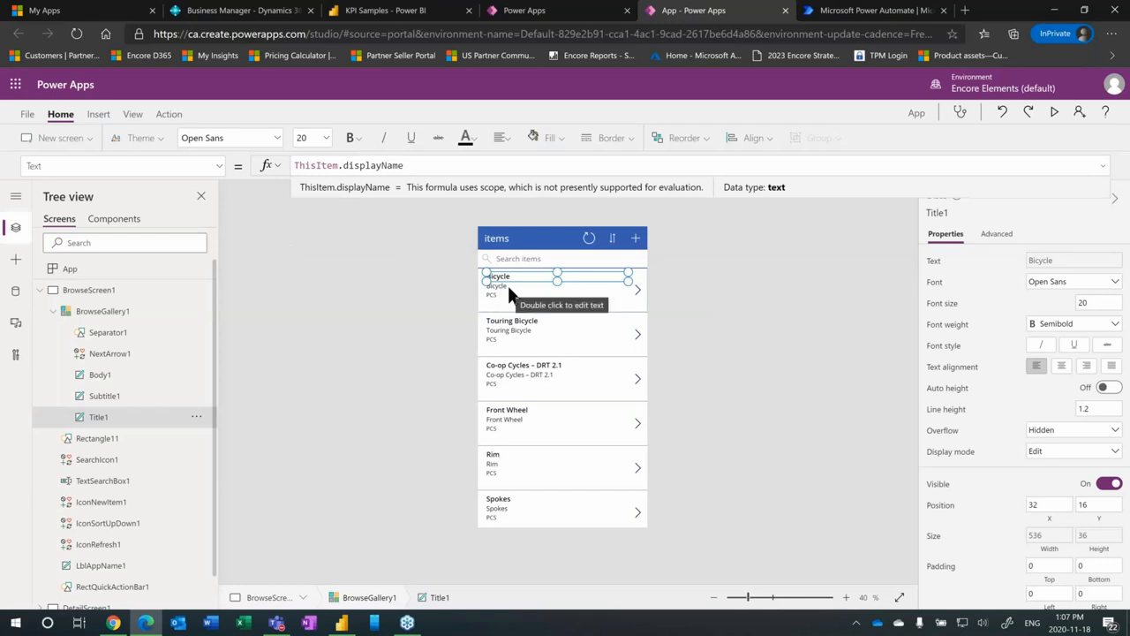
click(104, 395)
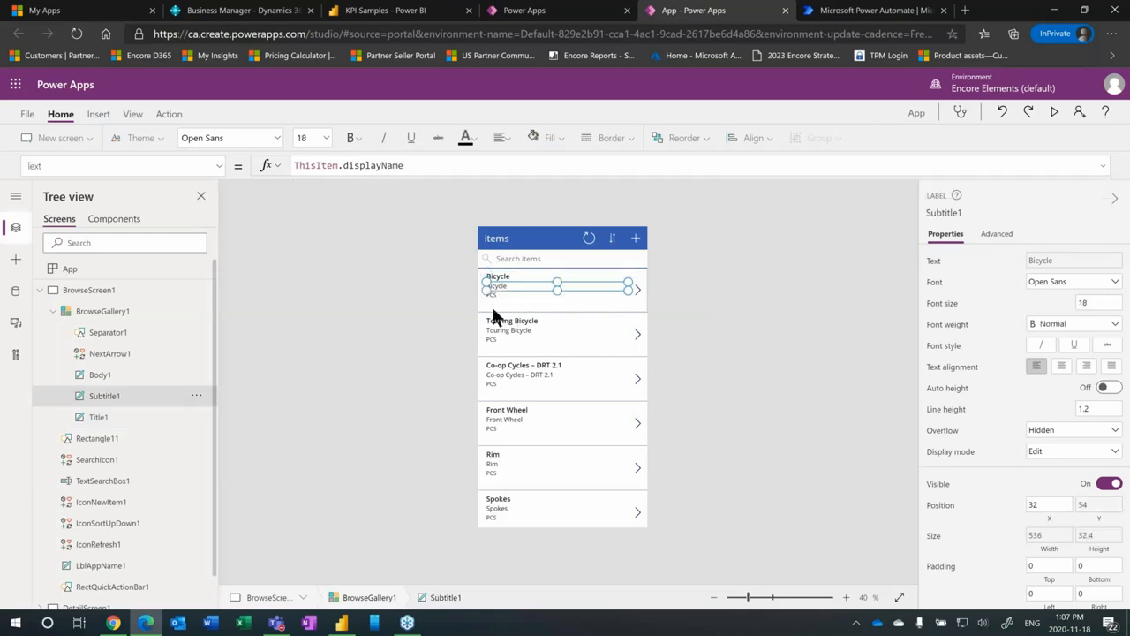
click(353, 166)
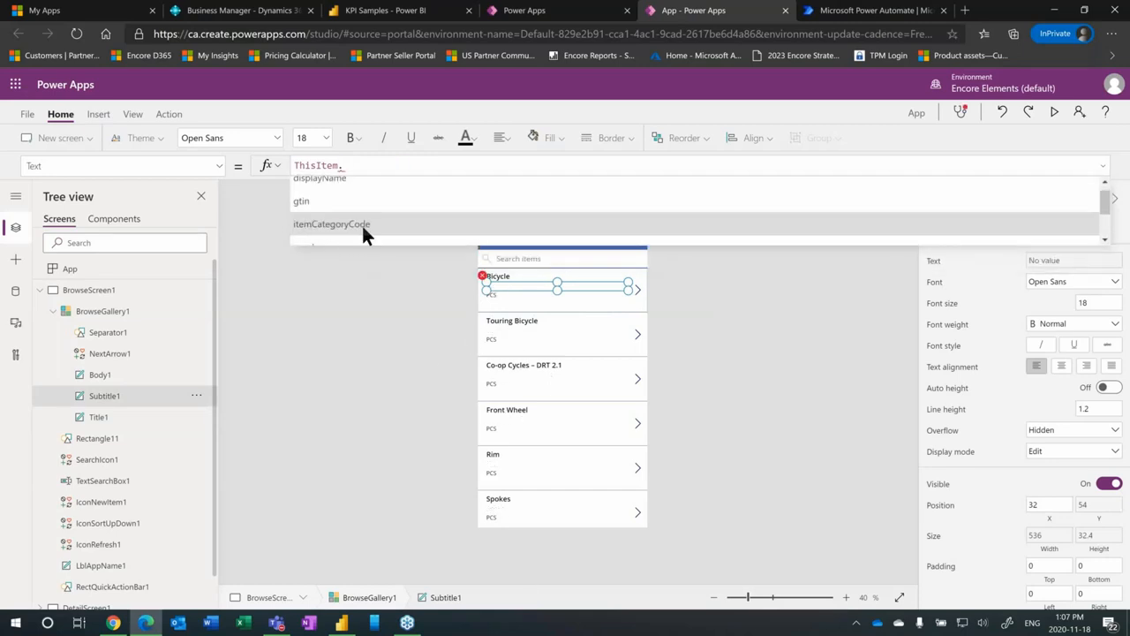
scroll(down, 3)
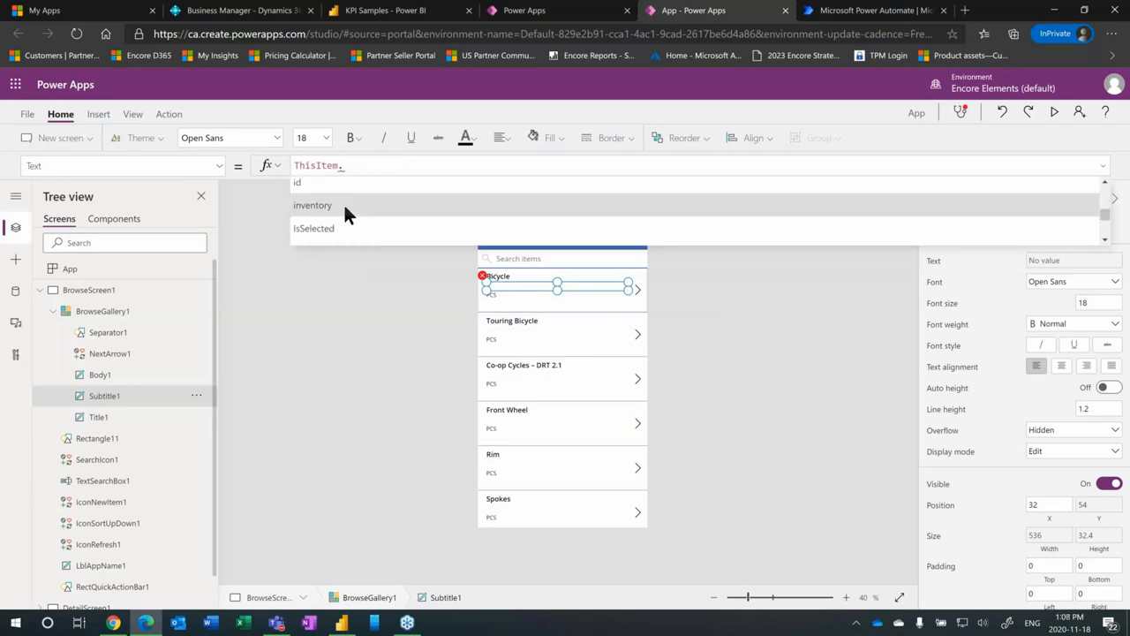
click(312, 204)
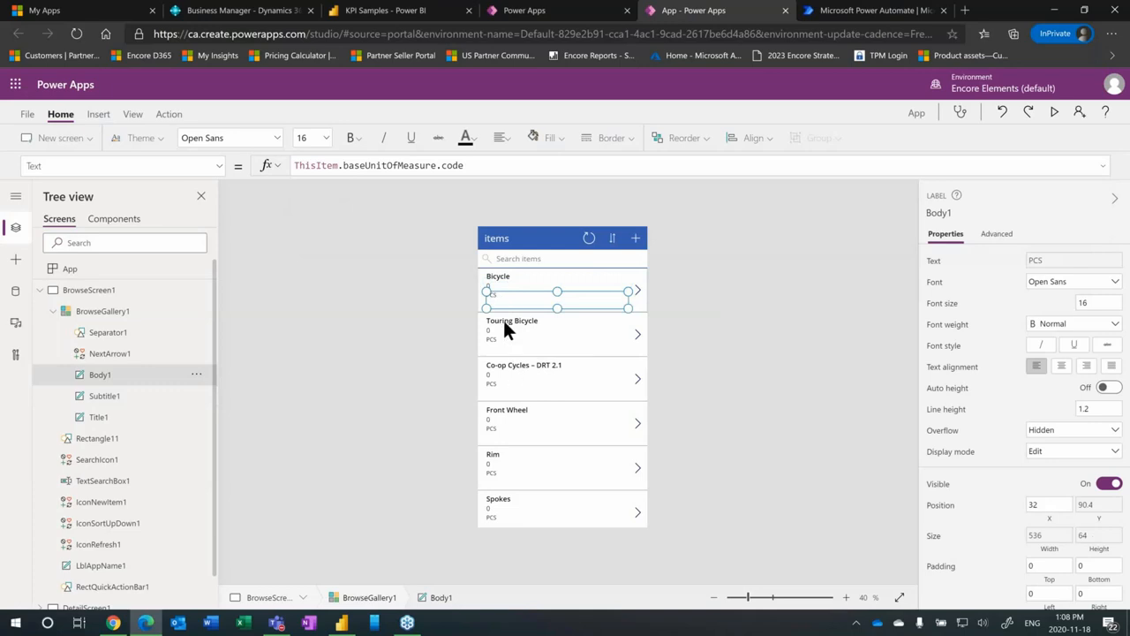
click(462, 166)
text(ThisItem.uni)
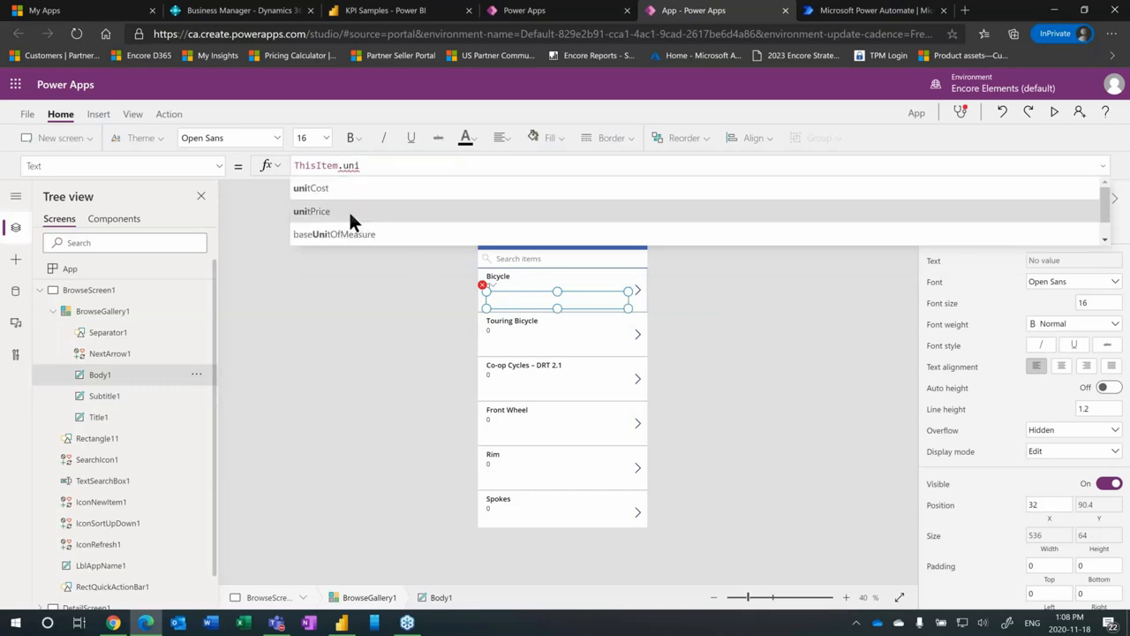
click(99, 417)
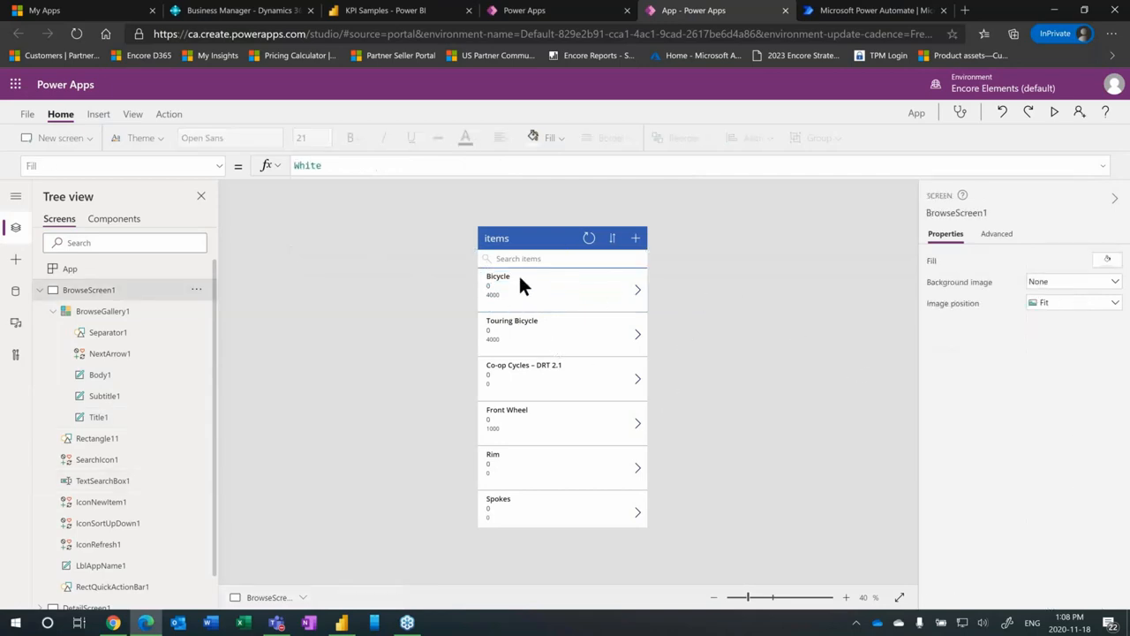
mouse_move(568, 410)
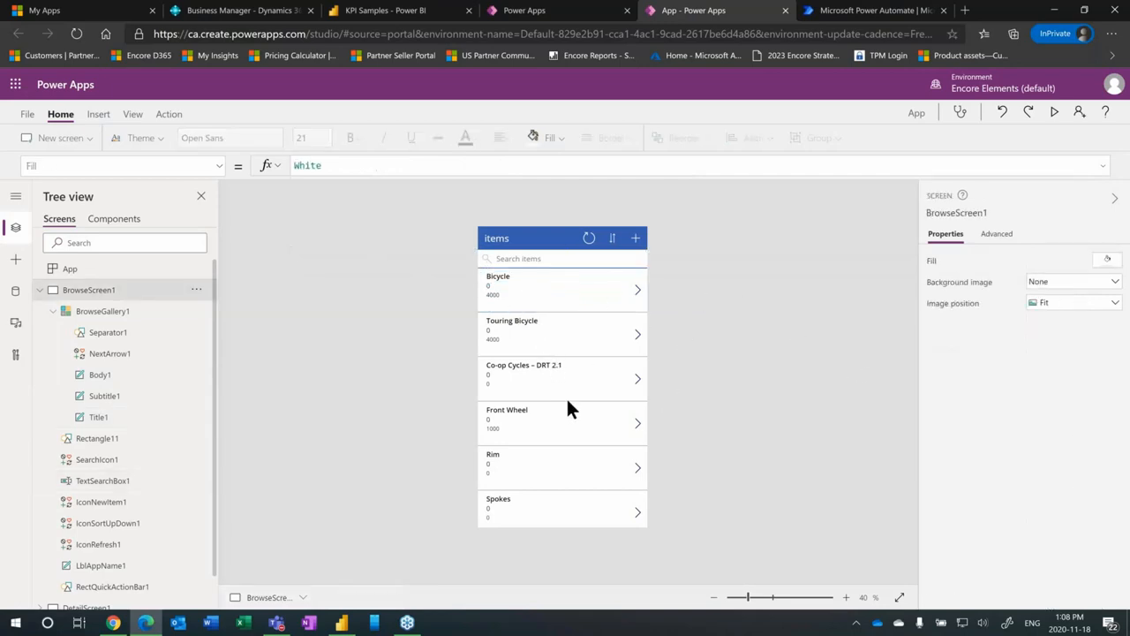
mouse_move(738, 275)
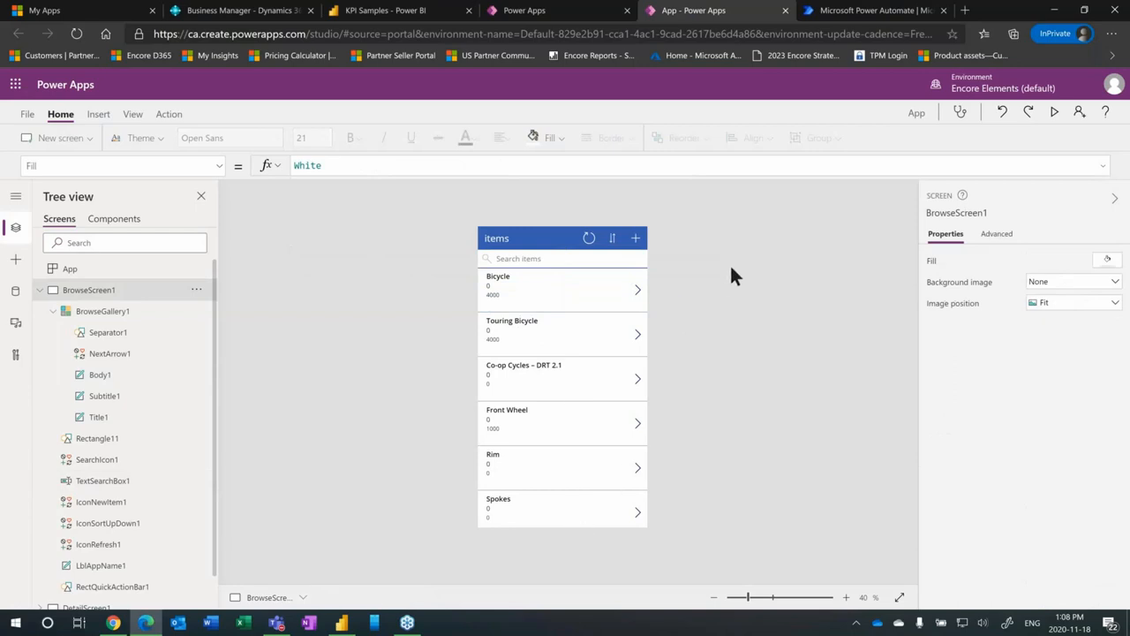
mouse_move(985, 145)
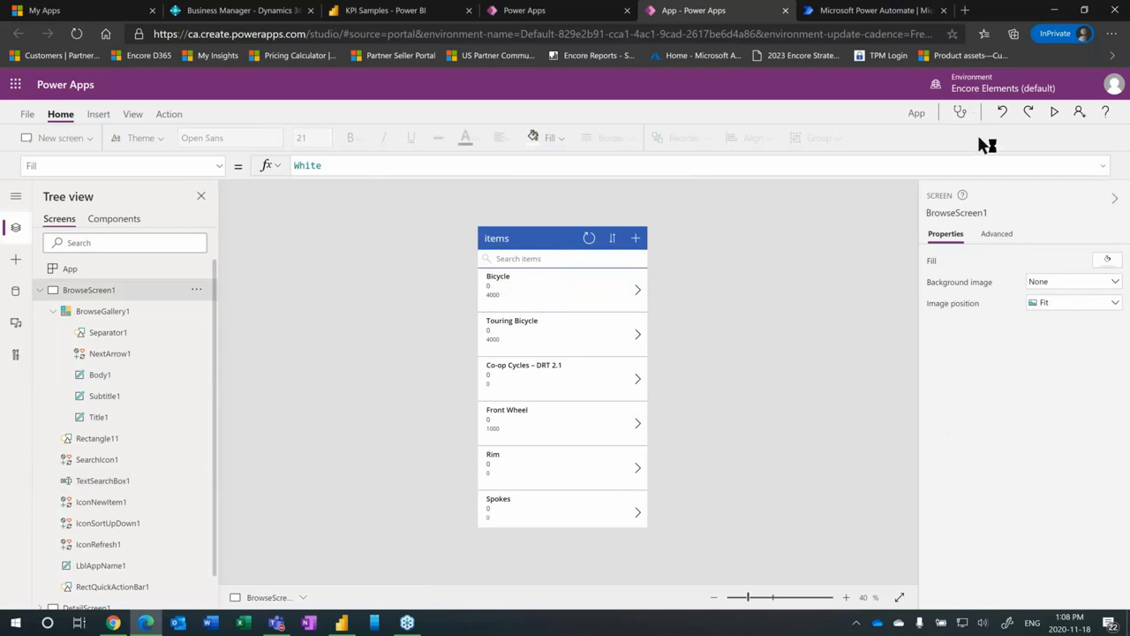
mouse_move(1056, 120)
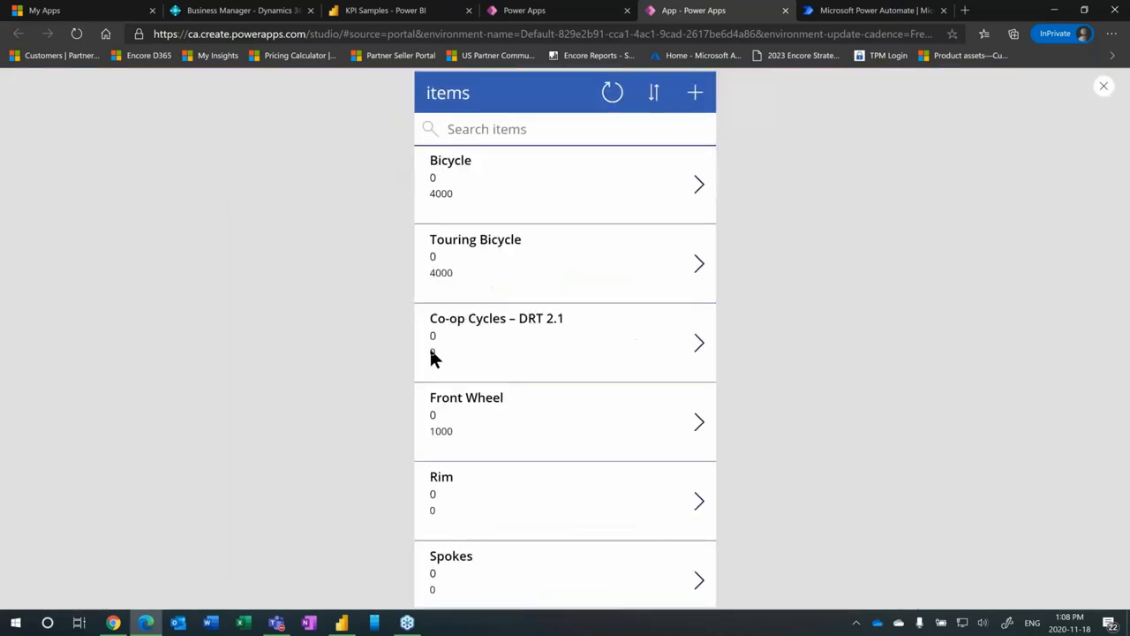
mouse_move(544, 392)
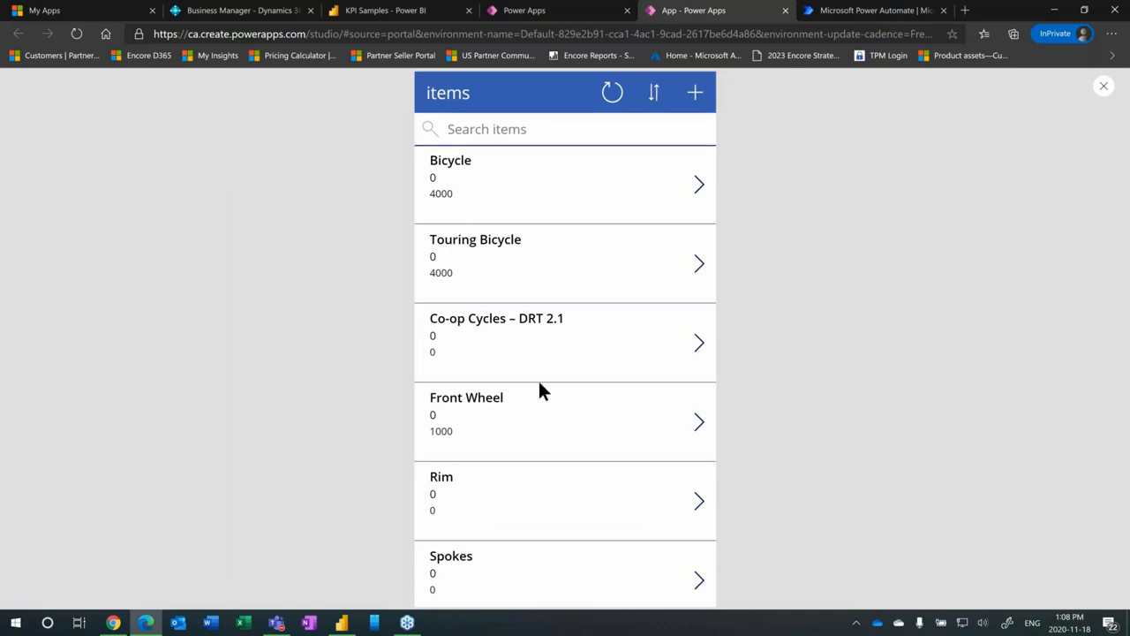
scroll(down, 3)
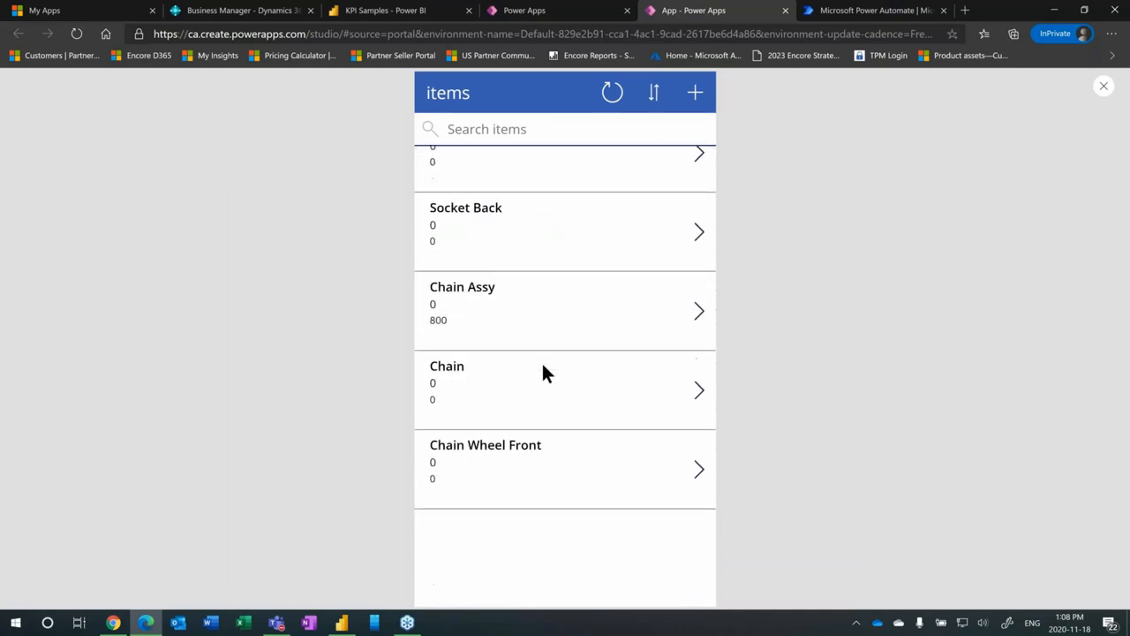
scroll(down, 3)
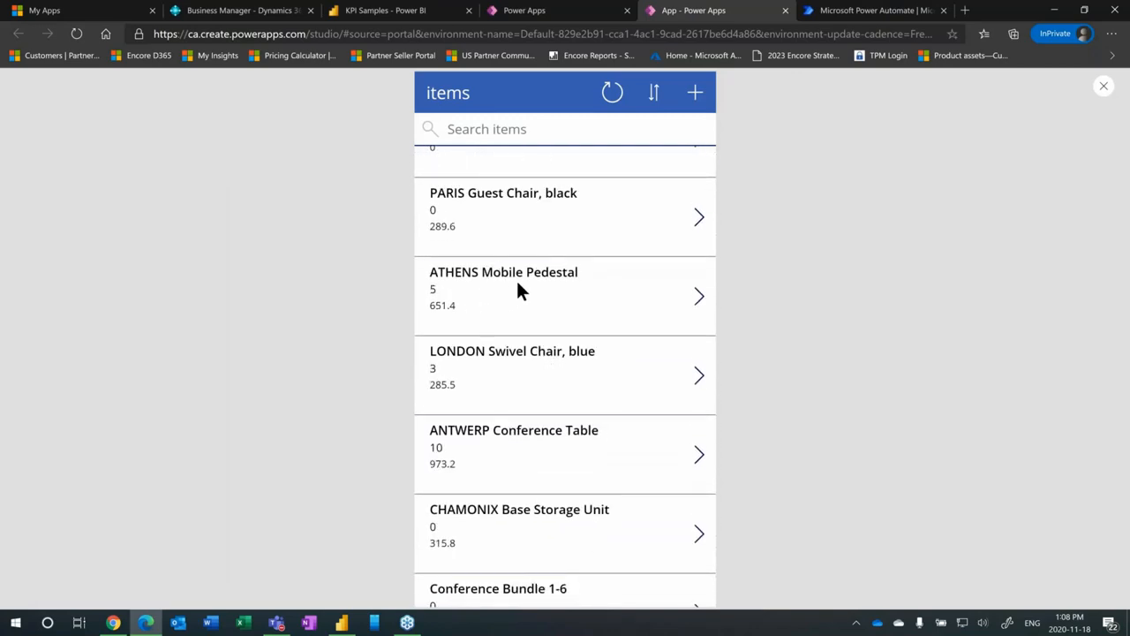
mouse_move(476, 314)
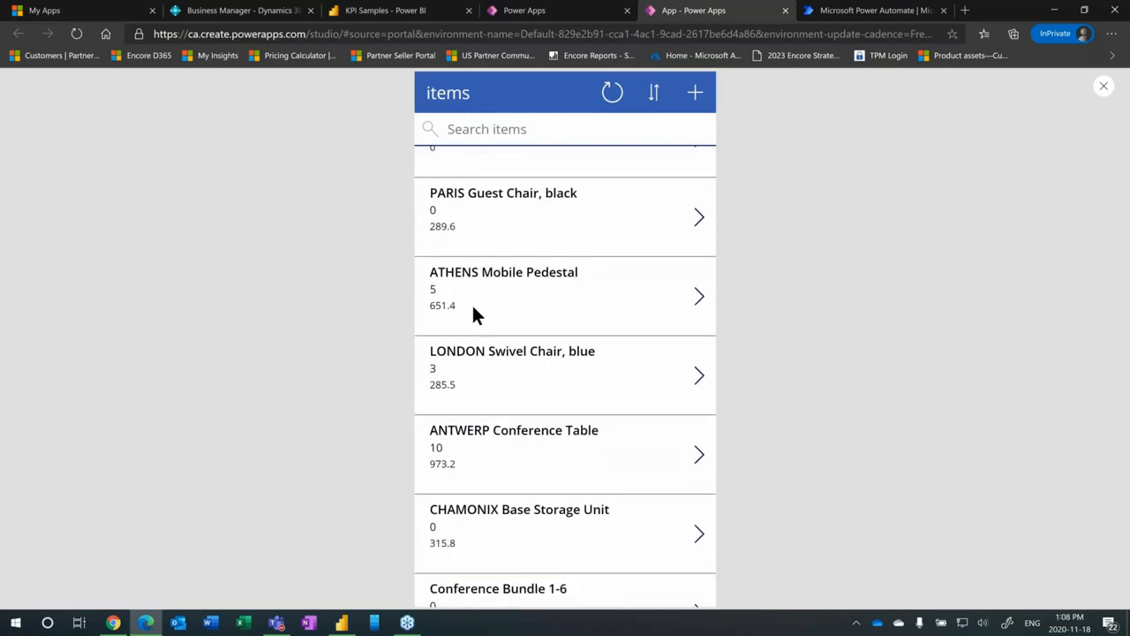
mouse_move(466, 330)
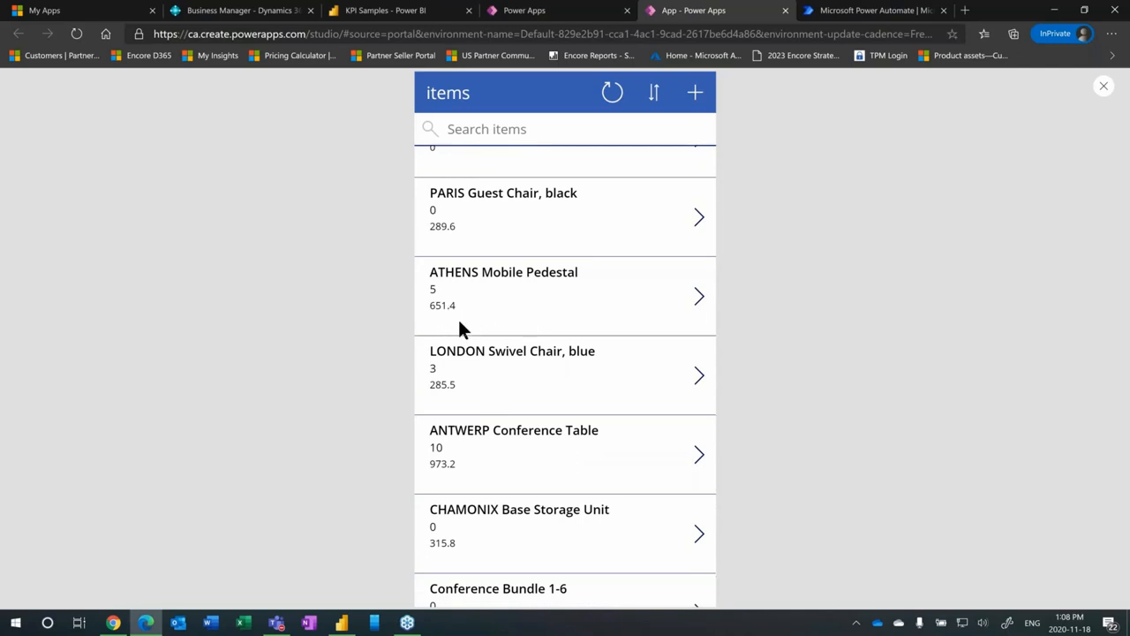
mouse_move(439, 320)
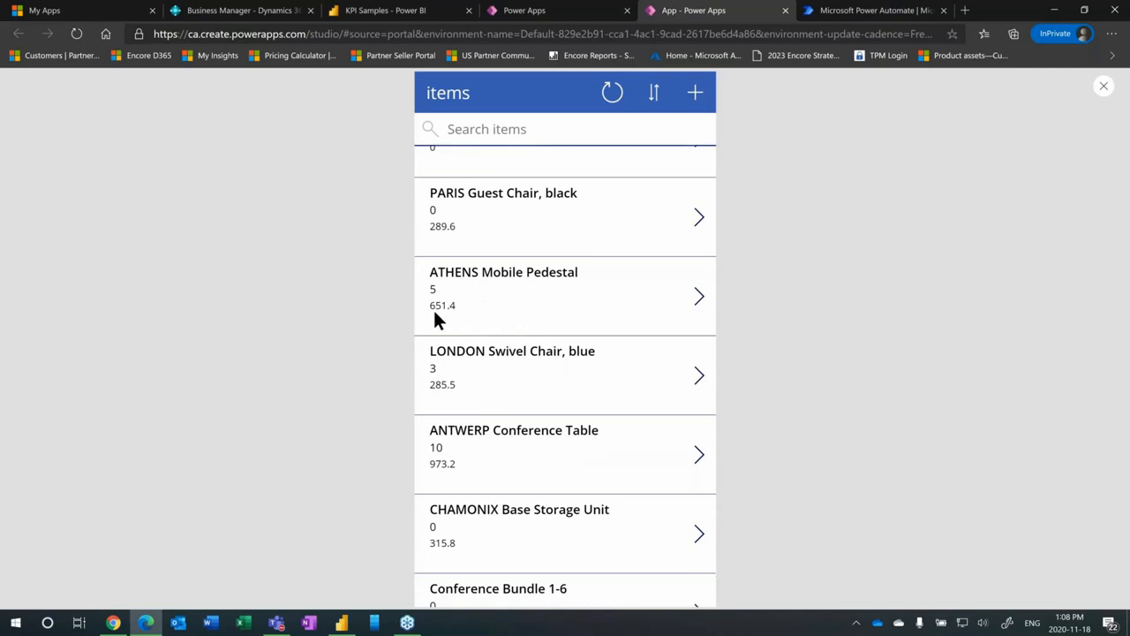
mouse_move(432, 344)
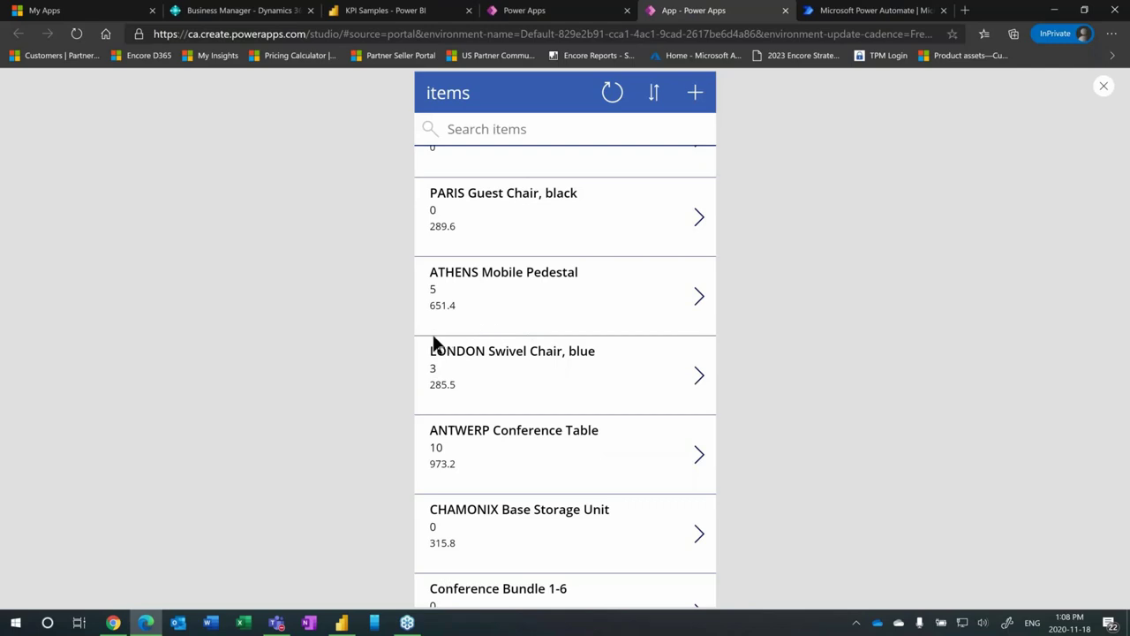
click(565, 297)
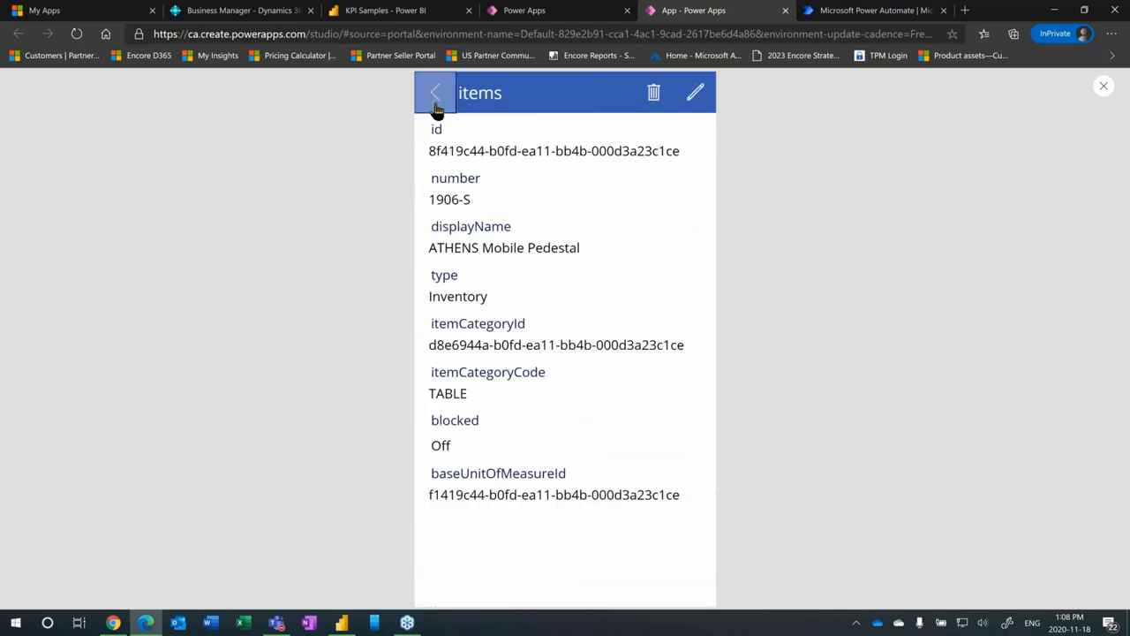
click(435, 92)
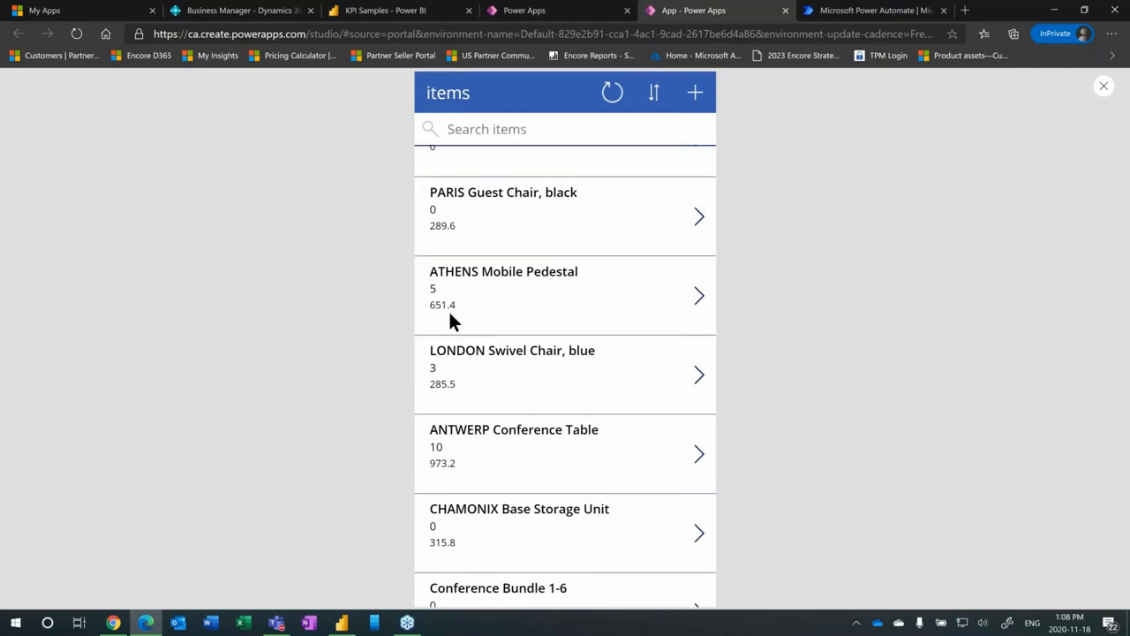
mouse_move(496, 304)
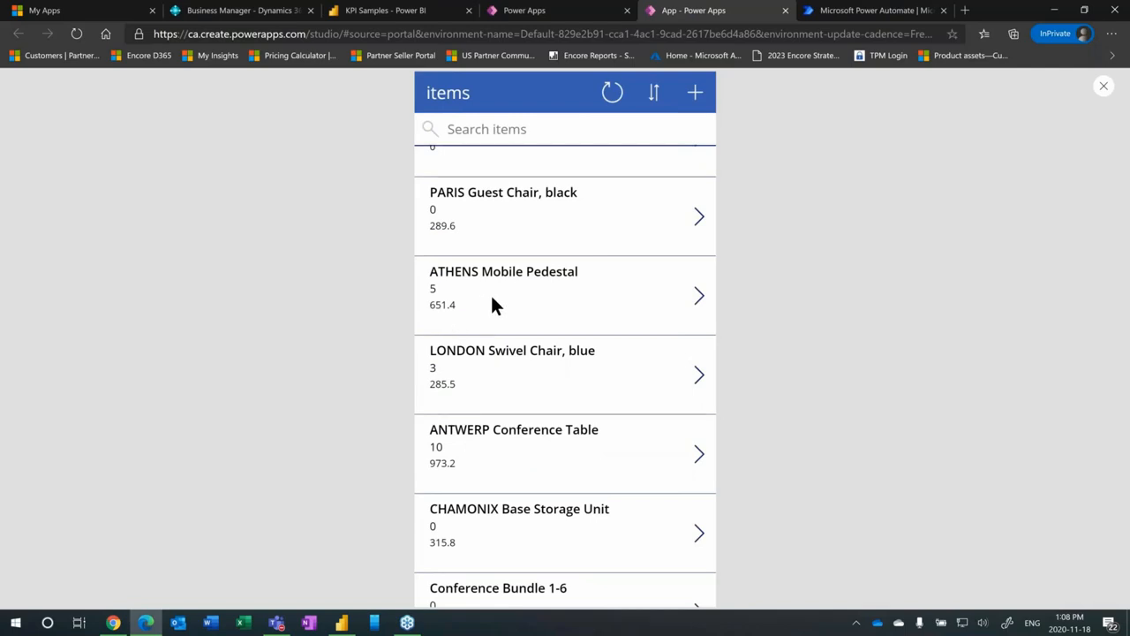
mouse_move(540, 315)
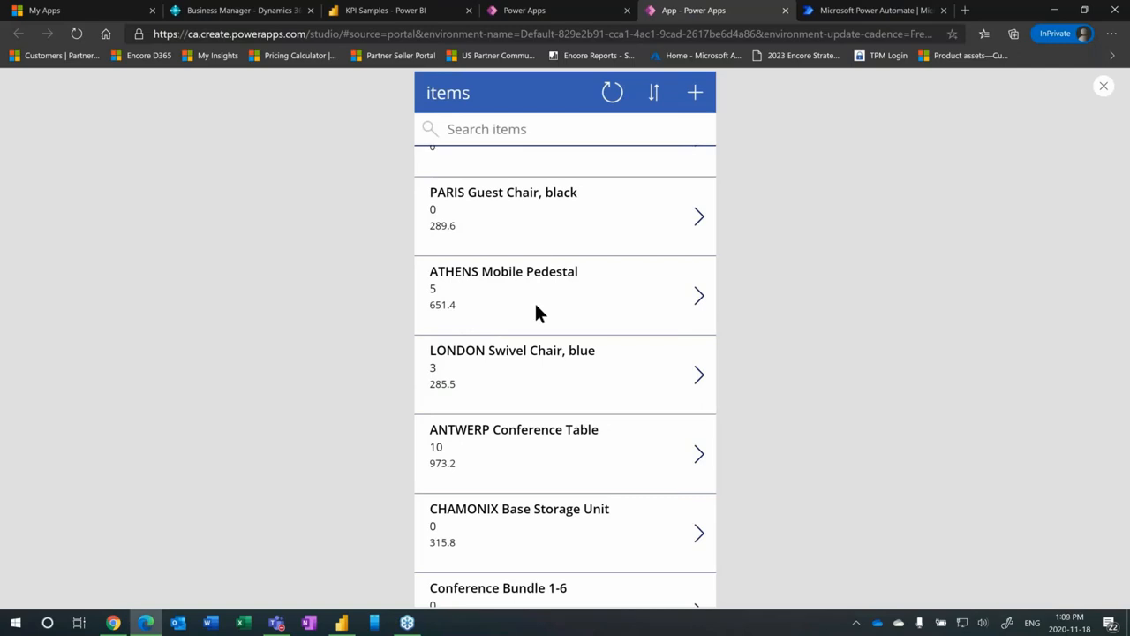
mouse_move(541, 325)
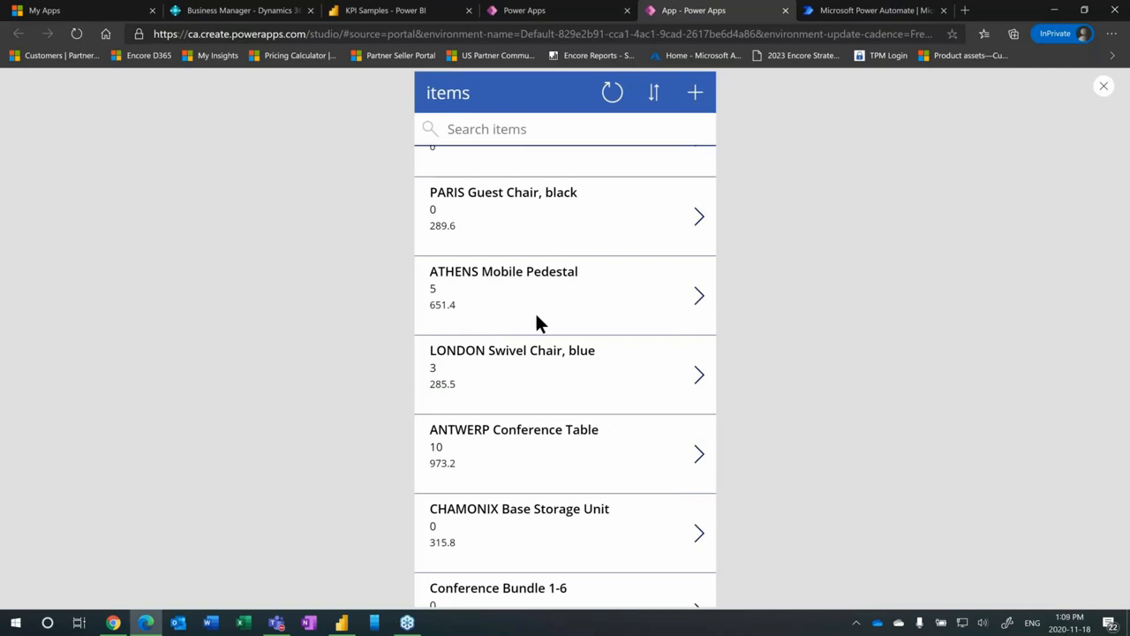
mouse_move(706, 304)
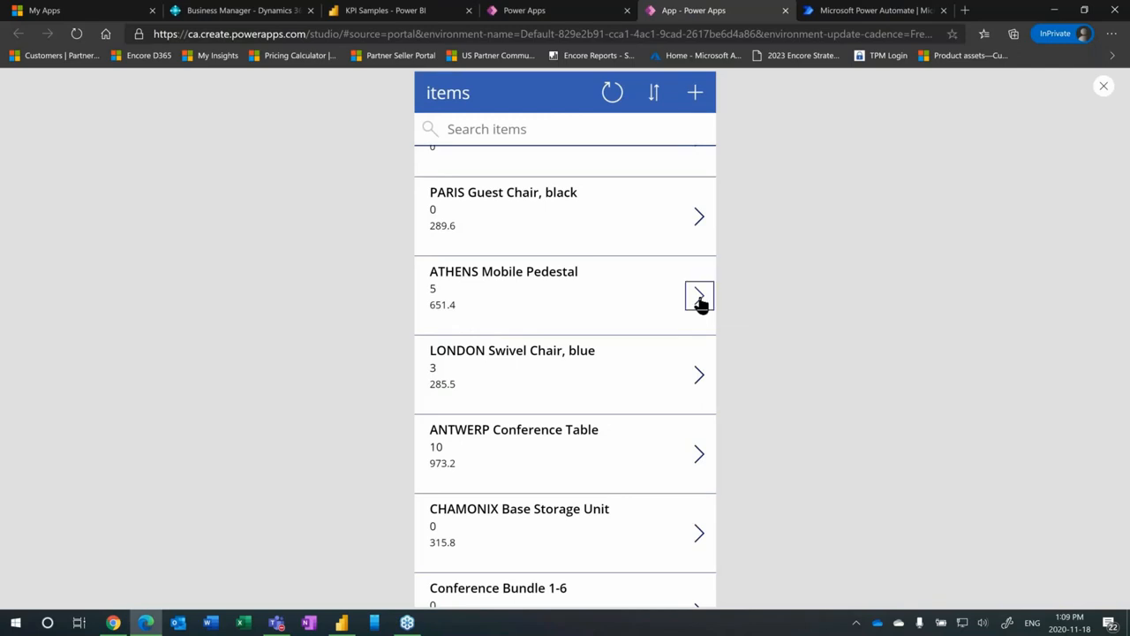
click(699, 297)
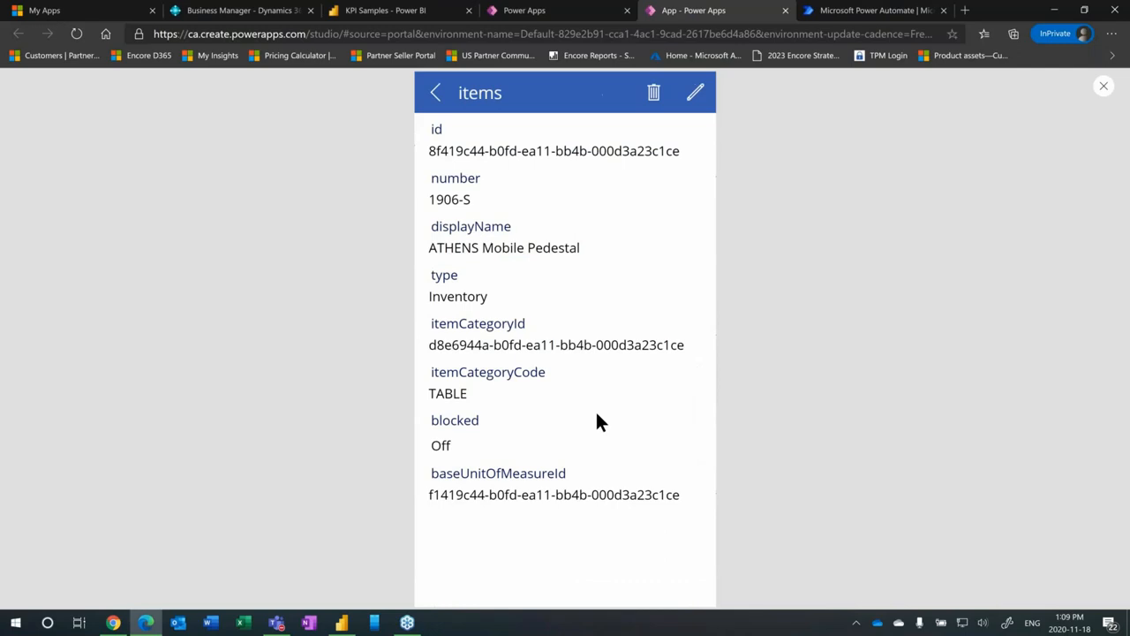
mouse_move(615, 441)
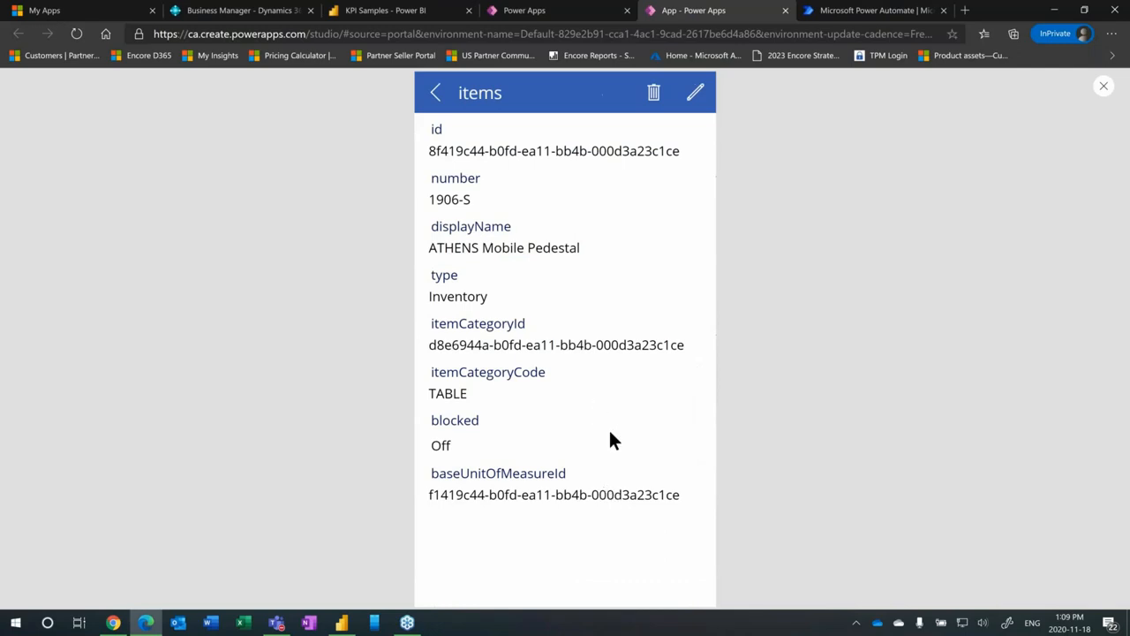
click(435, 91)
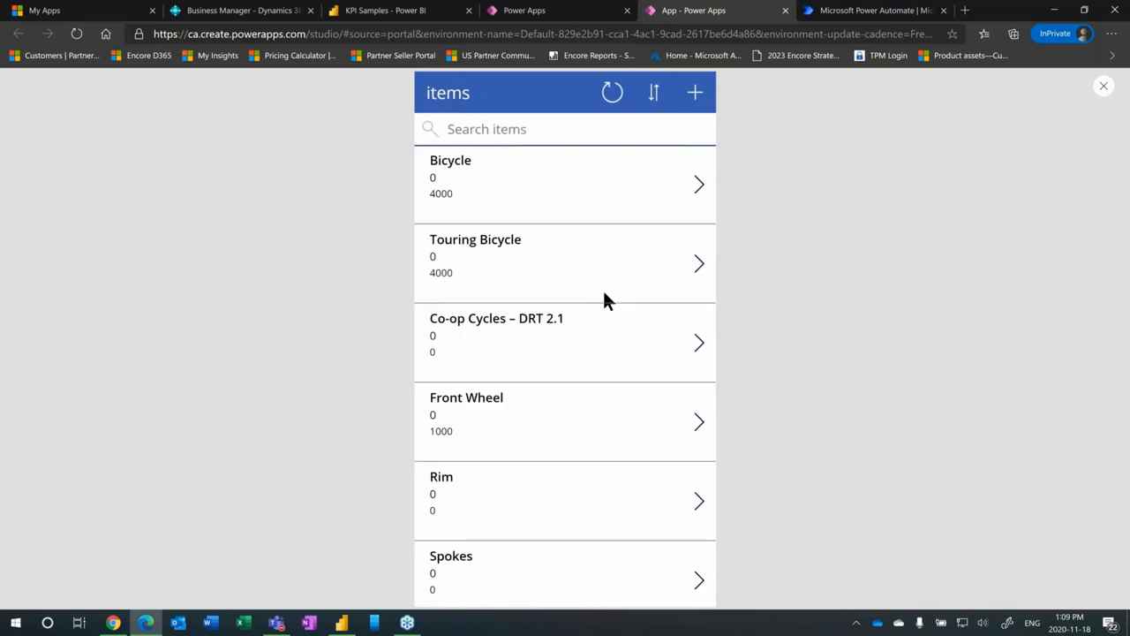
mouse_move(529, 191)
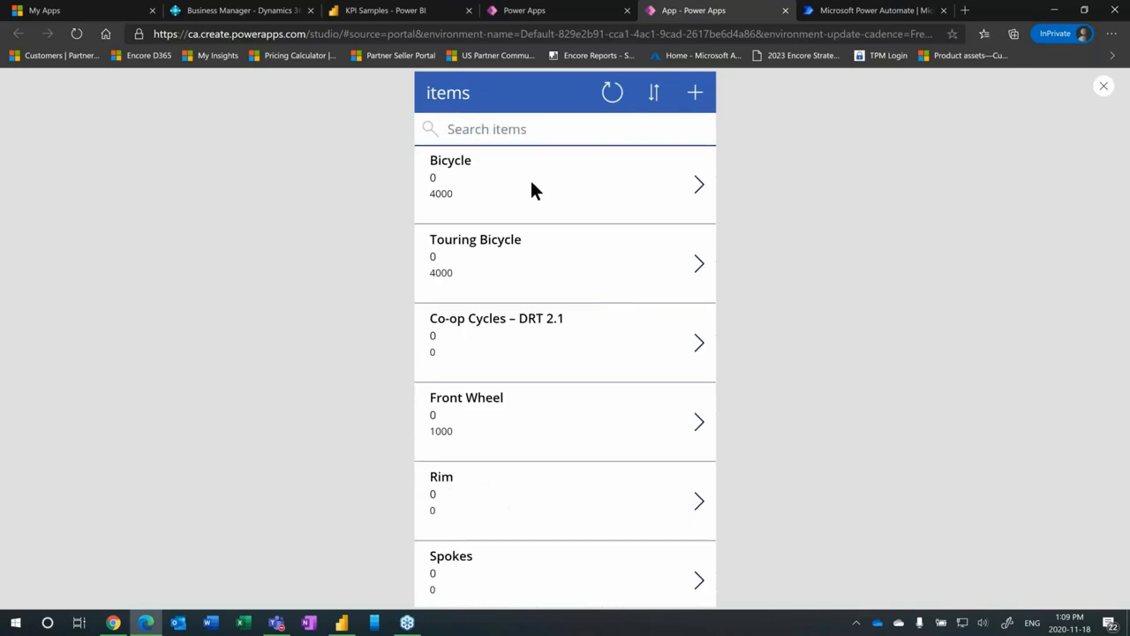
mouse_move(695, 92)
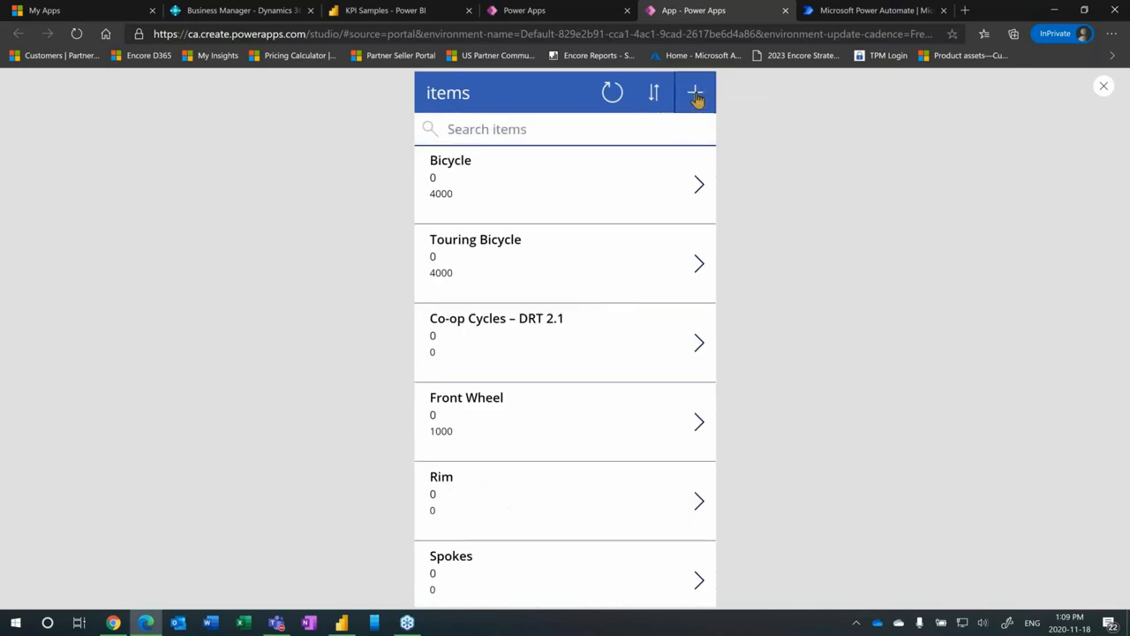
click(694, 92)
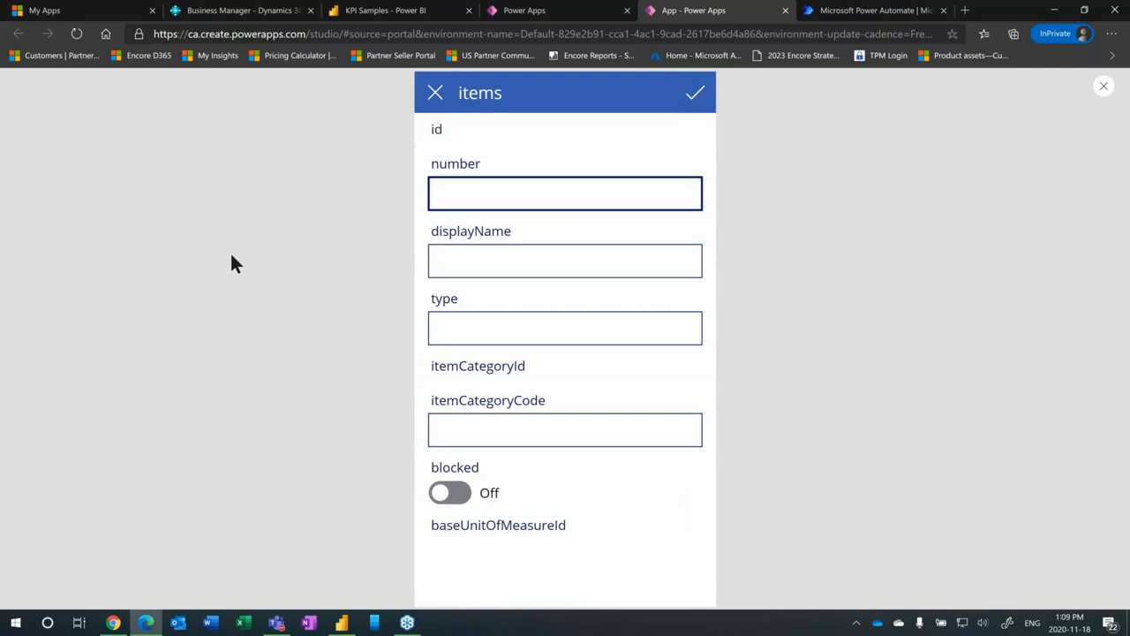
text(1004)
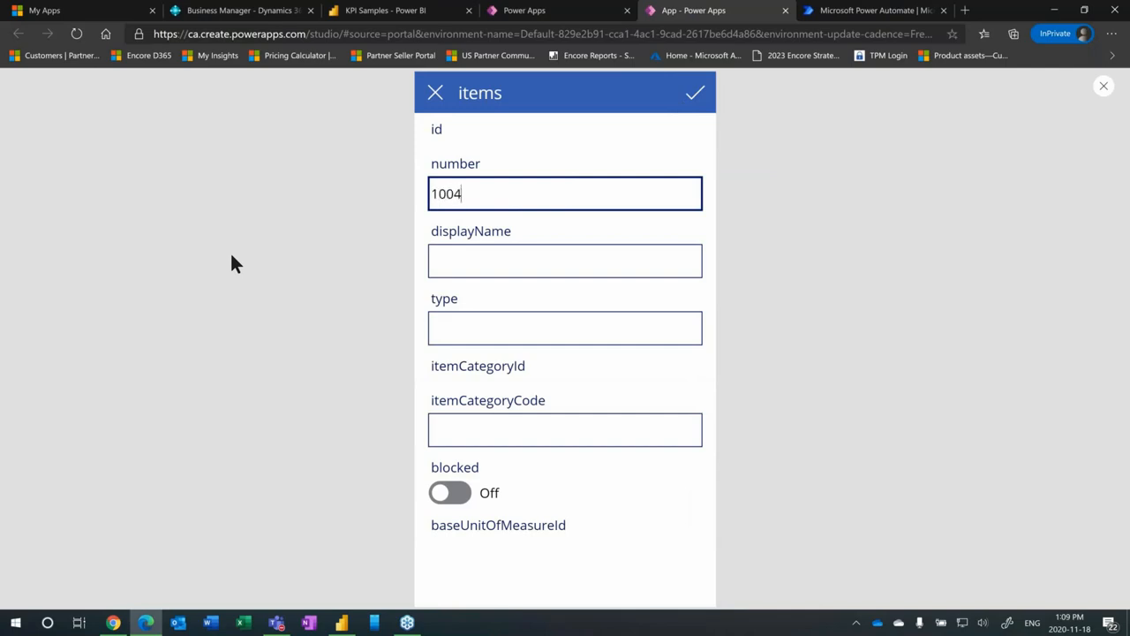
click(565, 260)
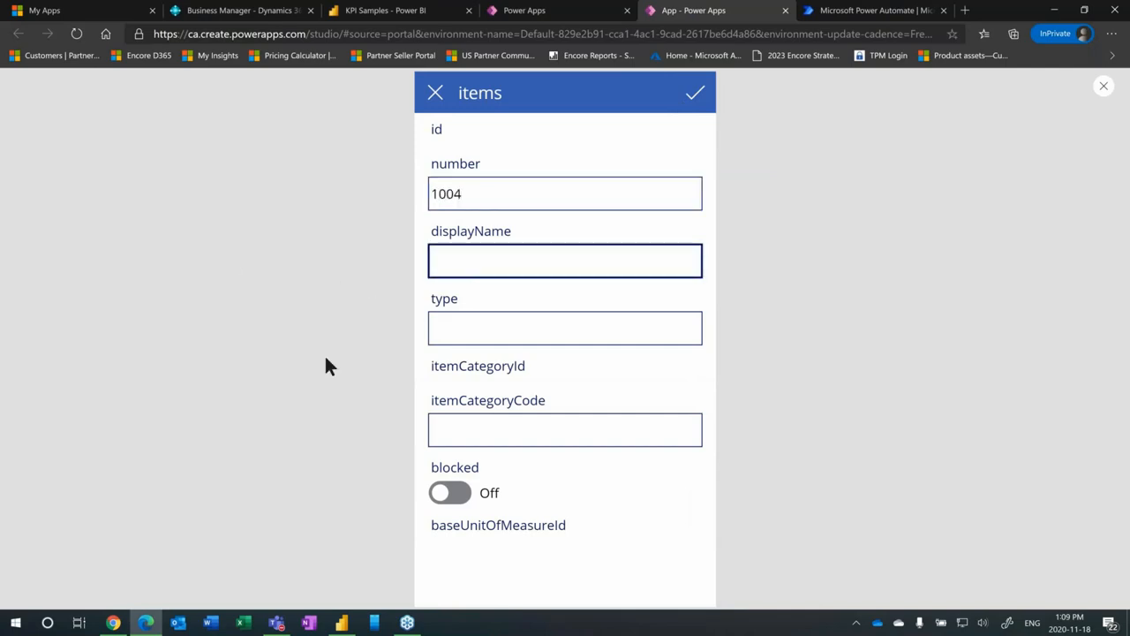
text(Red Racker)
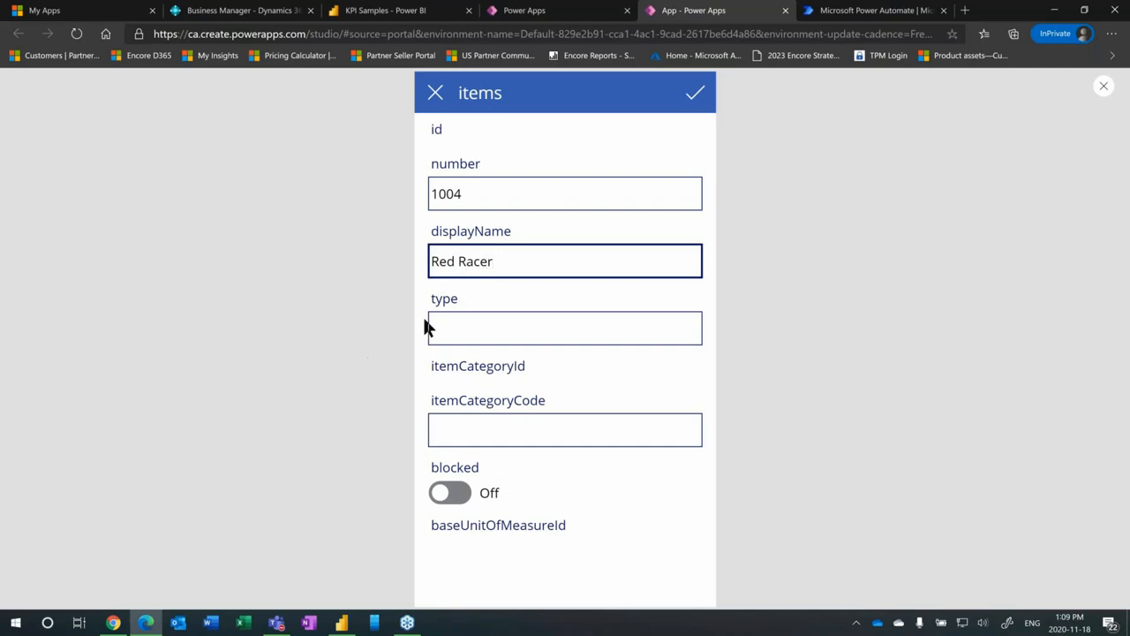
text(In)
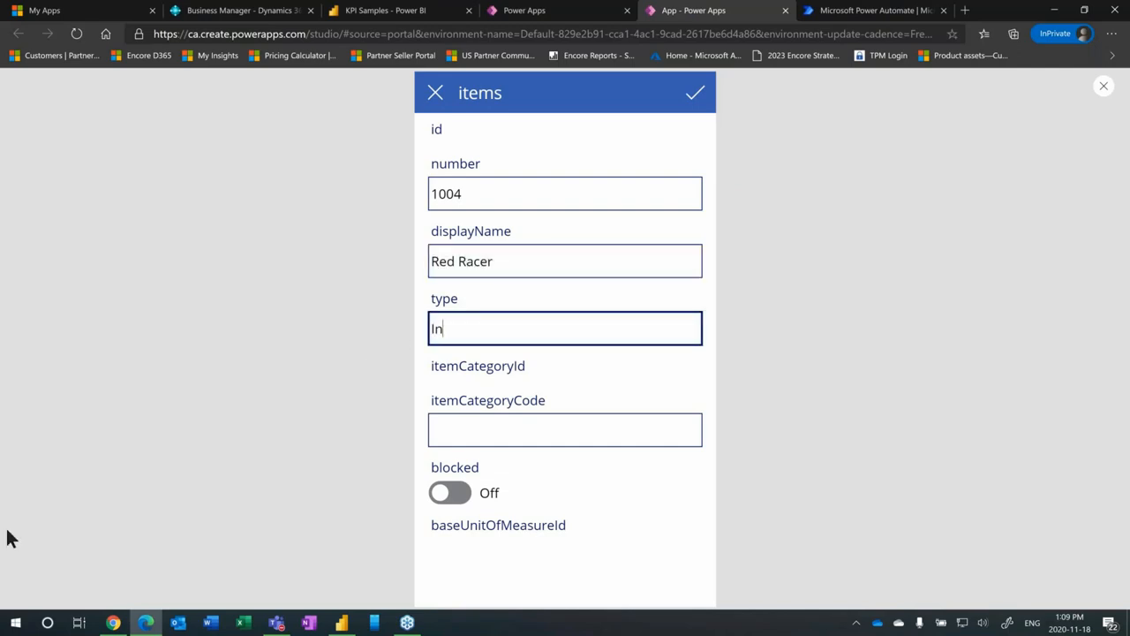
text(ventory)
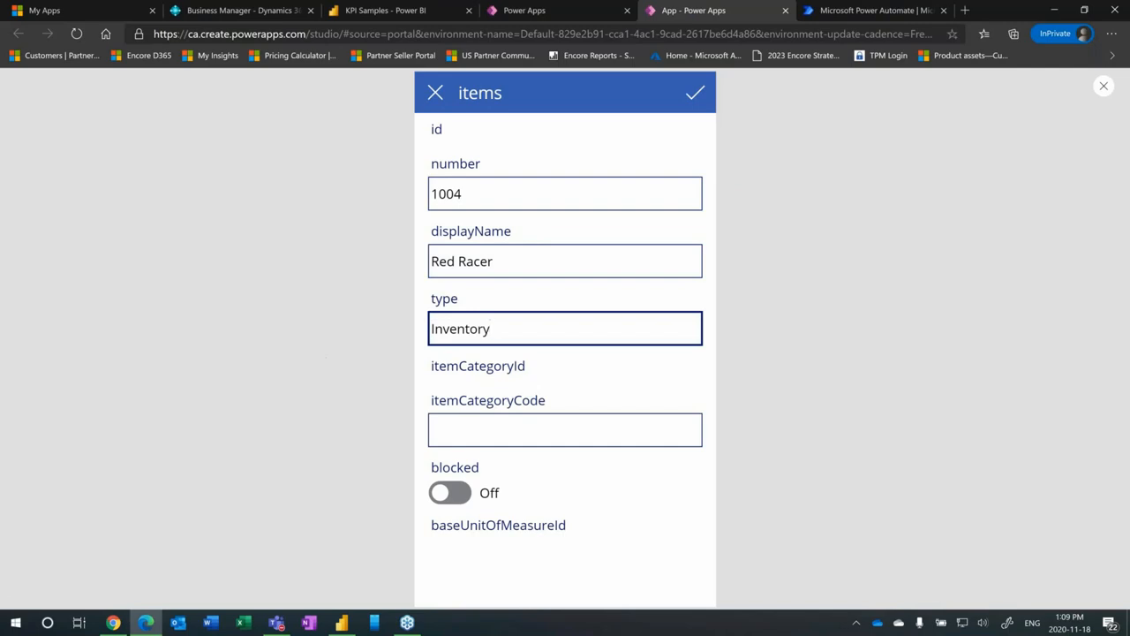
click(565, 430)
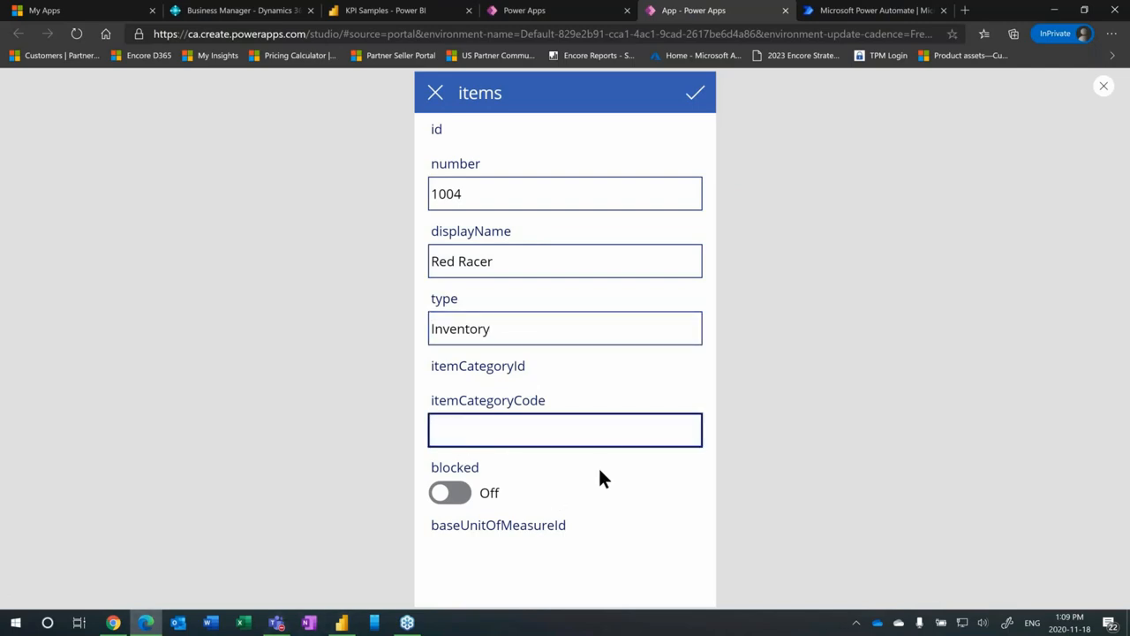
click(565, 327)
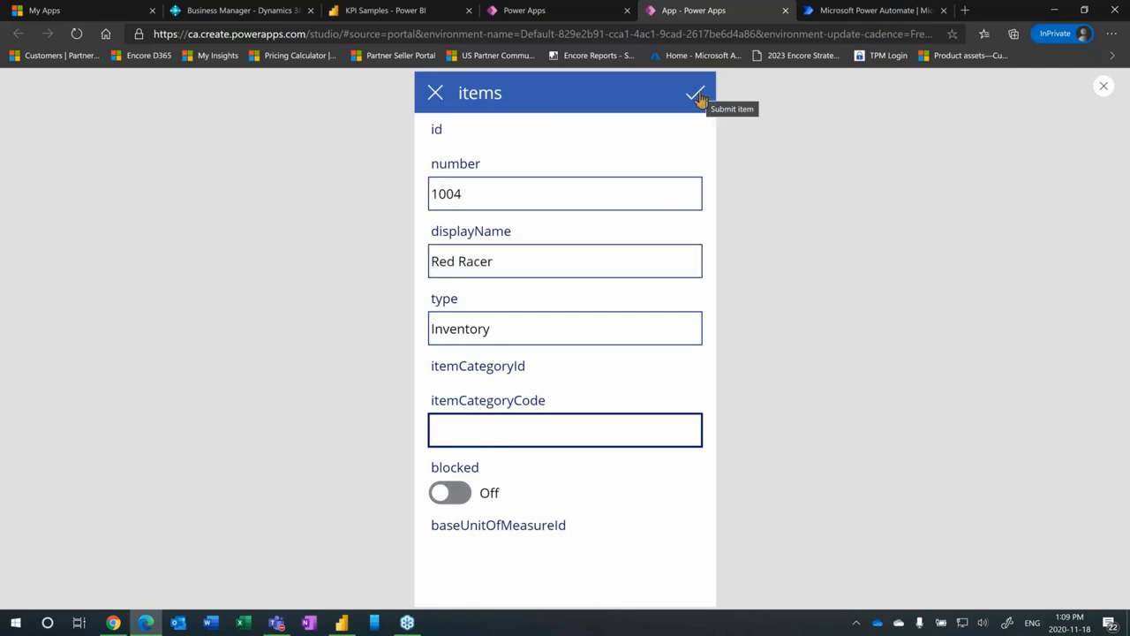
click(696, 92)
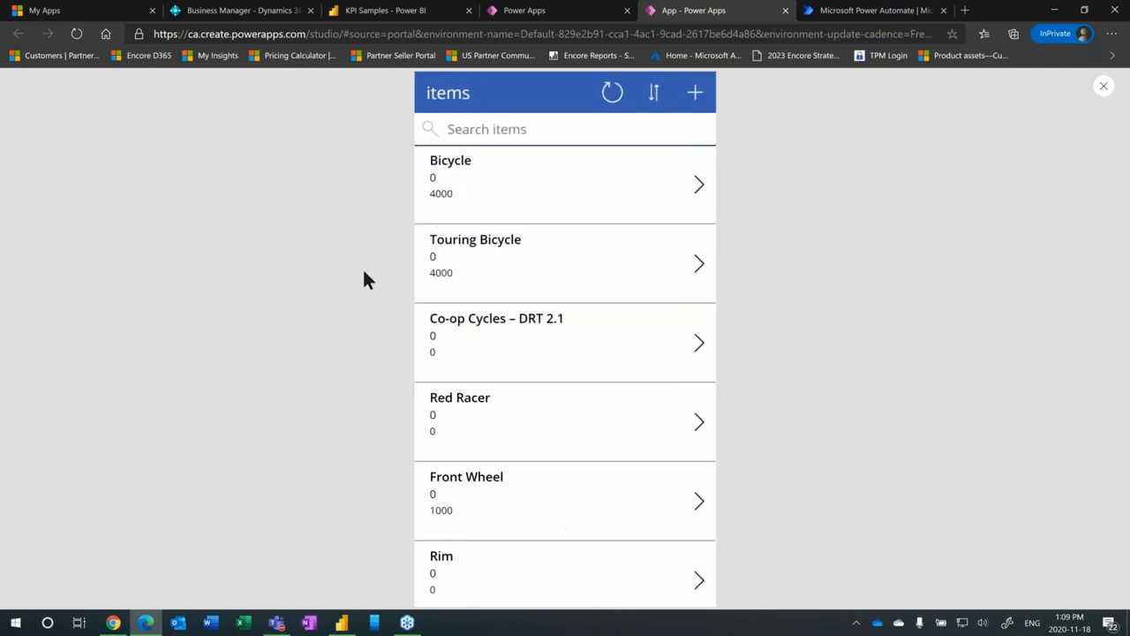
mouse_move(254, 389)
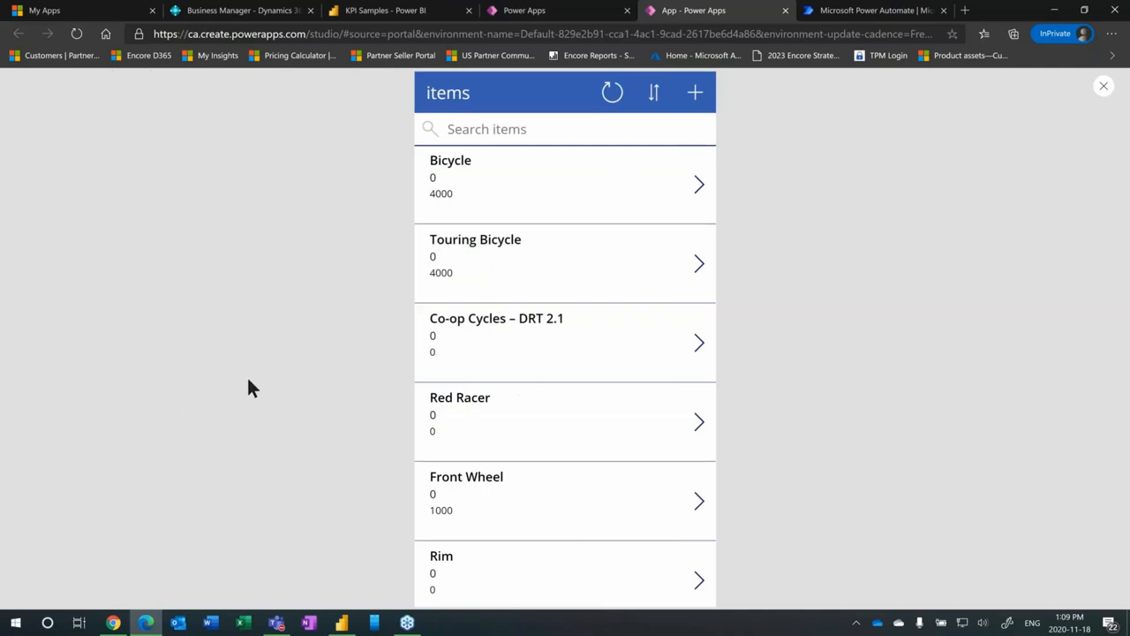
mouse_move(505, 415)
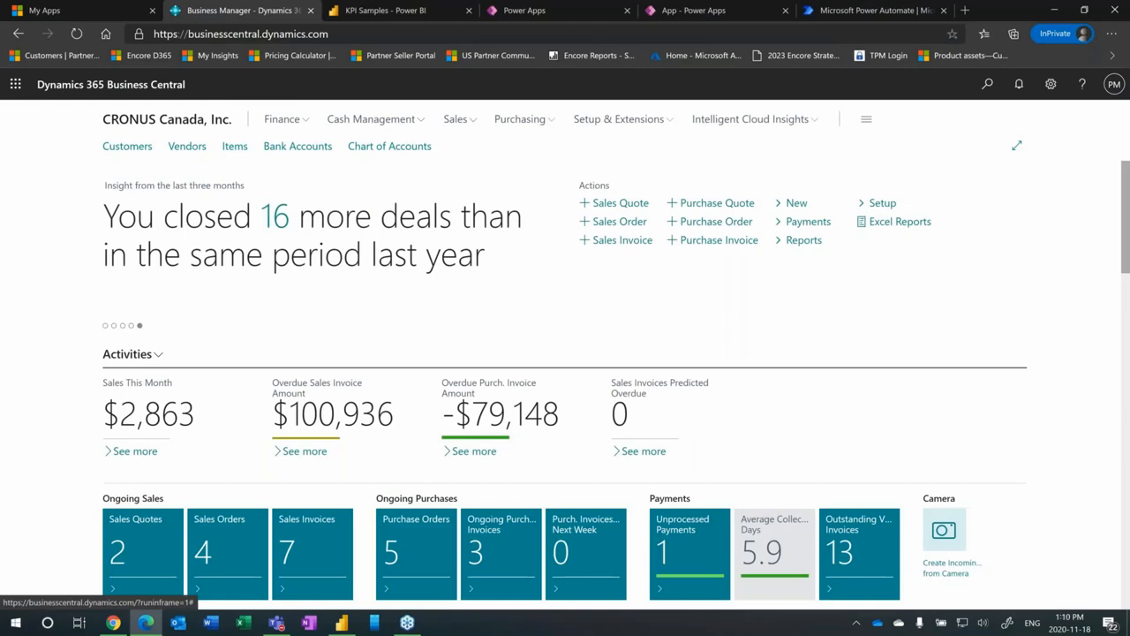
mouse_move(205, 162)
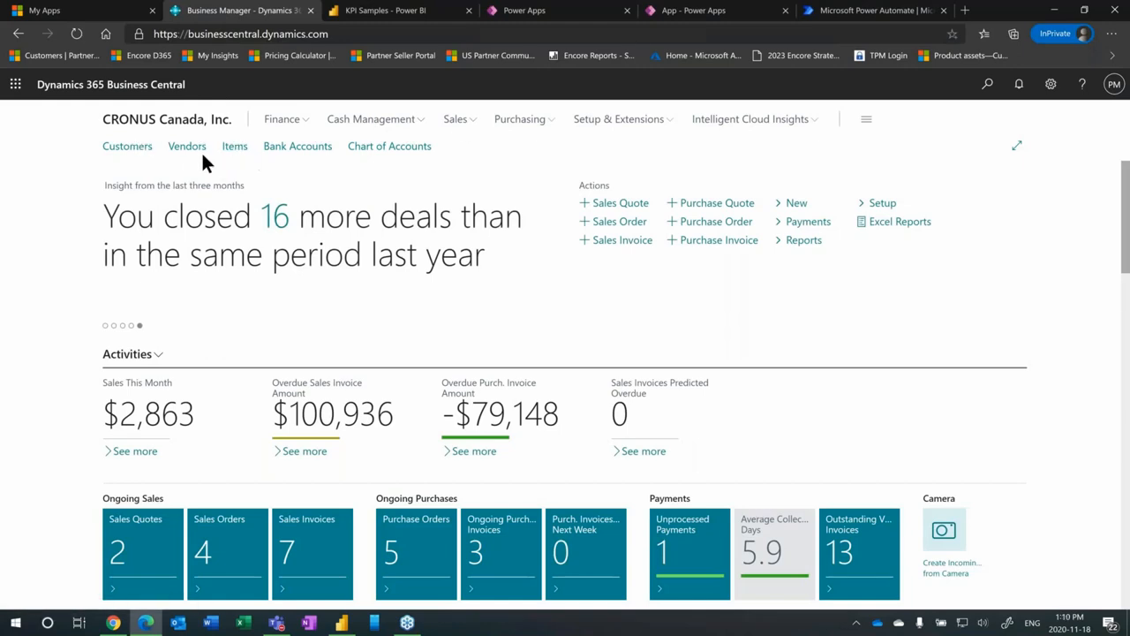
Step: Open Business Central's Items list, where Red Racer appears as item 1004
click(233, 144)
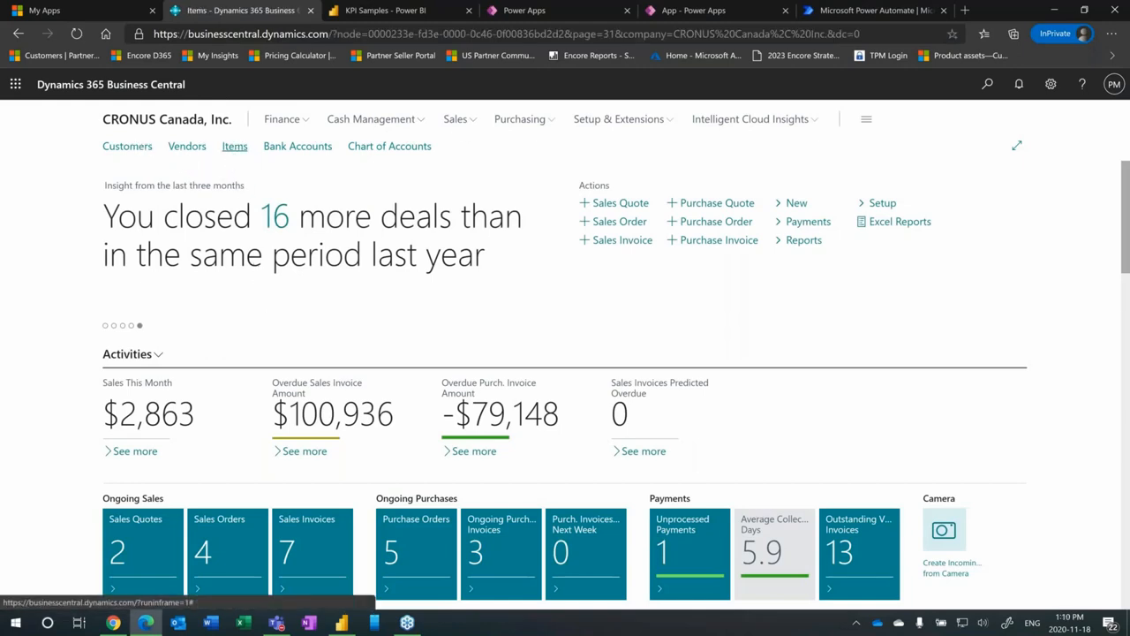
click(233, 144)
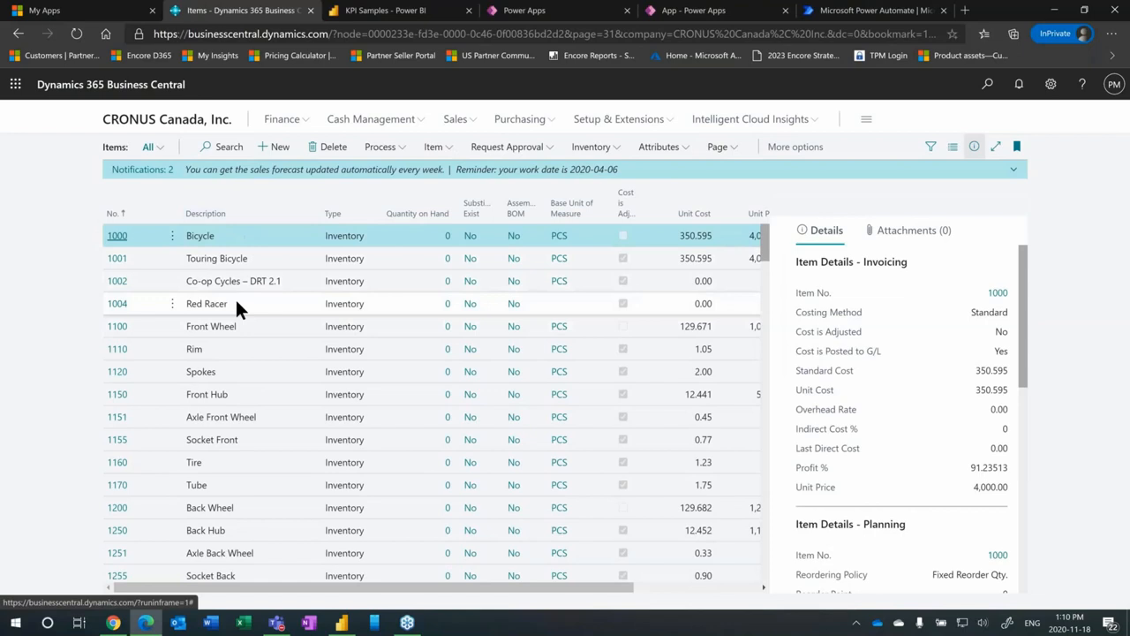
mouse_move(117, 303)
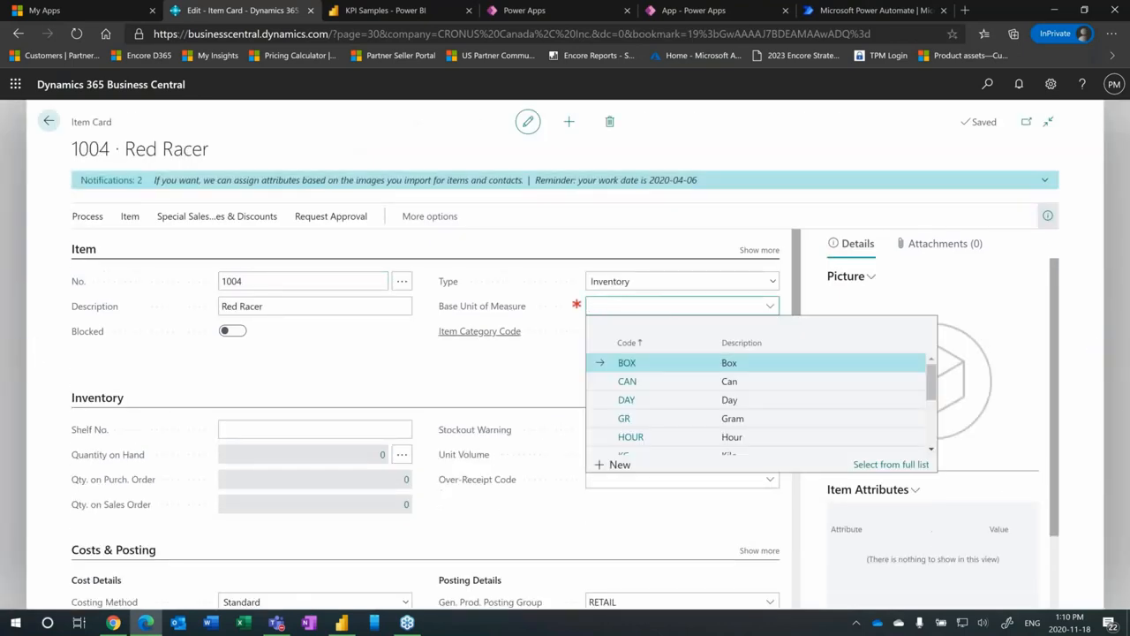
mouse_move(713, 436)
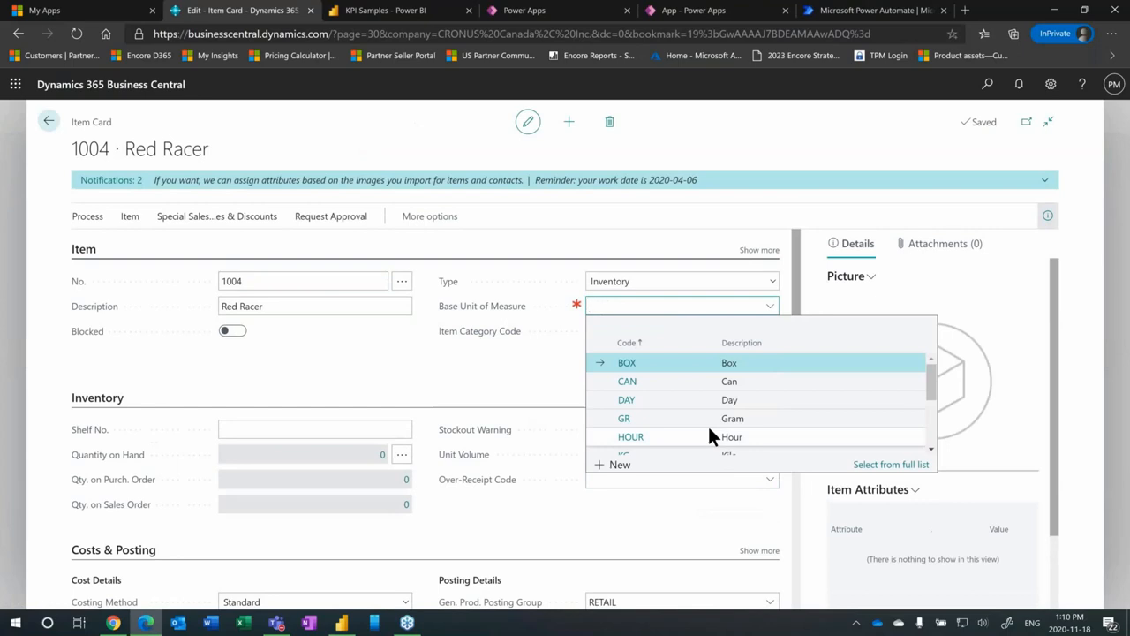
Step: Set Red Racer's base unit of measure to PCS
text(pc)
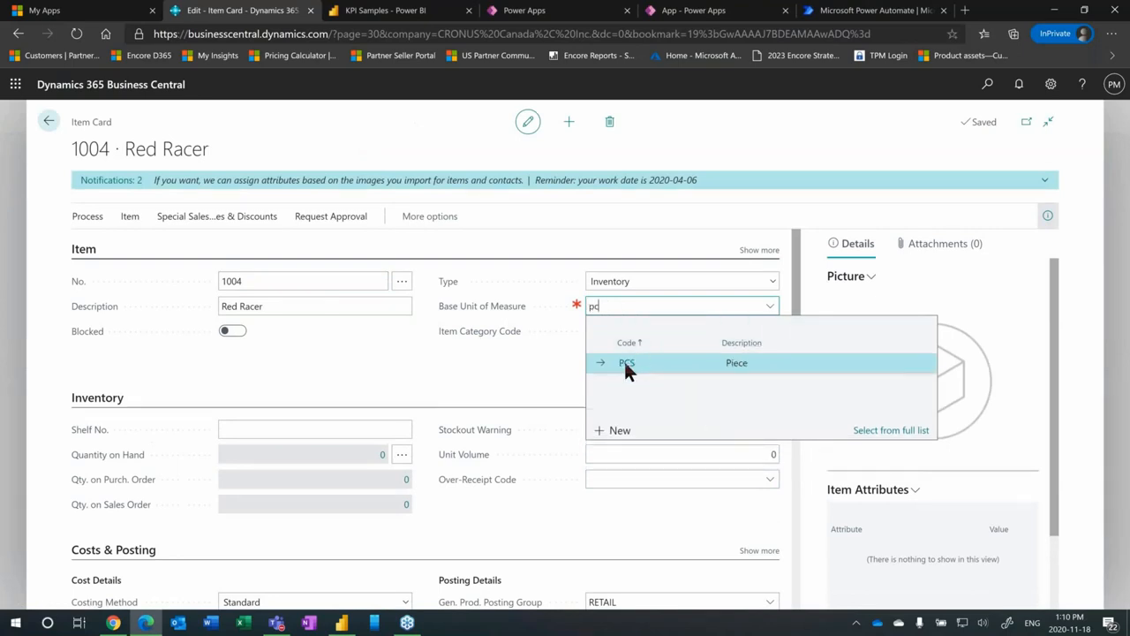
click(626, 362)
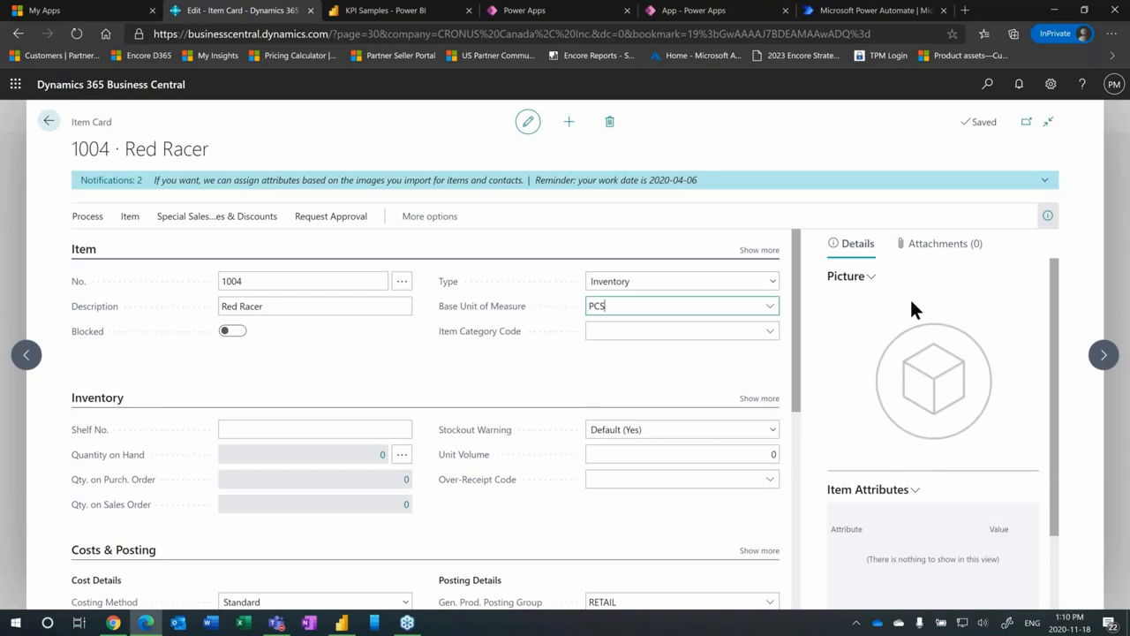
mouse_move(856, 250)
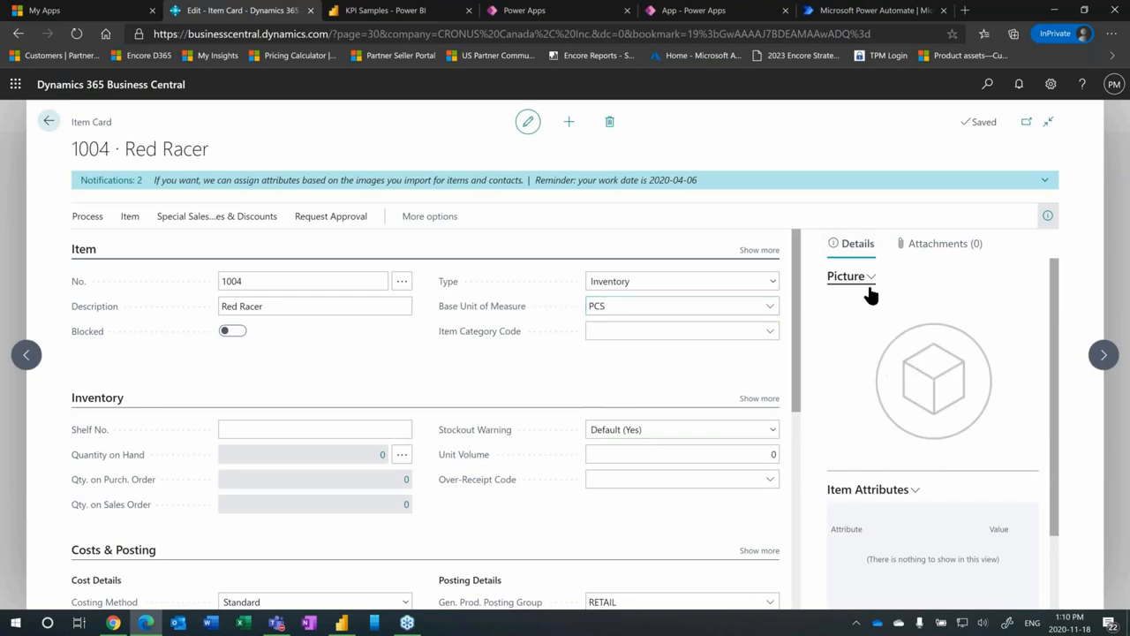
Step: Import Bike.jpg as Red Racer's picture, then return to the Power Apps app
click(869, 275)
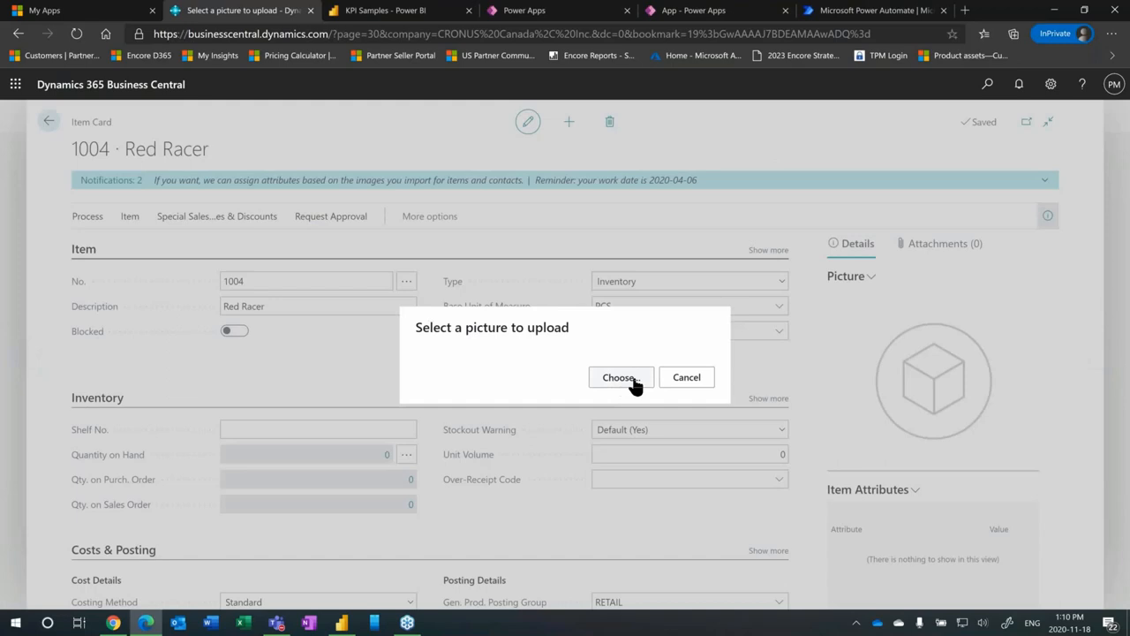
click(618, 377)
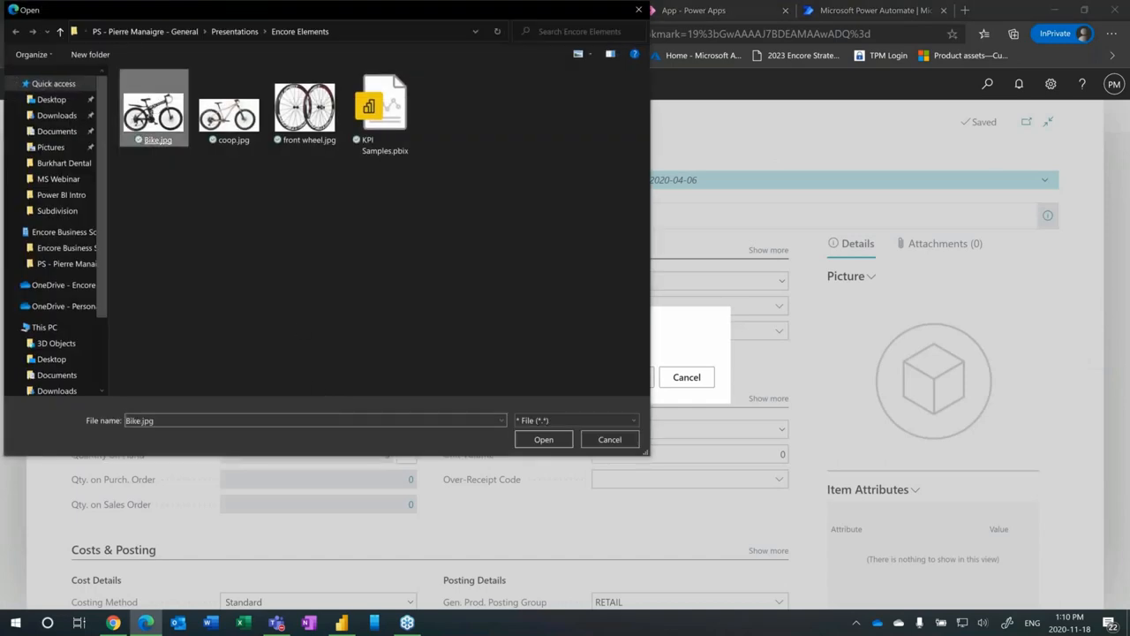
click(543, 438)
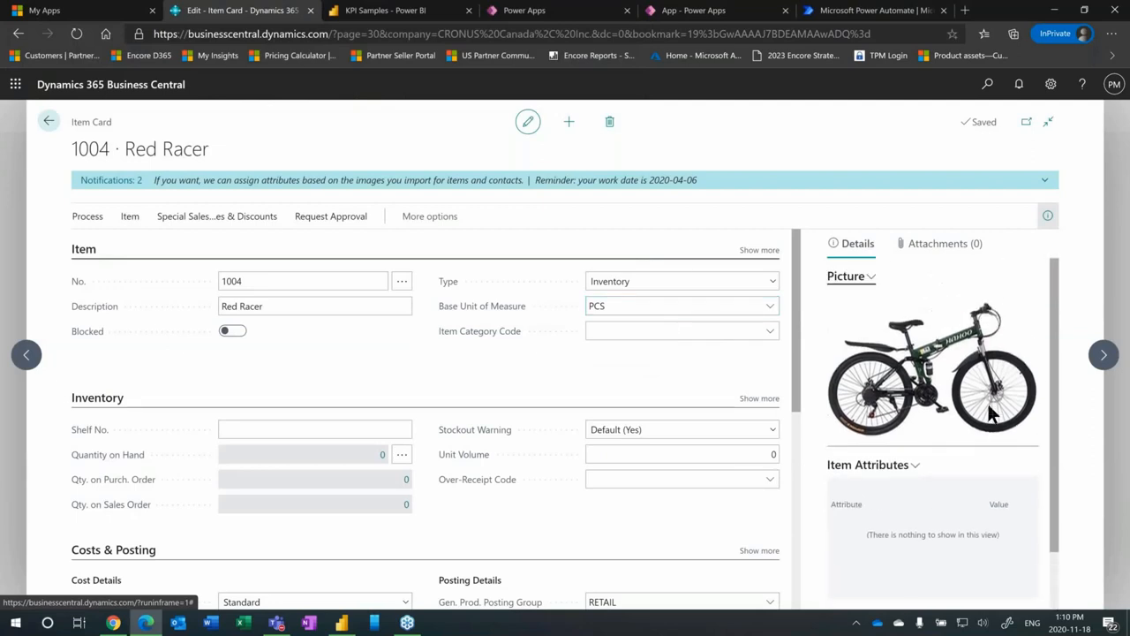
scroll(down, 3)
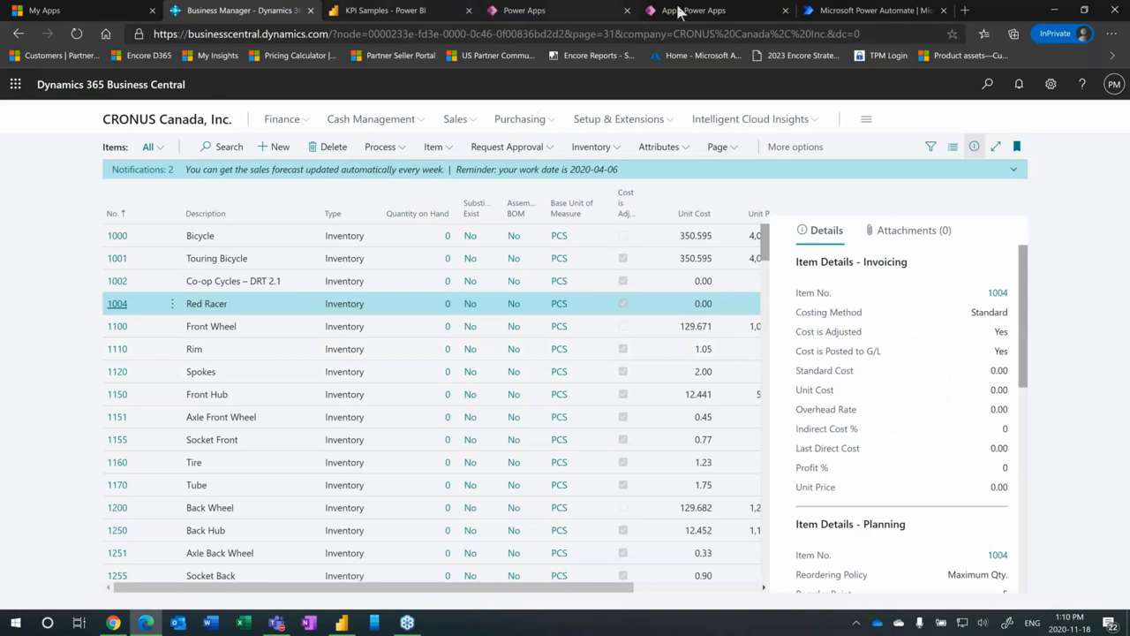
click(692, 10)
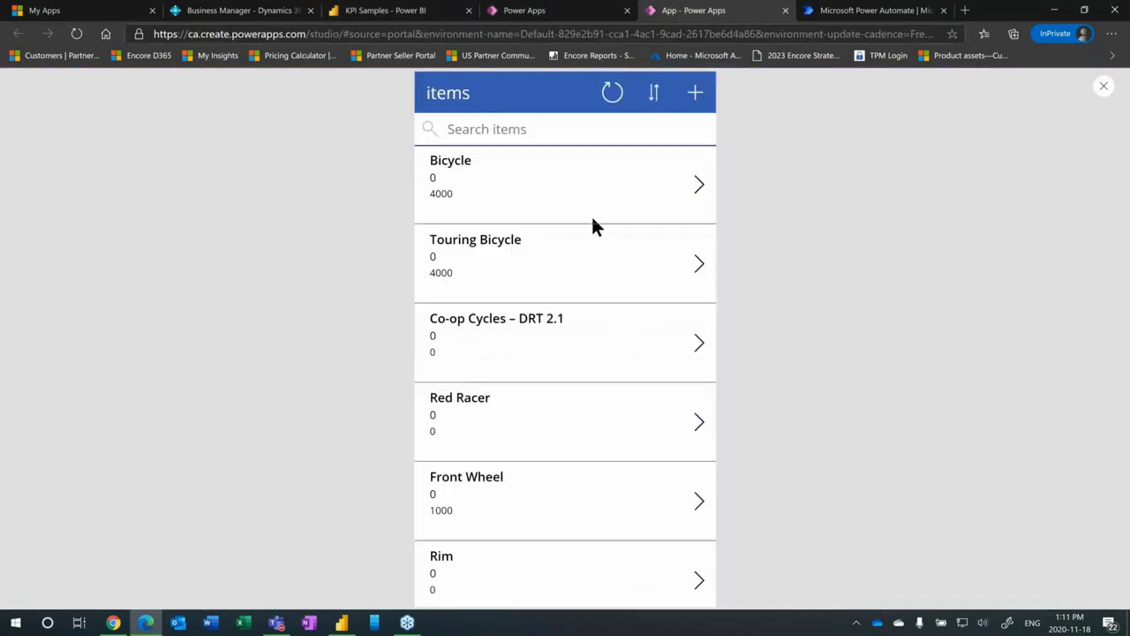
mouse_move(569, 369)
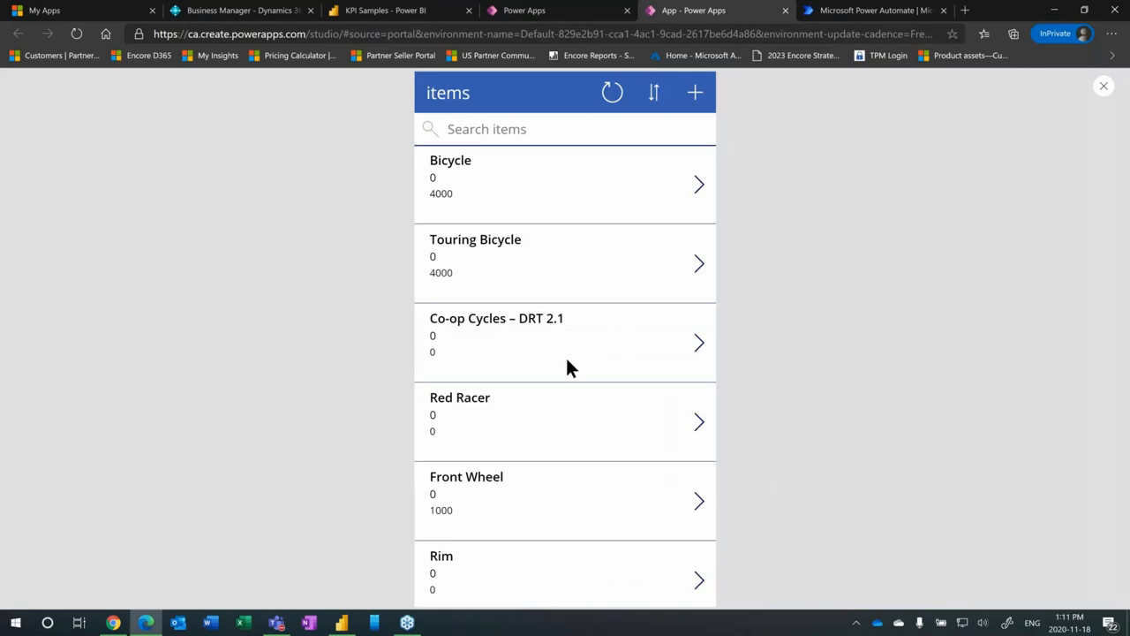
mouse_move(707, 115)
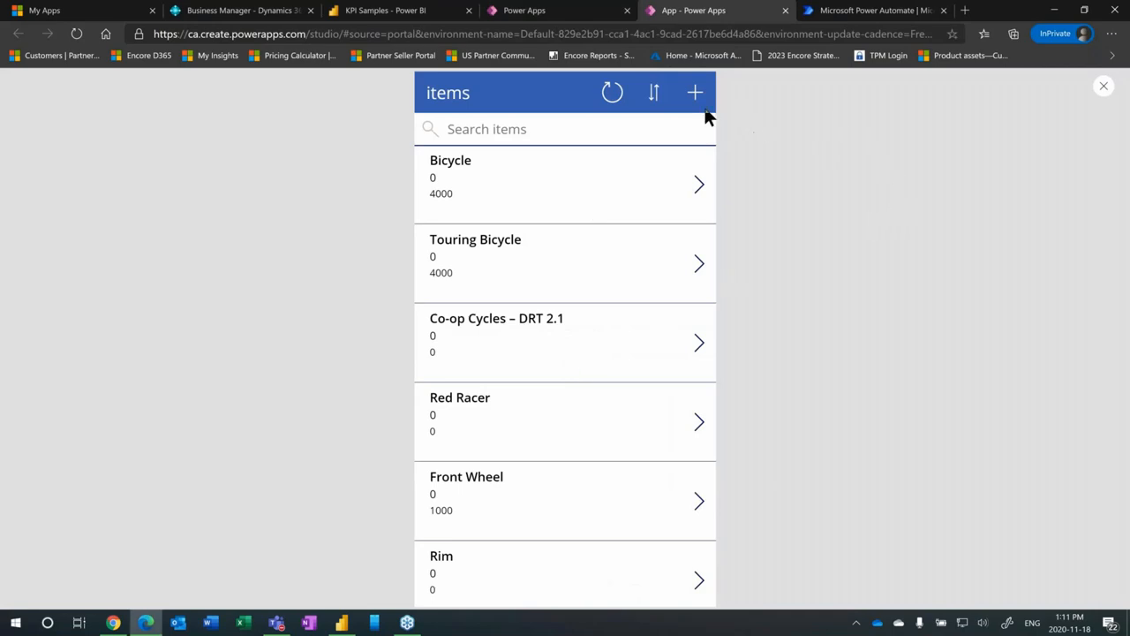
mouse_move(1094, 92)
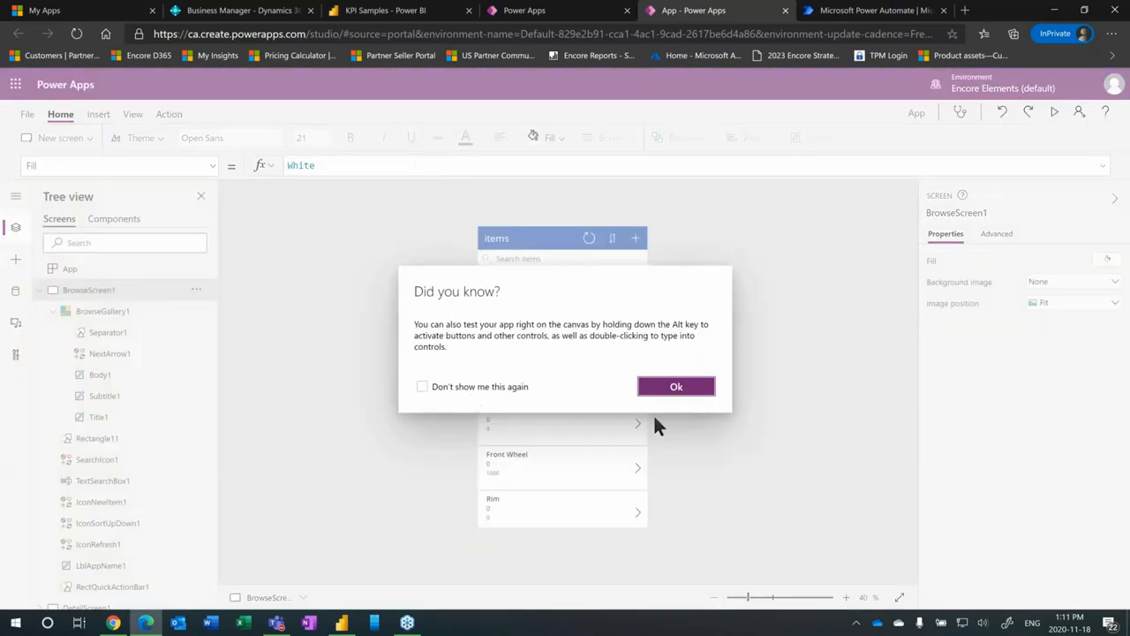
Step: Dismiss the Did you know? tip and switch to the Power Automate browser tab
click(676, 385)
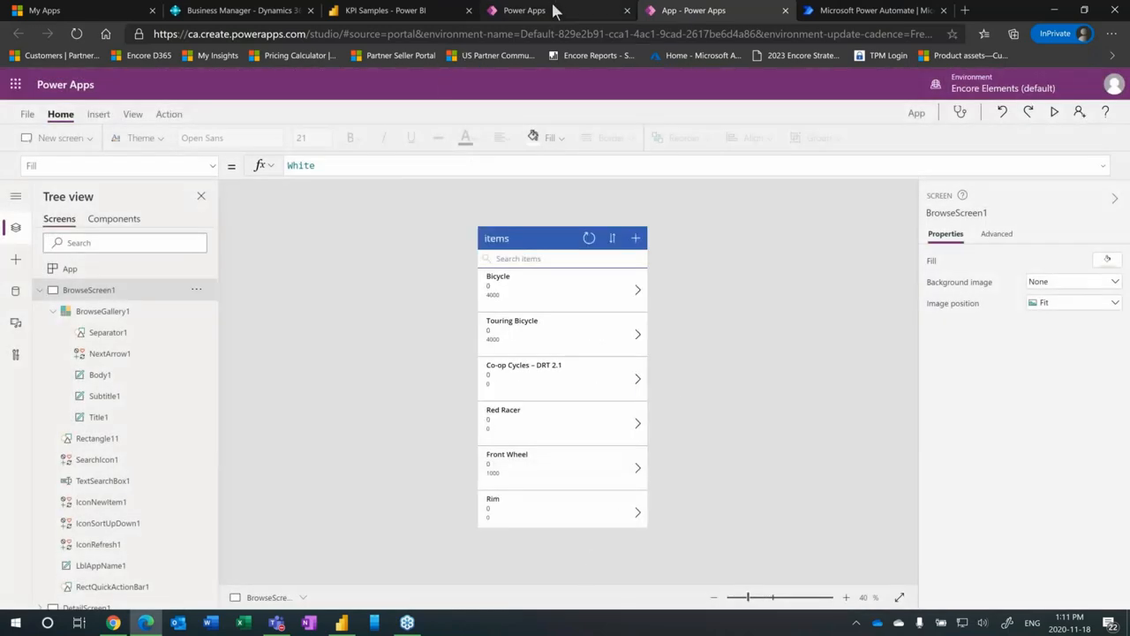
click(869, 10)
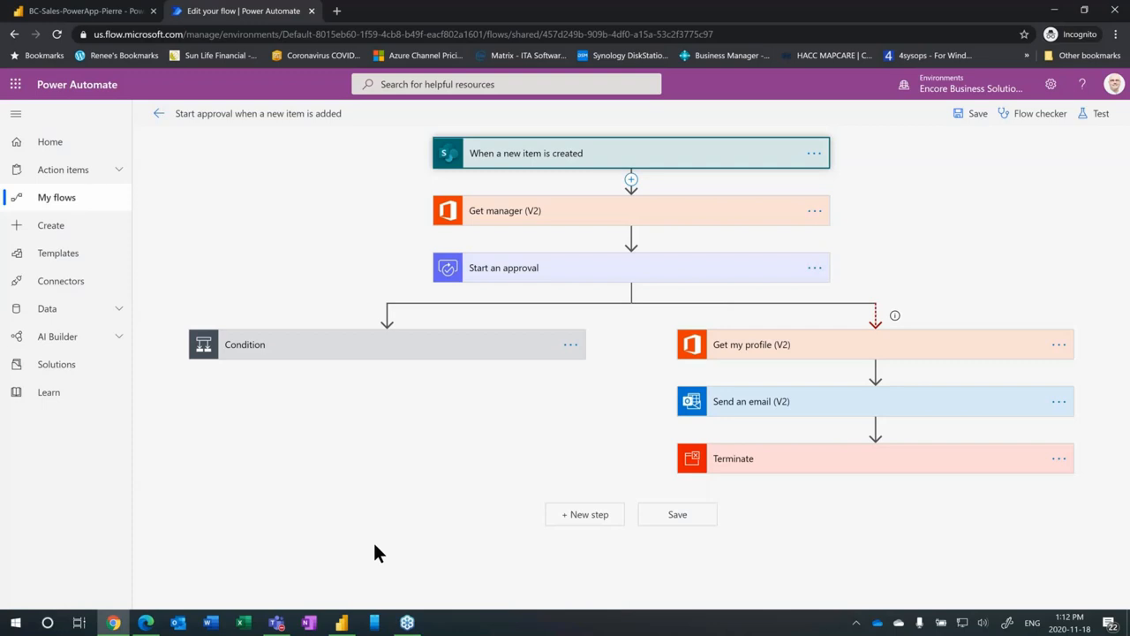
mouse_move(287, 198)
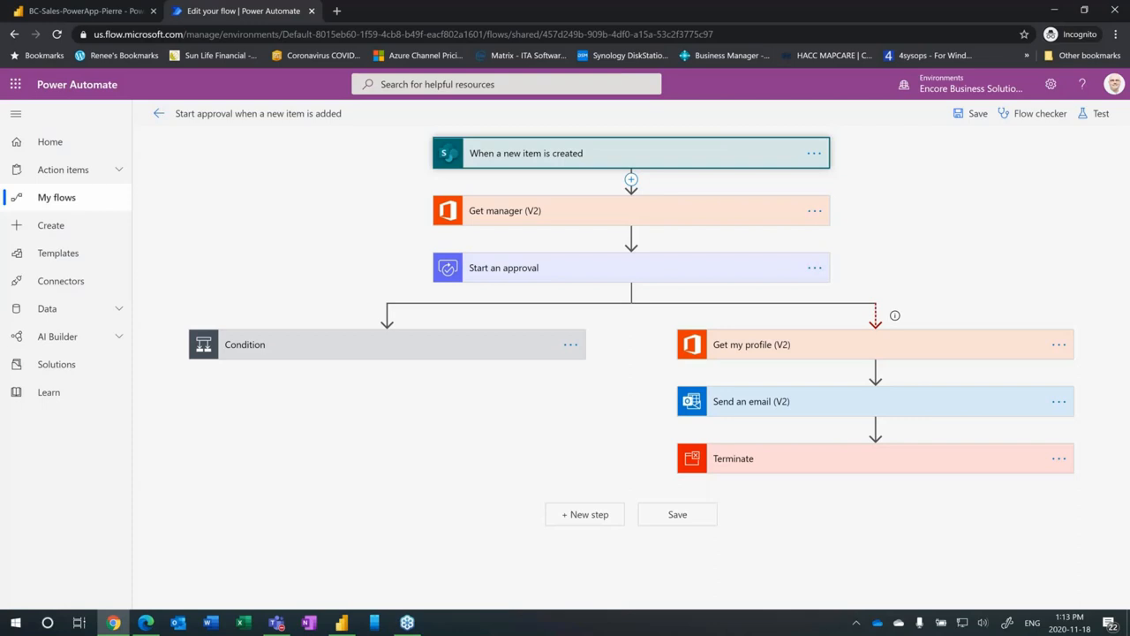
mouse_move(565, 166)
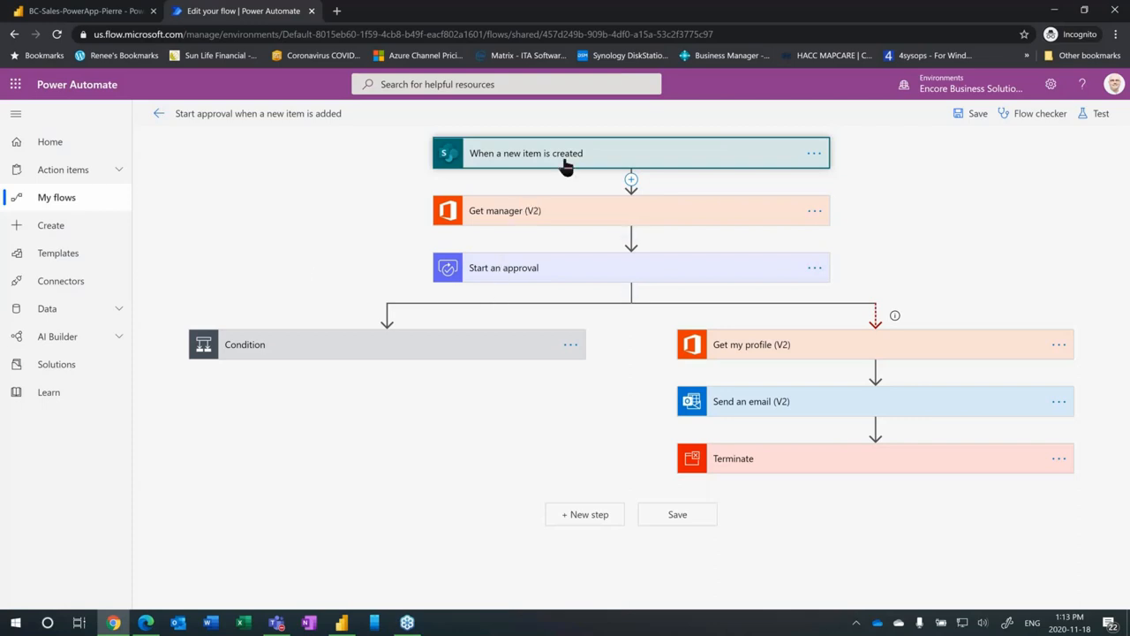
click(527, 152)
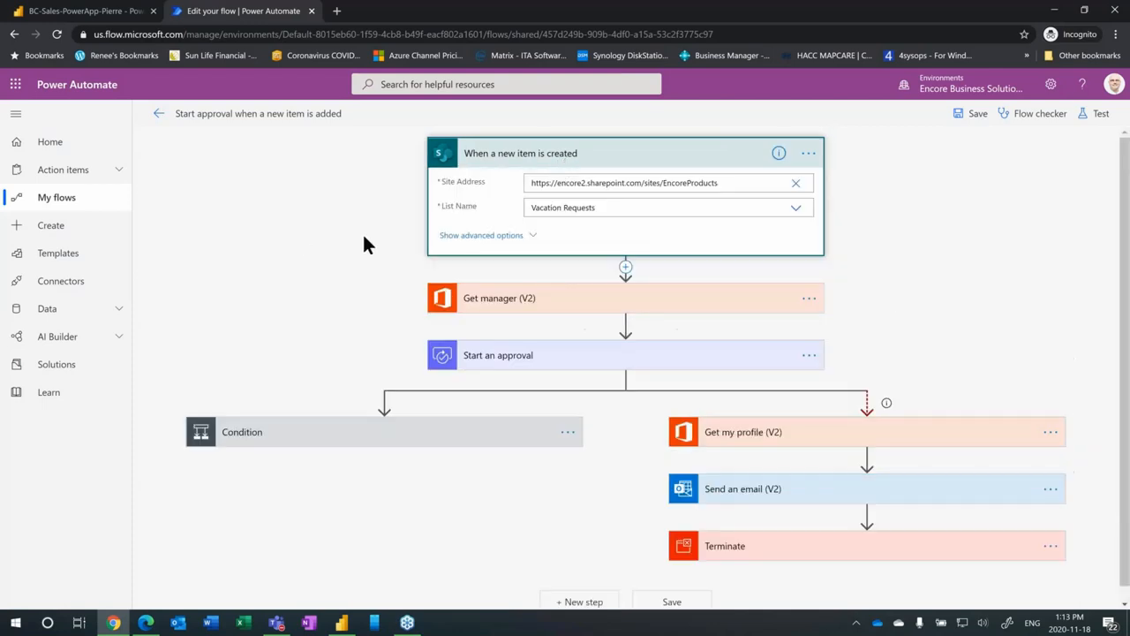
mouse_move(530, 154)
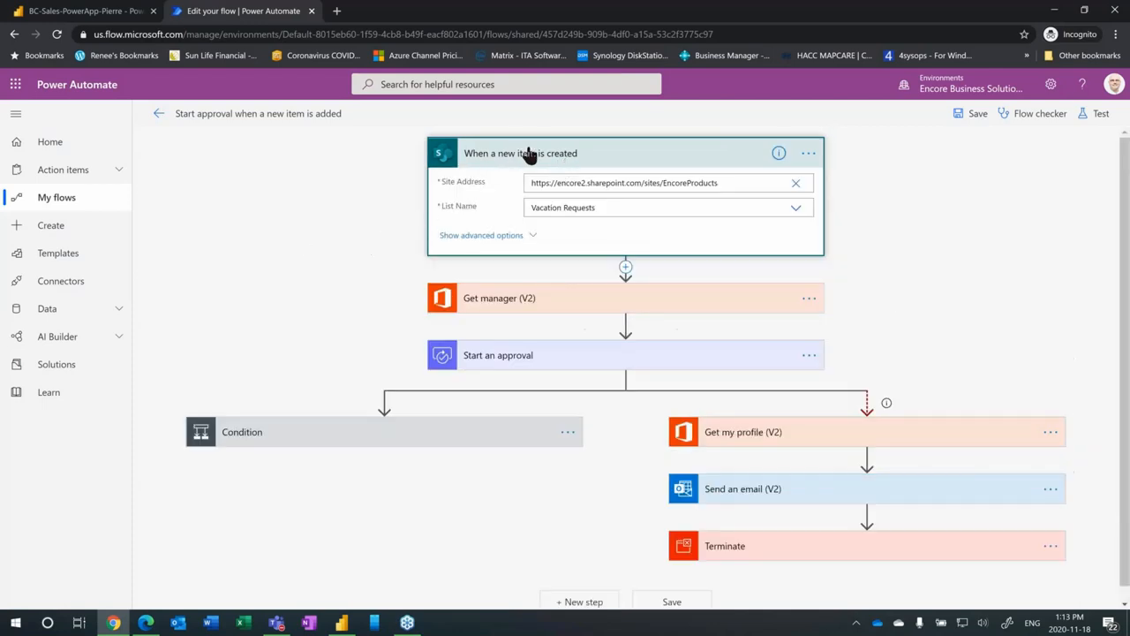
click(519, 151)
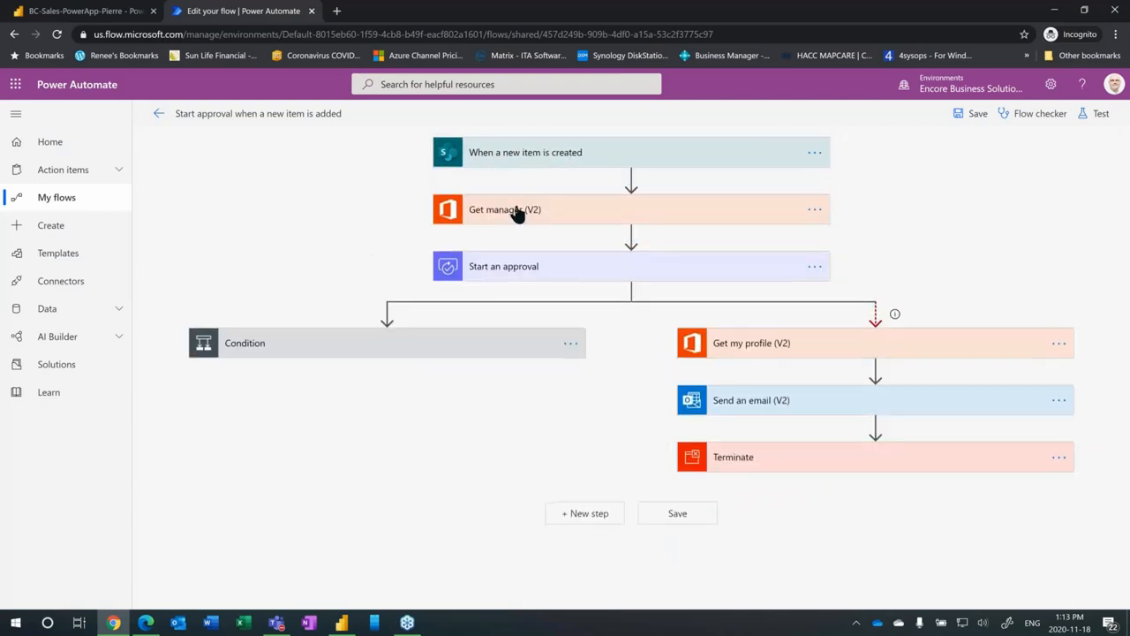
mouse_move(243, 230)
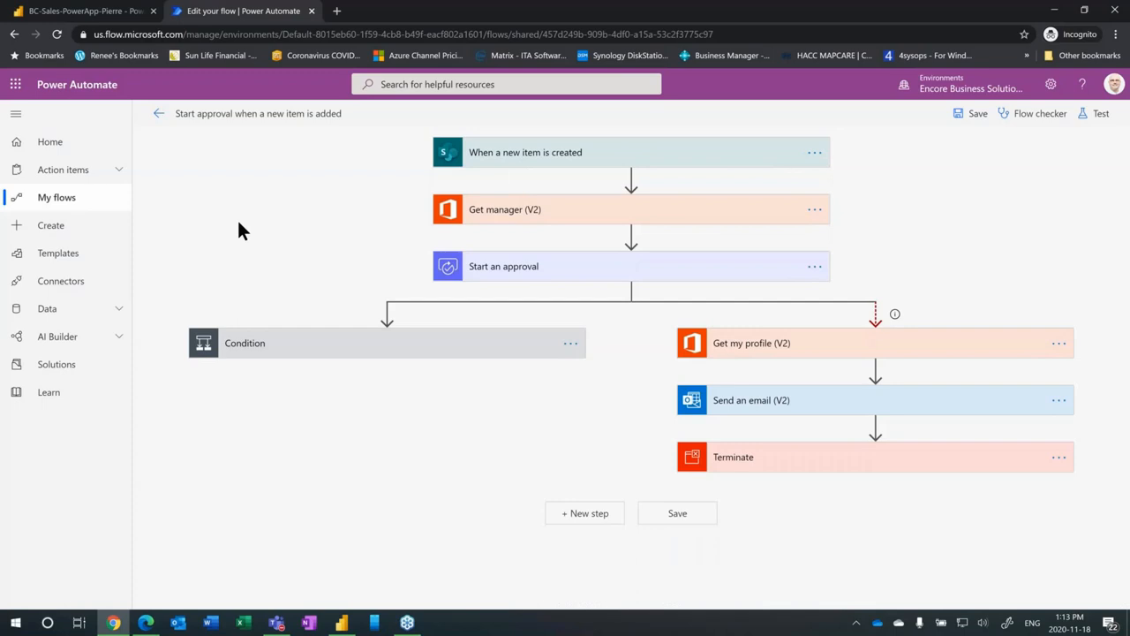
mouse_move(562, 216)
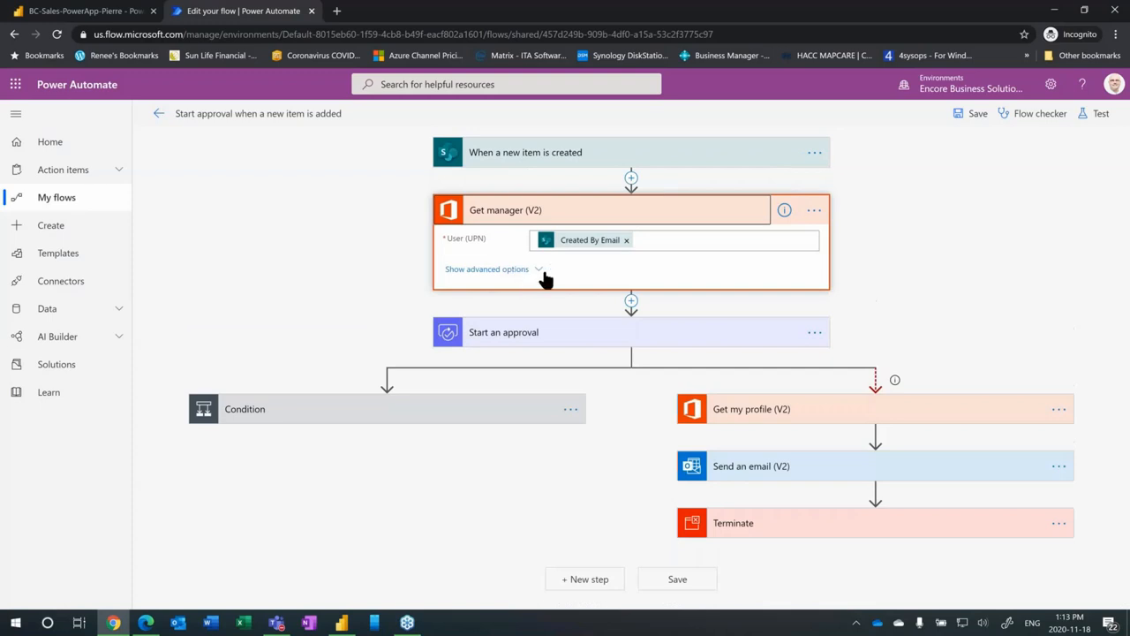
mouse_move(590, 241)
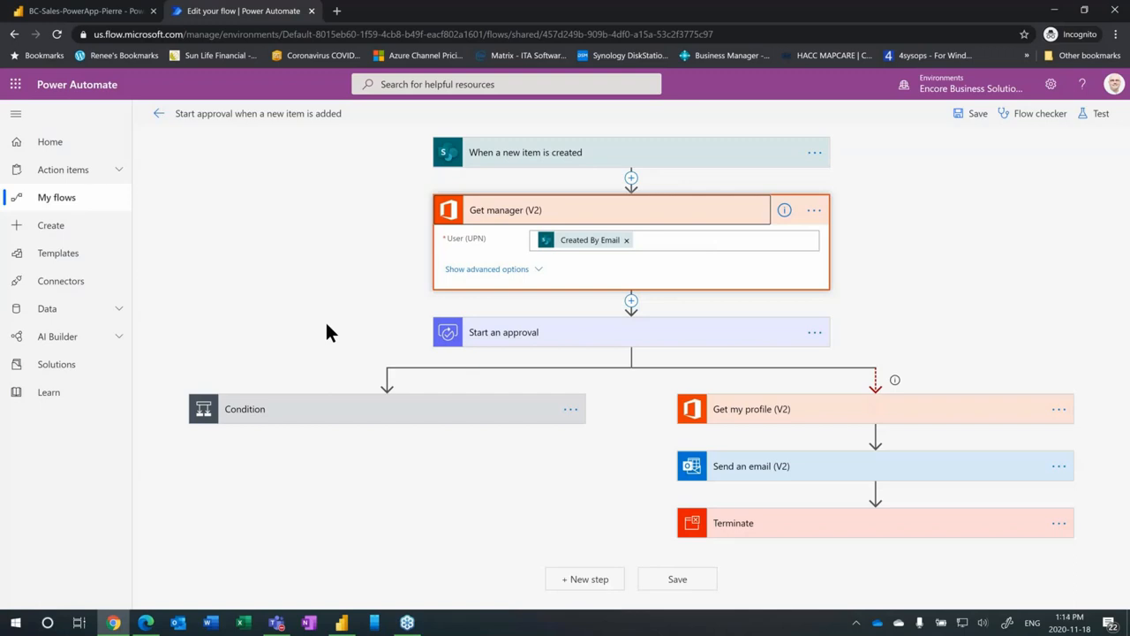
click(618, 208)
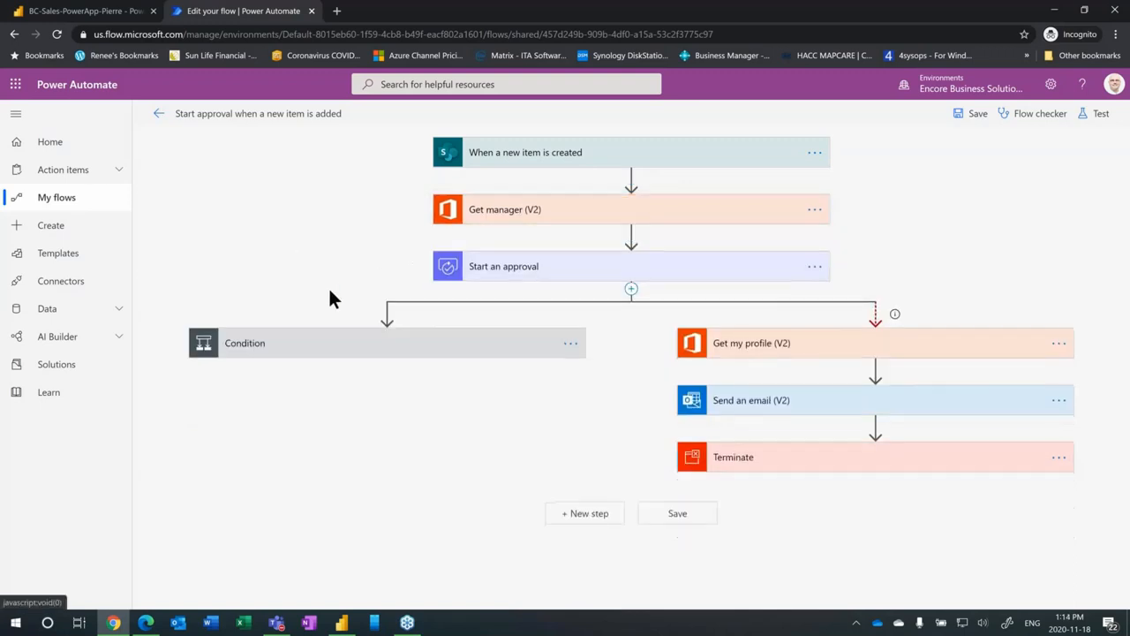
mouse_move(408, 286)
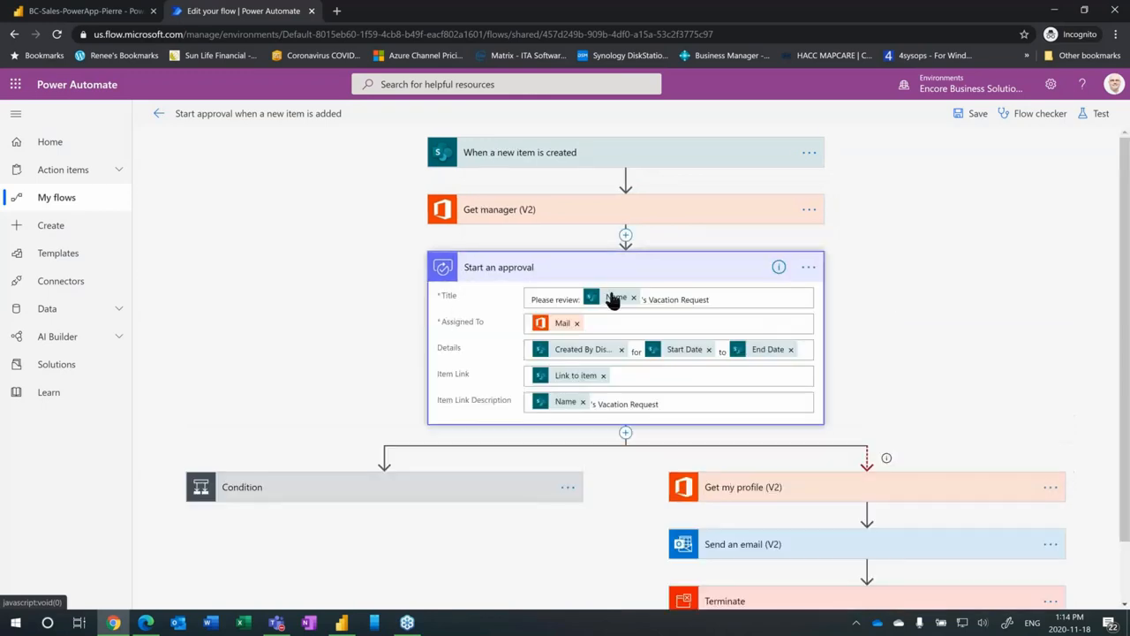
mouse_move(473, 380)
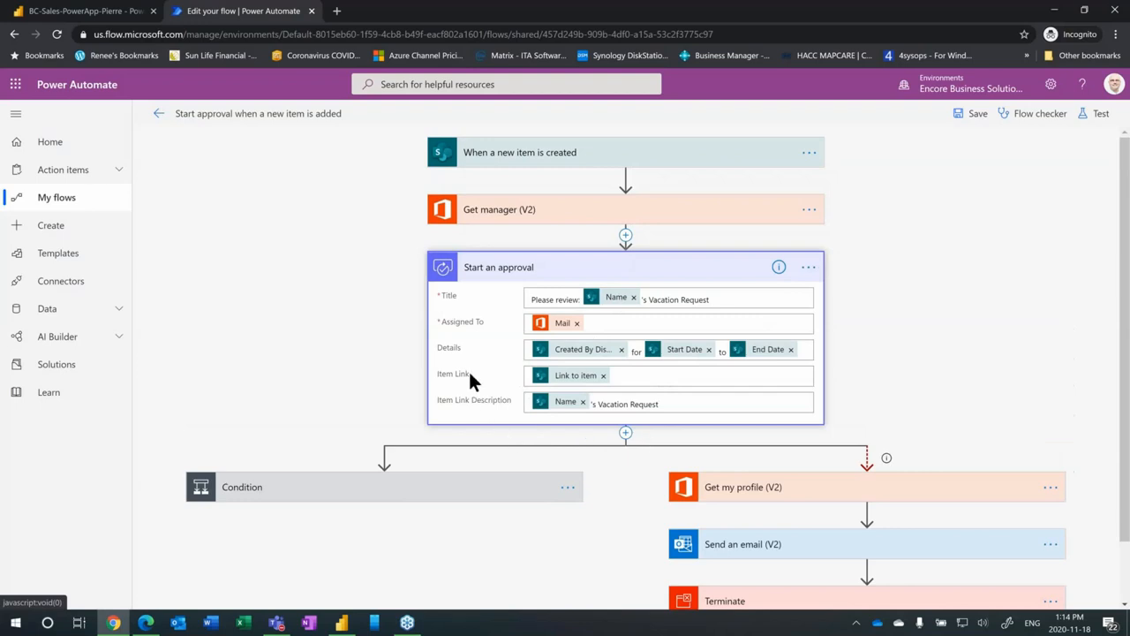
mouse_move(480, 392)
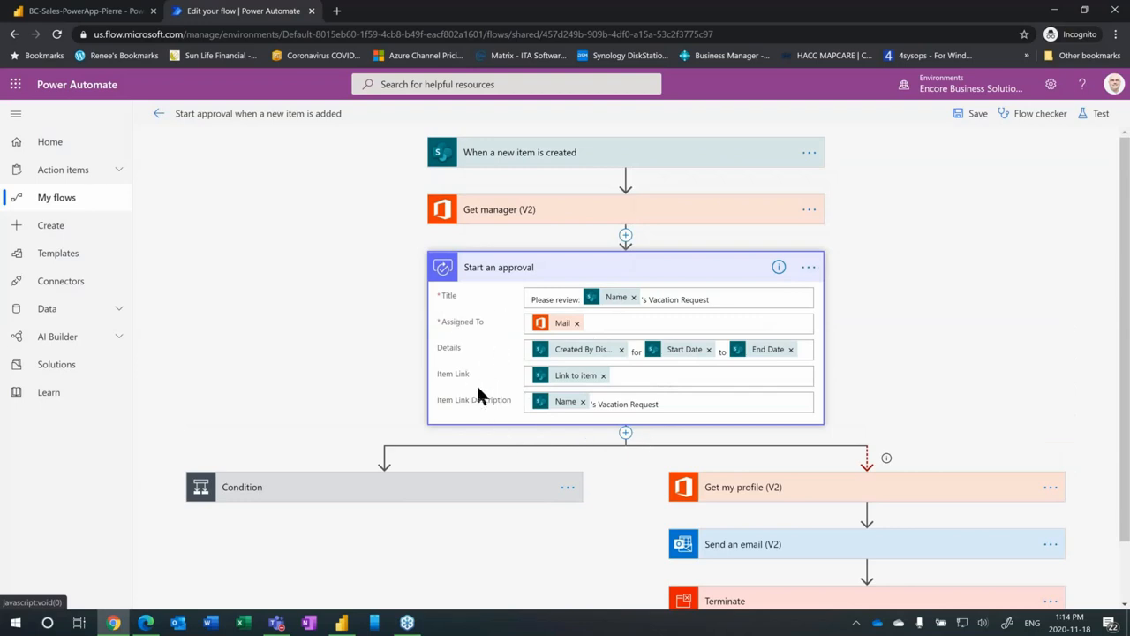
mouse_move(491, 399)
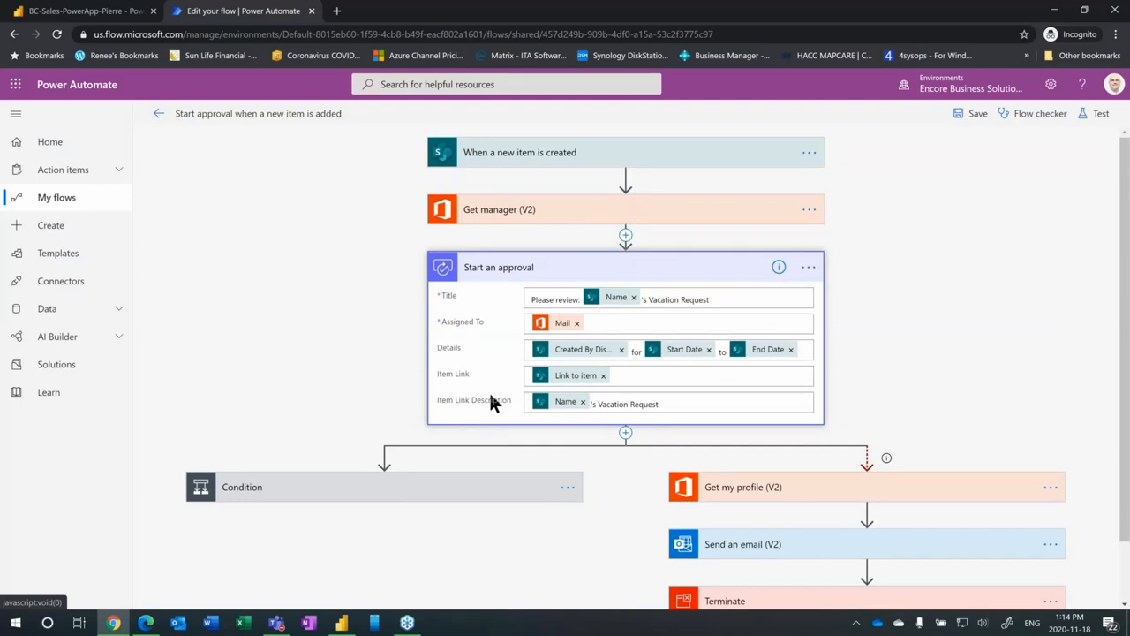
mouse_move(468, 432)
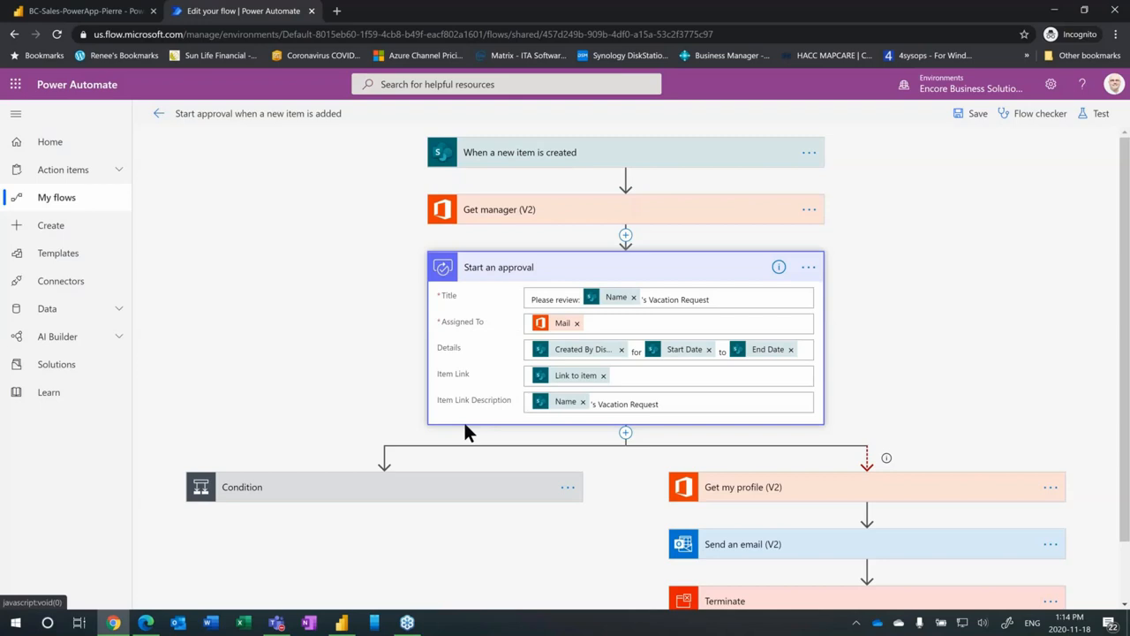
mouse_move(487, 409)
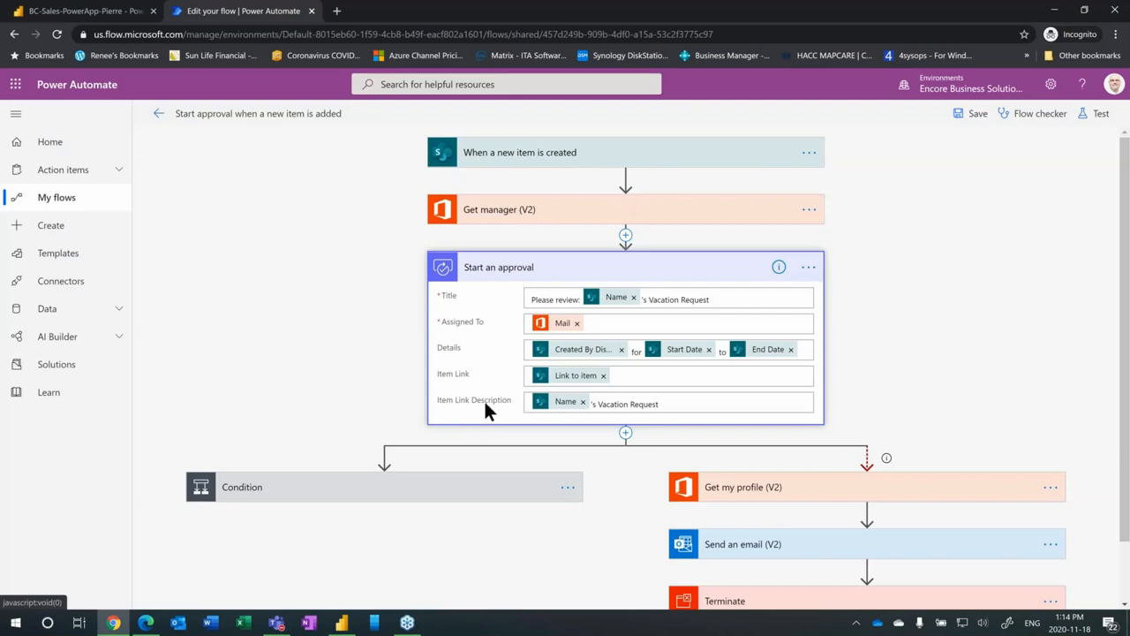
scroll(down, 3)
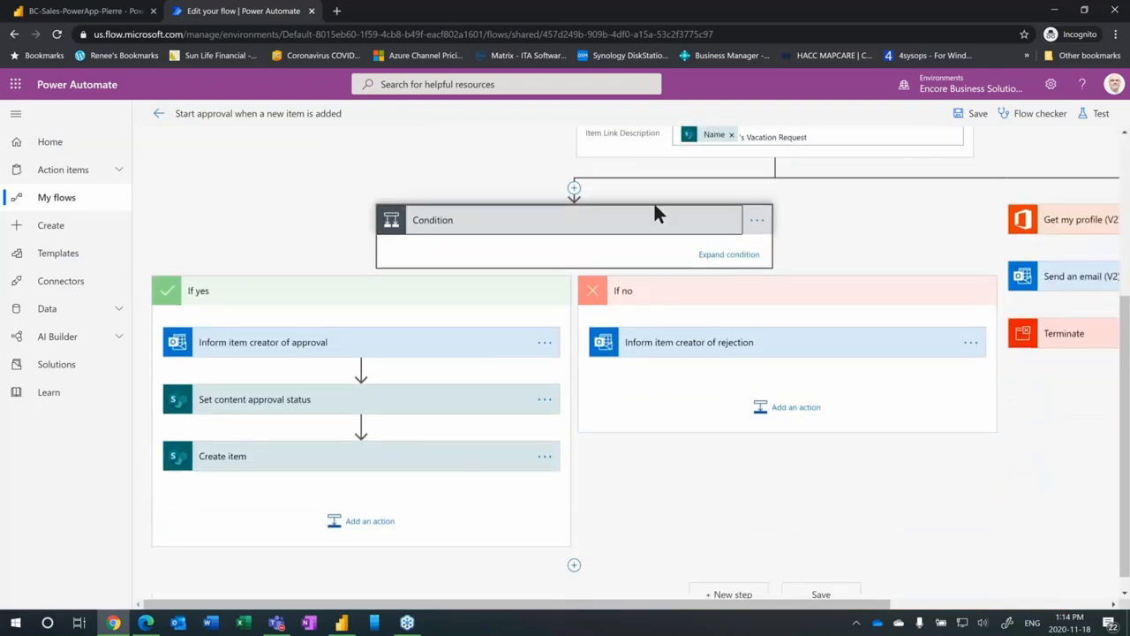
mouse_move(621, 466)
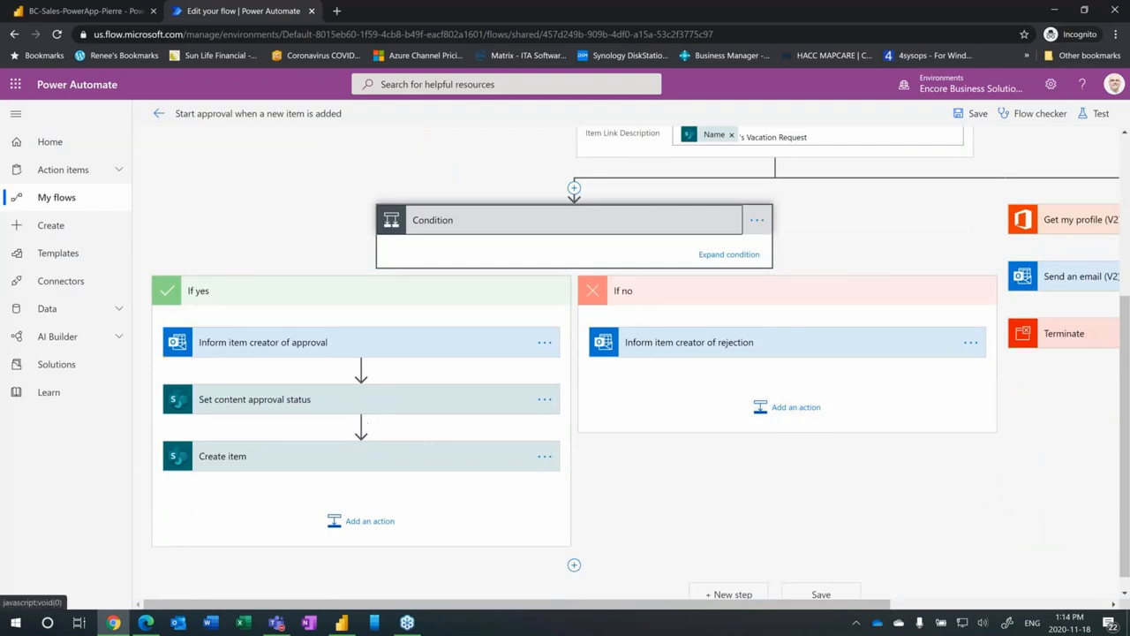
mouse_move(335, 265)
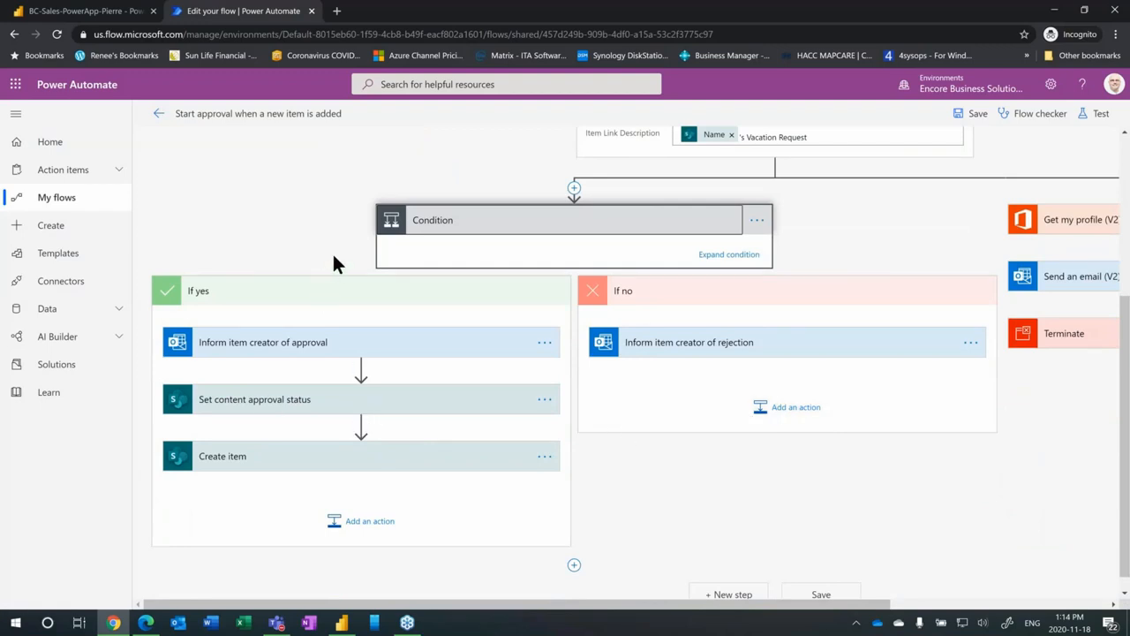
mouse_move(346, 314)
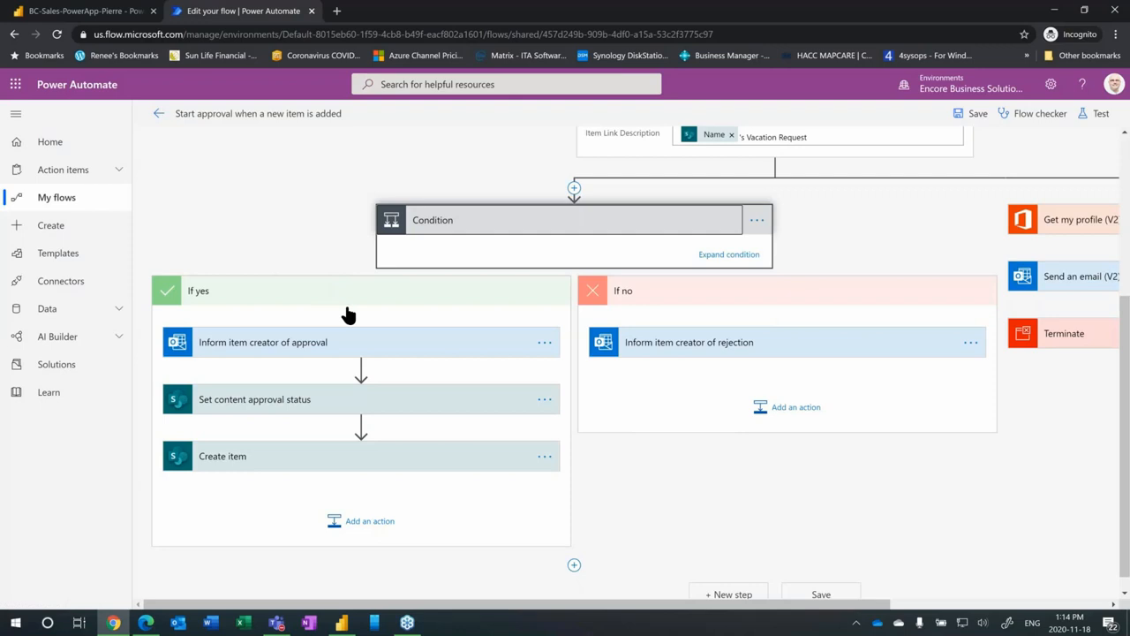
mouse_move(333, 413)
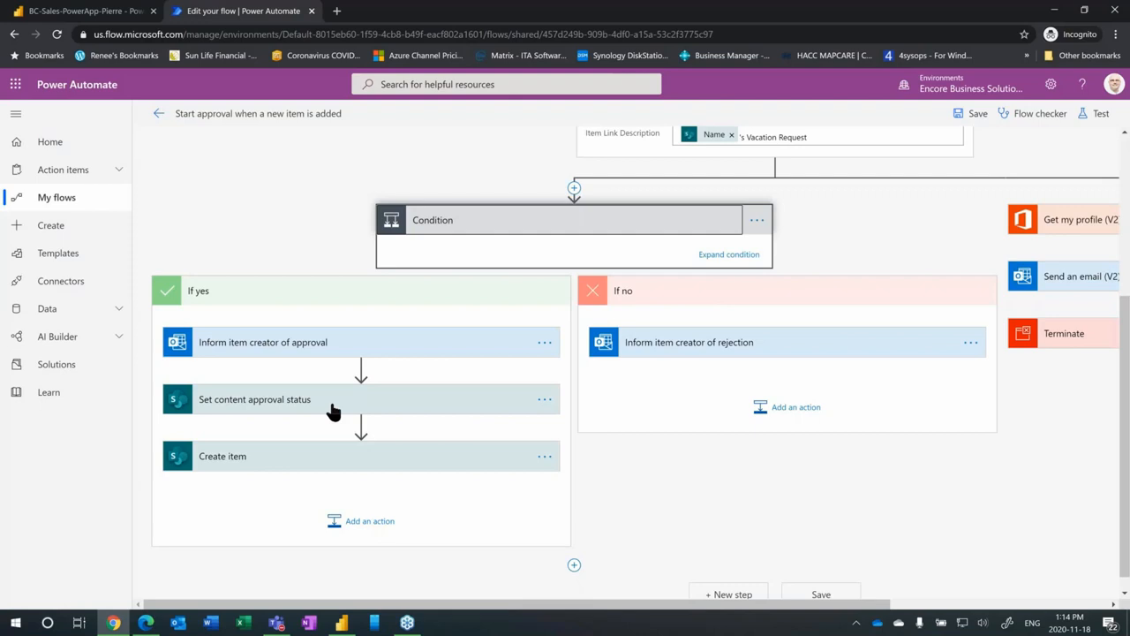
mouse_move(304, 478)
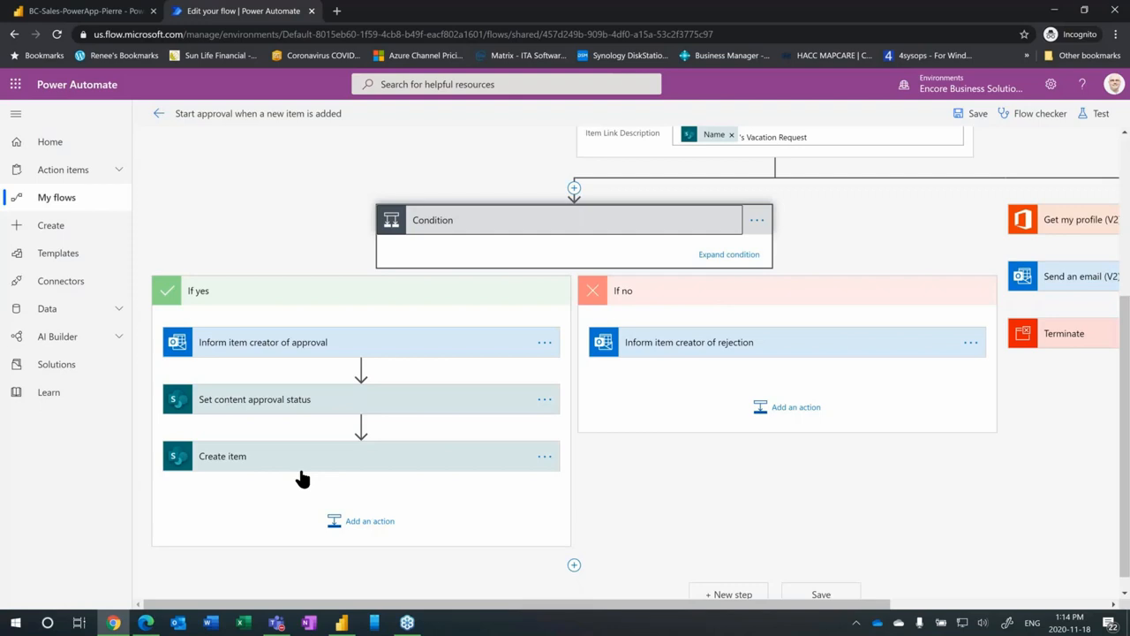
mouse_move(298, 495)
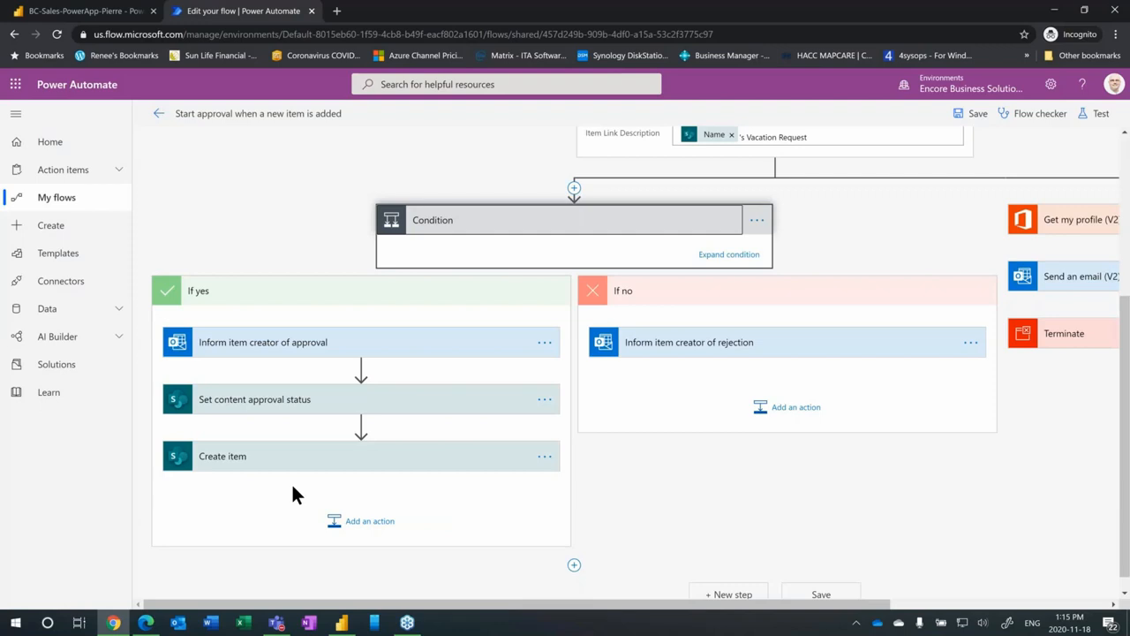
mouse_move(643, 581)
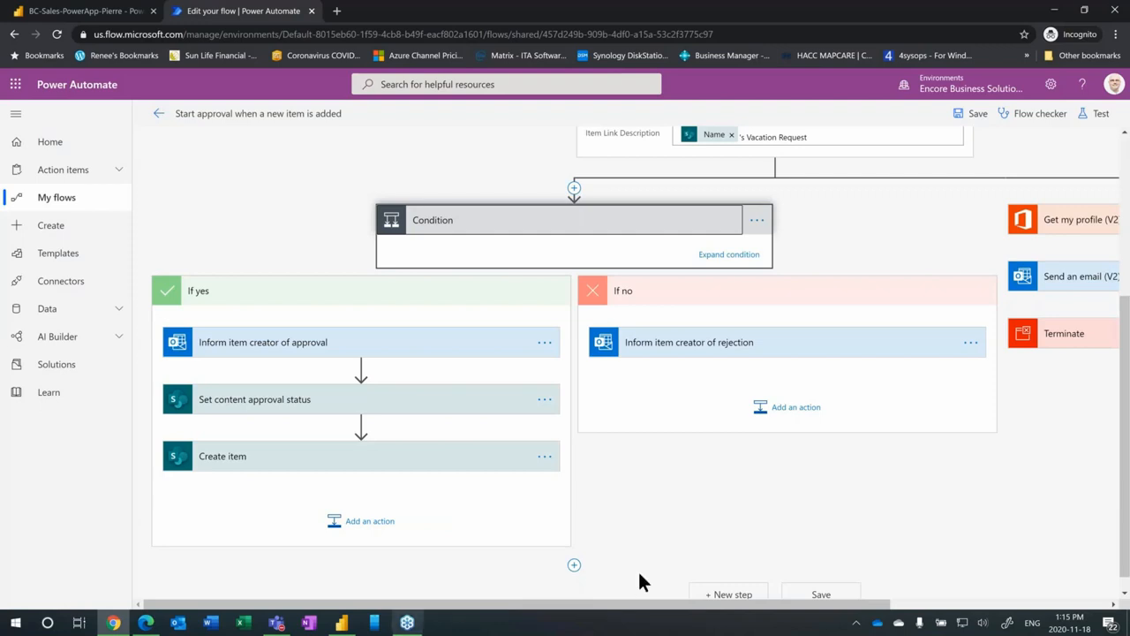
mouse_move(662, 554)
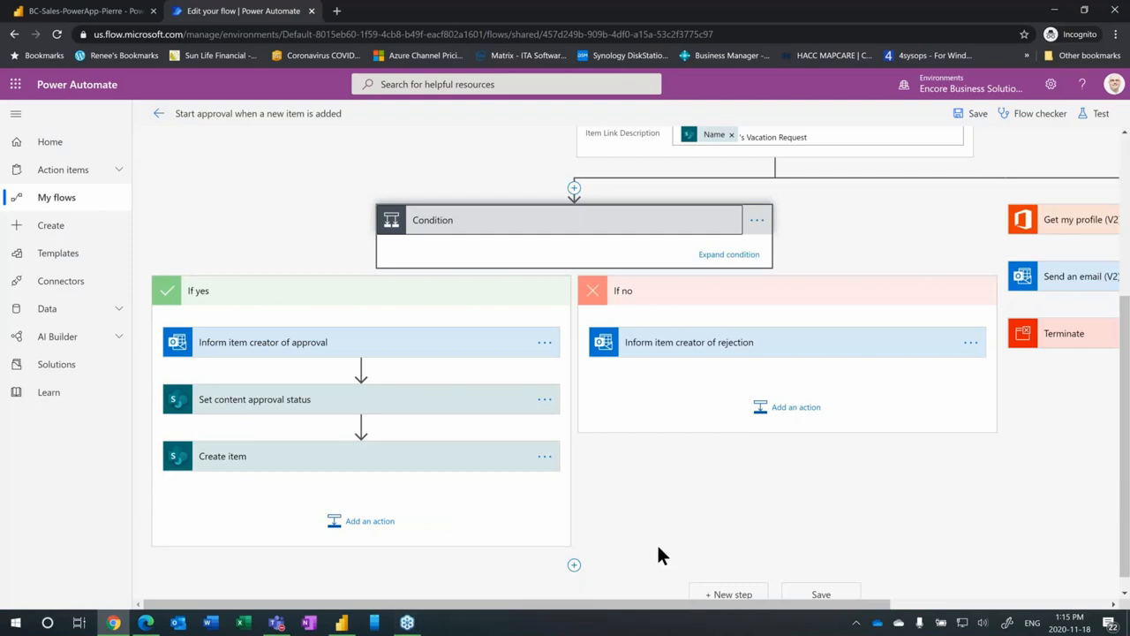
mouse_move(692, 533)
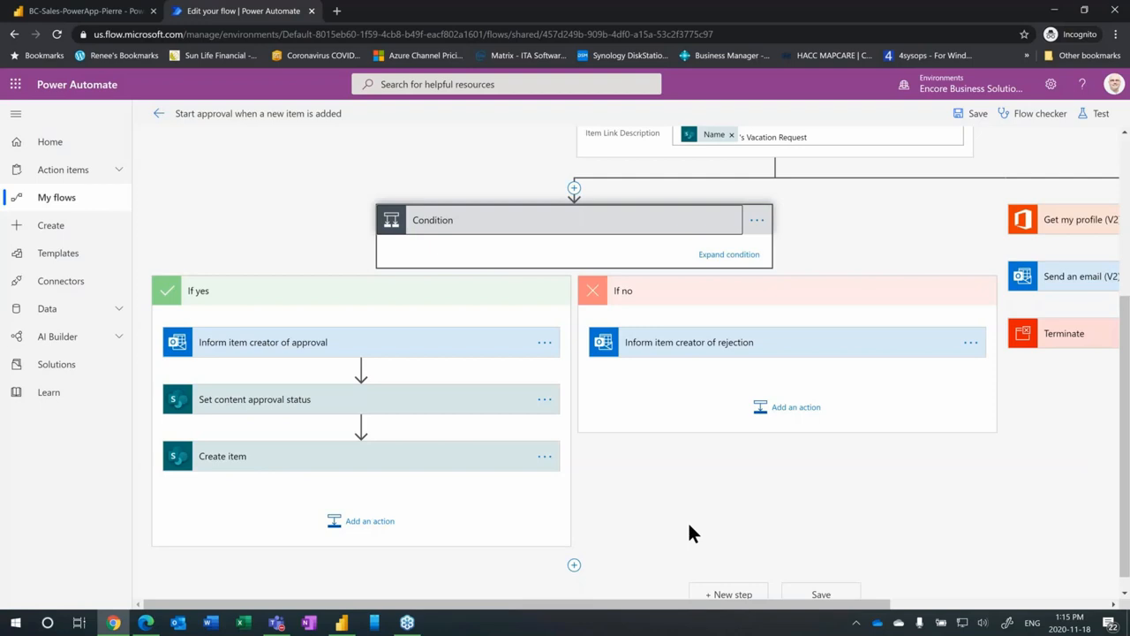
Step: Scroll the flow designer to review the Condition step's If yes and If no branches
scroll(up, 3)
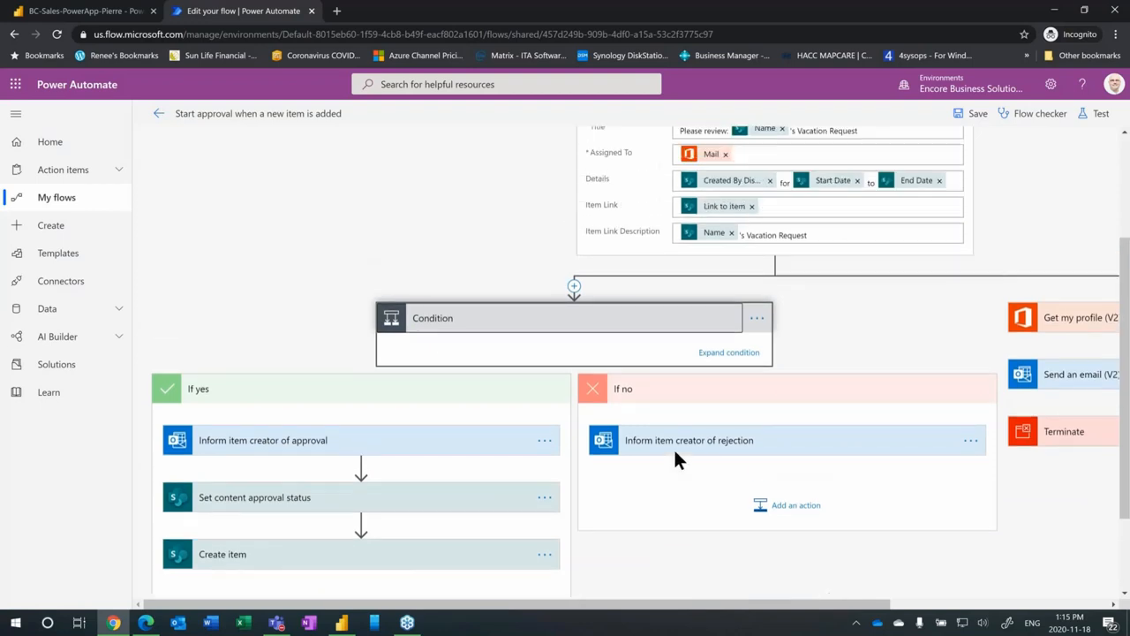
Step: Scroll back to the flow's trigger, Get manager and Start an approval steps
scroll(up, 3)
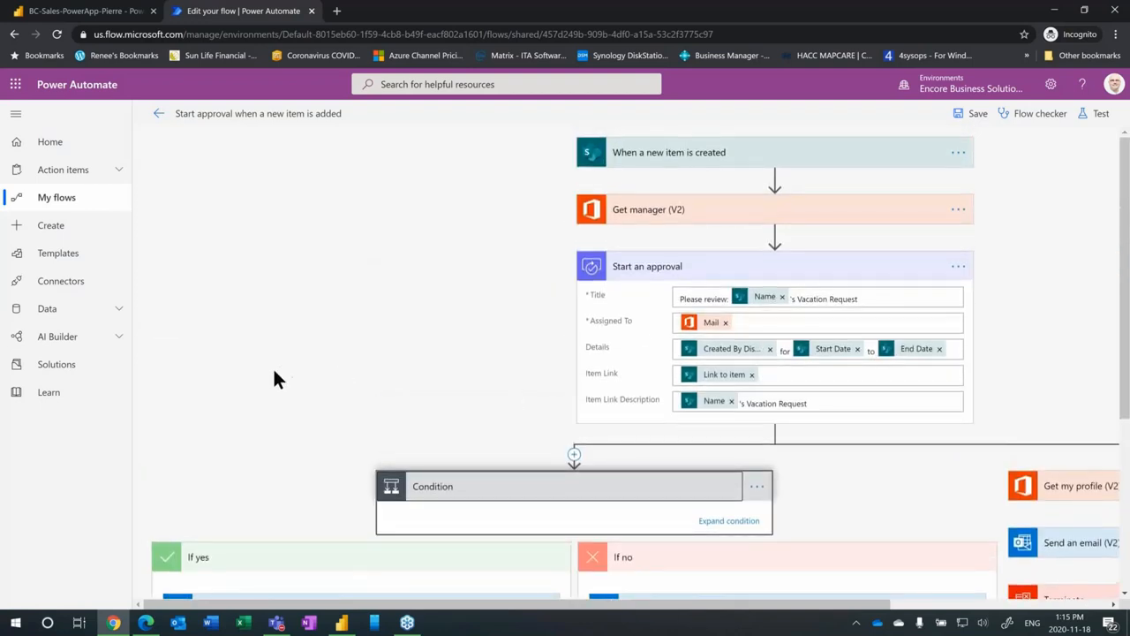
mouse_move(272, 386)
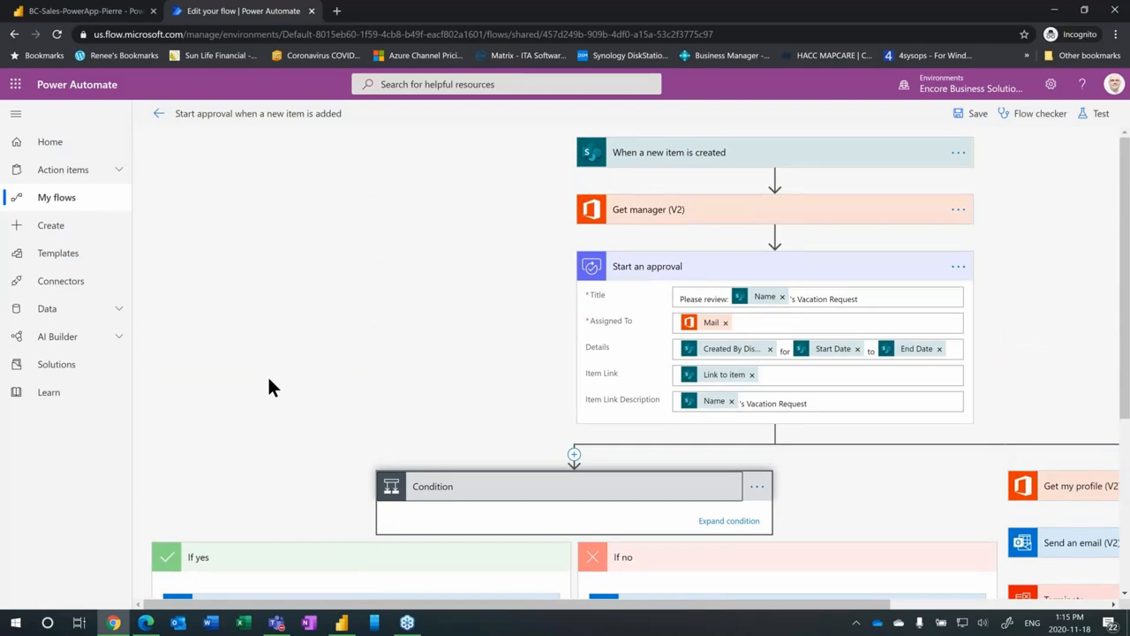
mouse_move(281, 378)
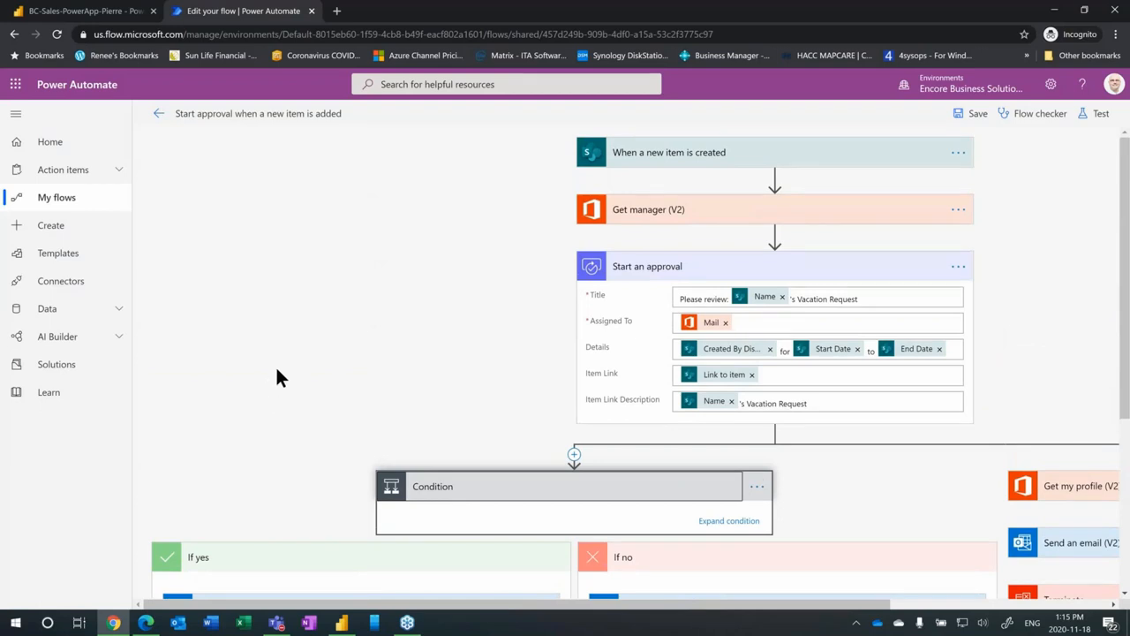
mouse_move(385, 261)
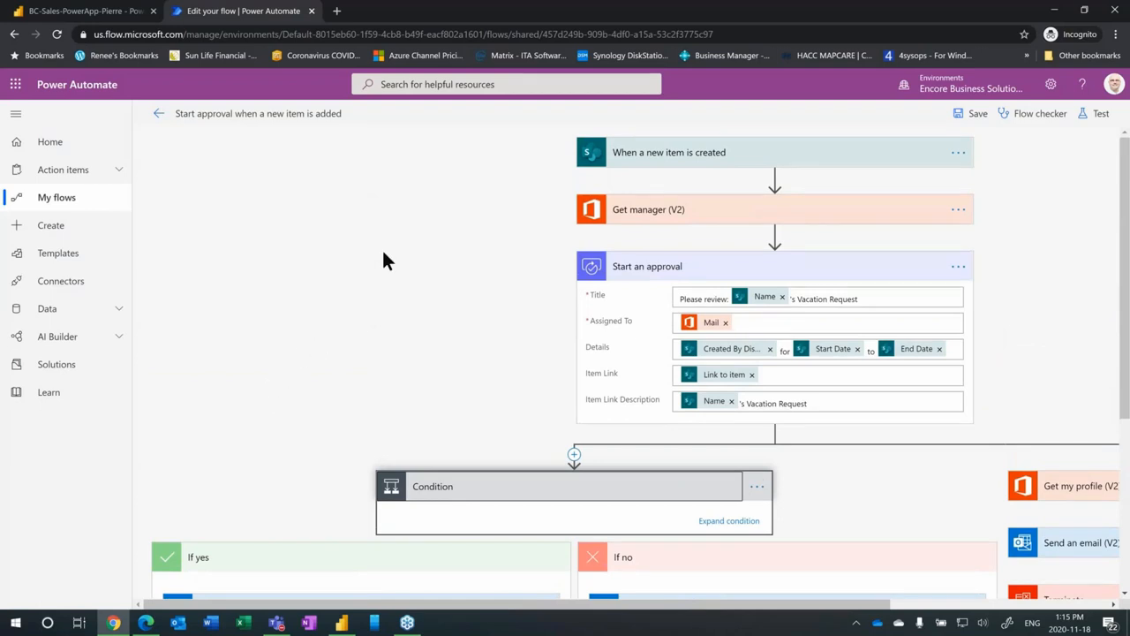
mouse_move(276, 174)
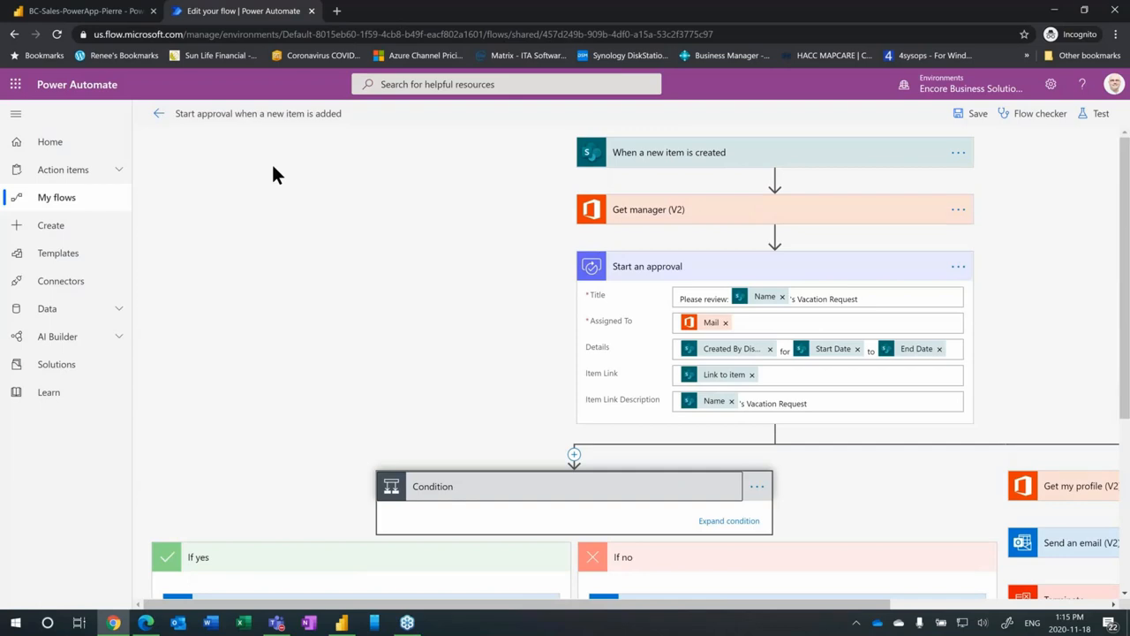
mouse_move(353, 265)
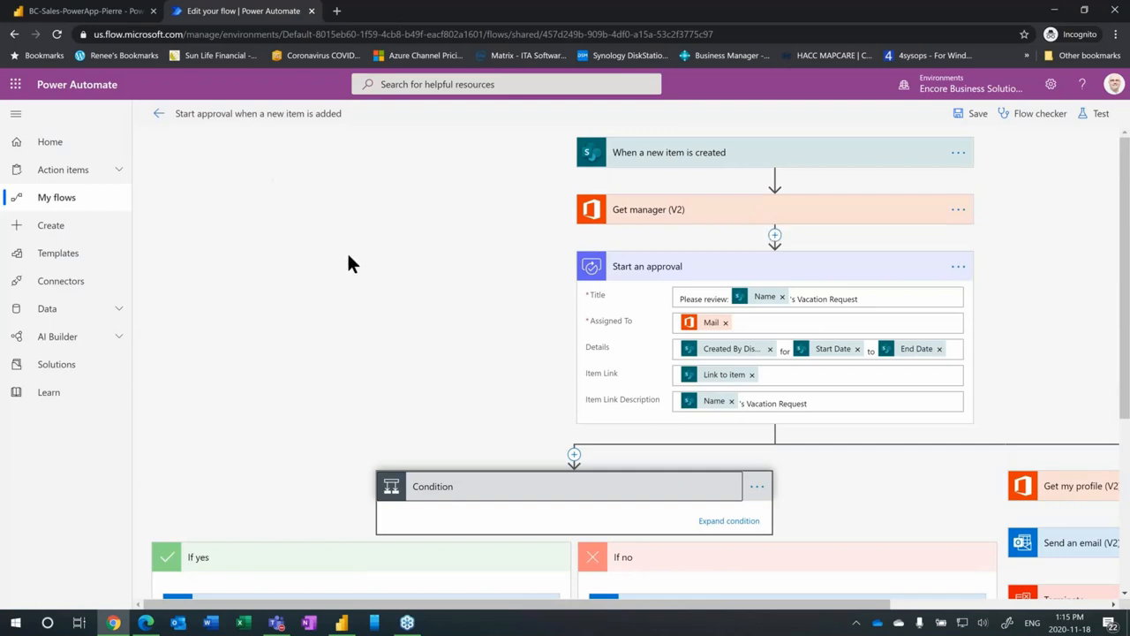
mouse_move(406, 621)
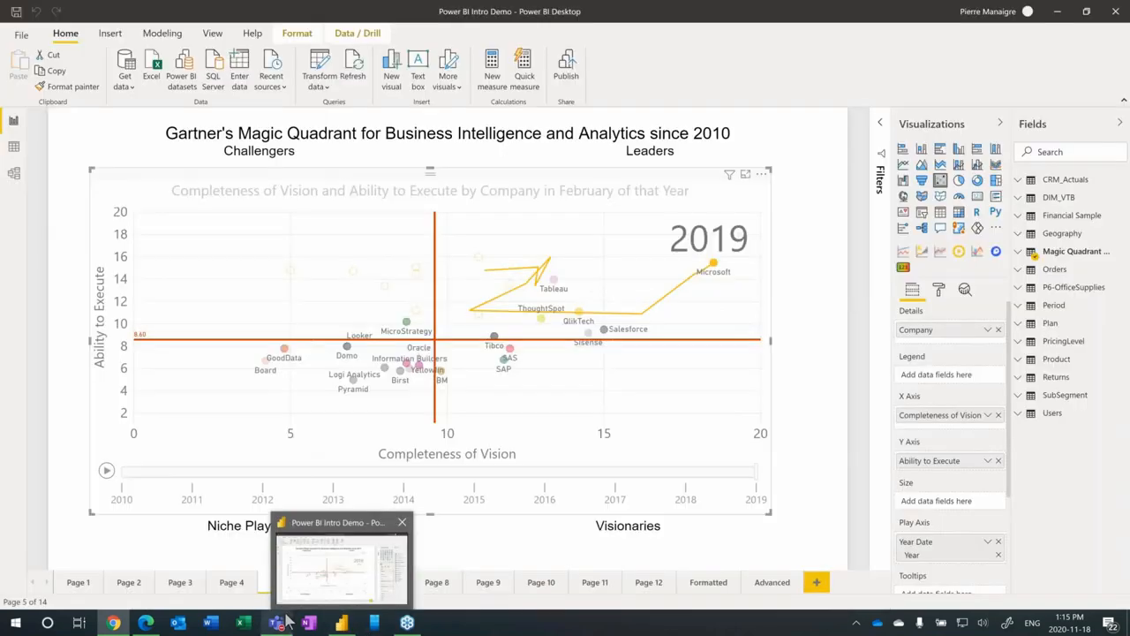
click(113, 622)
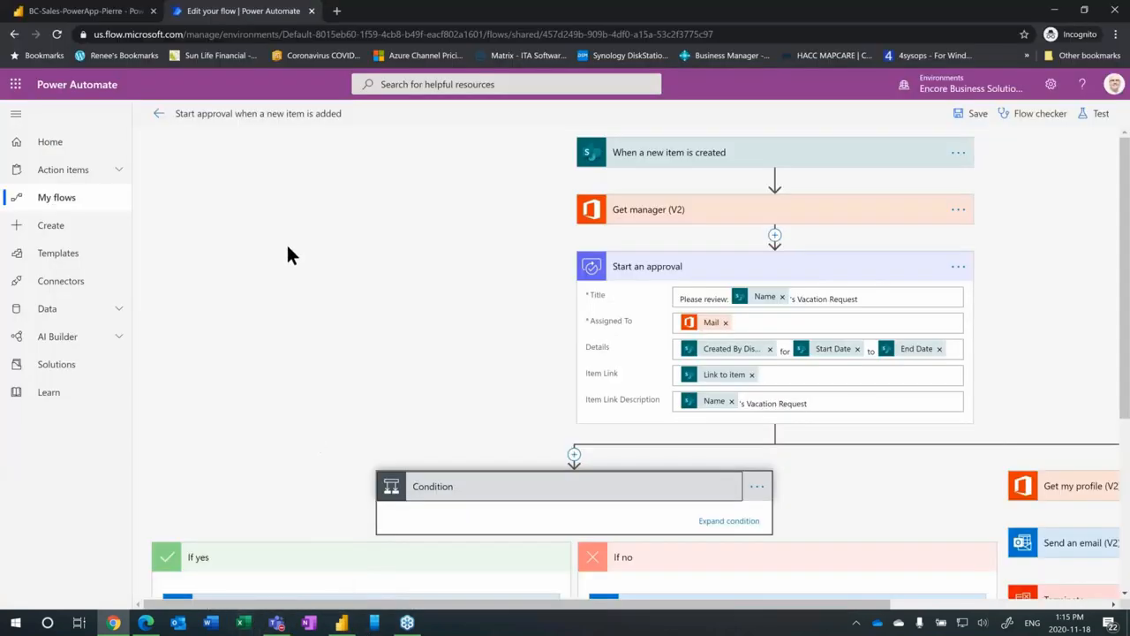